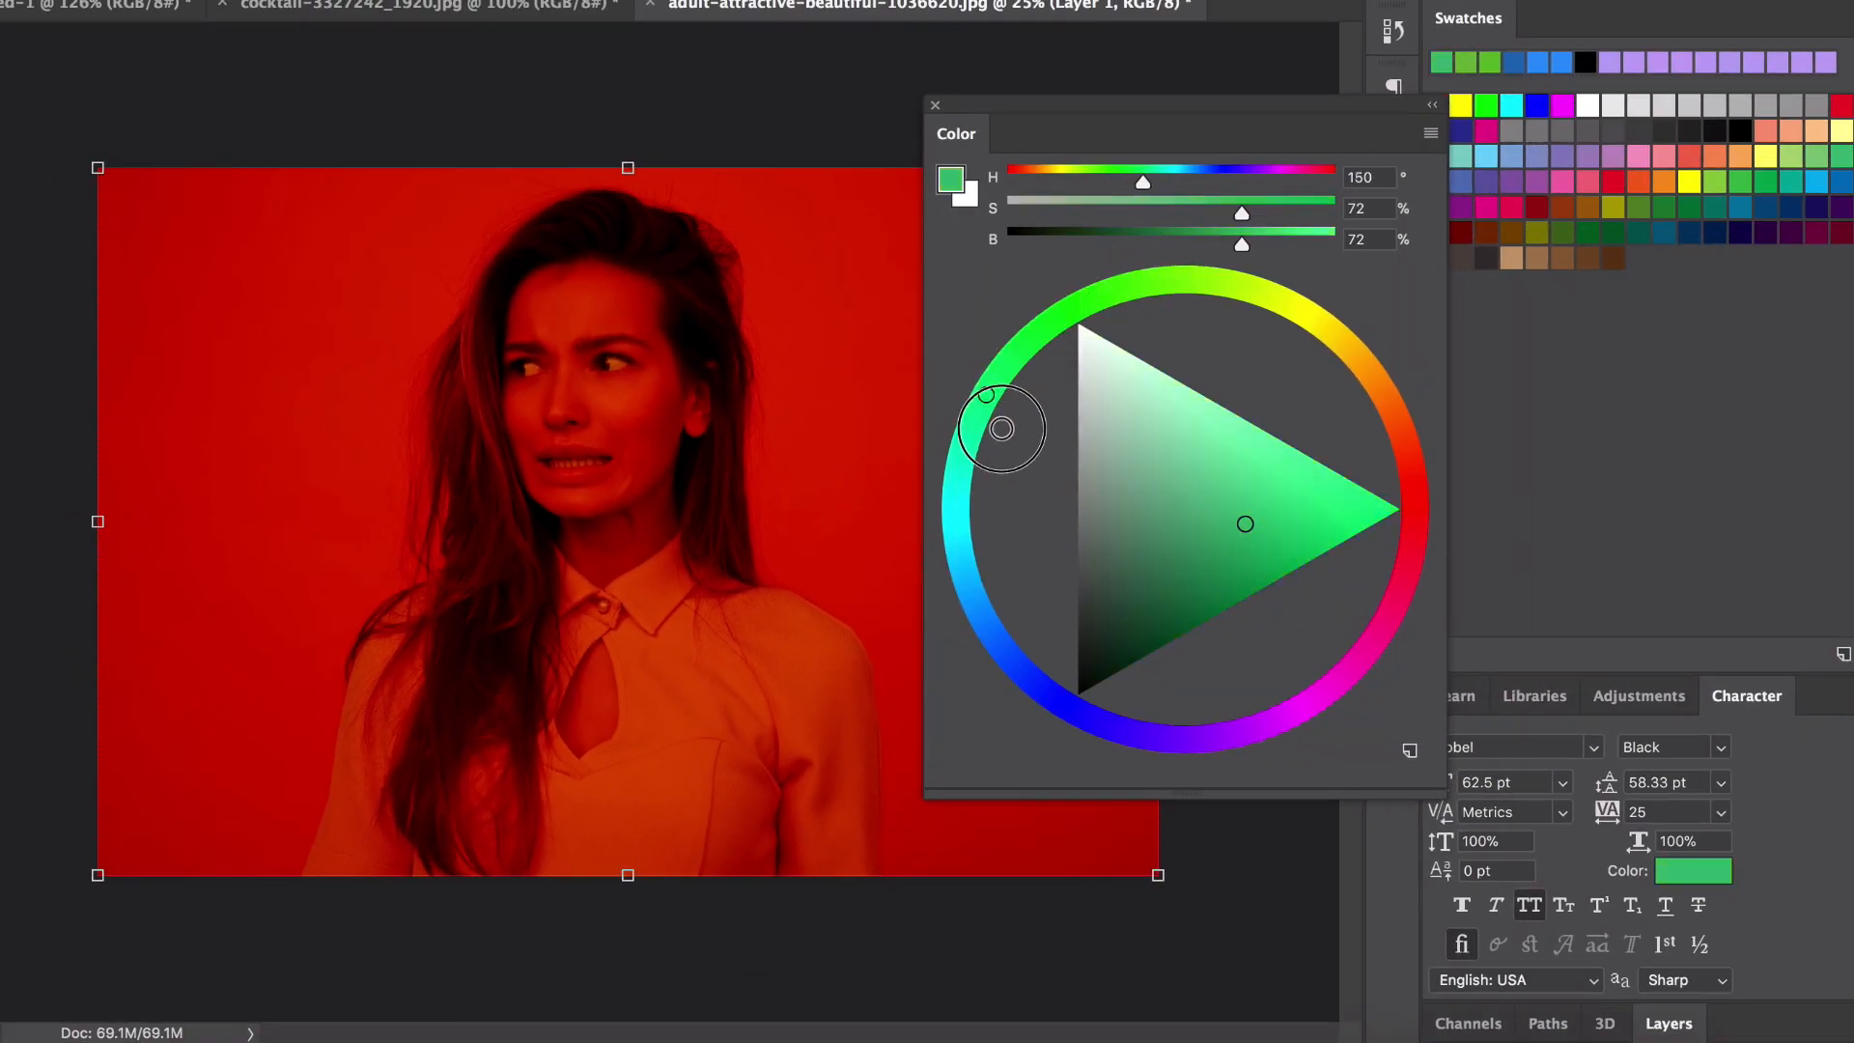
Scale the cocktail glass proportionally to near the canvas top, comparing with the white rectangle.
{"action": "left_click_drag", "start_coordinate": [999, 428], "coordinate": [1359, 496]}
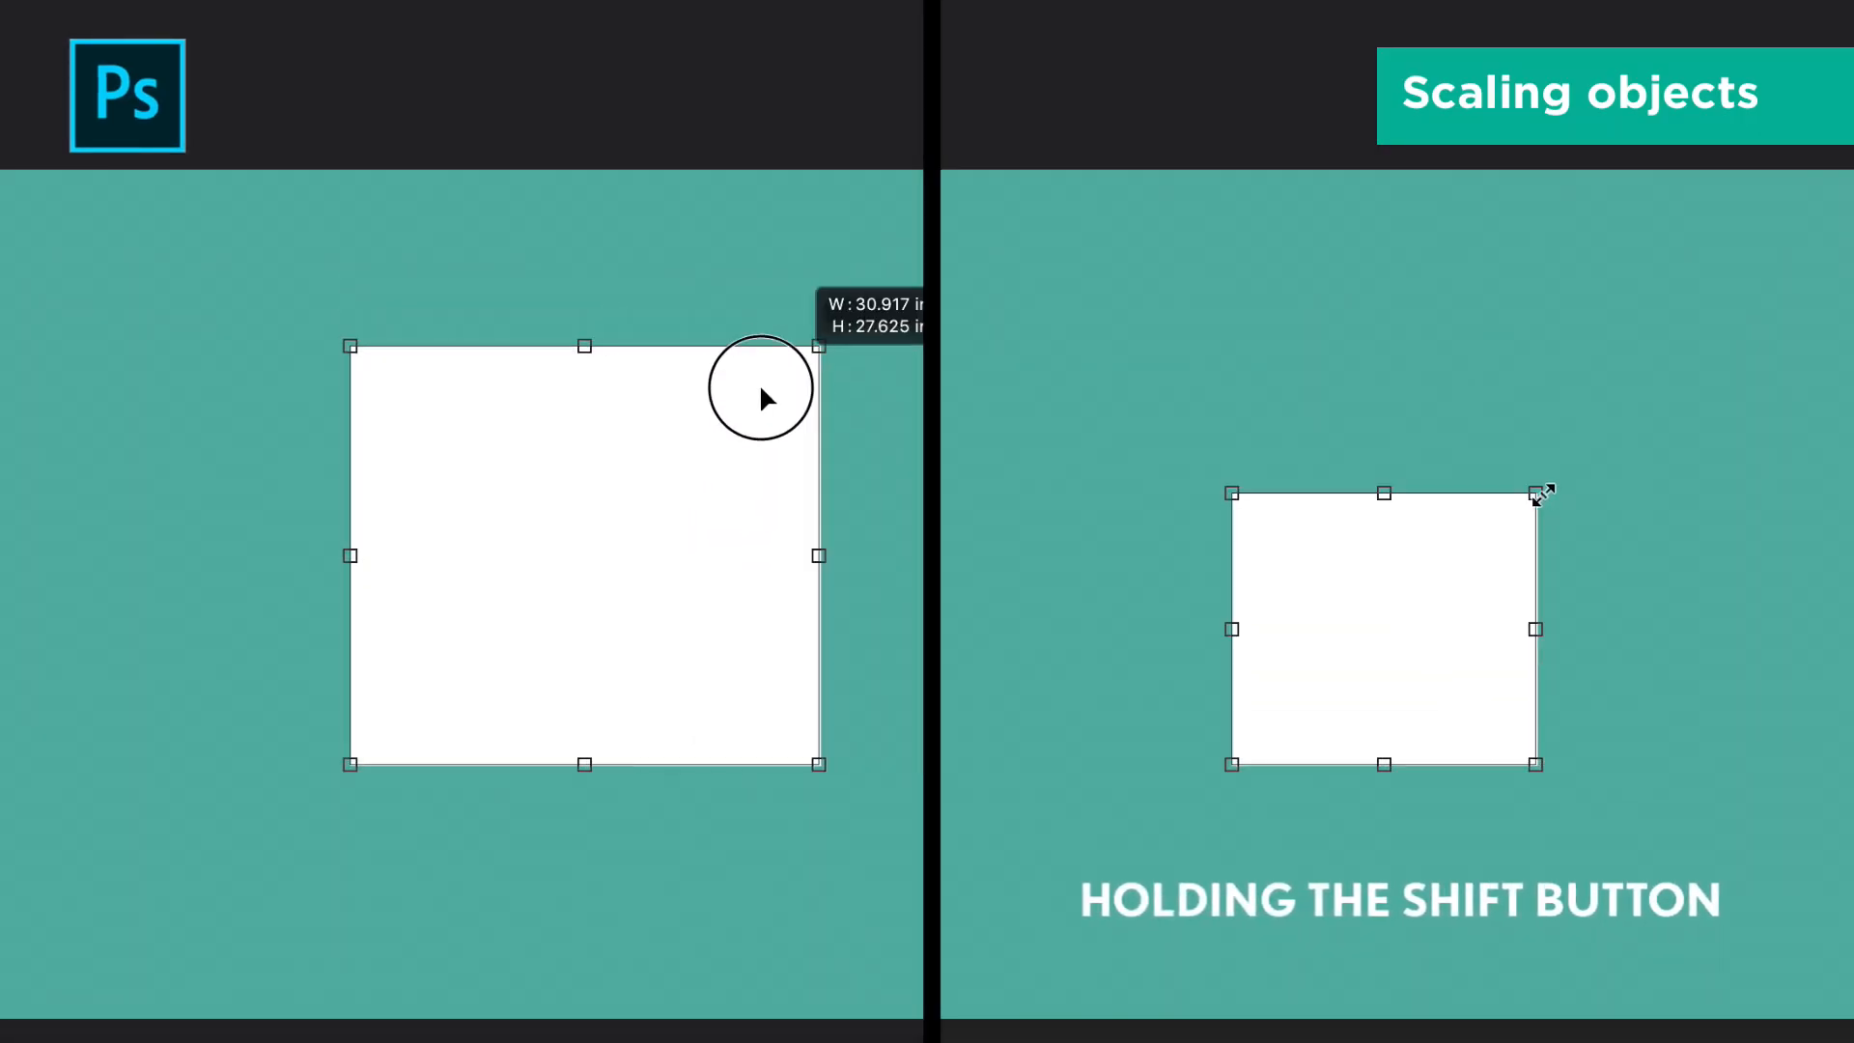
{"action": "left_click_drag", "start_coordinate": [820, 347], "coordinate": [658, 453]}
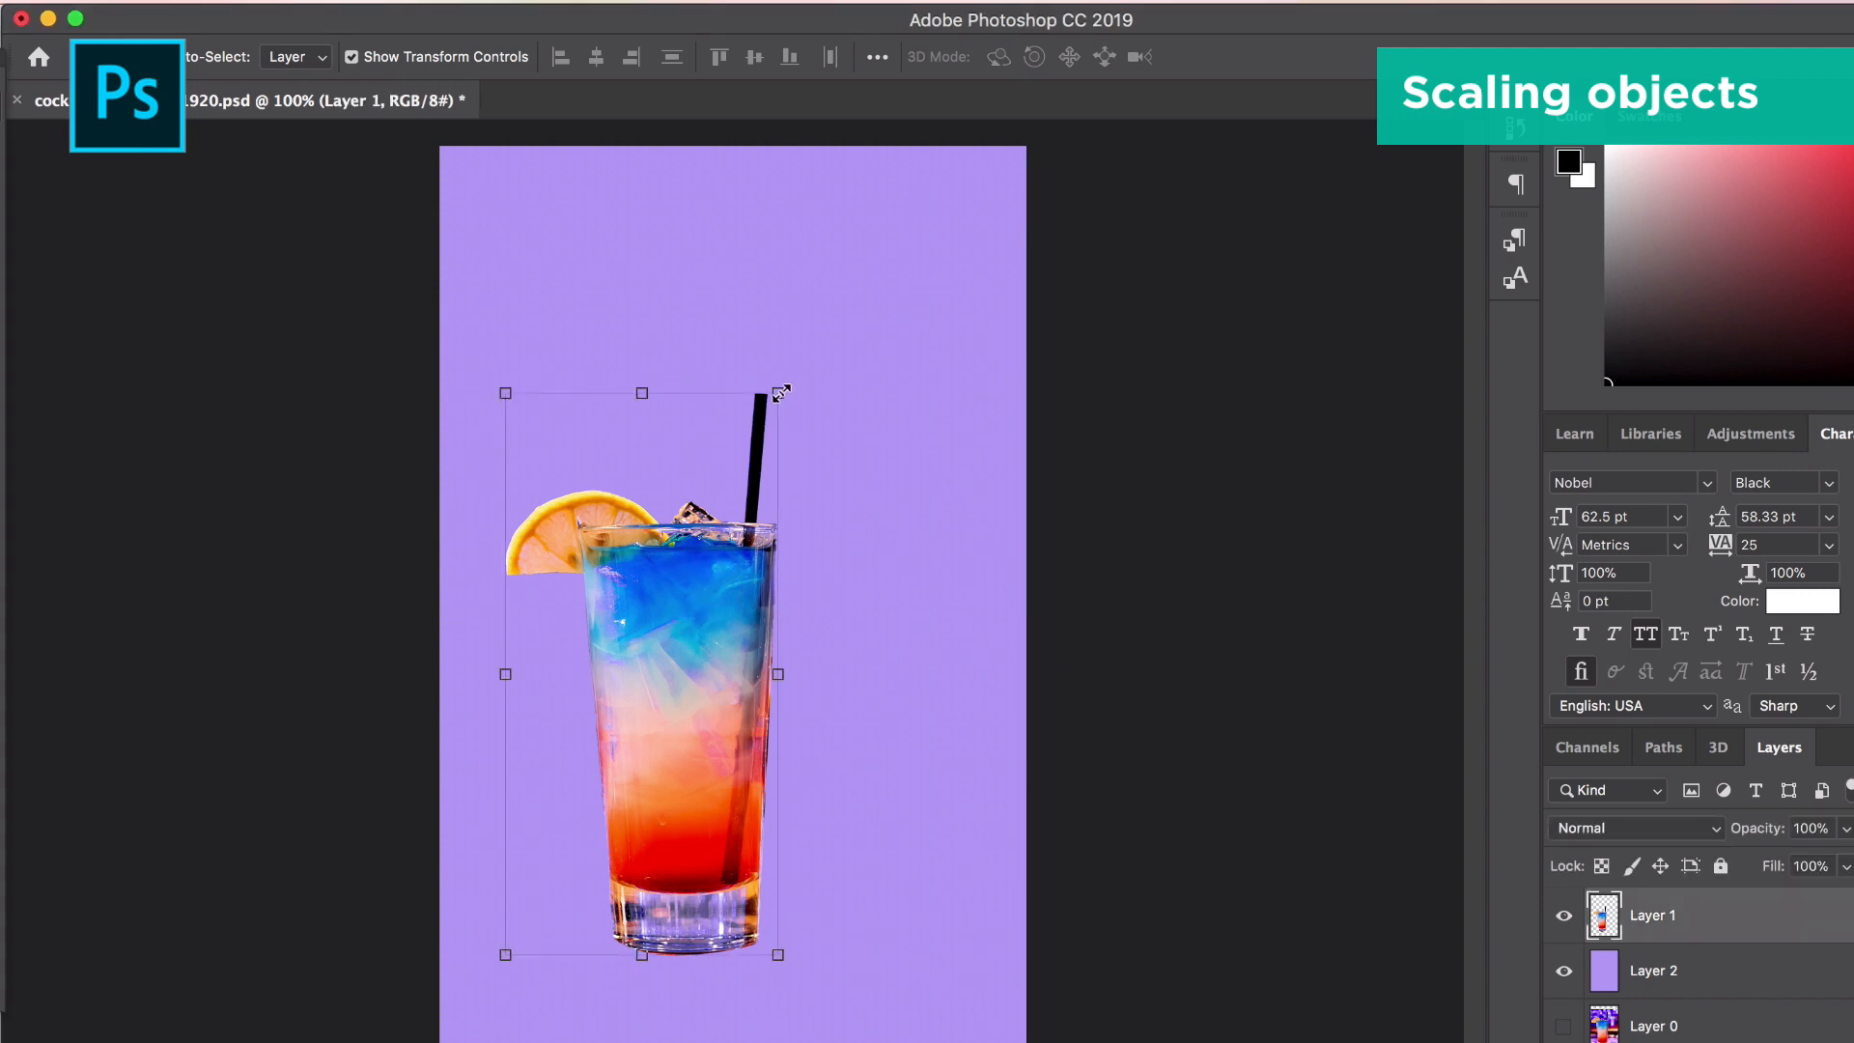
{"action": "left_click_drag", "start_coordinate": [779, 391], "coordinate": [858, 344]}
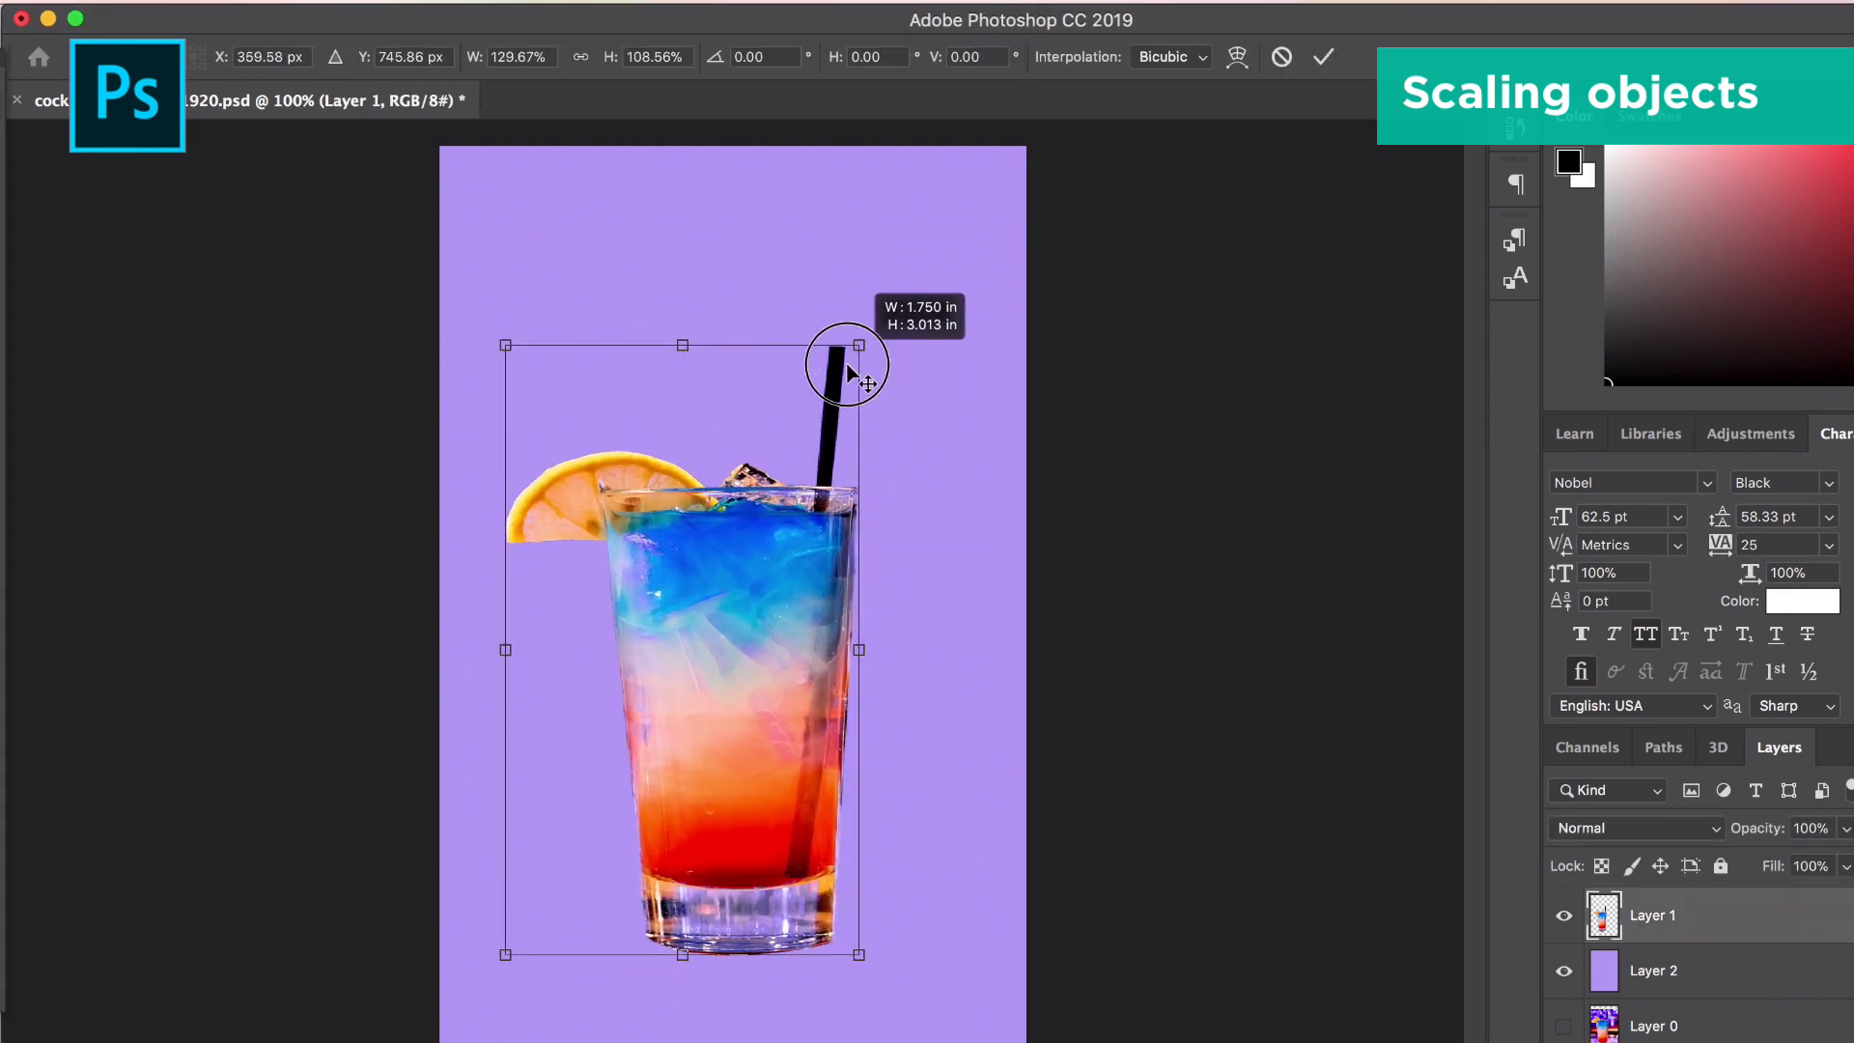
{"action": "left_click_drag", "start_coordinate": [846, 360], "coordinate": [958, 178]}
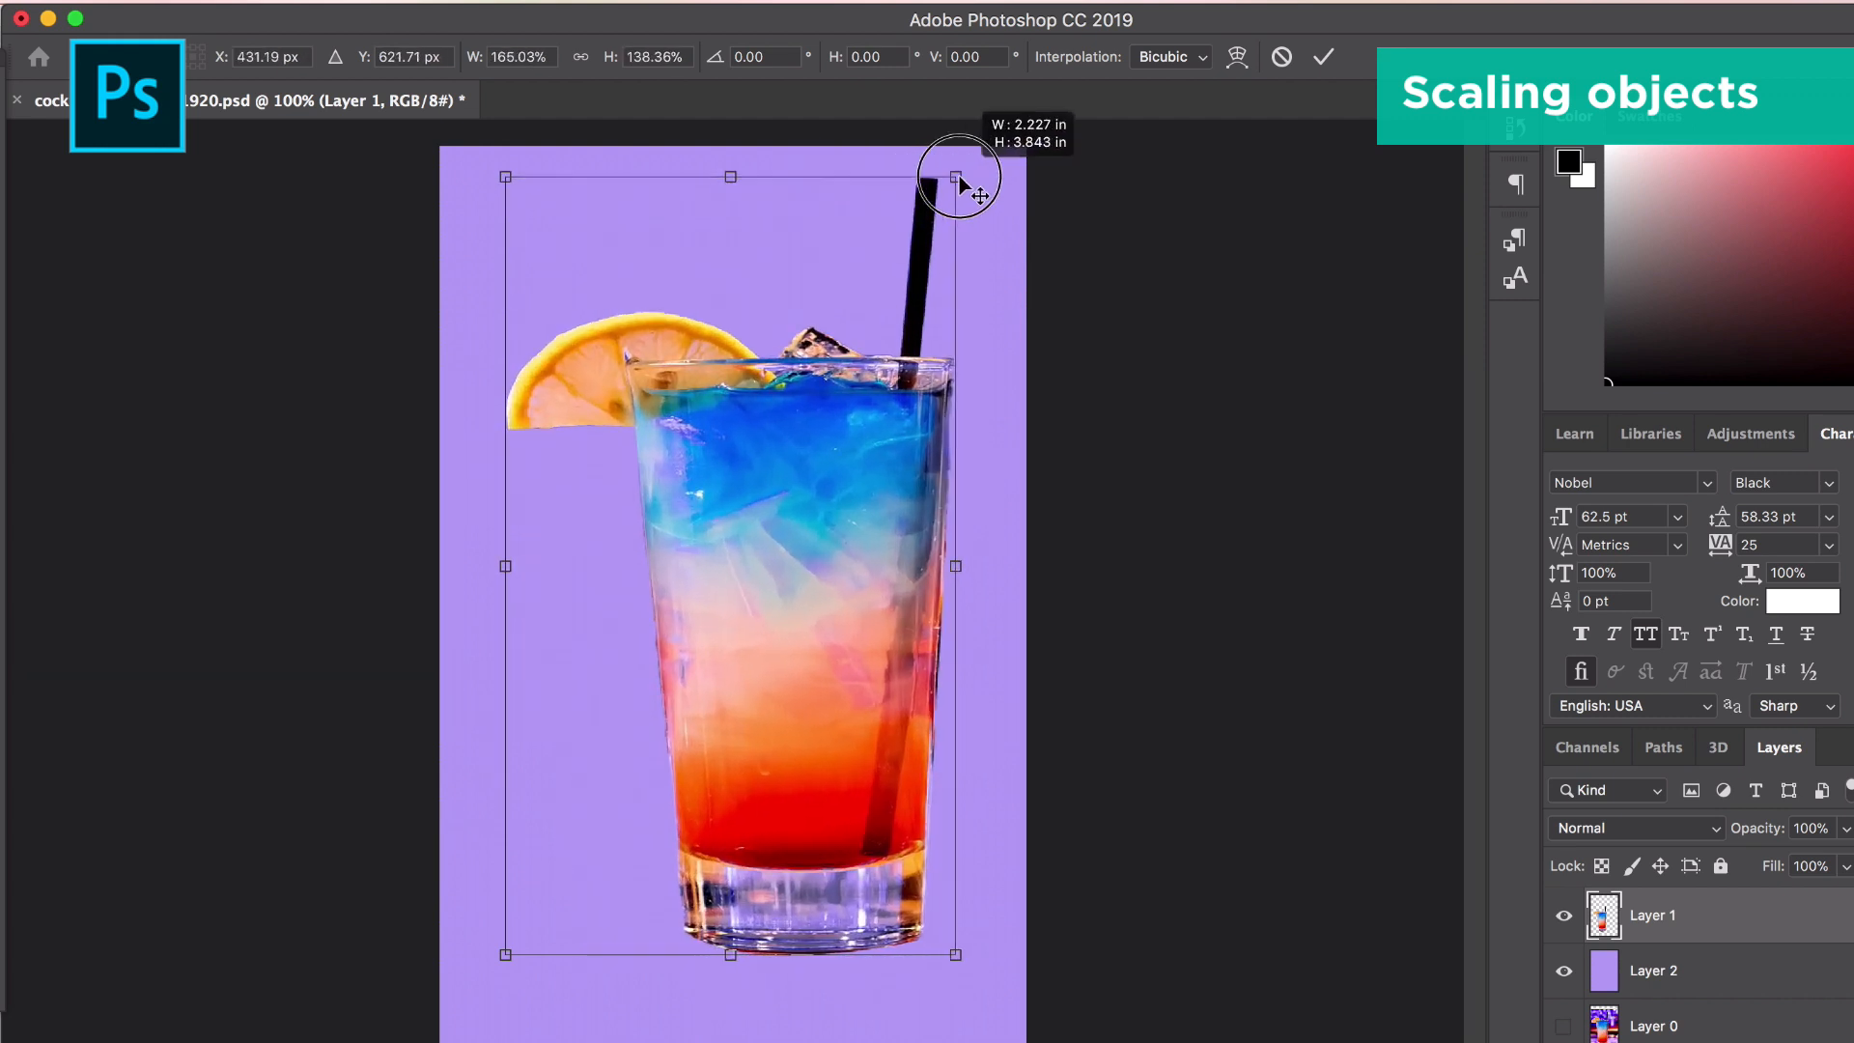
{"action": "left_click_drag", "start_coordinate": [957, 178], "coordinate": [695, 358]}
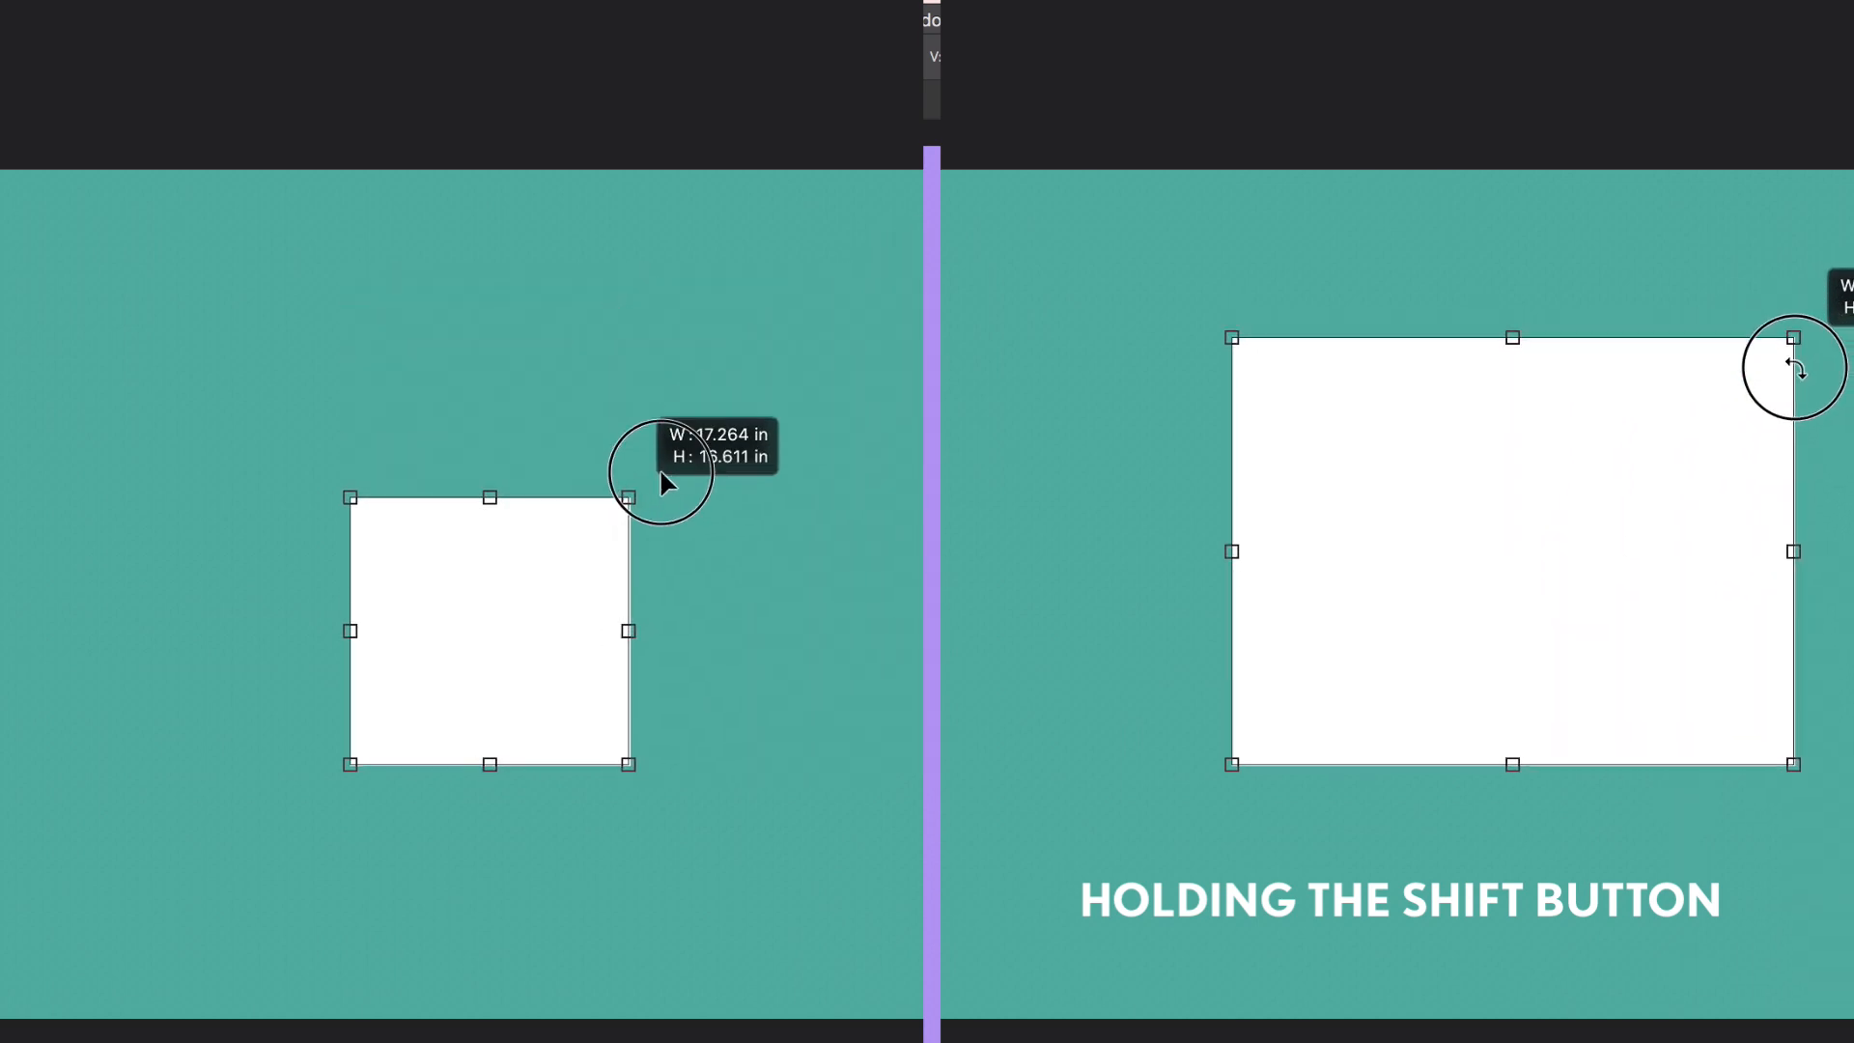
{"action": "left_click_drag", "start_coordinate": [628, 496], "coordinate": [865, 341]}
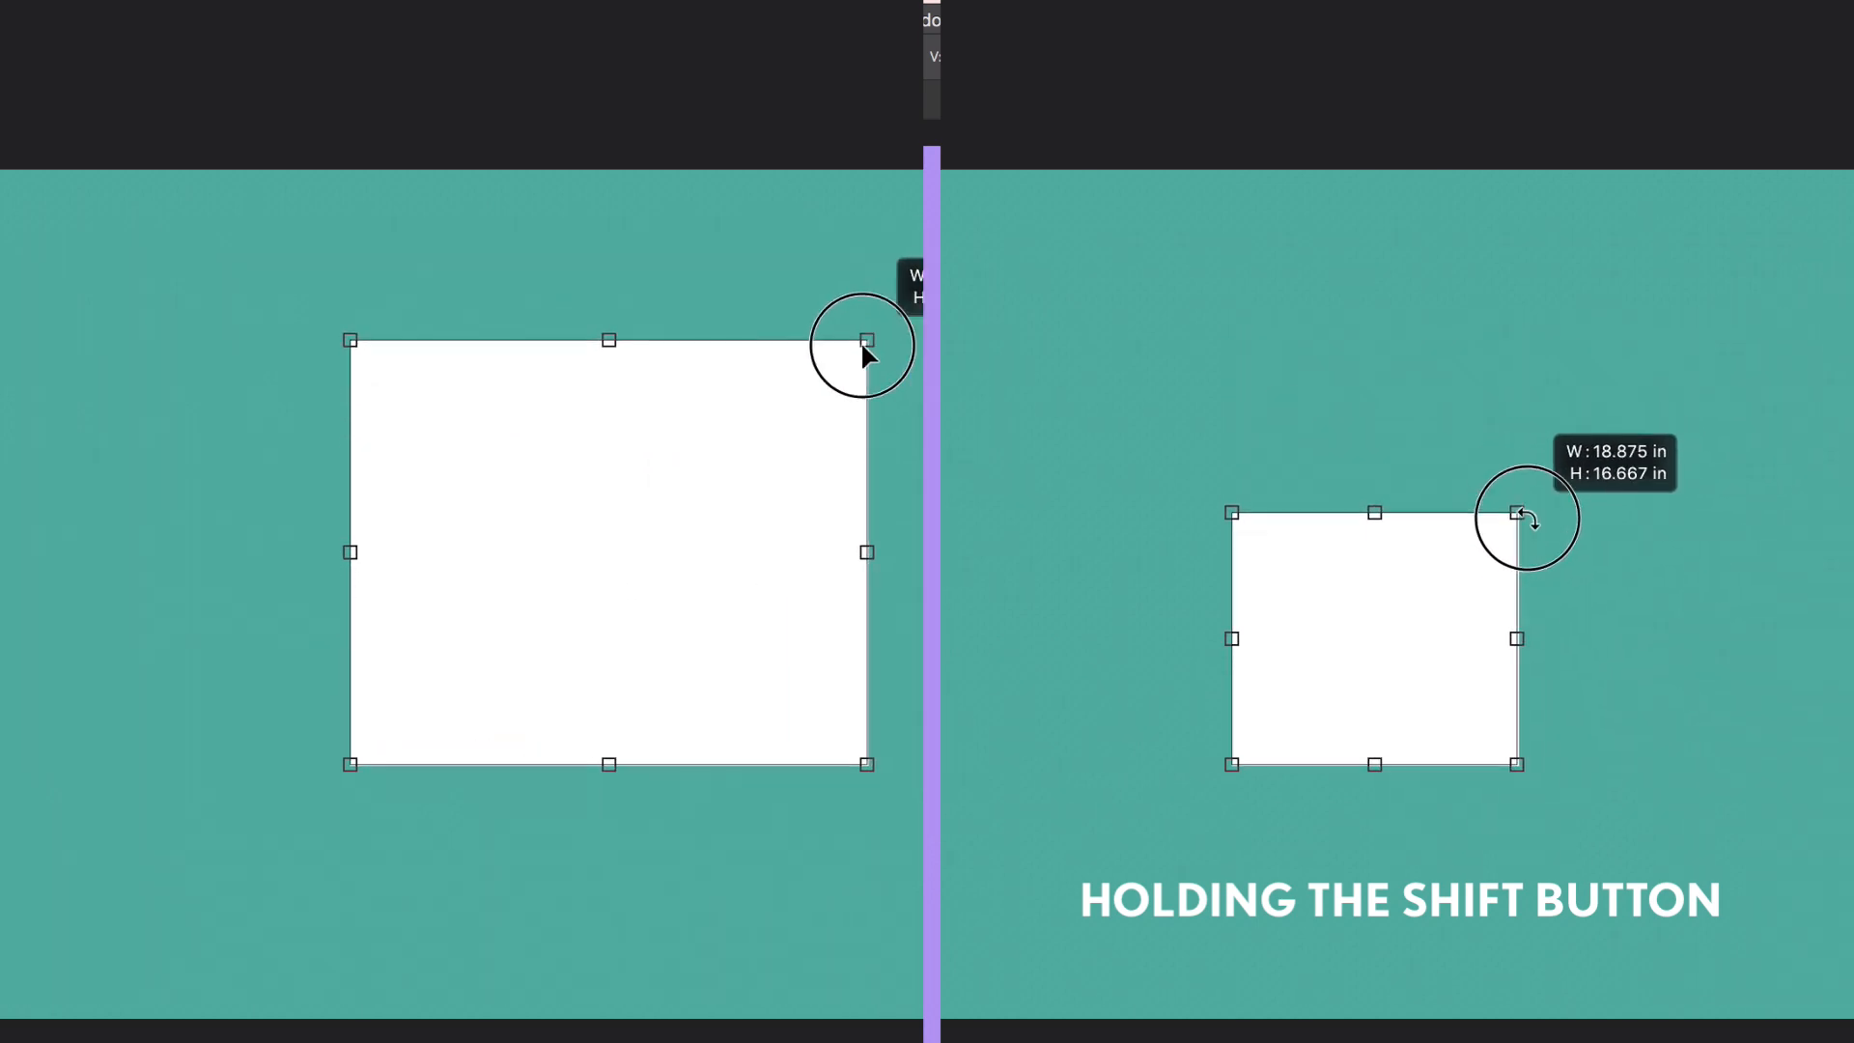
{"action": "left_click_drag", "start_coordinate": [863, 341], "coordinate": [656, 493]}
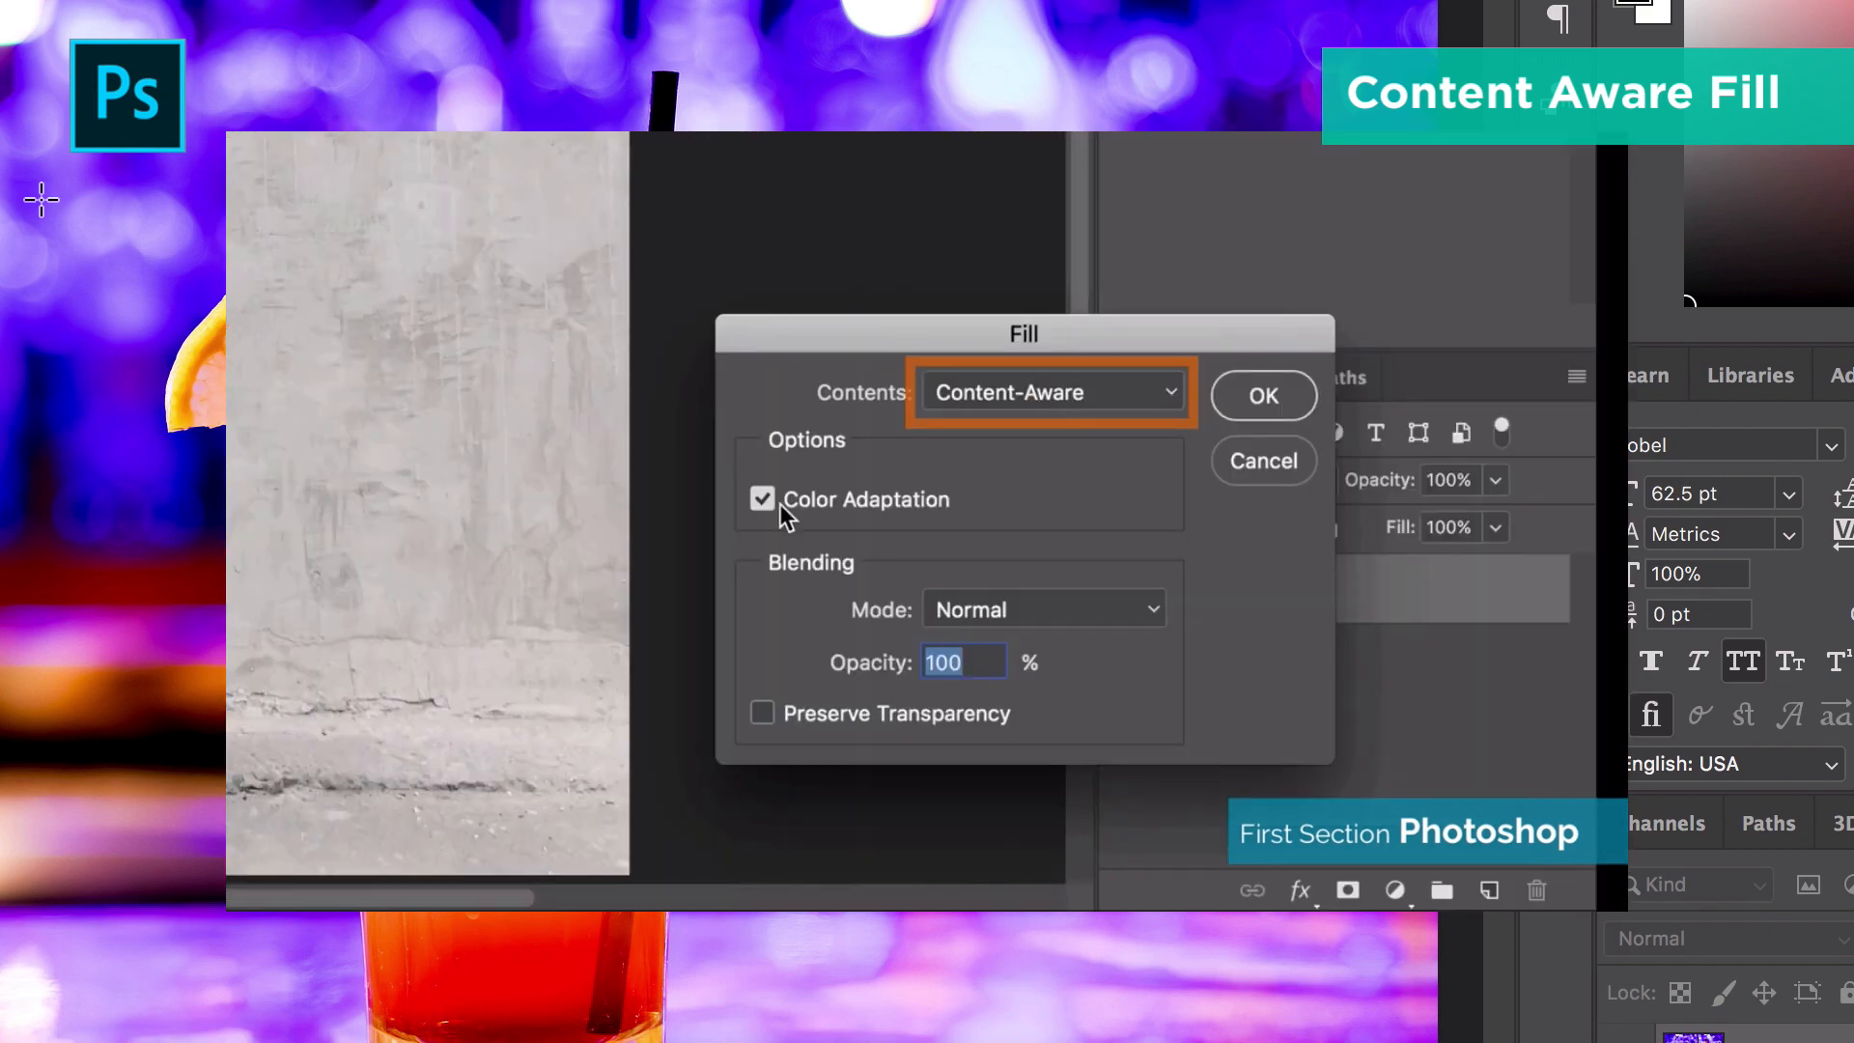
Trace the black straw above the glass with a polygonal lasso, then open the Edit menu.
{"action": "left_click", "coordinate": [1263, 395]}
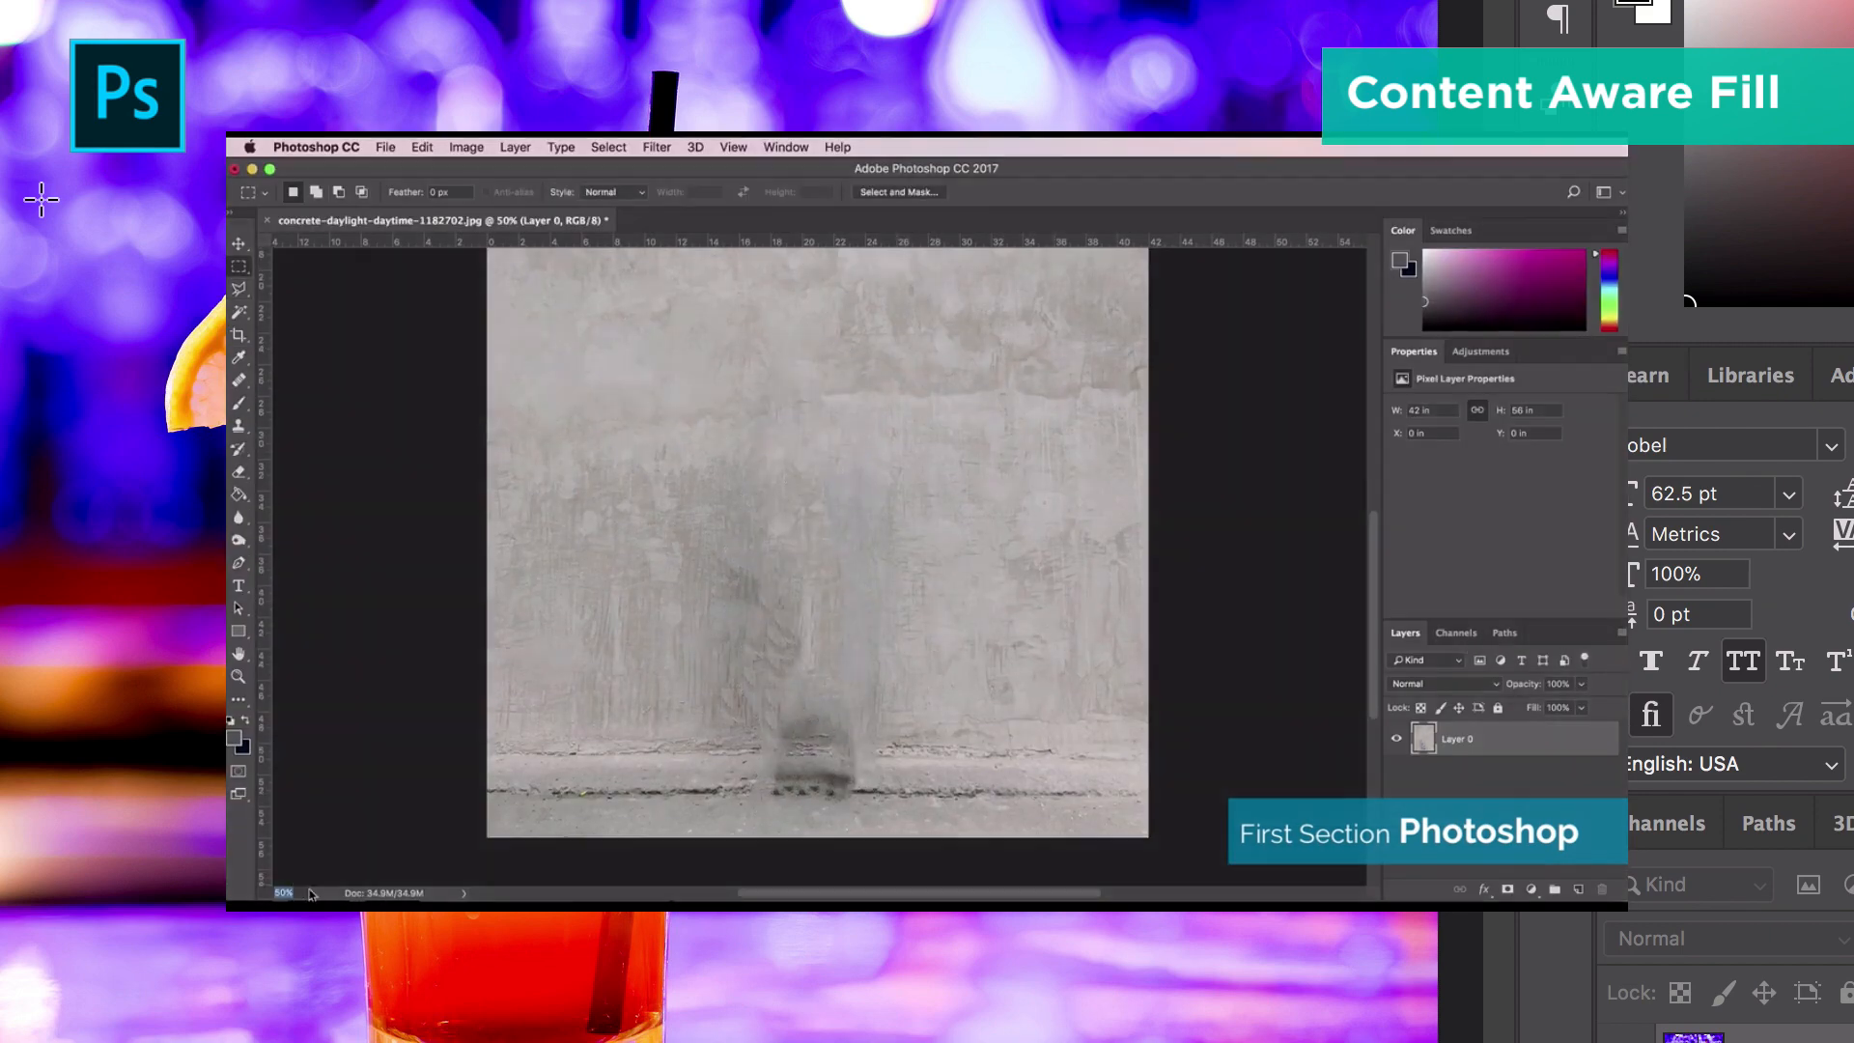
{"action": "left_click", "coordinate": [370, 883]}
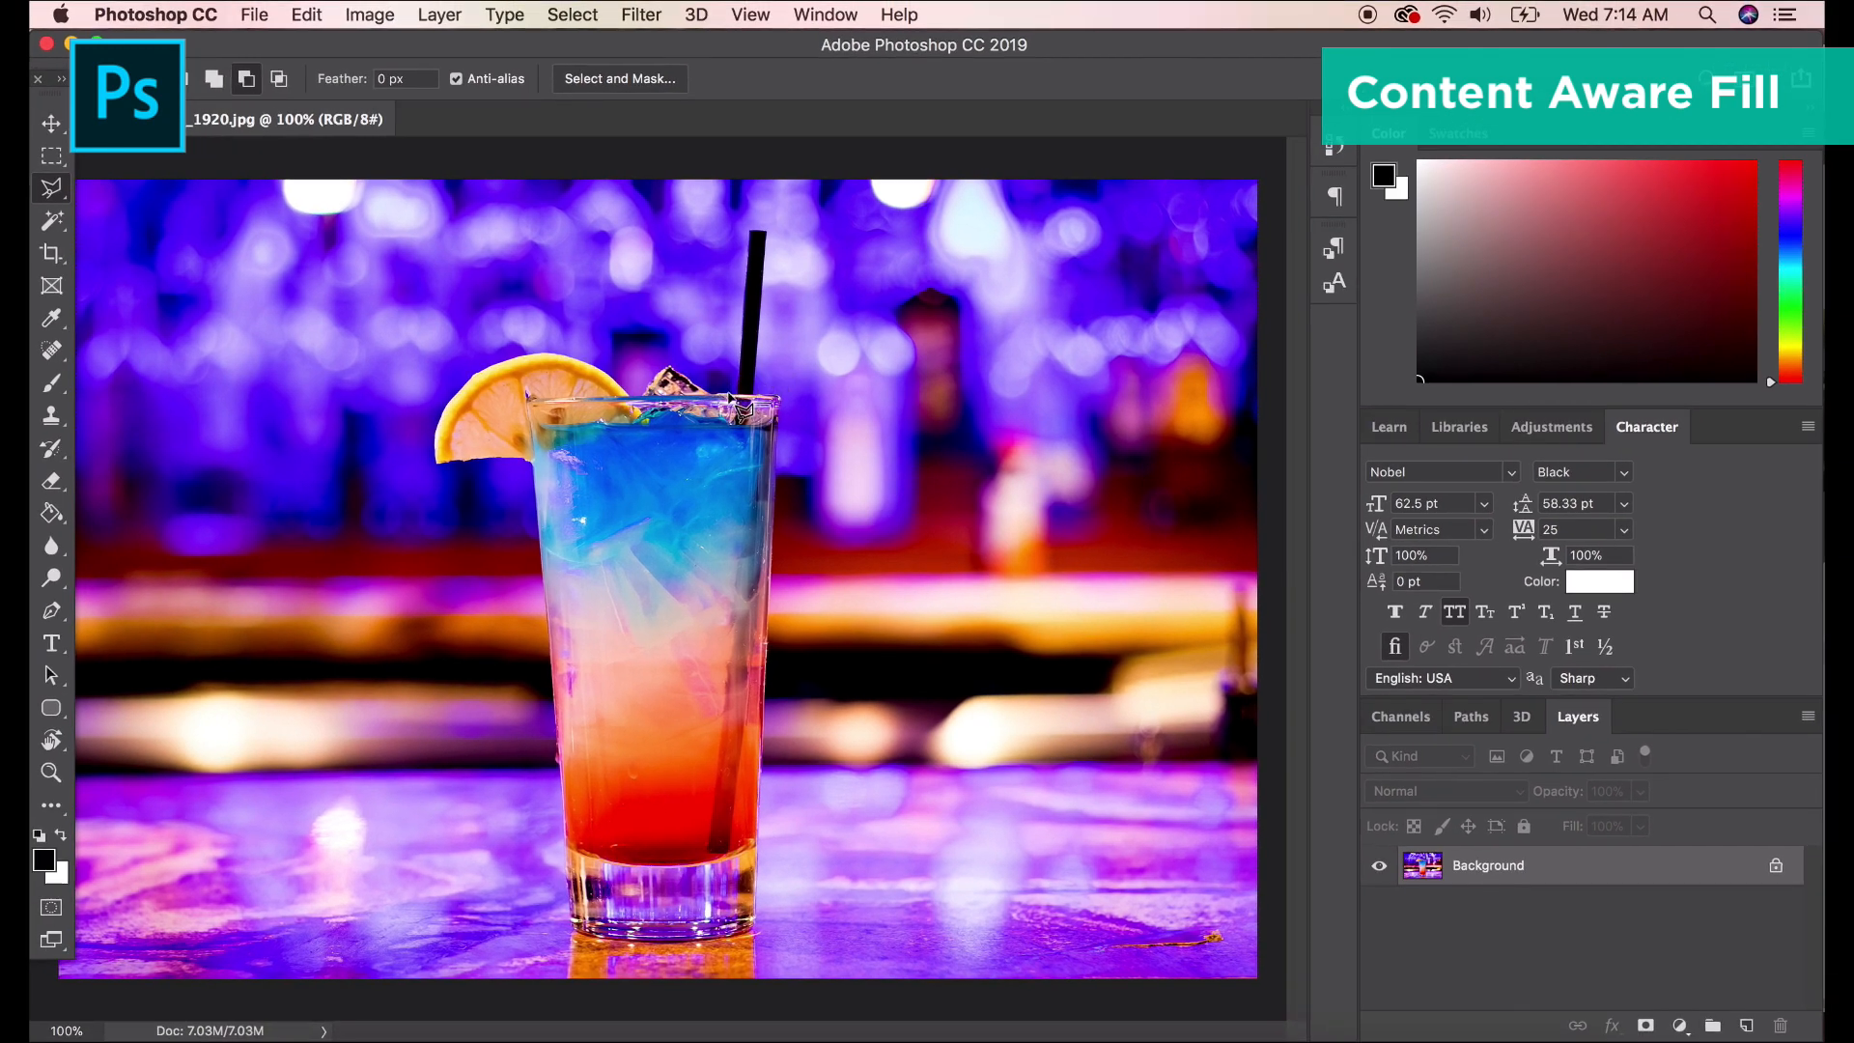
{"action": "mouse_move", "coordinate": [789, 192]}
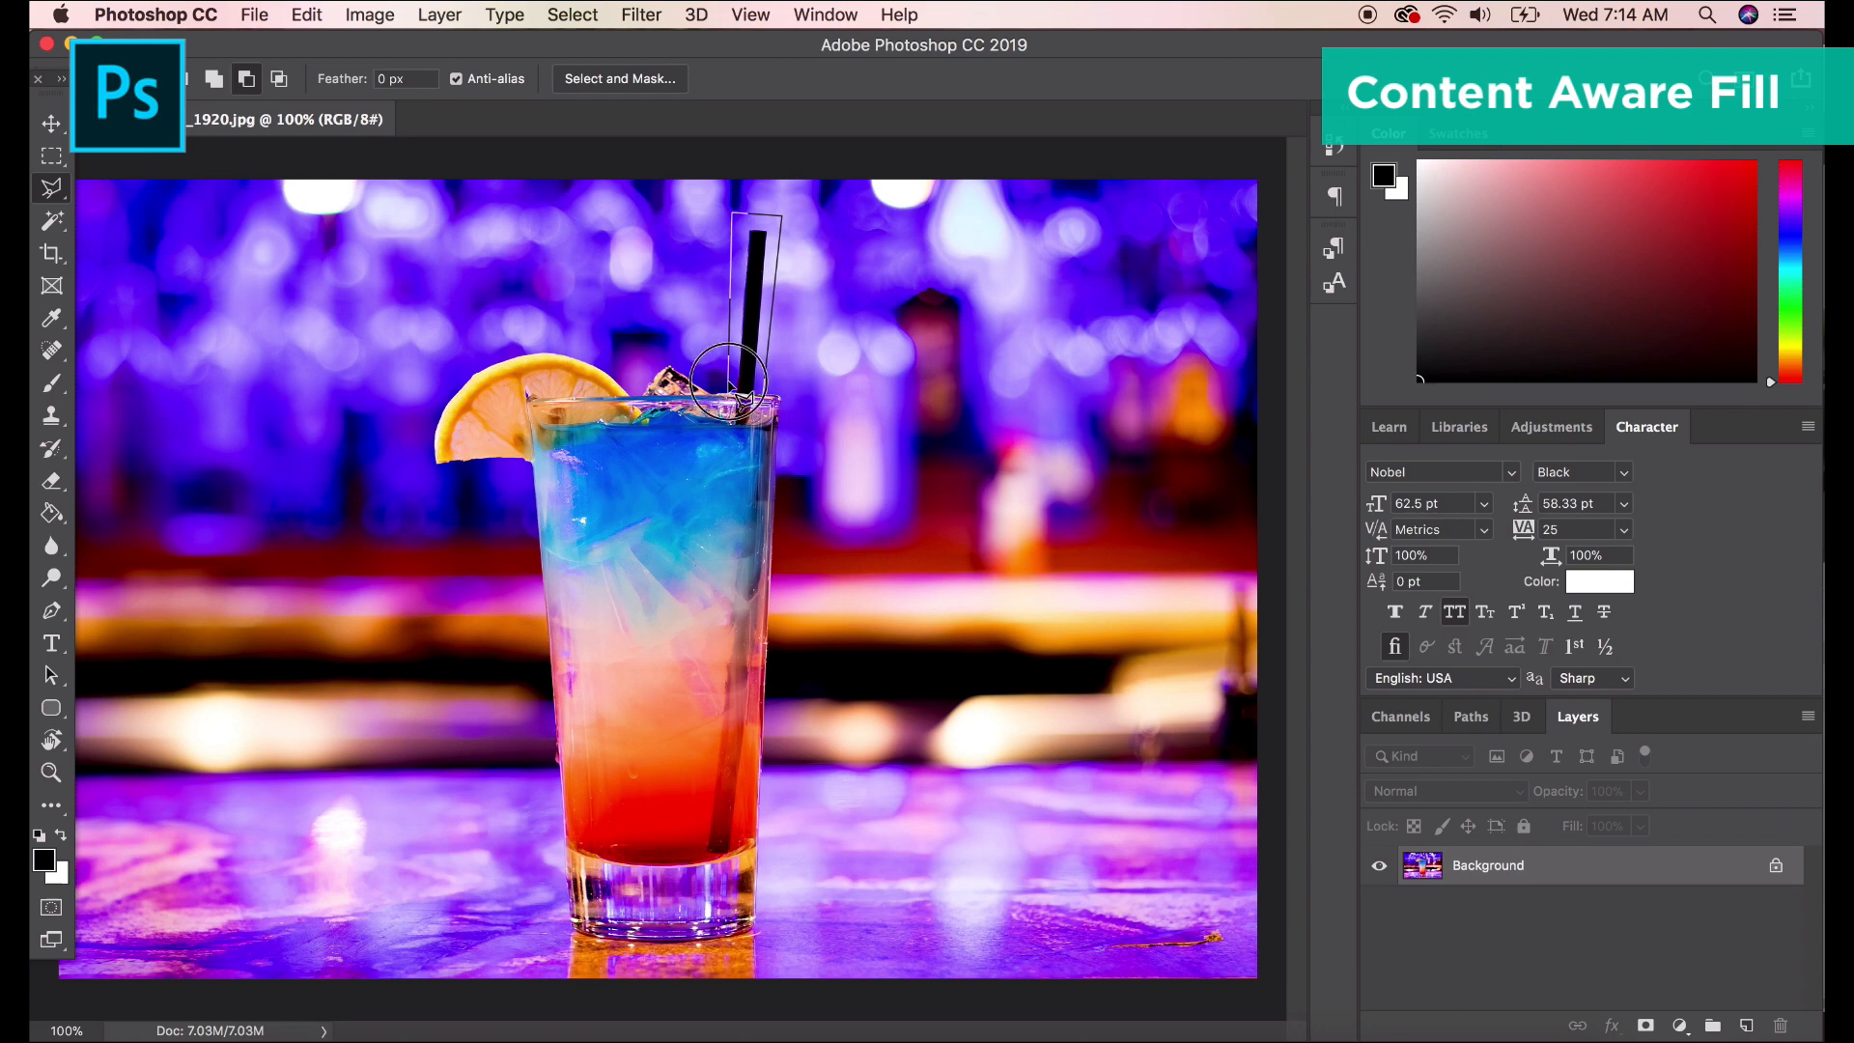
{"action": "left_click", "coordinate": [304, 15]}
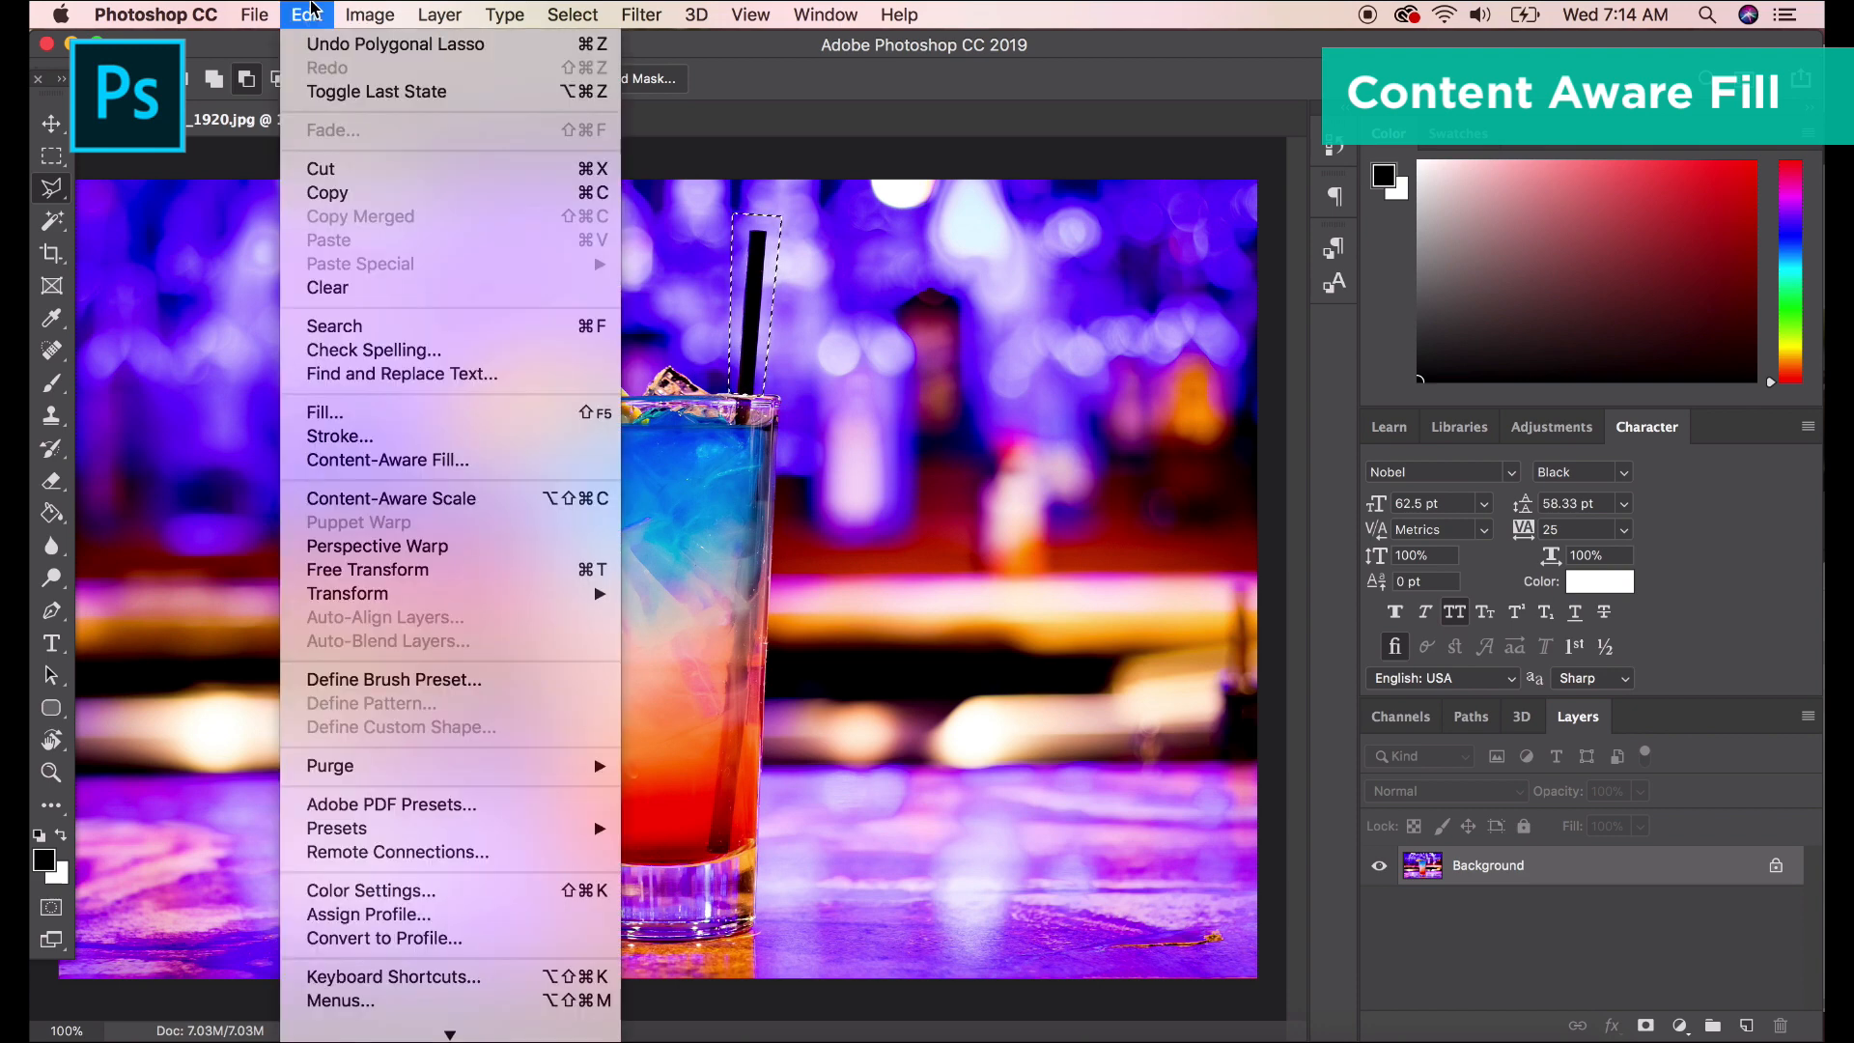
{"action": "mouse_move", "coordinate": [420, 460]}
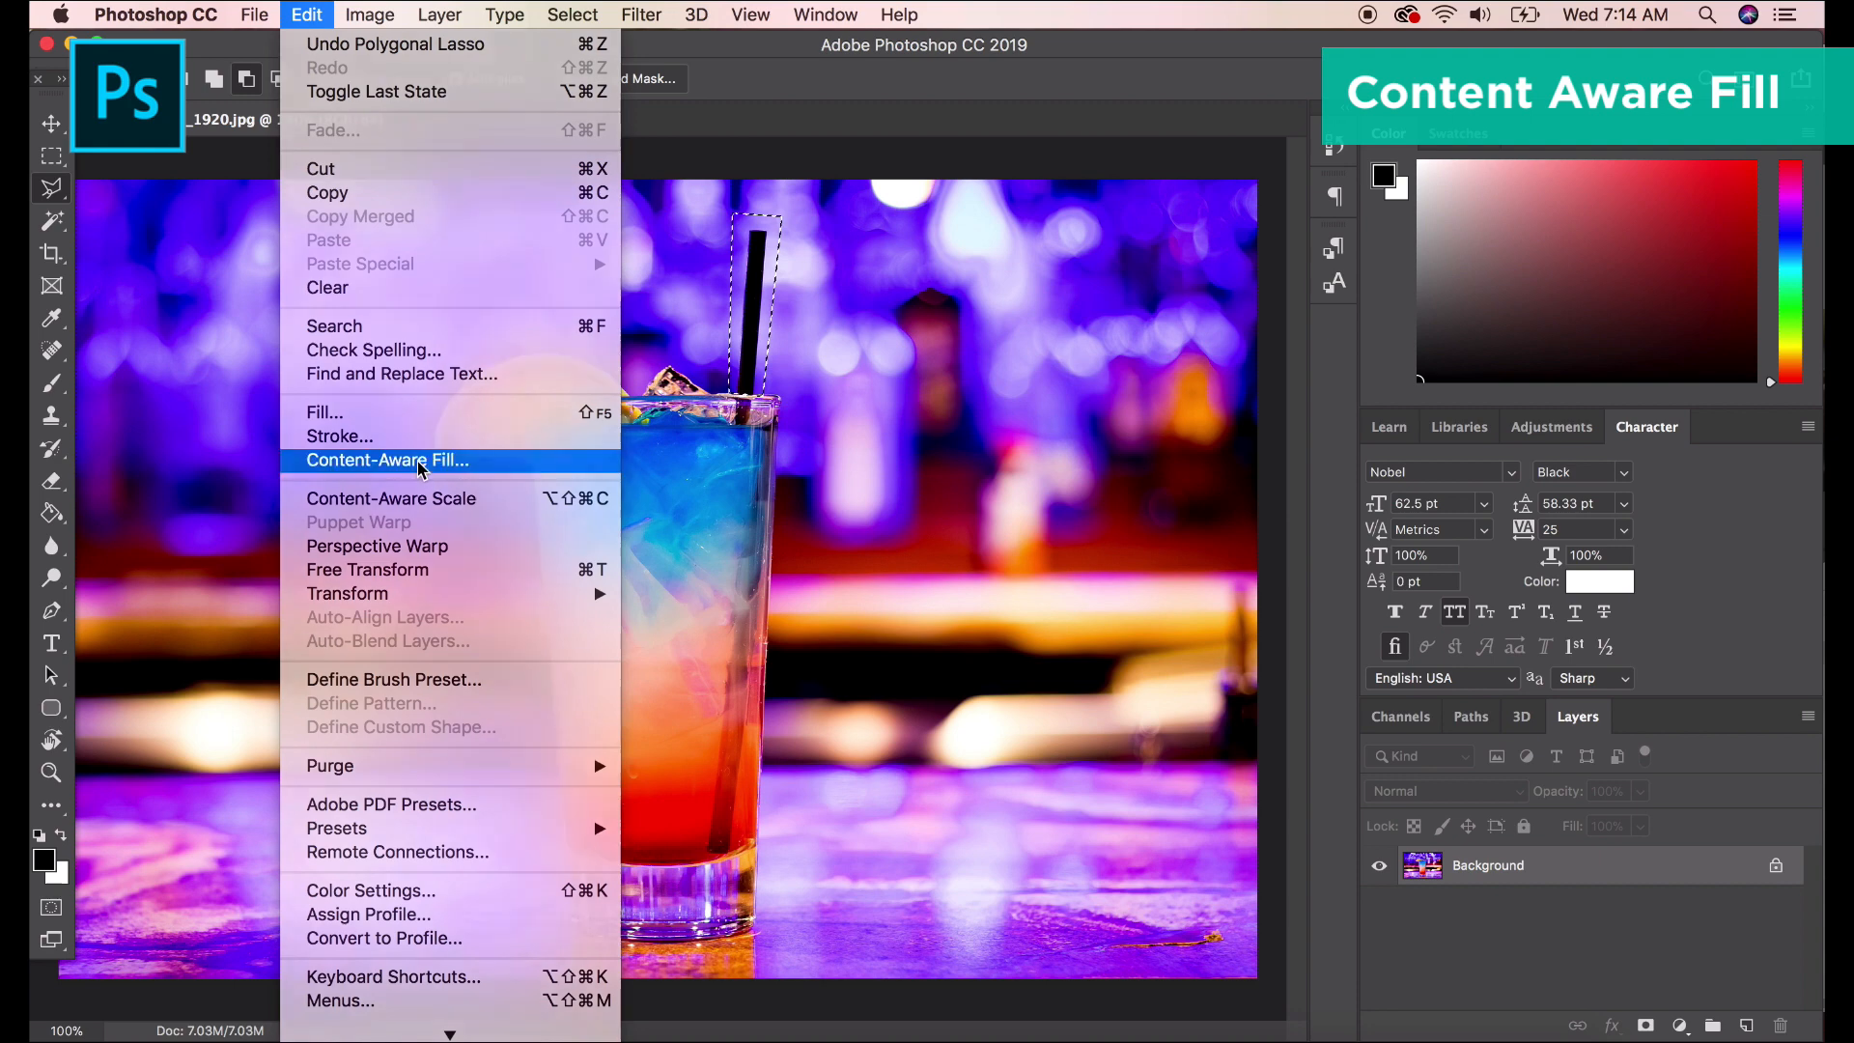
Run Content-Aware Fill on the straw selection with Color Adaptation set to Very High.
{"action": "left_click", "coordinate": [388, 460]}
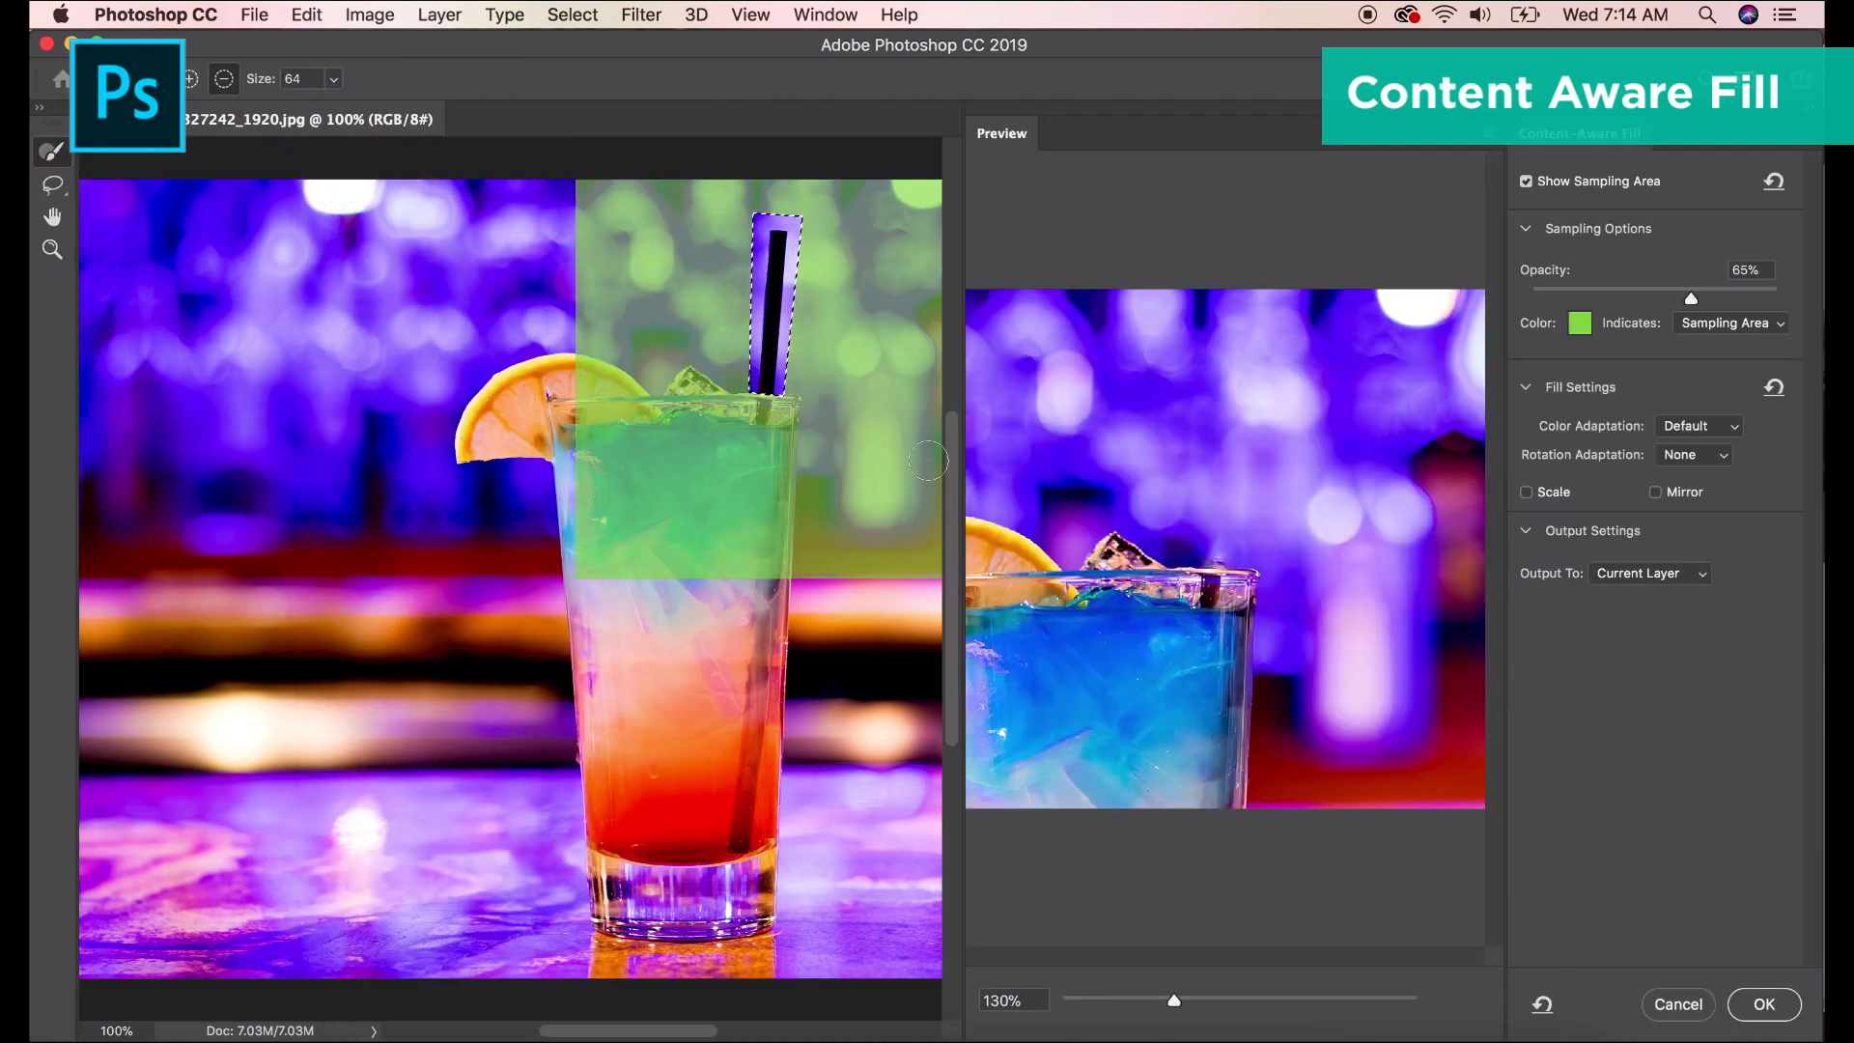
{"action": "mouse_move", "coordinate": [1180, 469]}
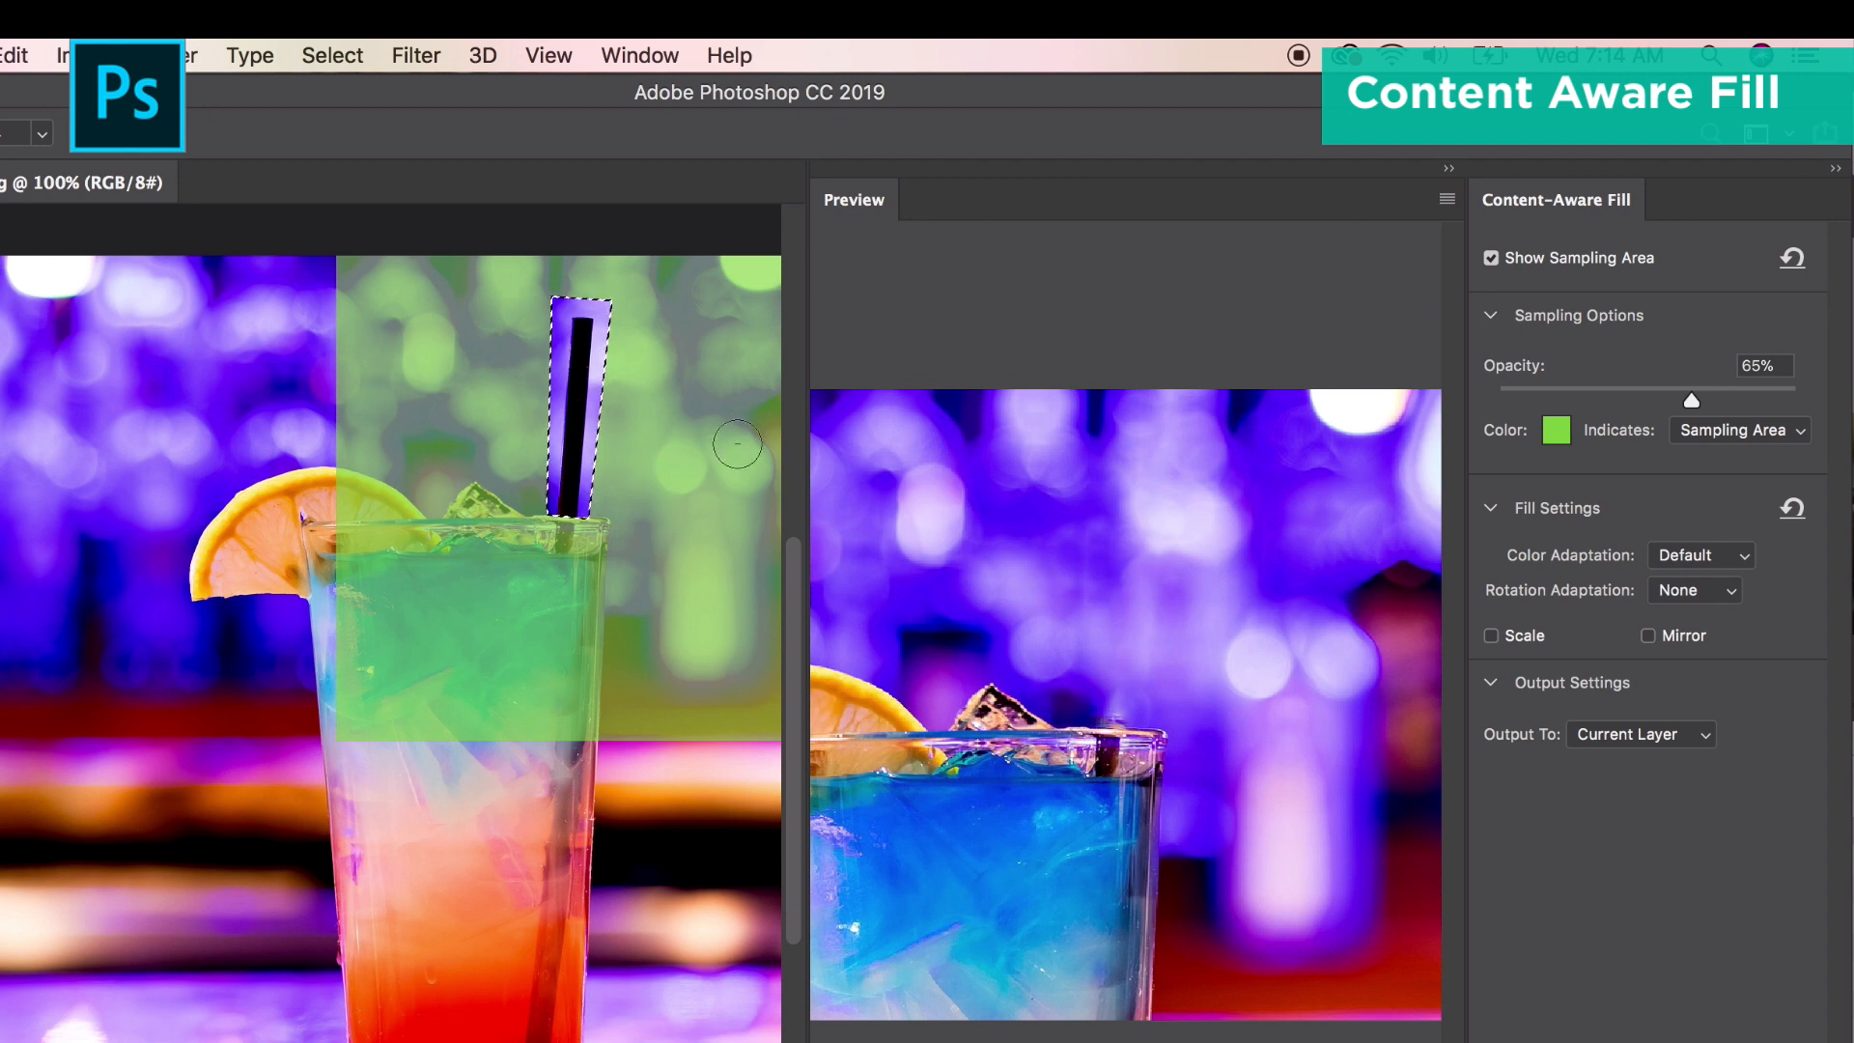
{"action": "mouse_move", "coordinate": [1000, 540]}
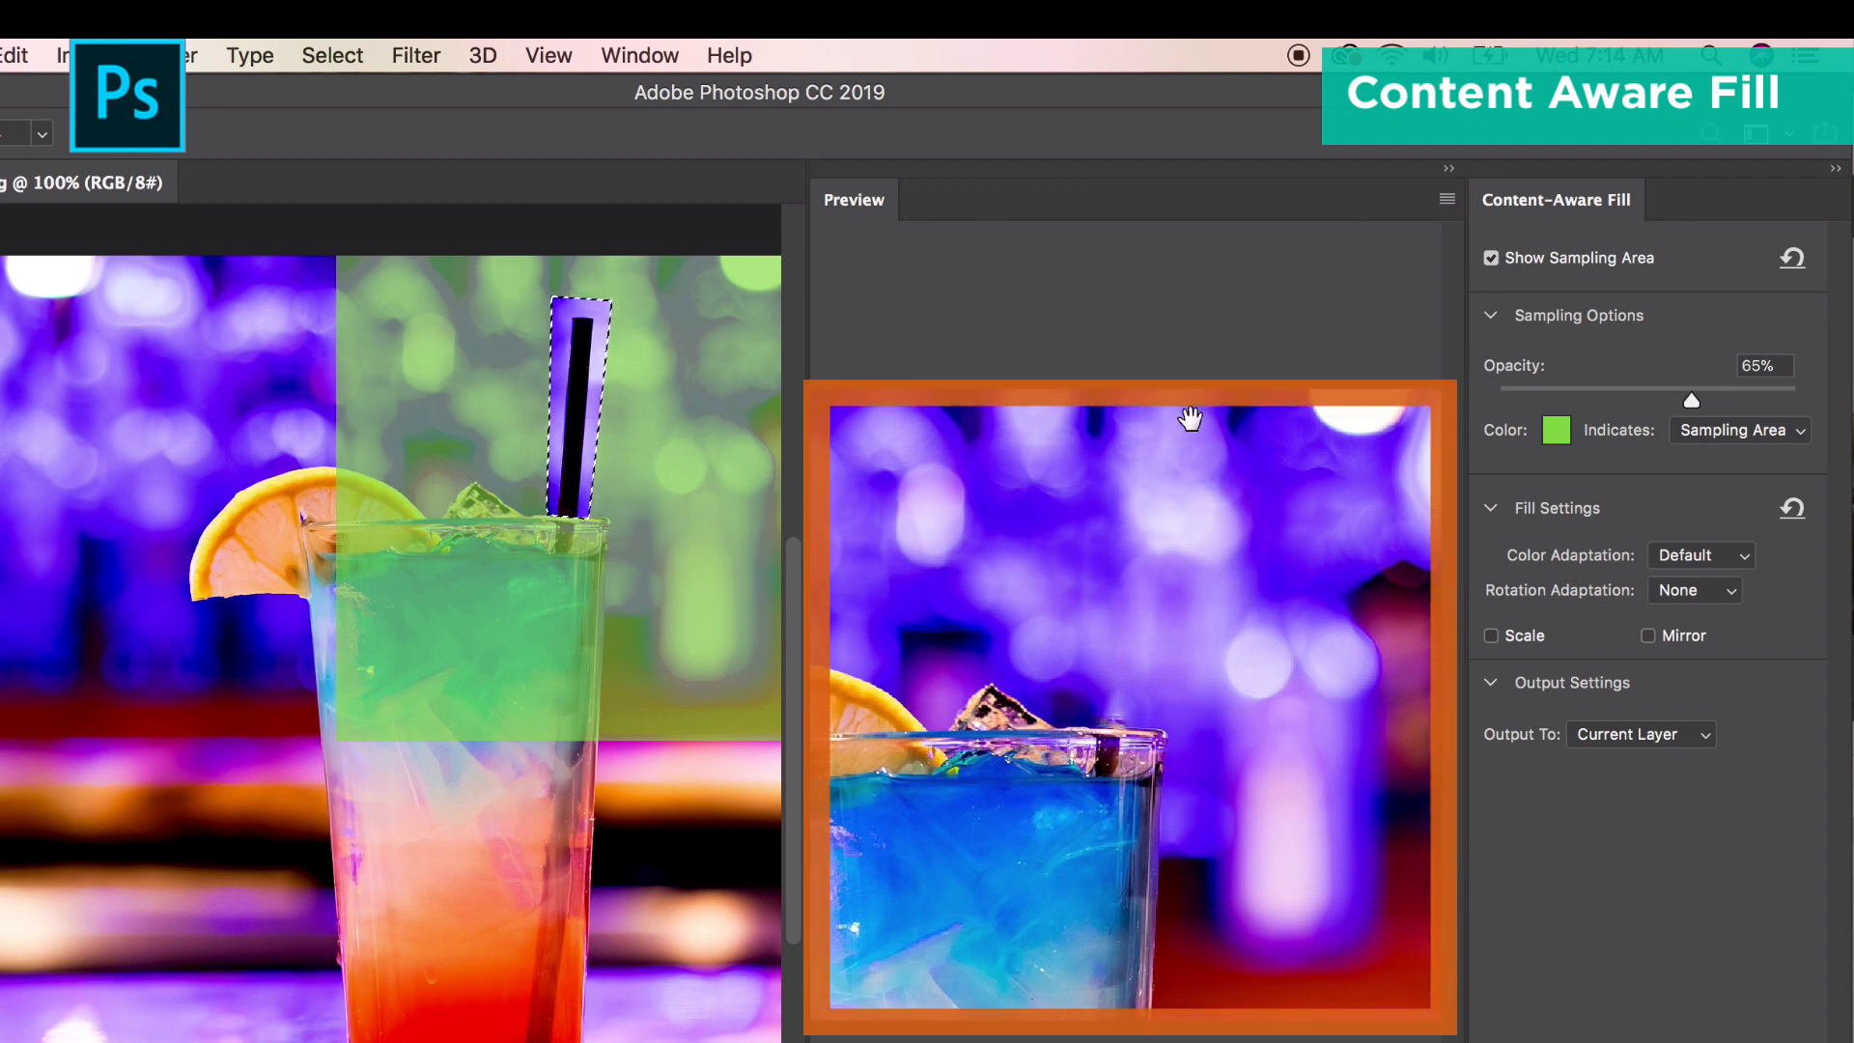
{"action": "left_click", "coordinate": [1700, 556]}
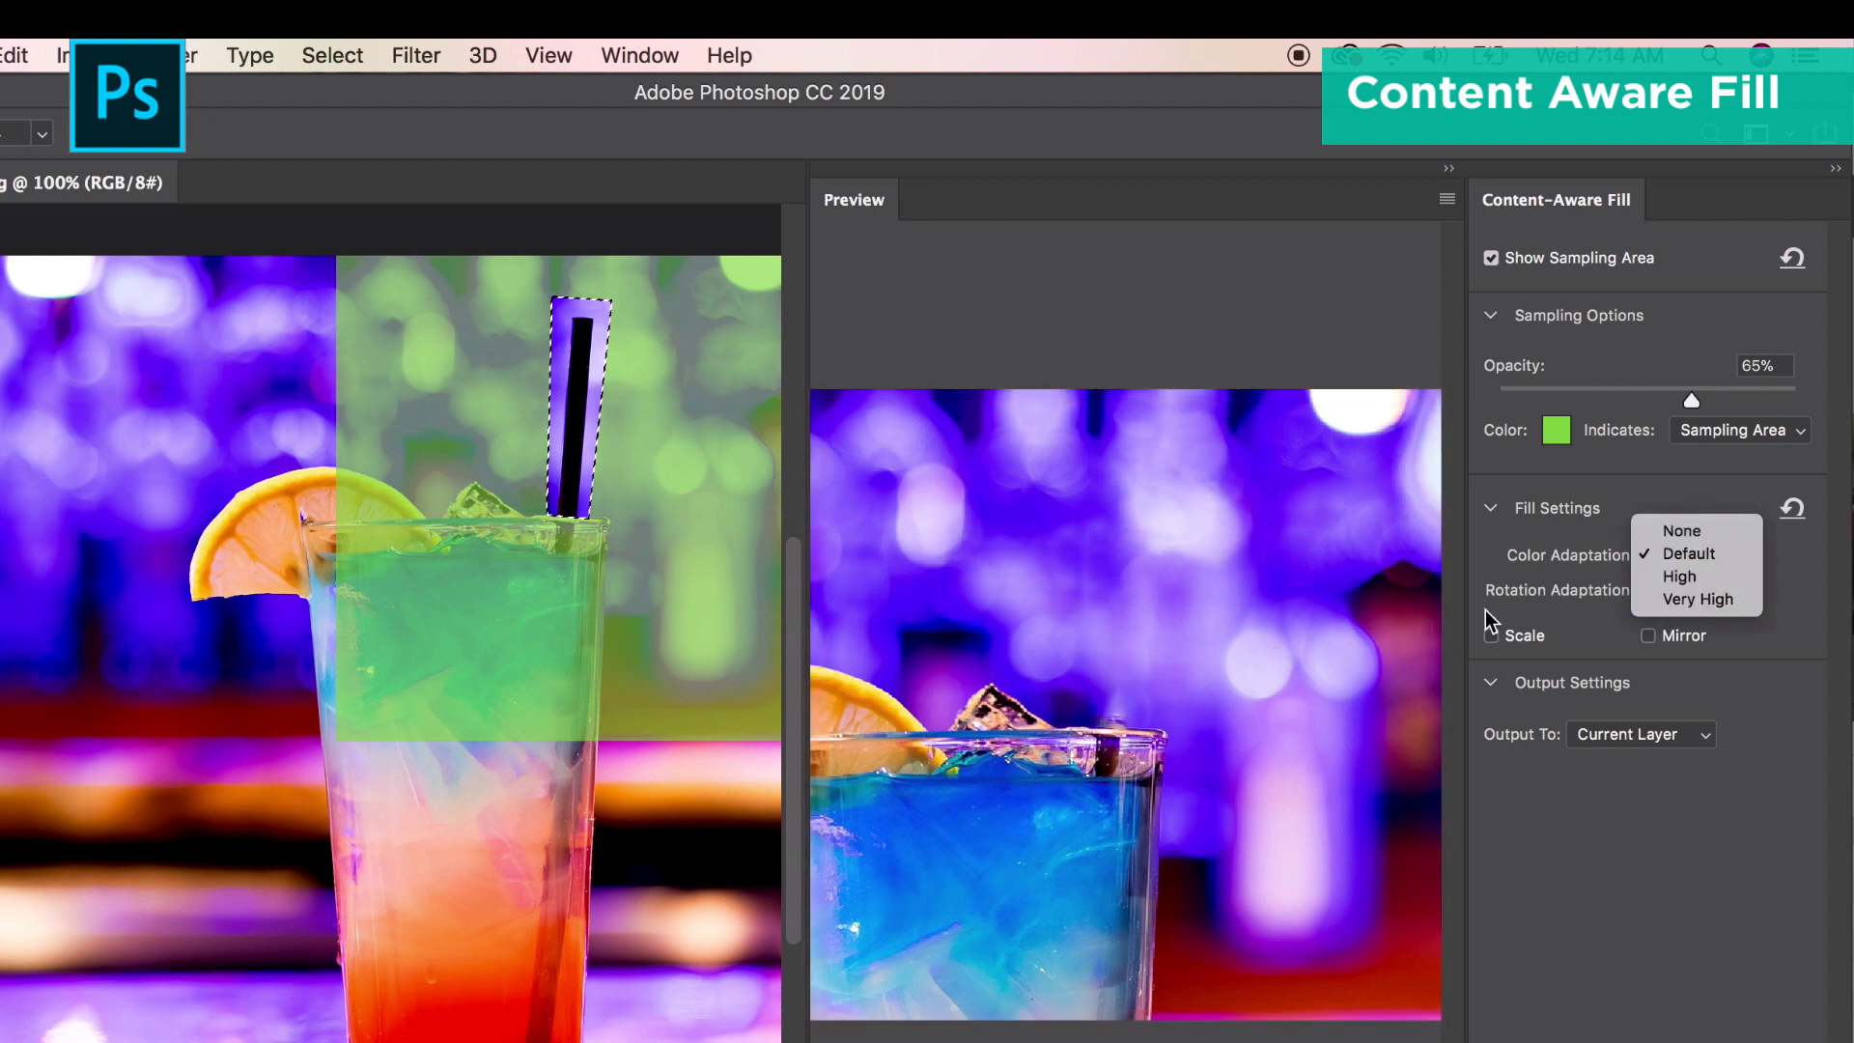
{"action": "left_click", "coordinate": [1696, 598]}
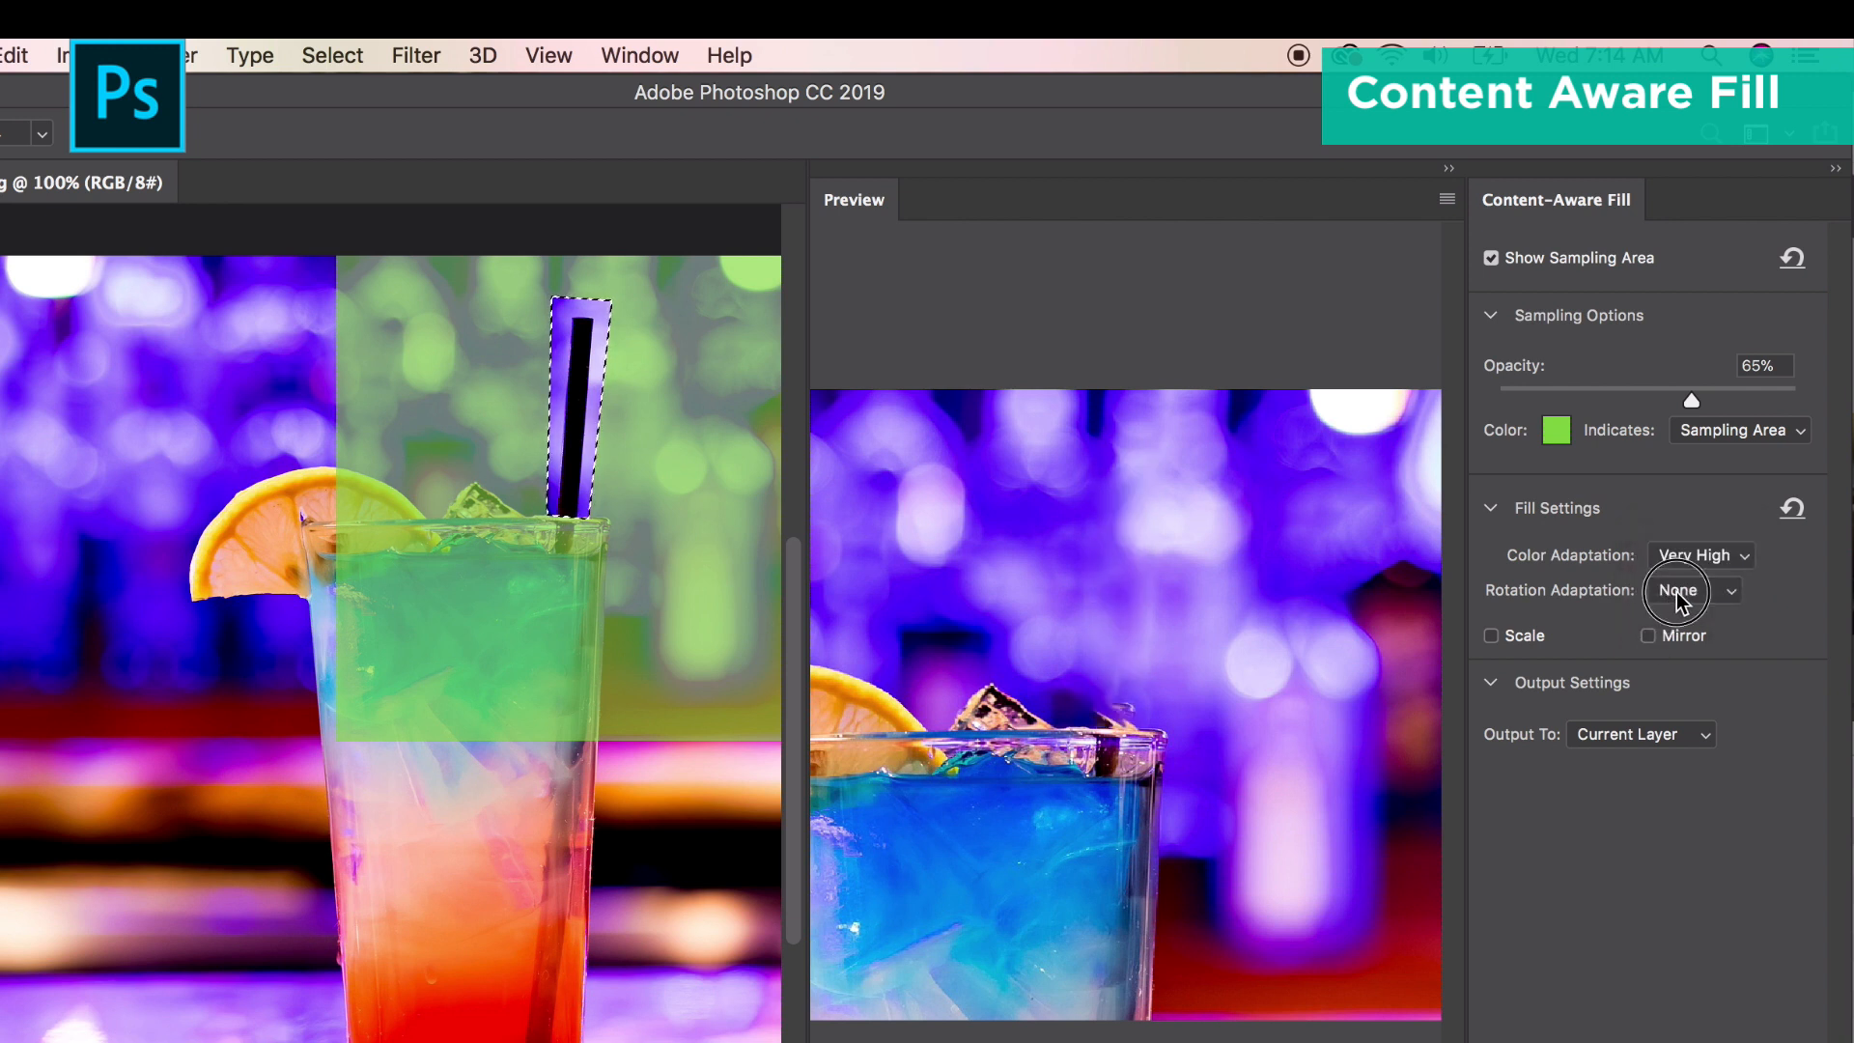
{"action": "left_click", "coordinate": [1691, 590]}
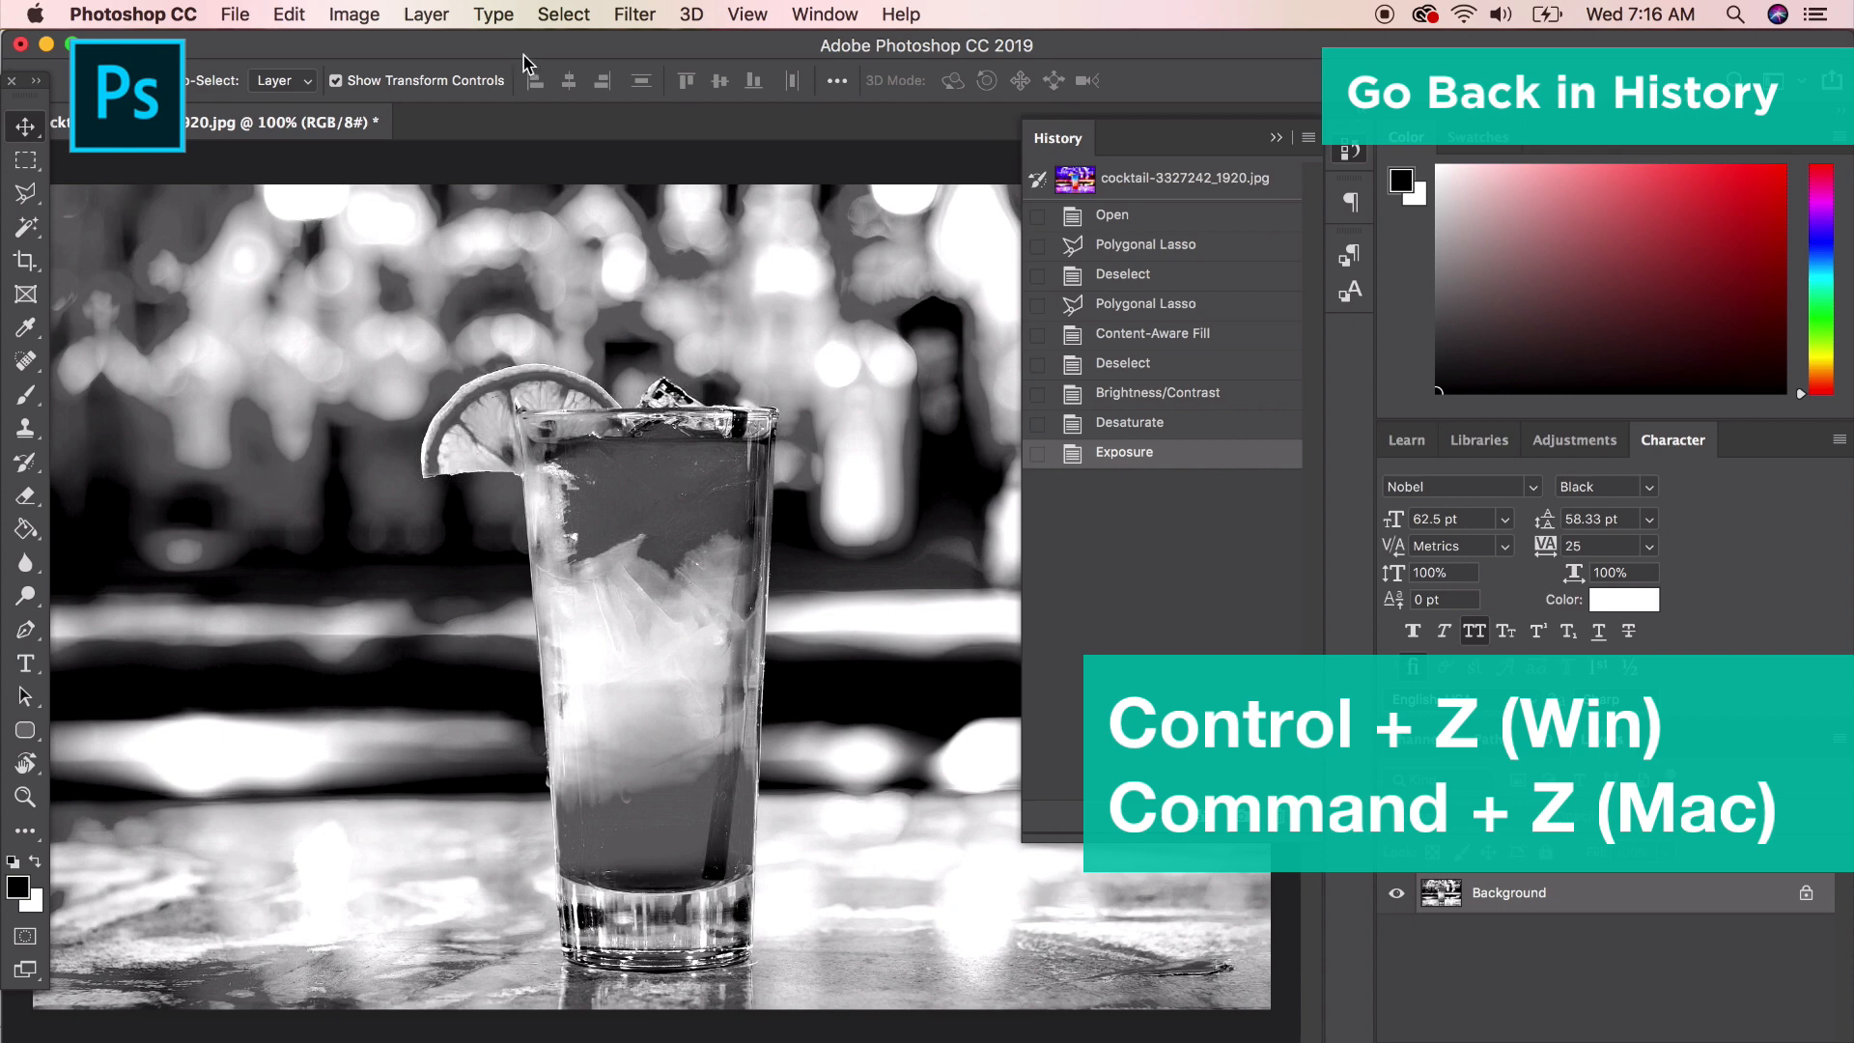
Browse commands in the Edit menu.
{"action": "left_click", "coordinate": [290, 13]}
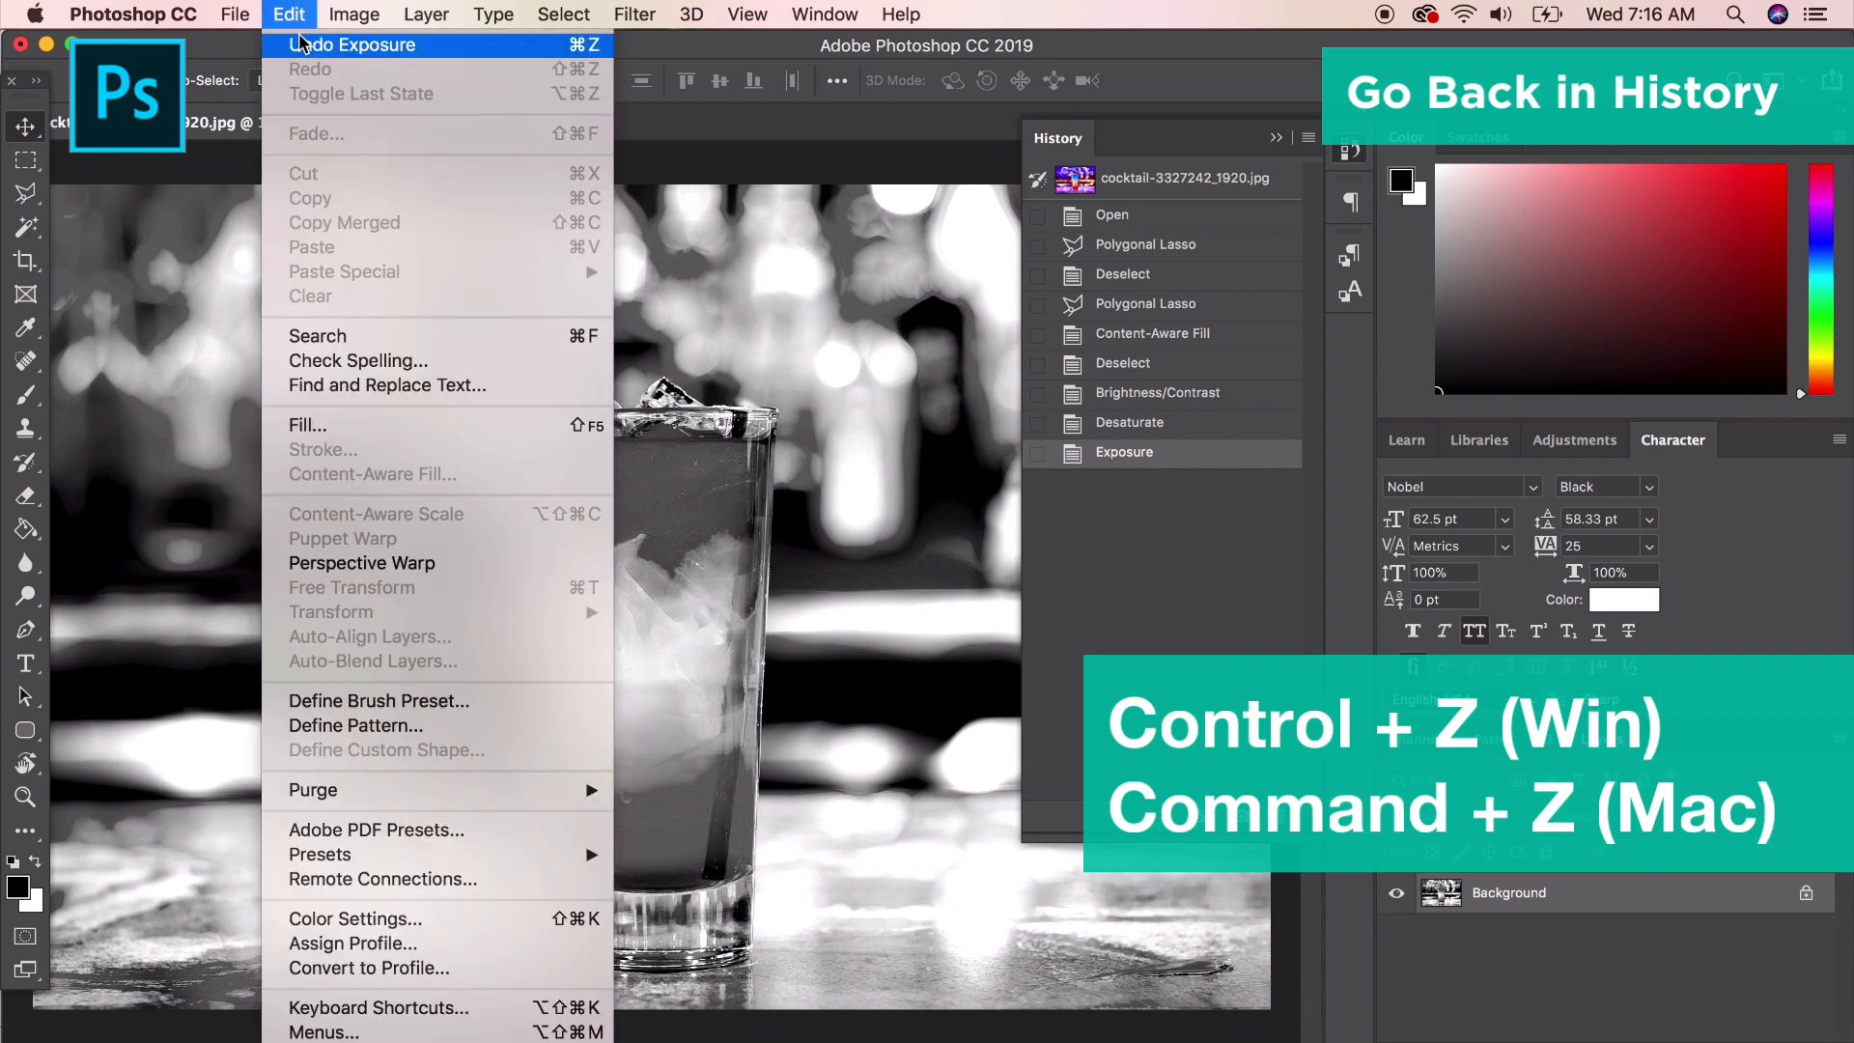
{"action": "left_click", "coordinate": [356, 45]}
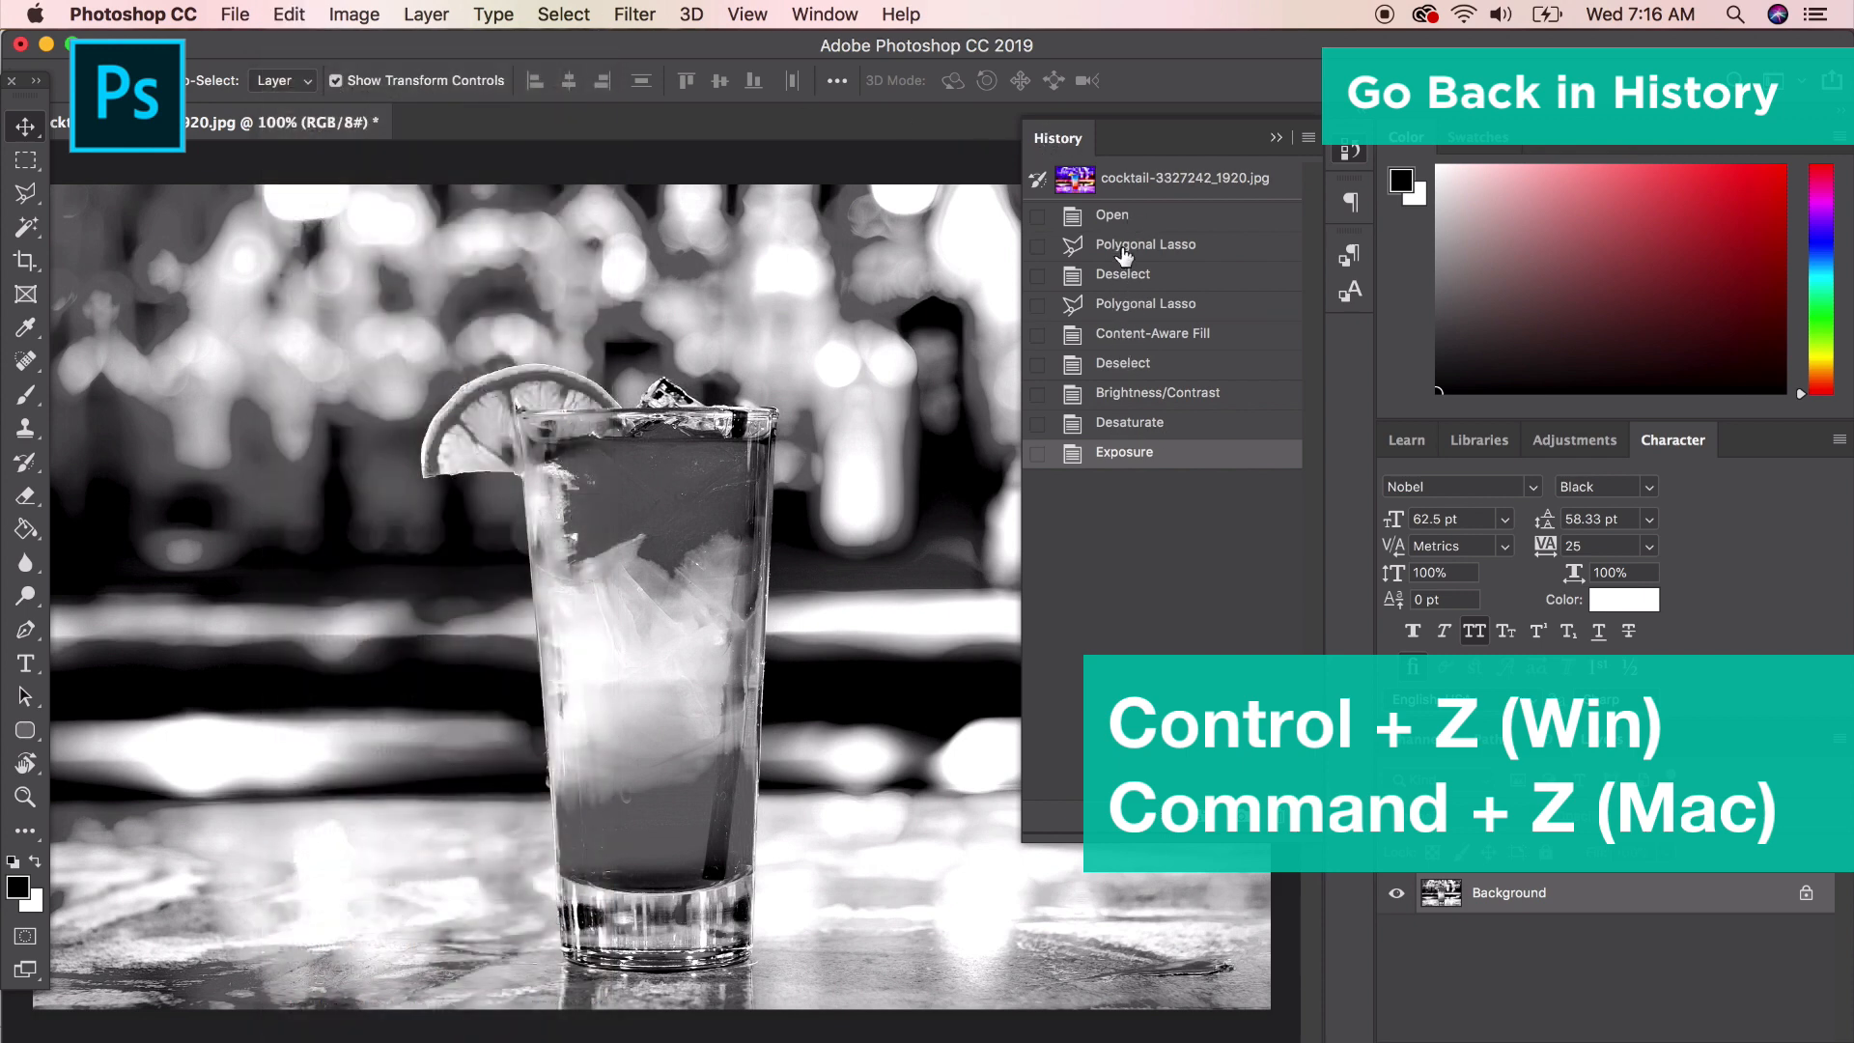
{"action": "mouse_move", "coordinate": [707, 604]}
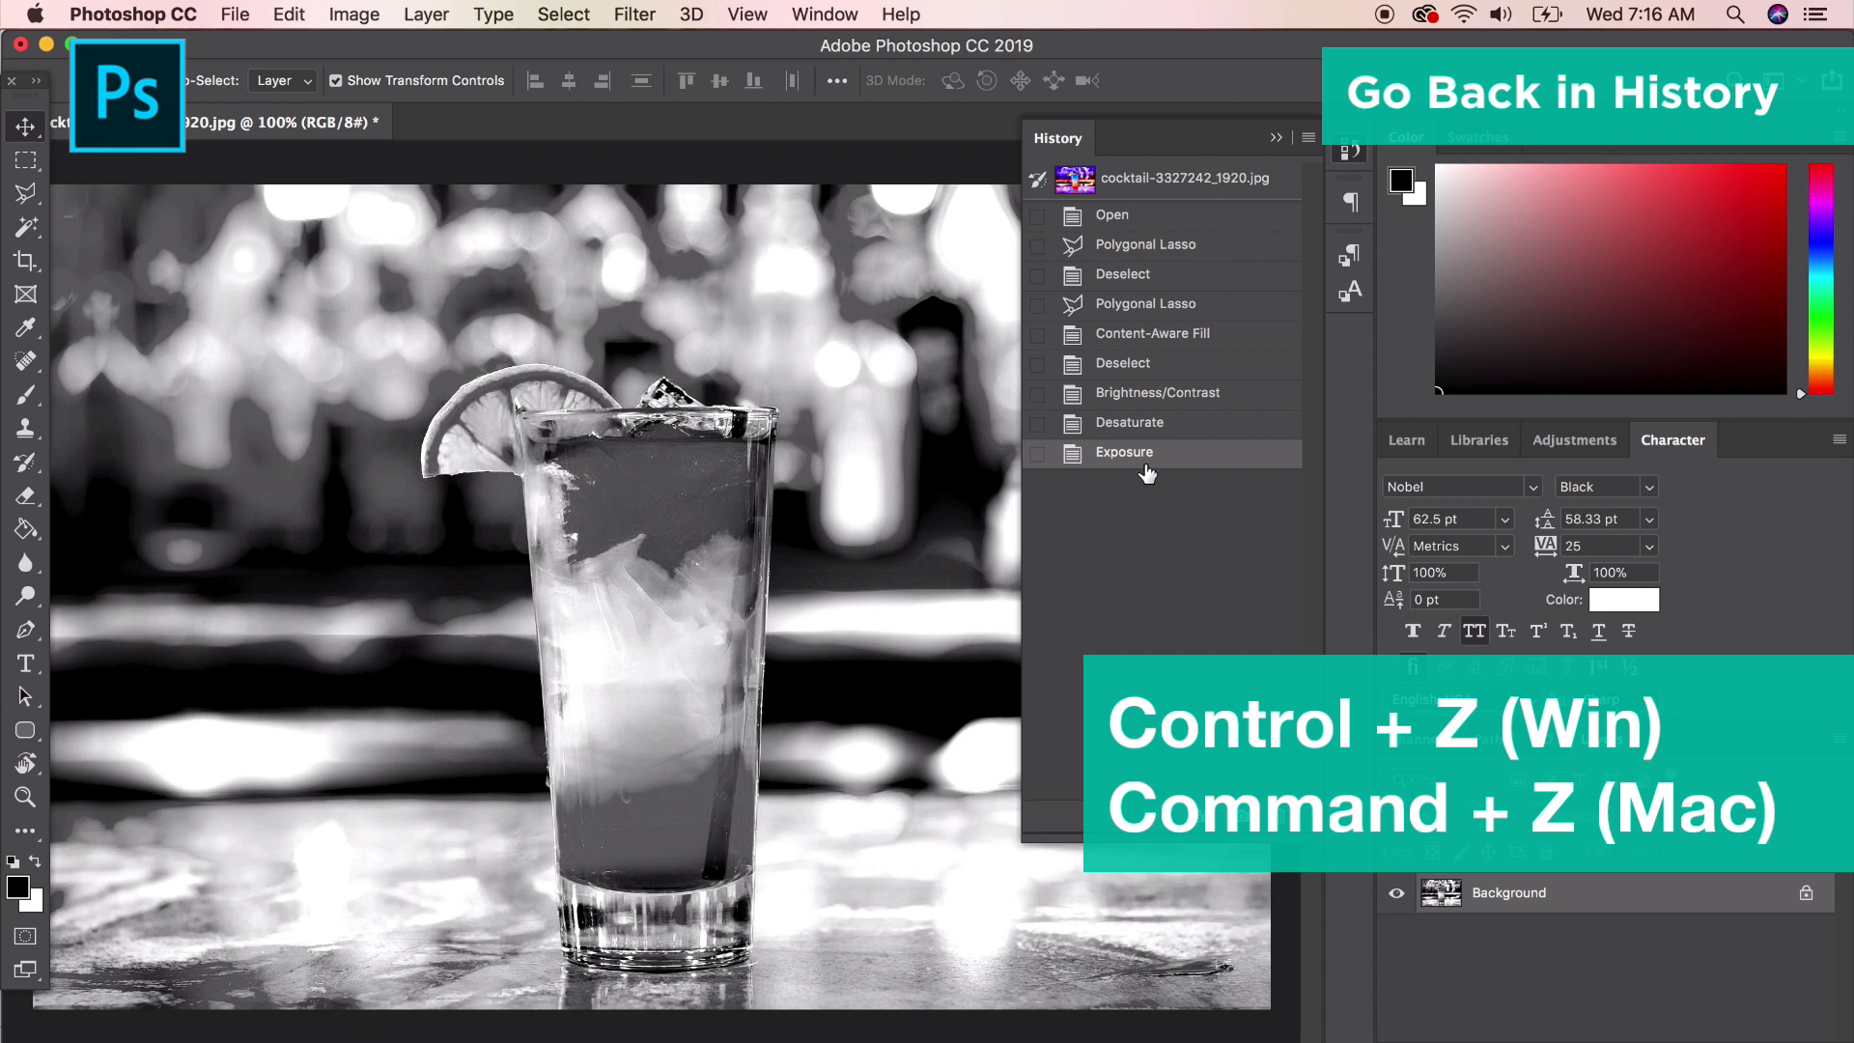
{"action": "mouse_move", "coordinate": [1147, 462]}
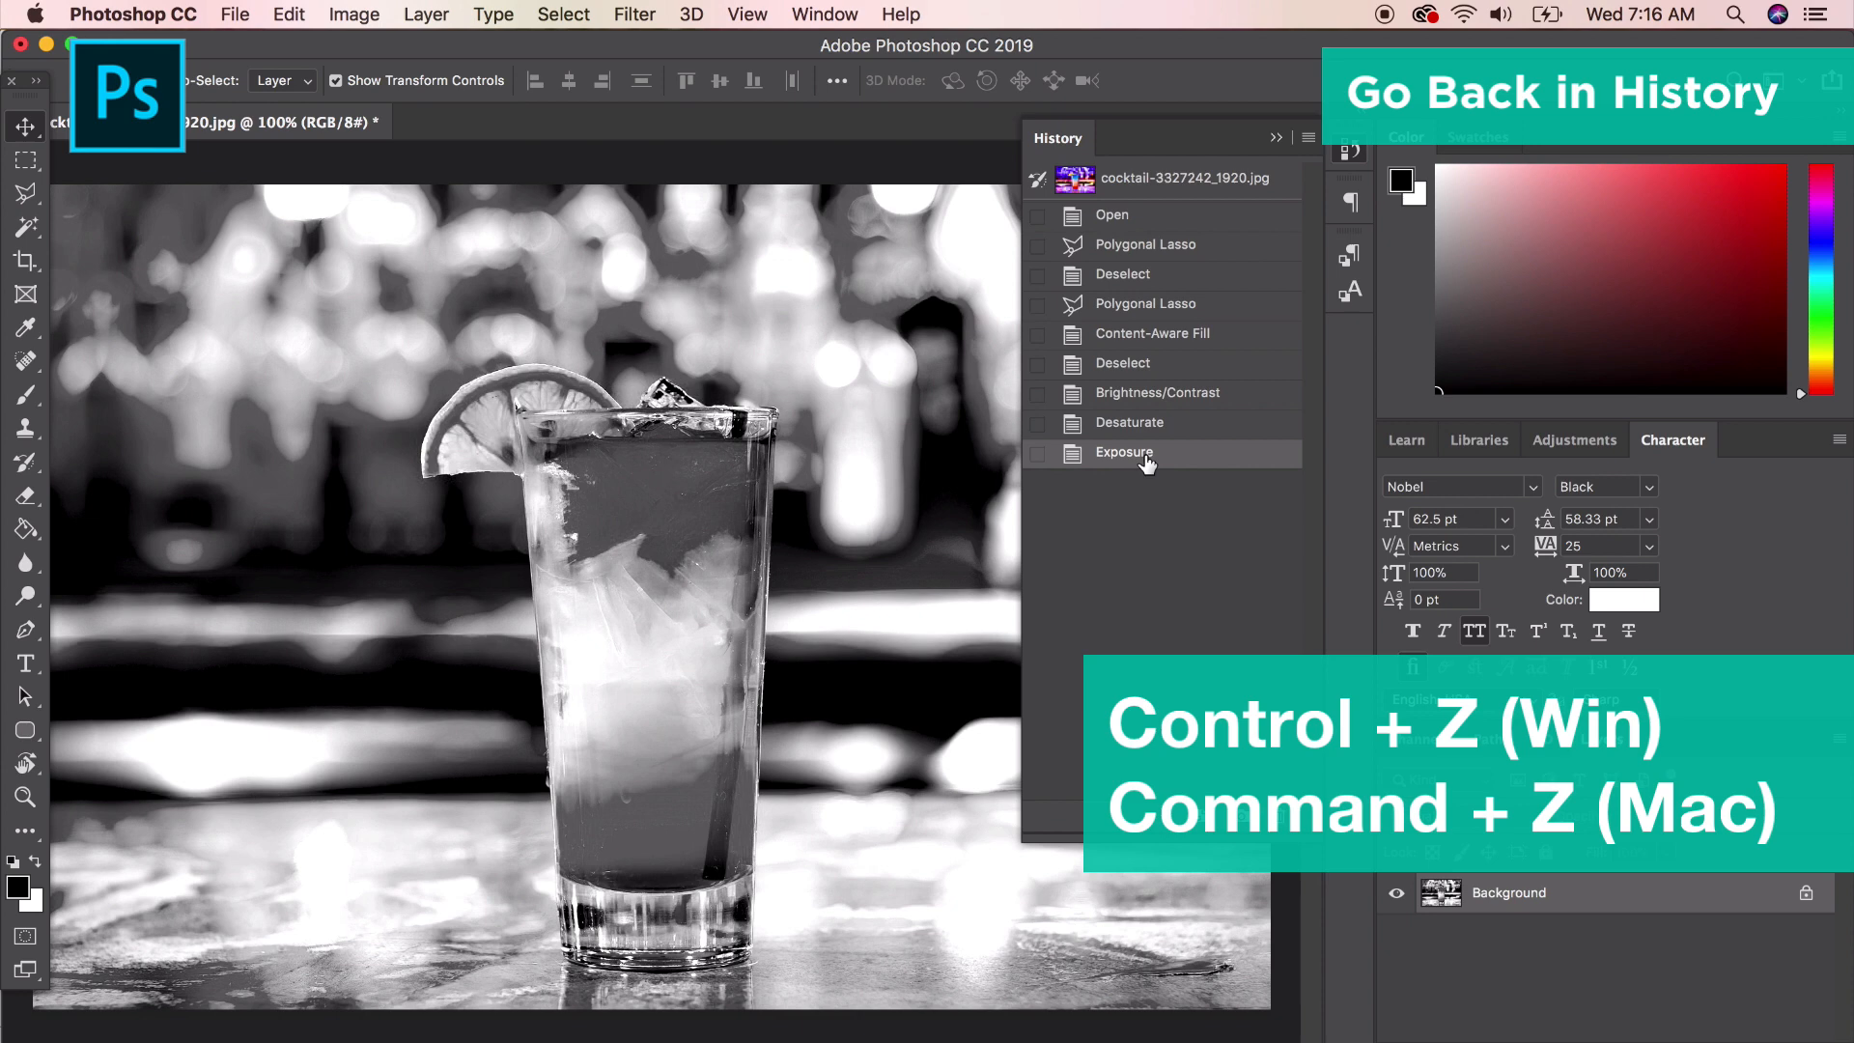
{"action": "left_click", "coordinate": [283, 13]}
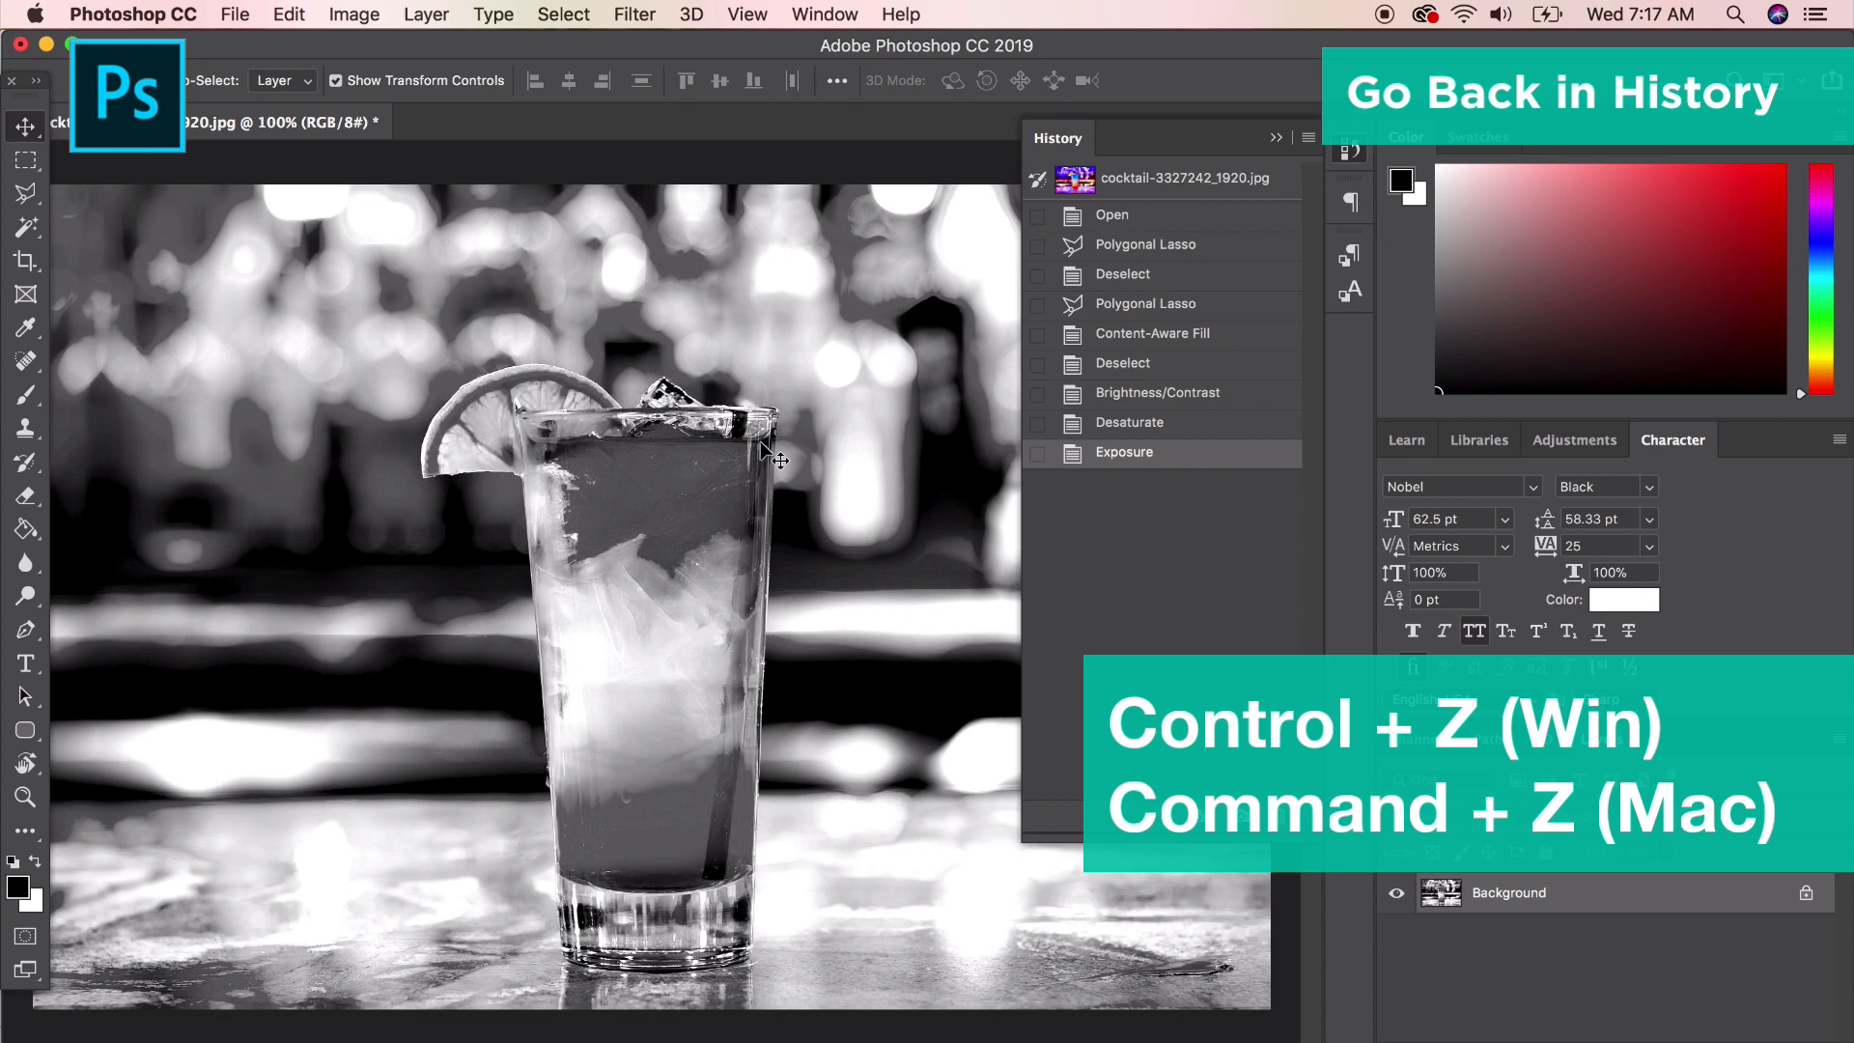
Undo exposure, desaturation and fill, returning to the freshly opened photo.
{"action": "key", "text": "cmd+z"}
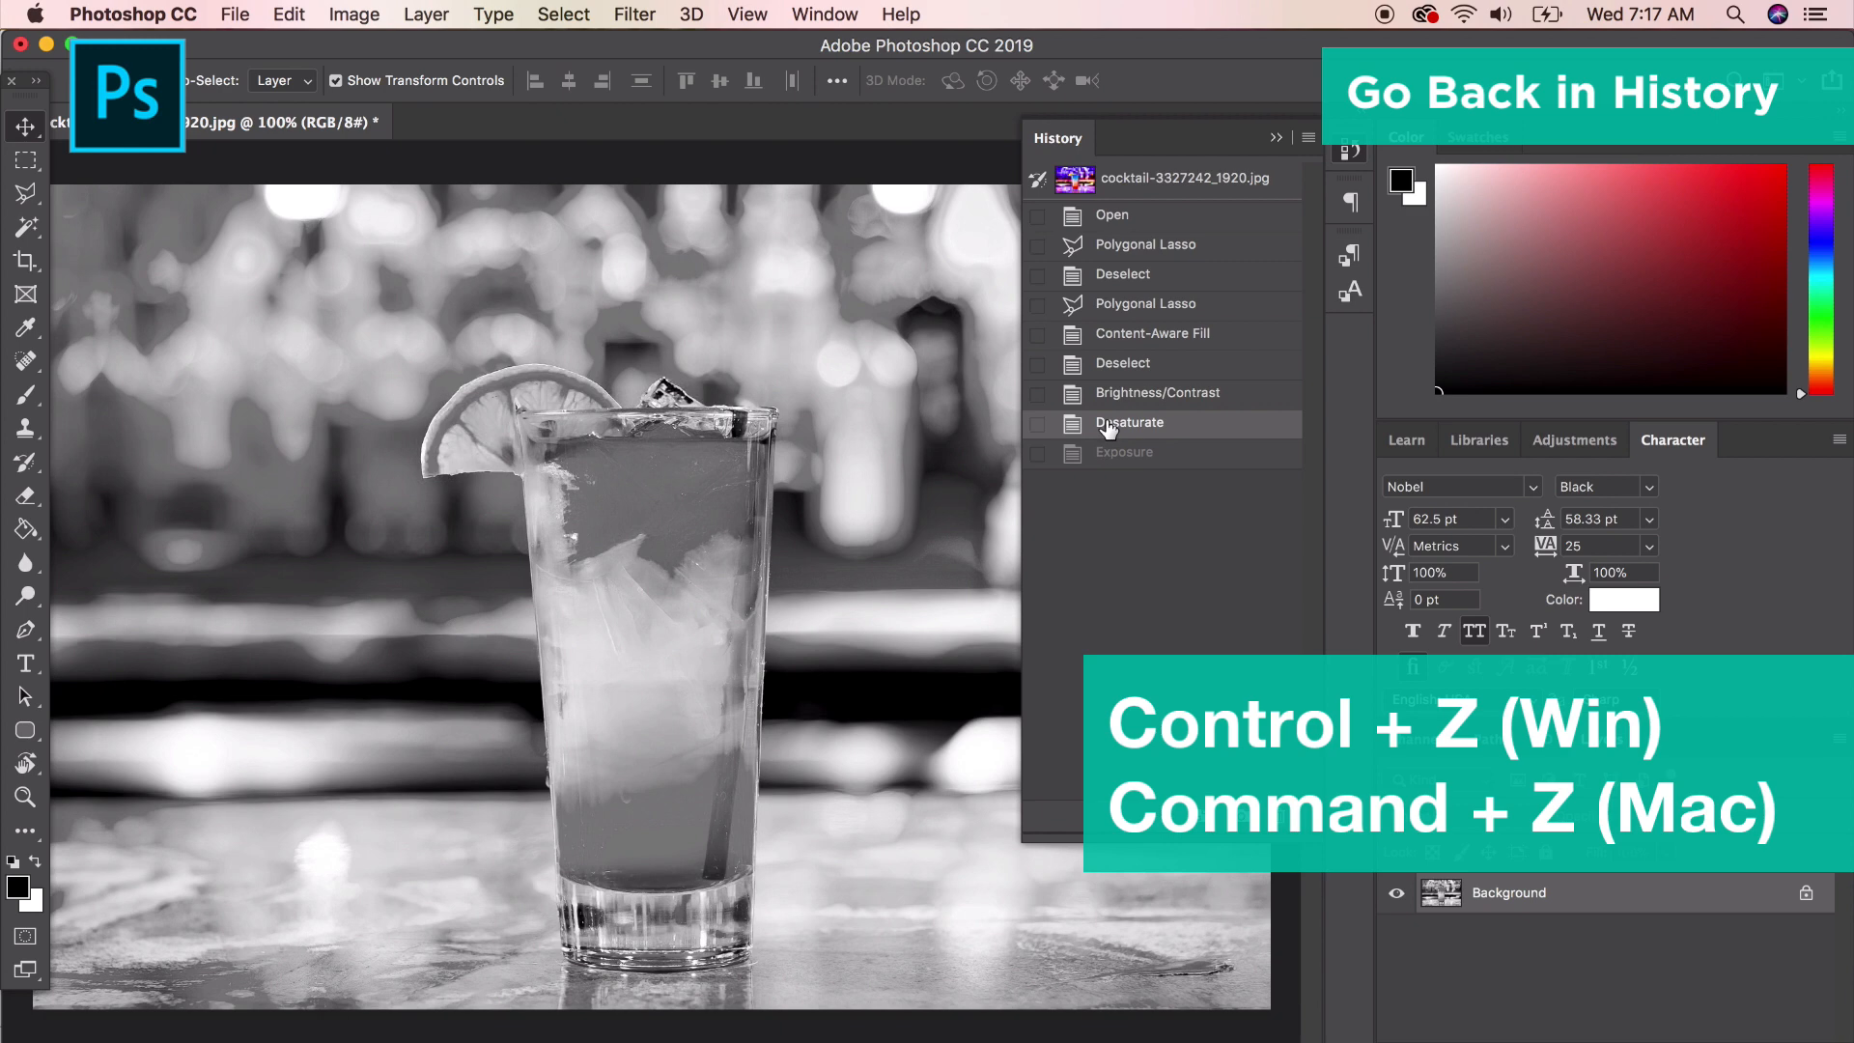
{"action": "key", "text": "cmd+z"}
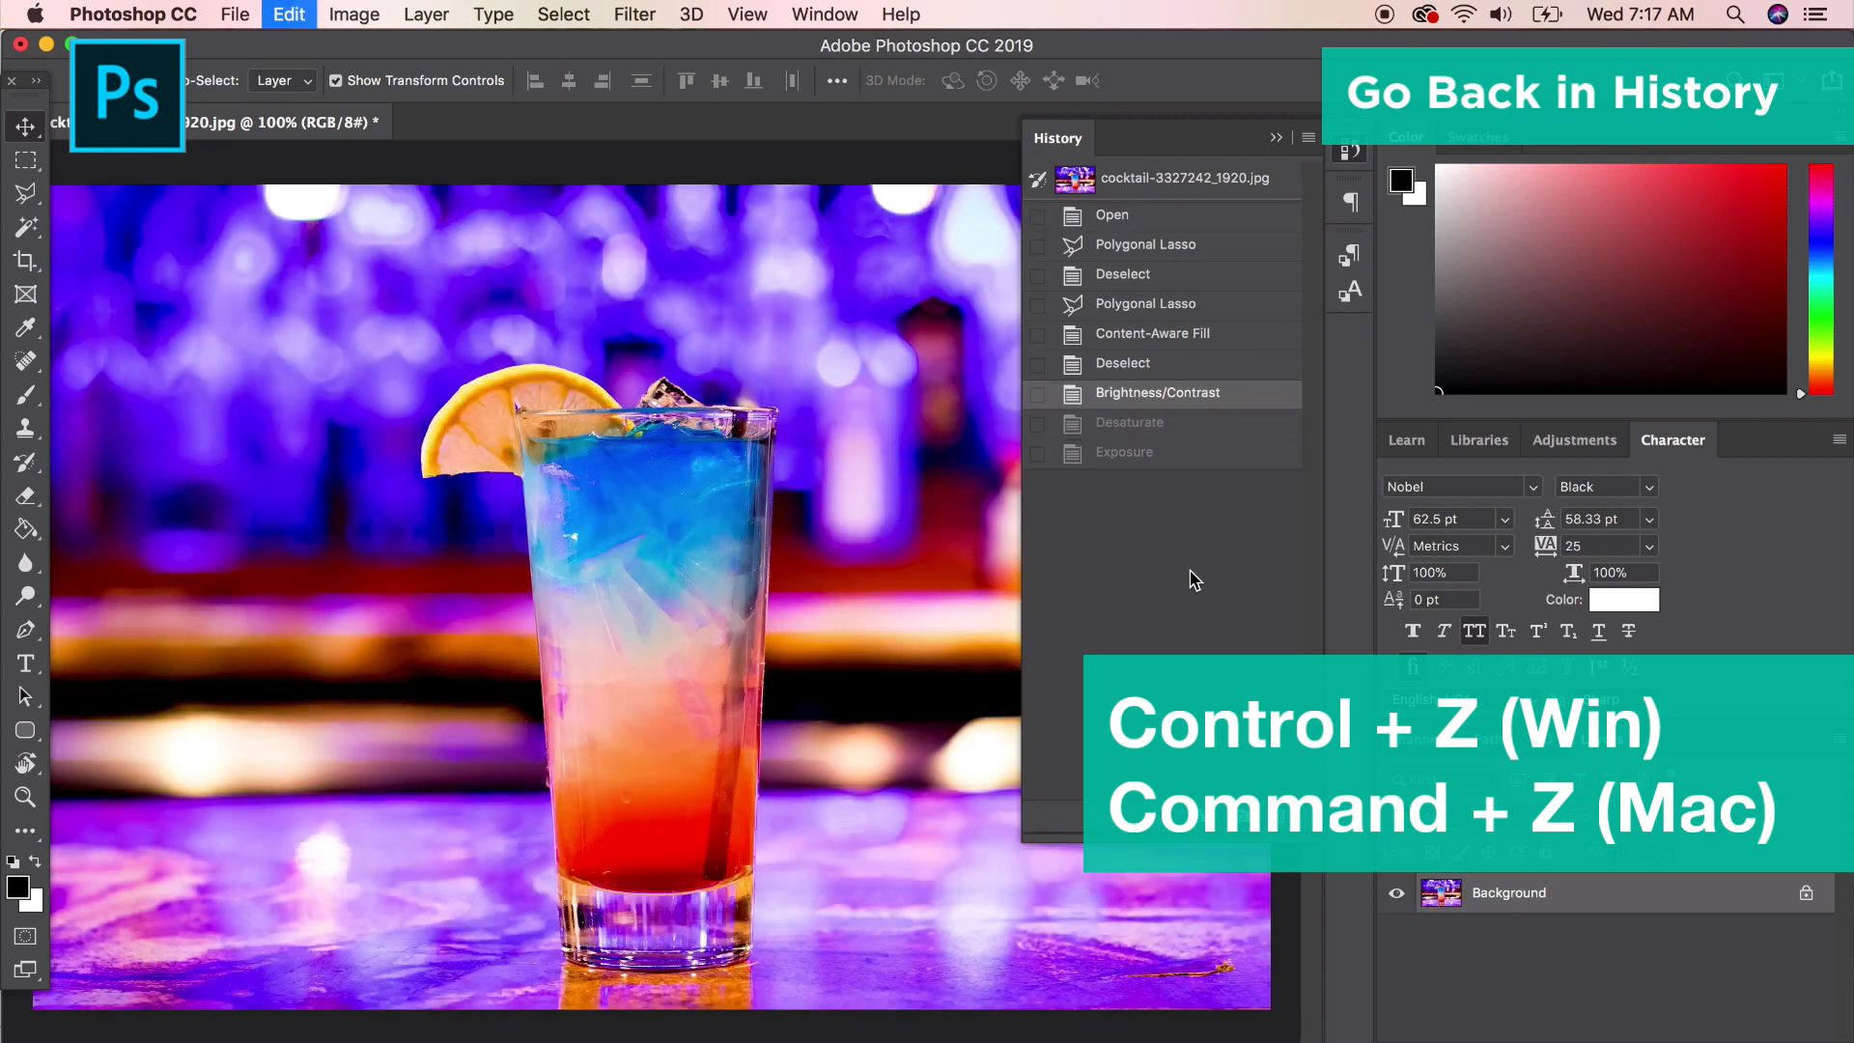
{"action": "key", "text": "cmd+z"}
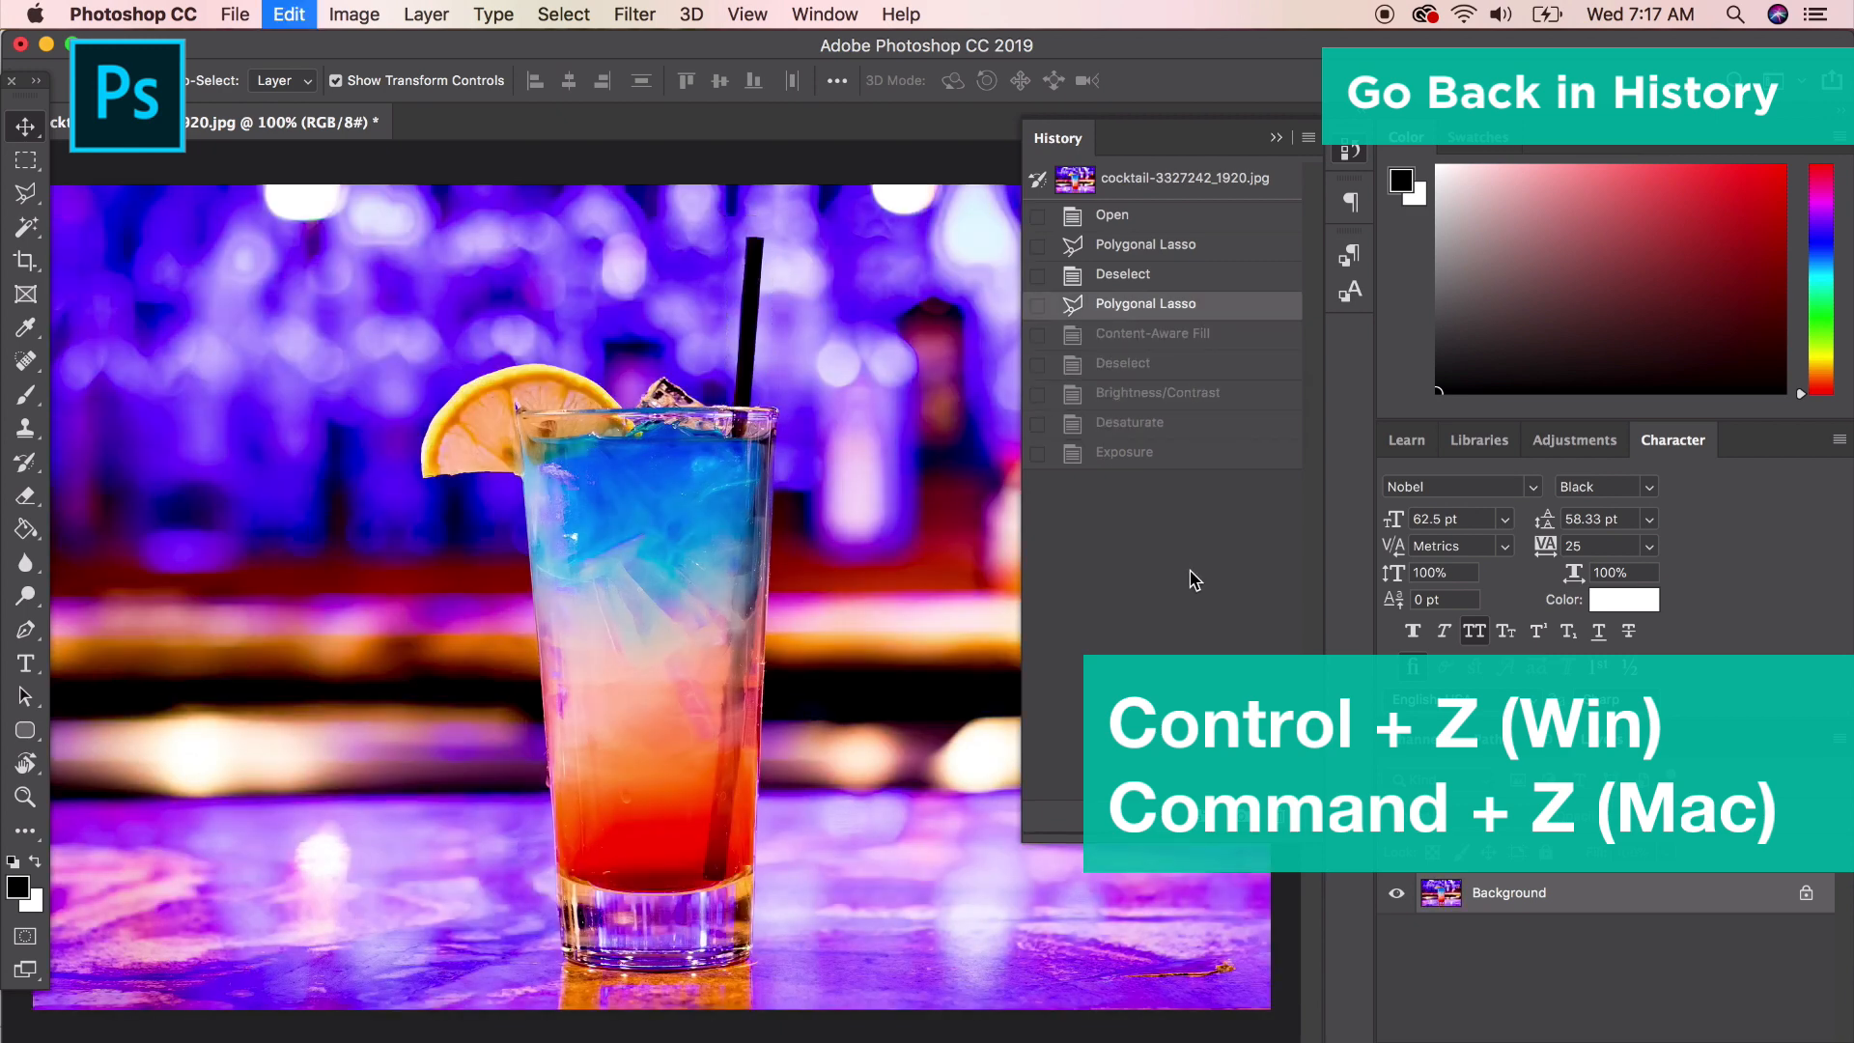
{"action": "key", "text": "cmd+z"}
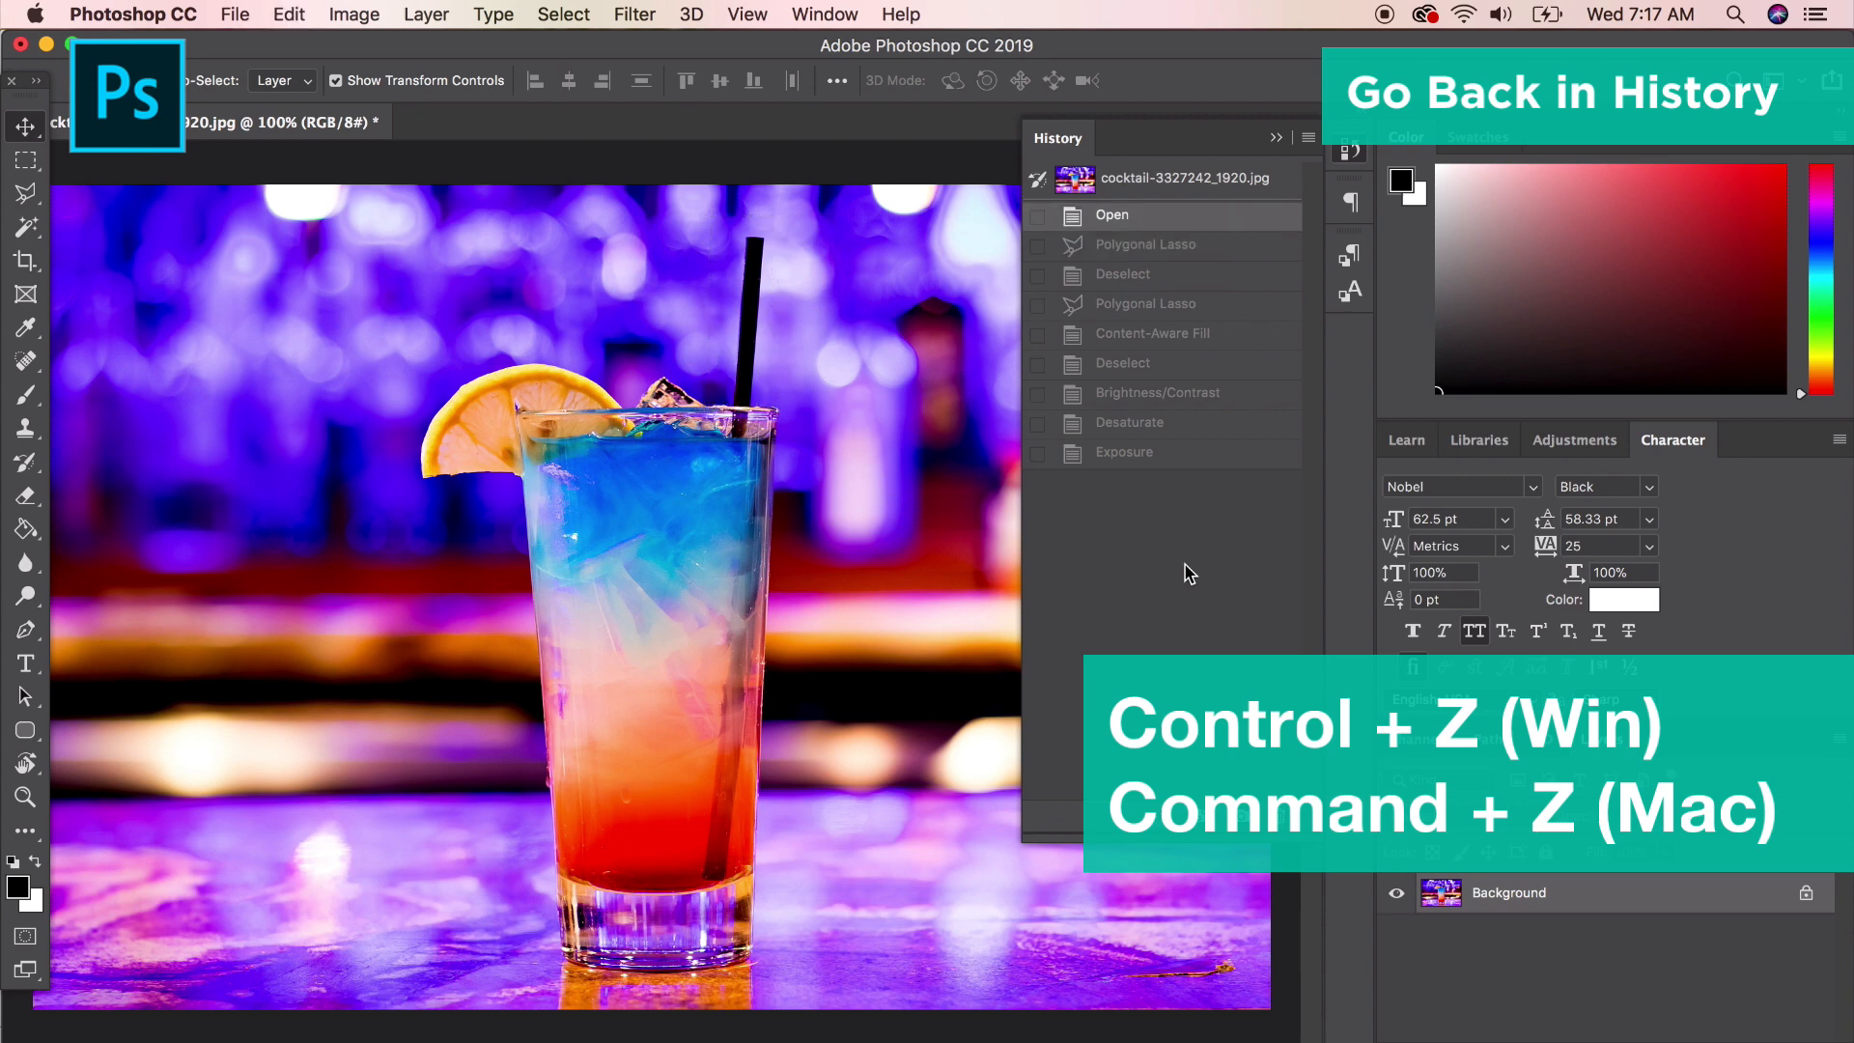
{"action": "mouse_move", "coordinate": [384, 48]}
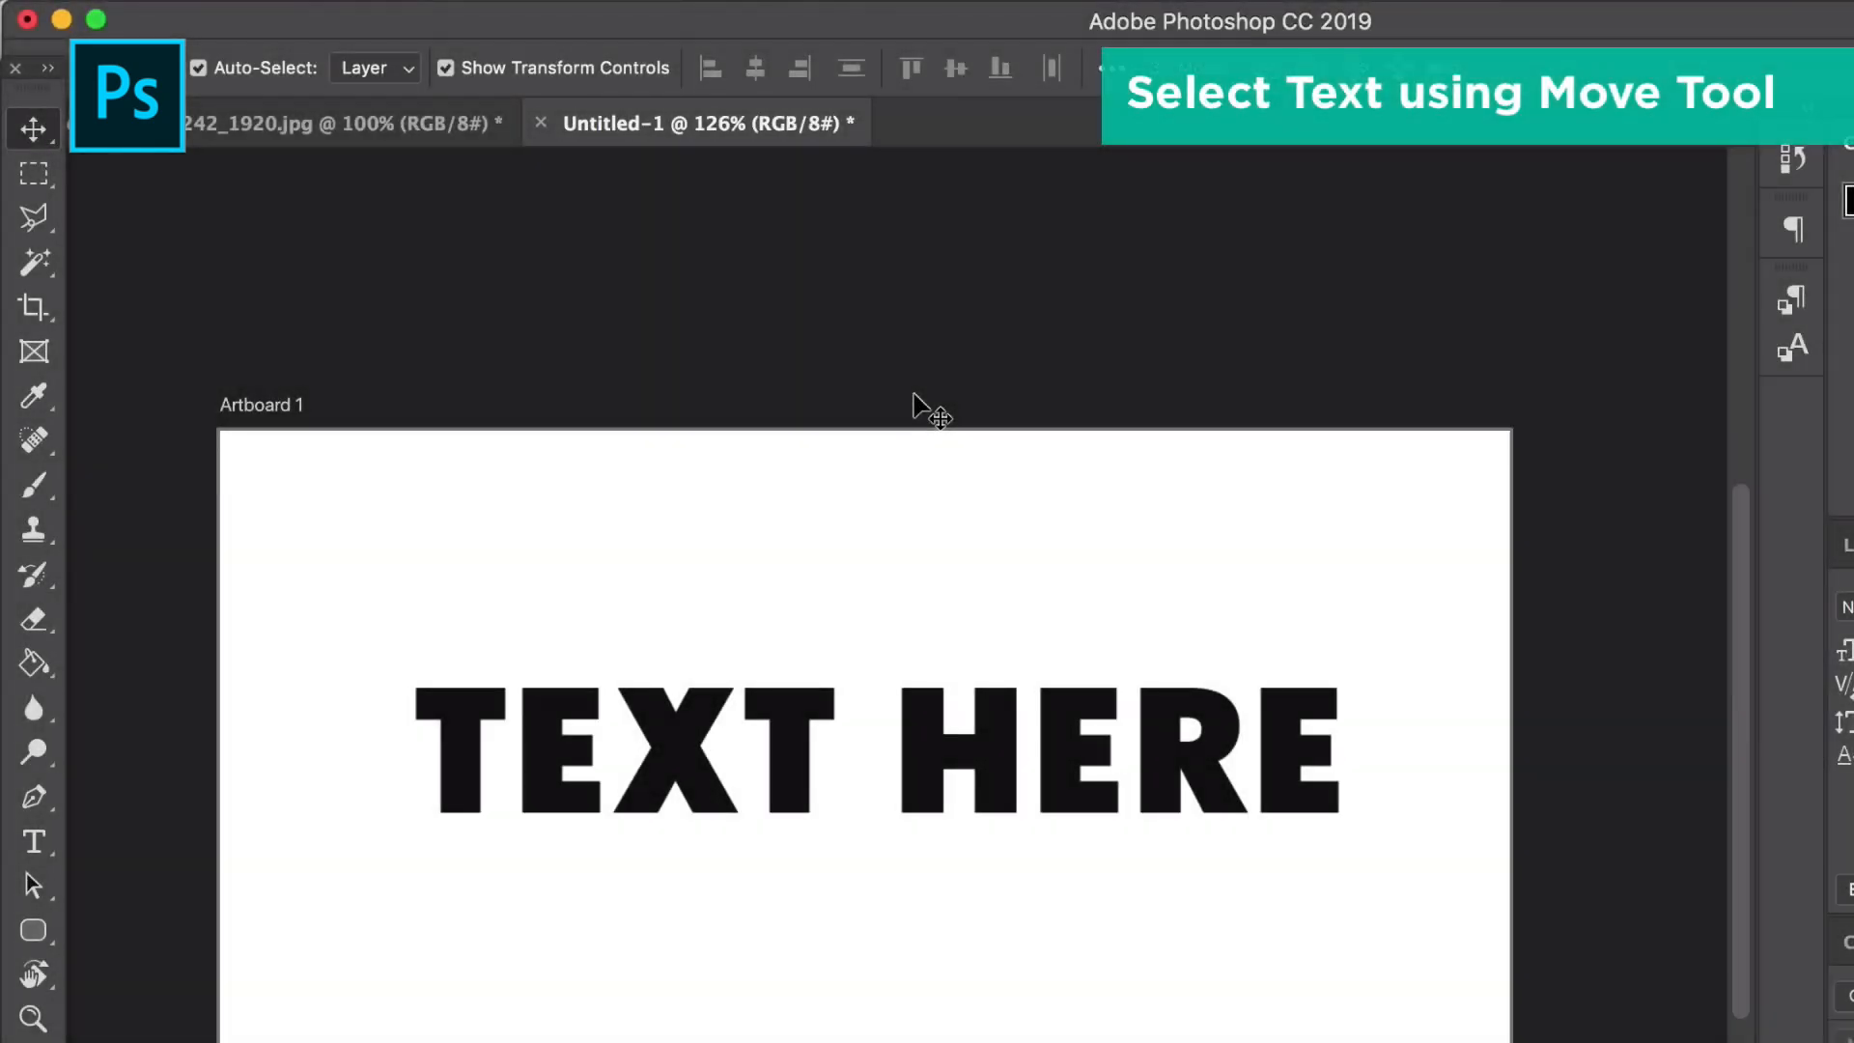
{"action": "mouse_move", "coordinate": [956, 810]}
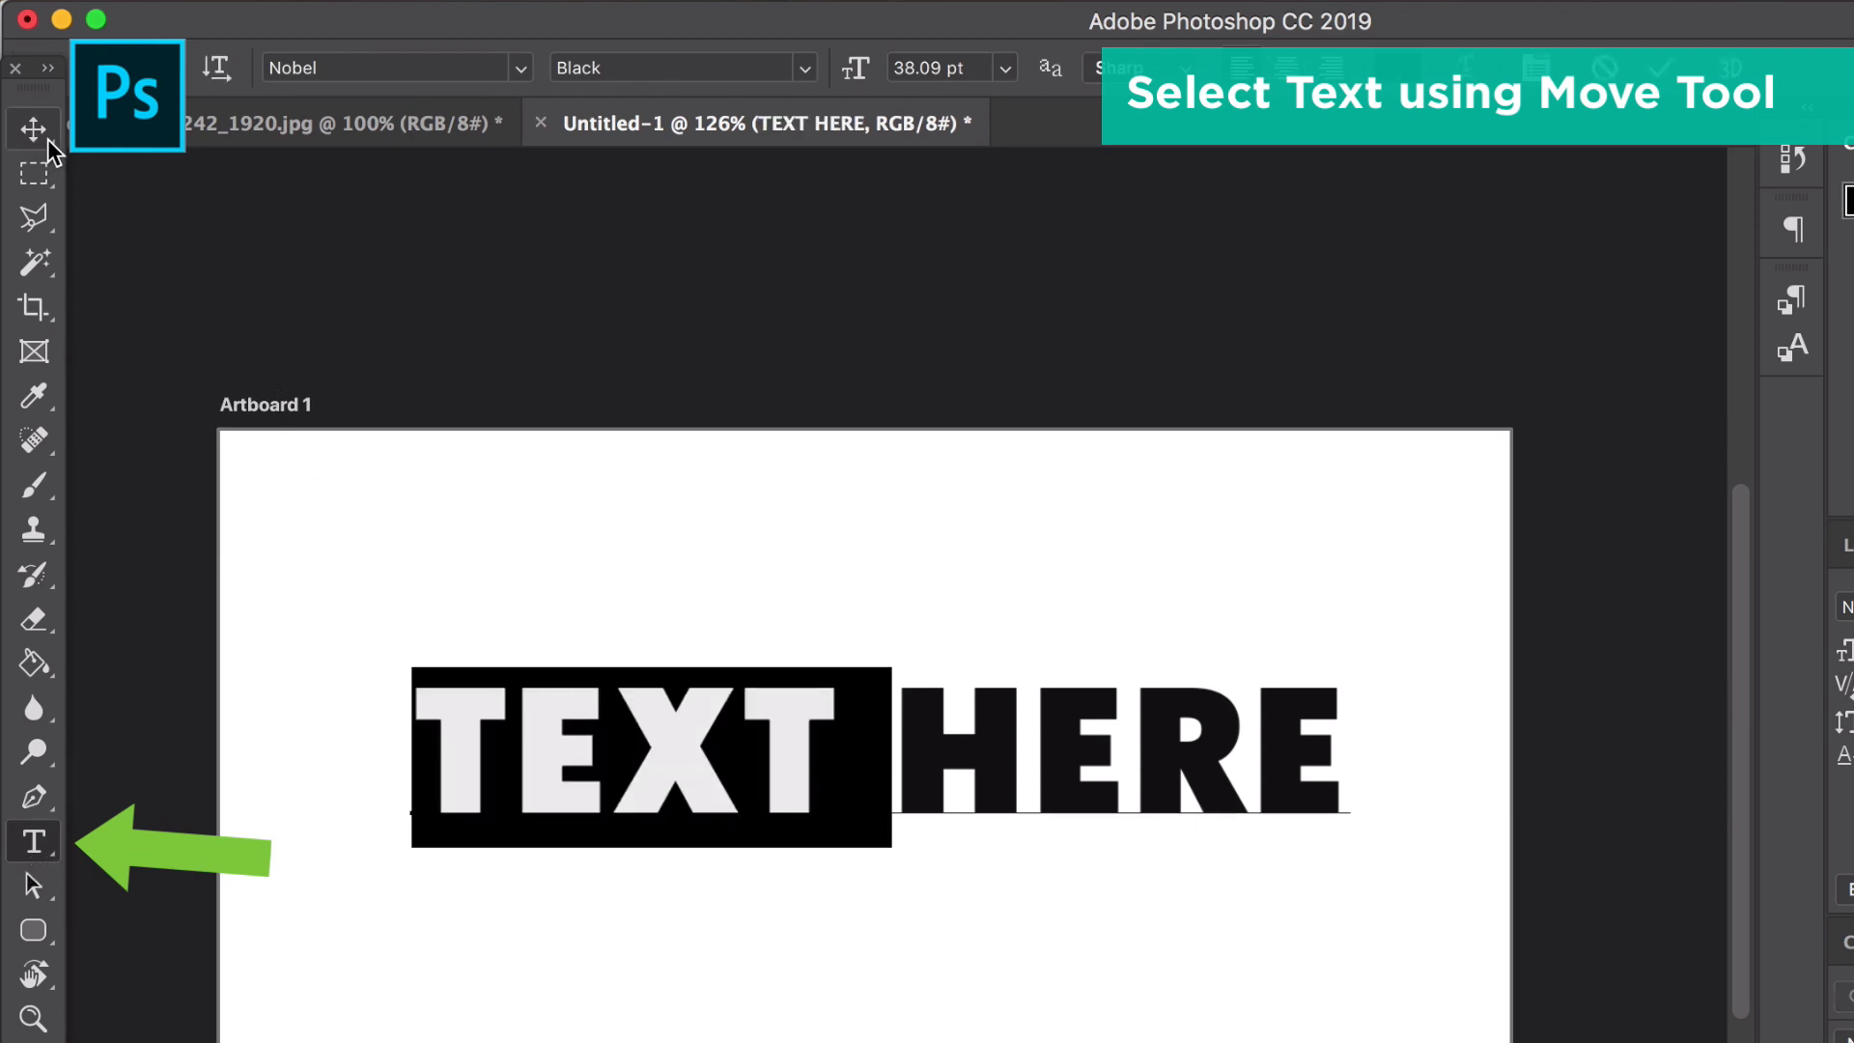
Drag the TEXT HERE layer slightly up and left on Artboard 1.
{"action": "left_click", "coordinate": [26, 126]}
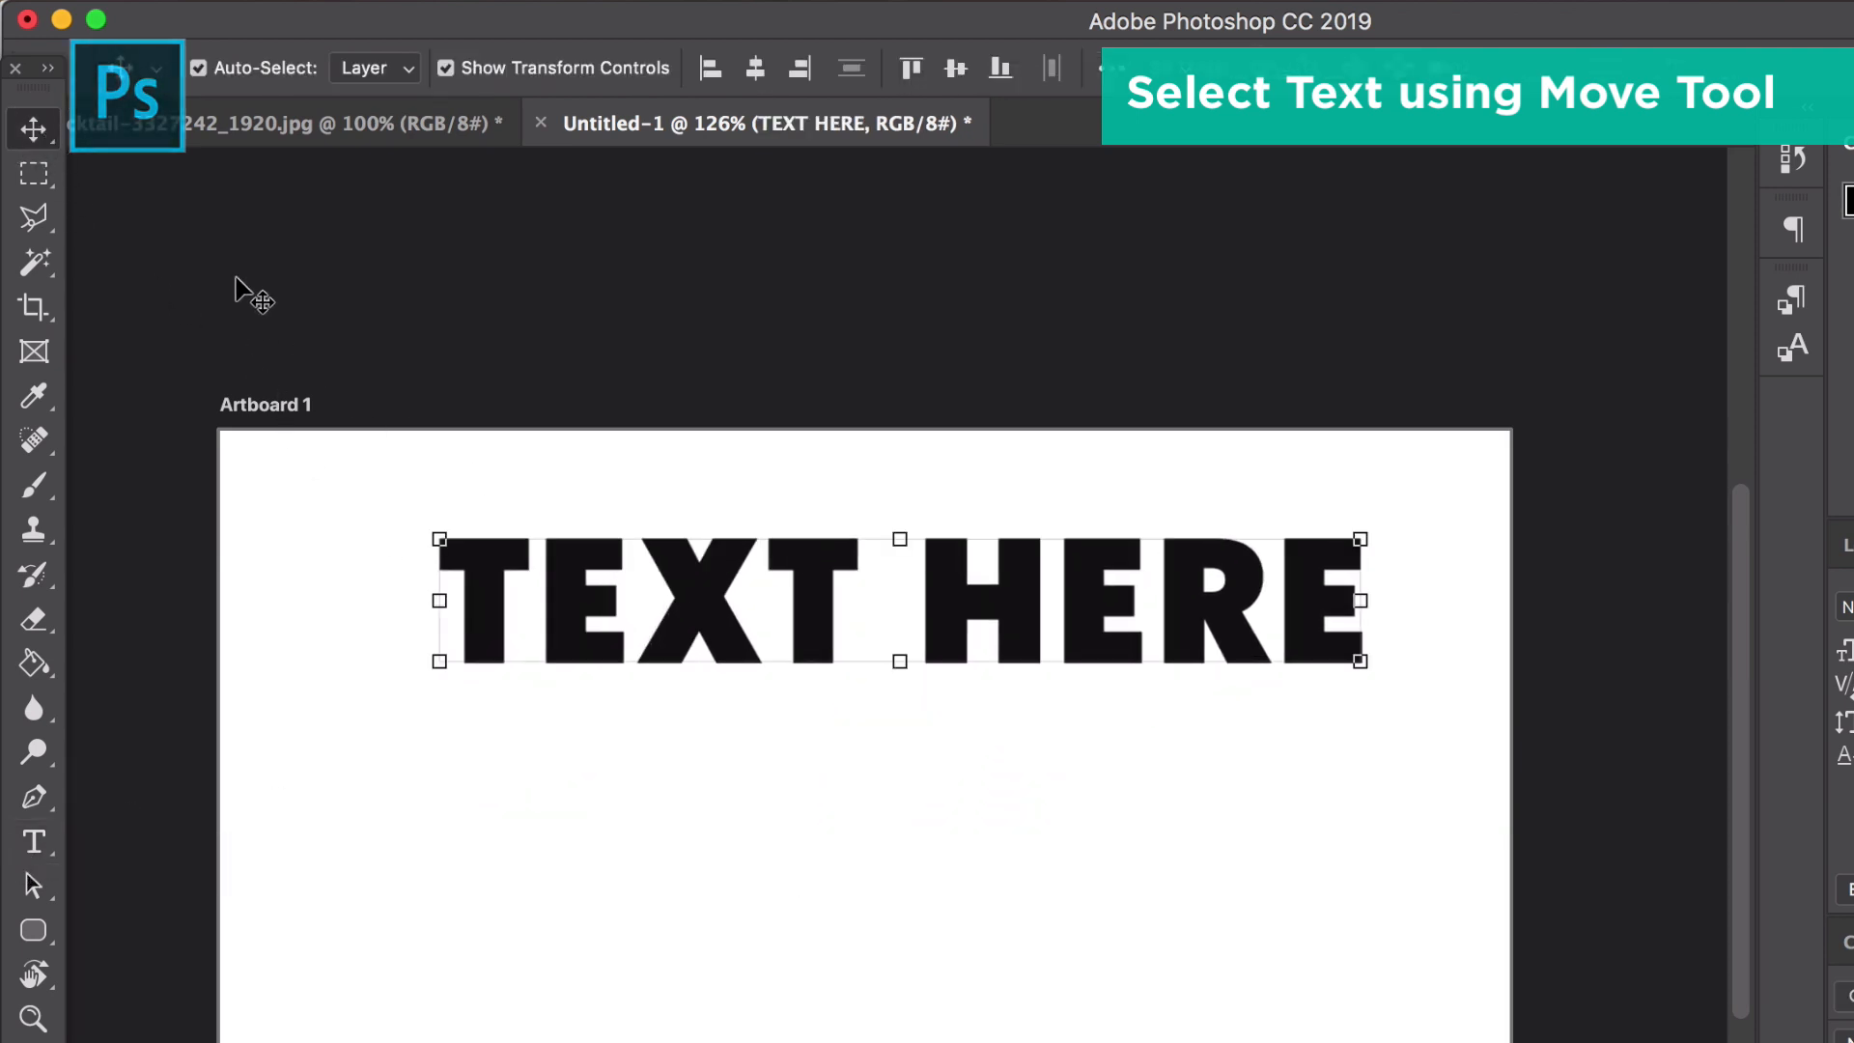
{"action": "left_click", "coordinate": [31, 840]}
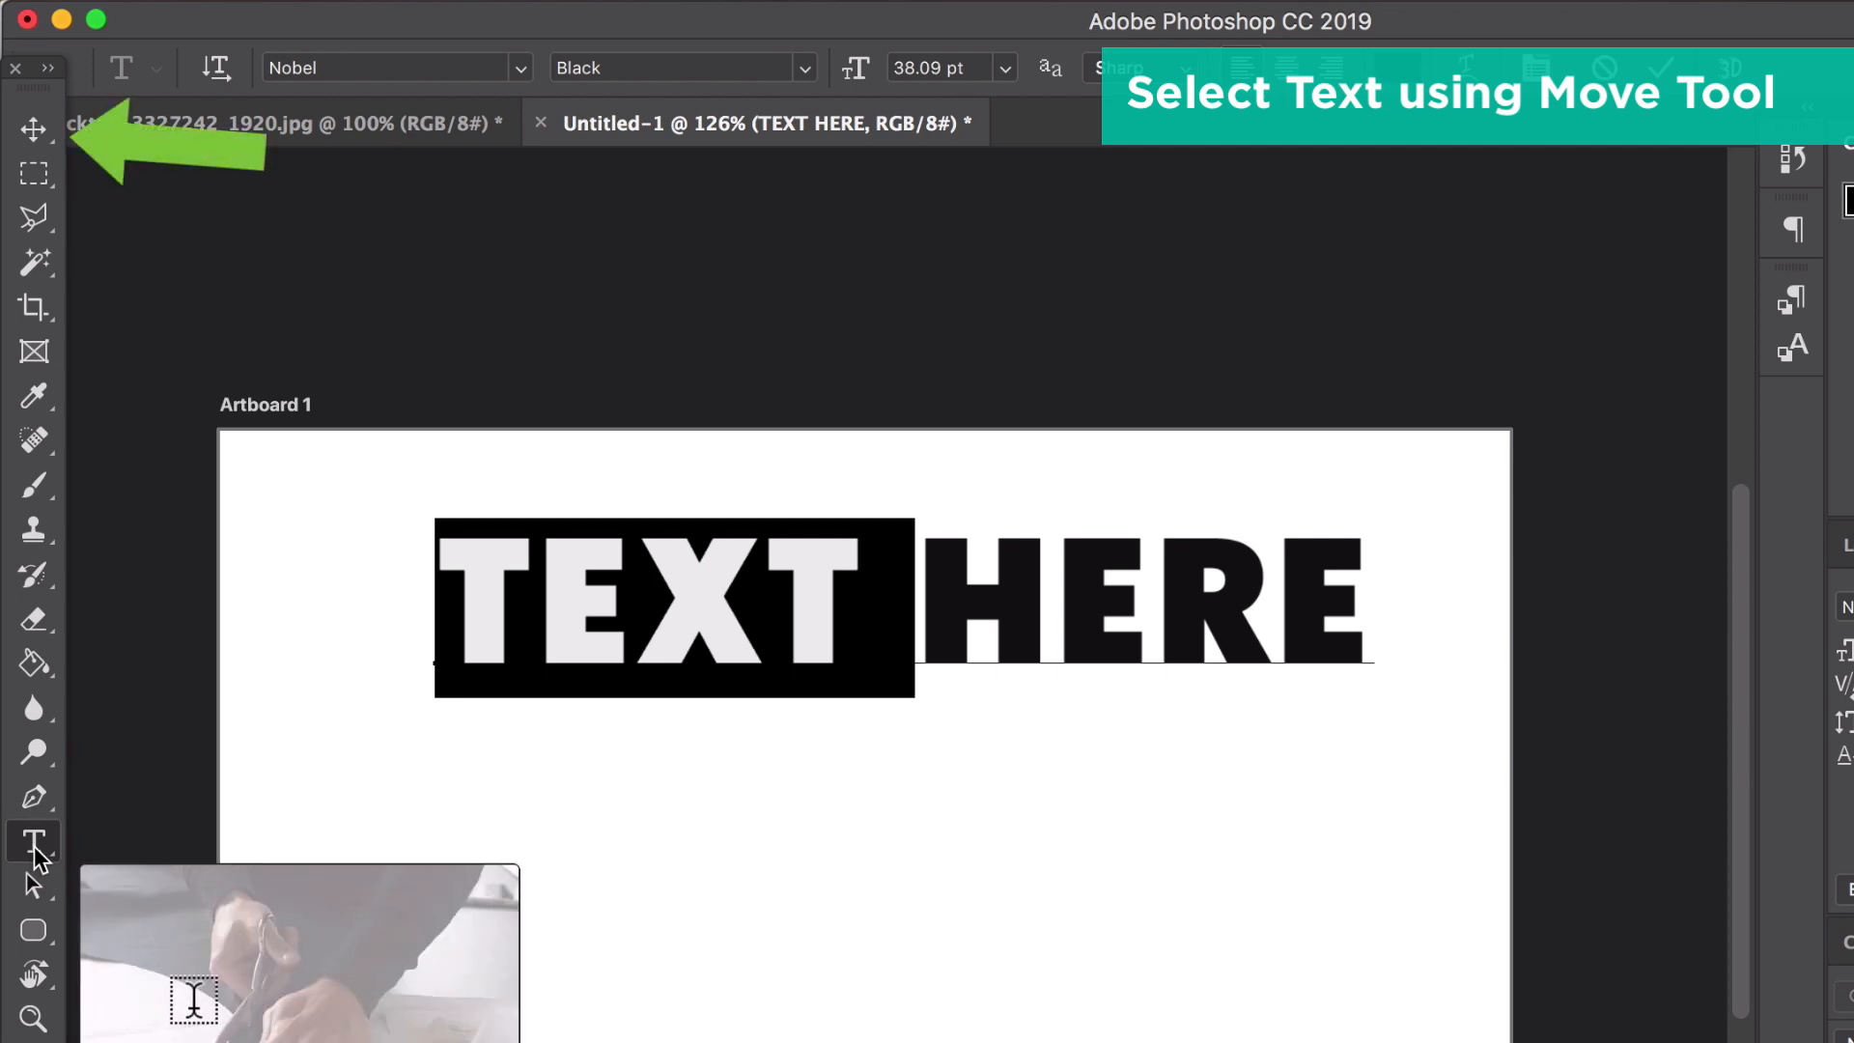
{"action": "left_click", "coordinate": [30, 127]}
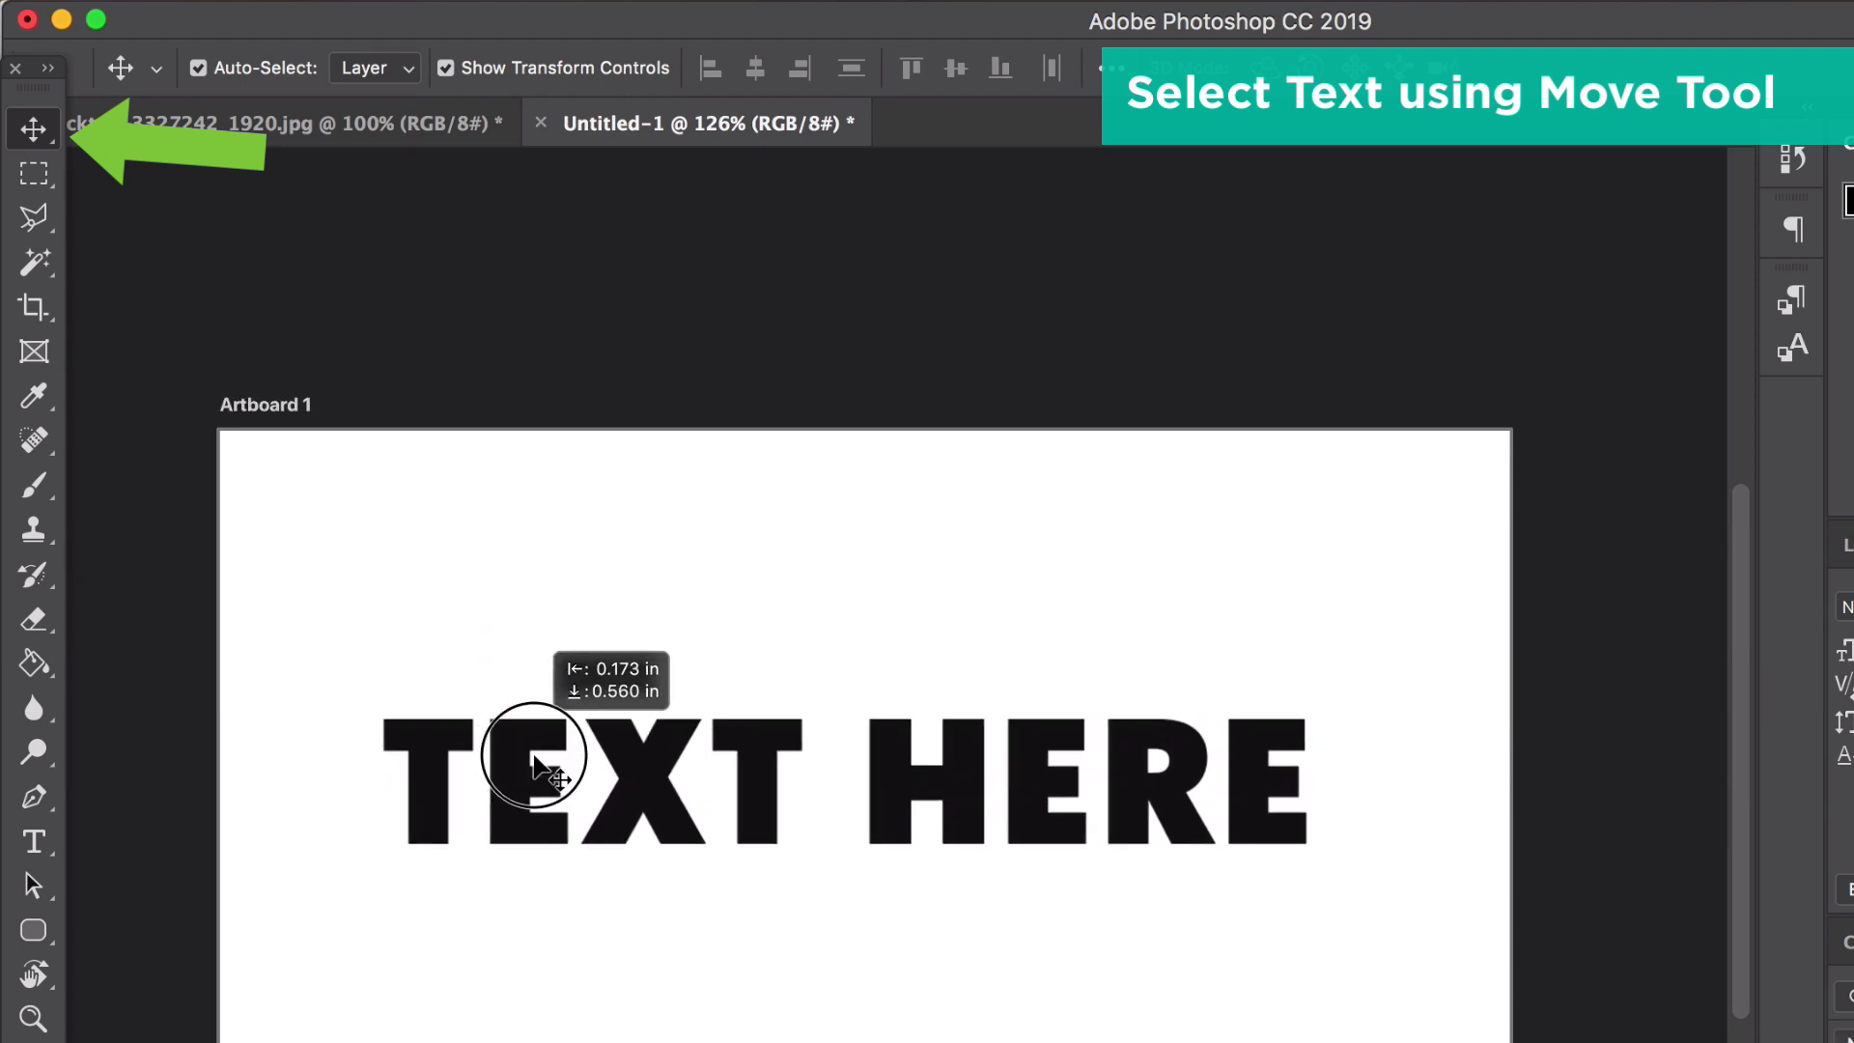
{"action": "left_click_drag", "start_coordinate": [532, 757], "coordinate": [562, 792]}
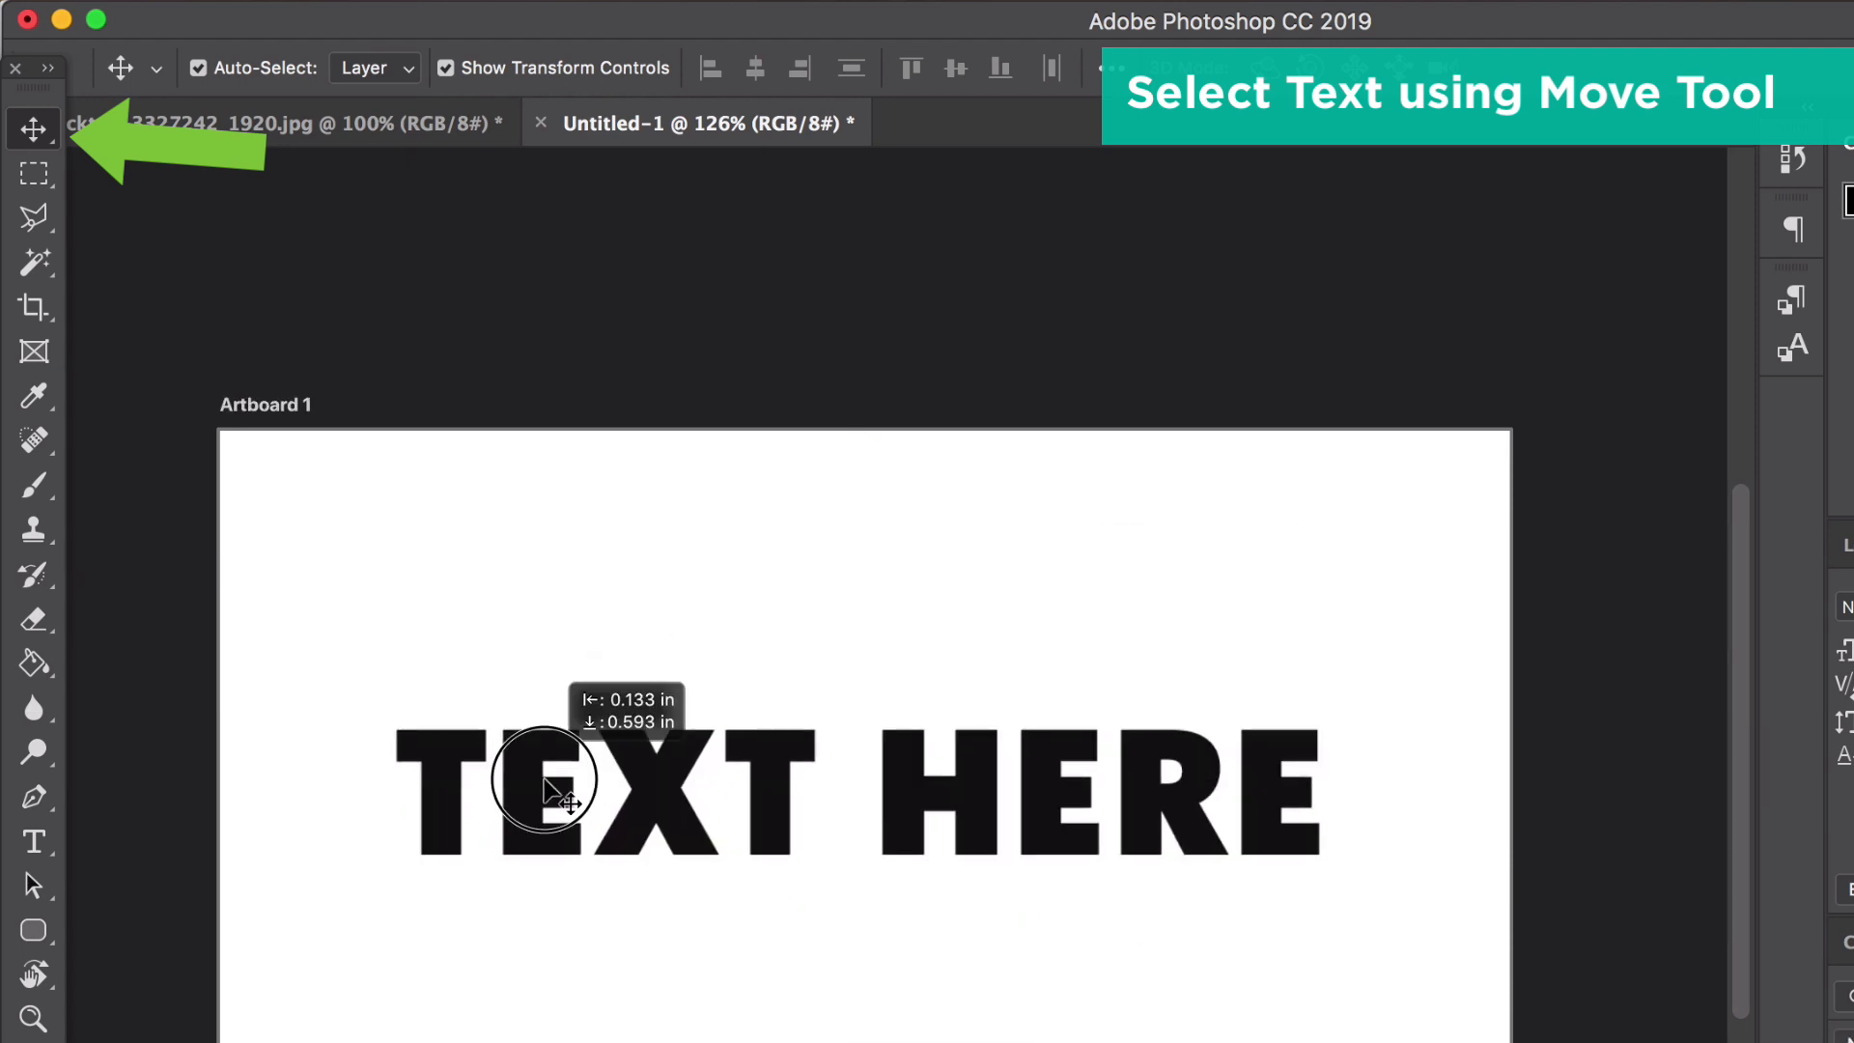
{"action": "left_click", "coordinate": [551, 801]}
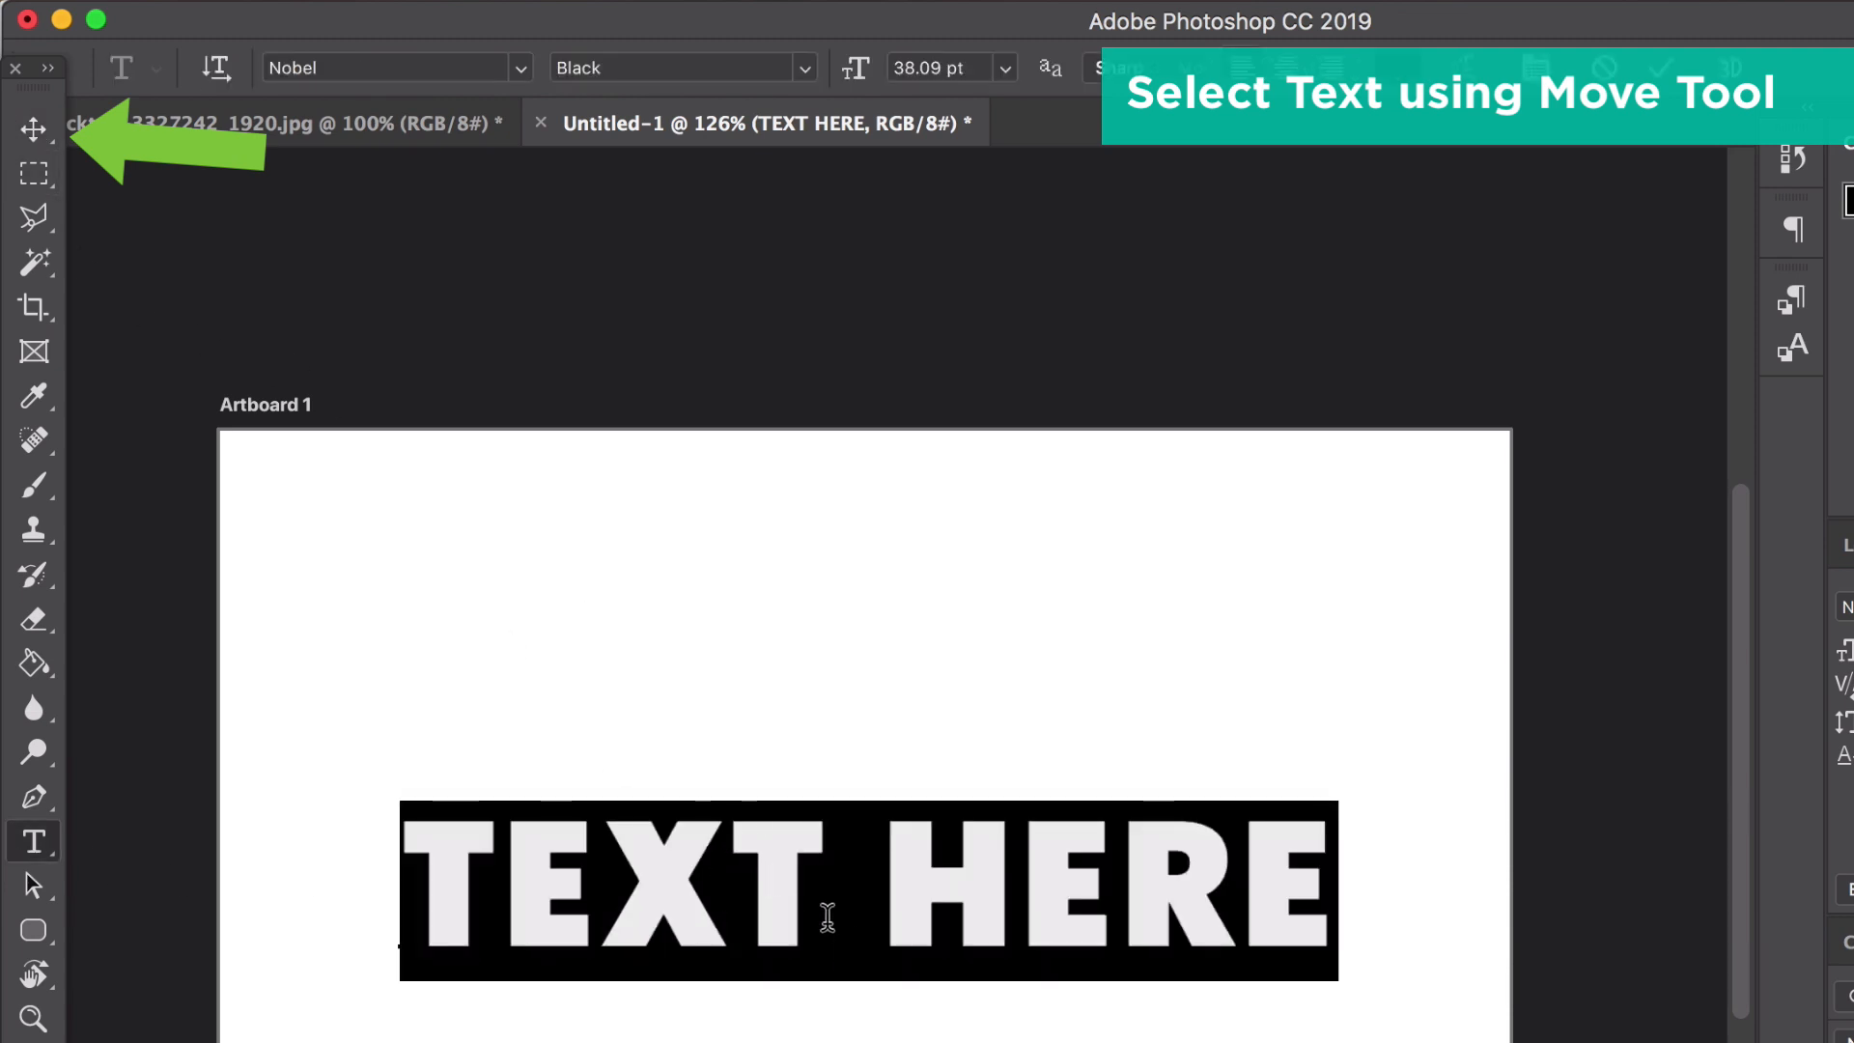
{"action": "left_click", "coordinate": [27, 127]}
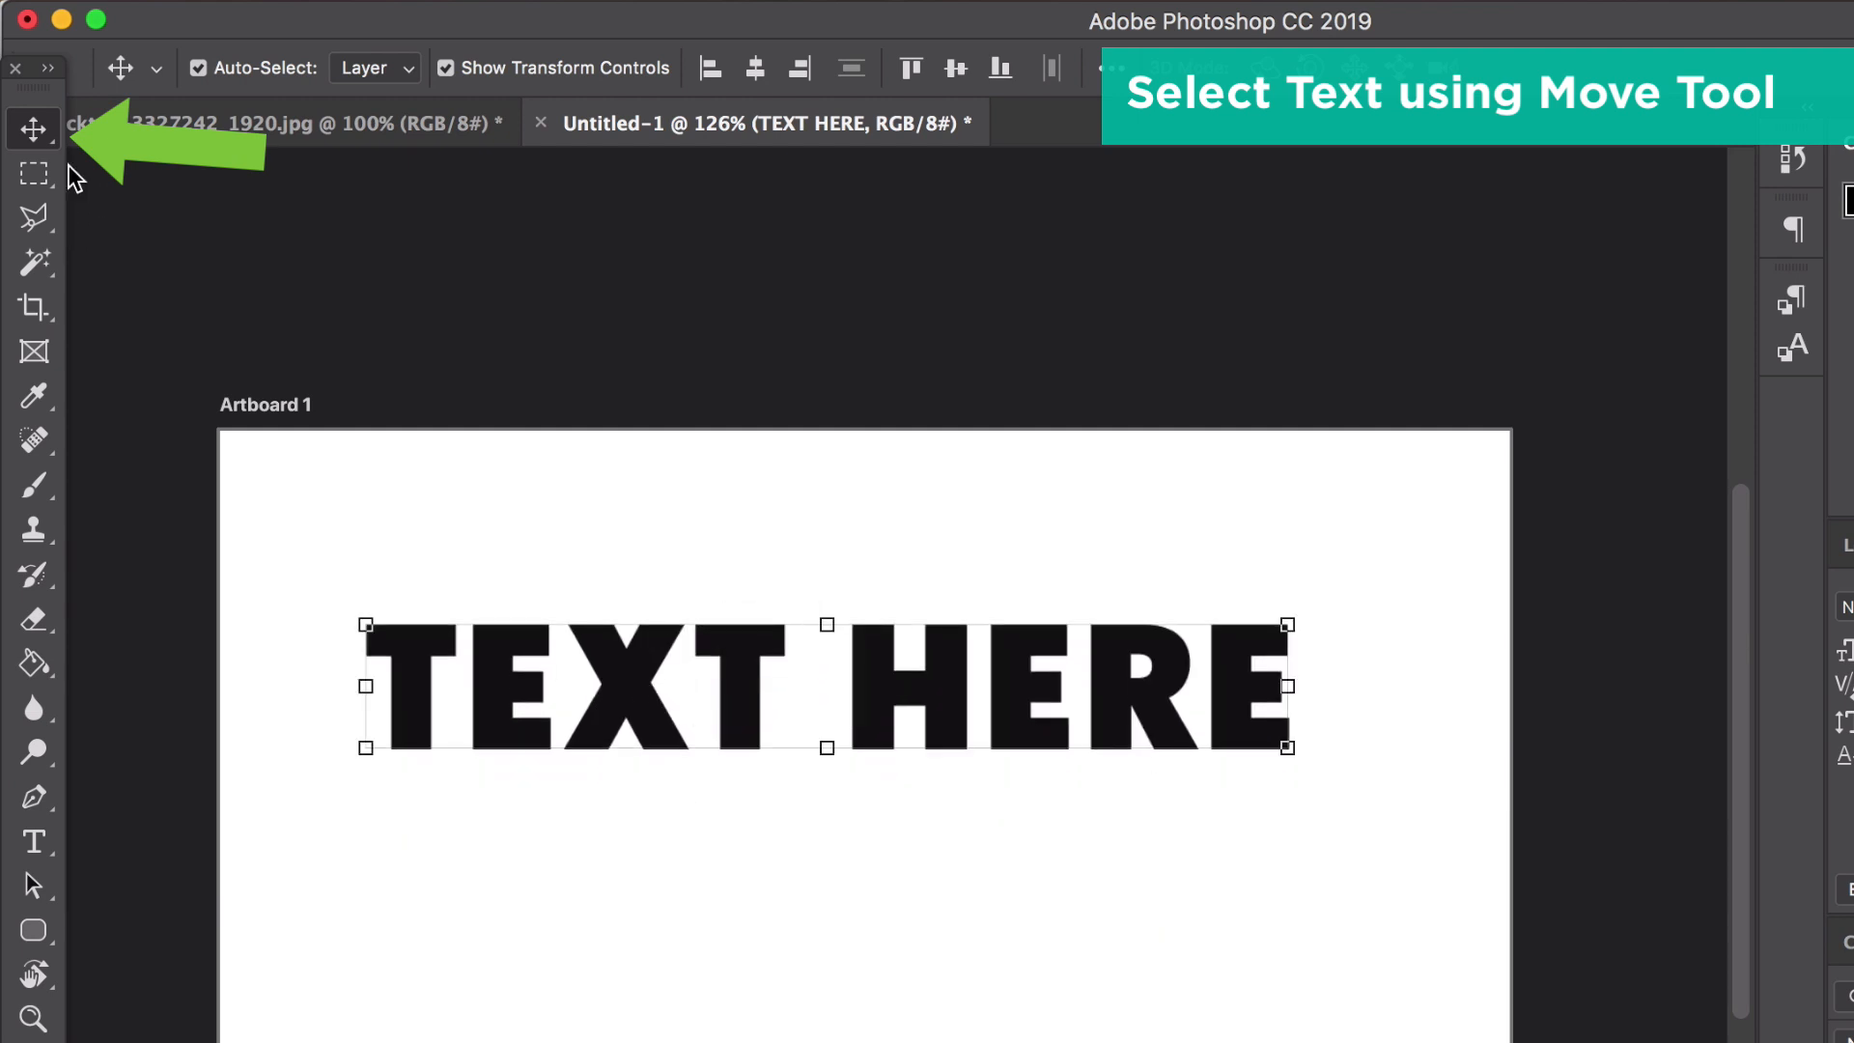
{"action": "mouse_move", "coordinate": [34, 127]}
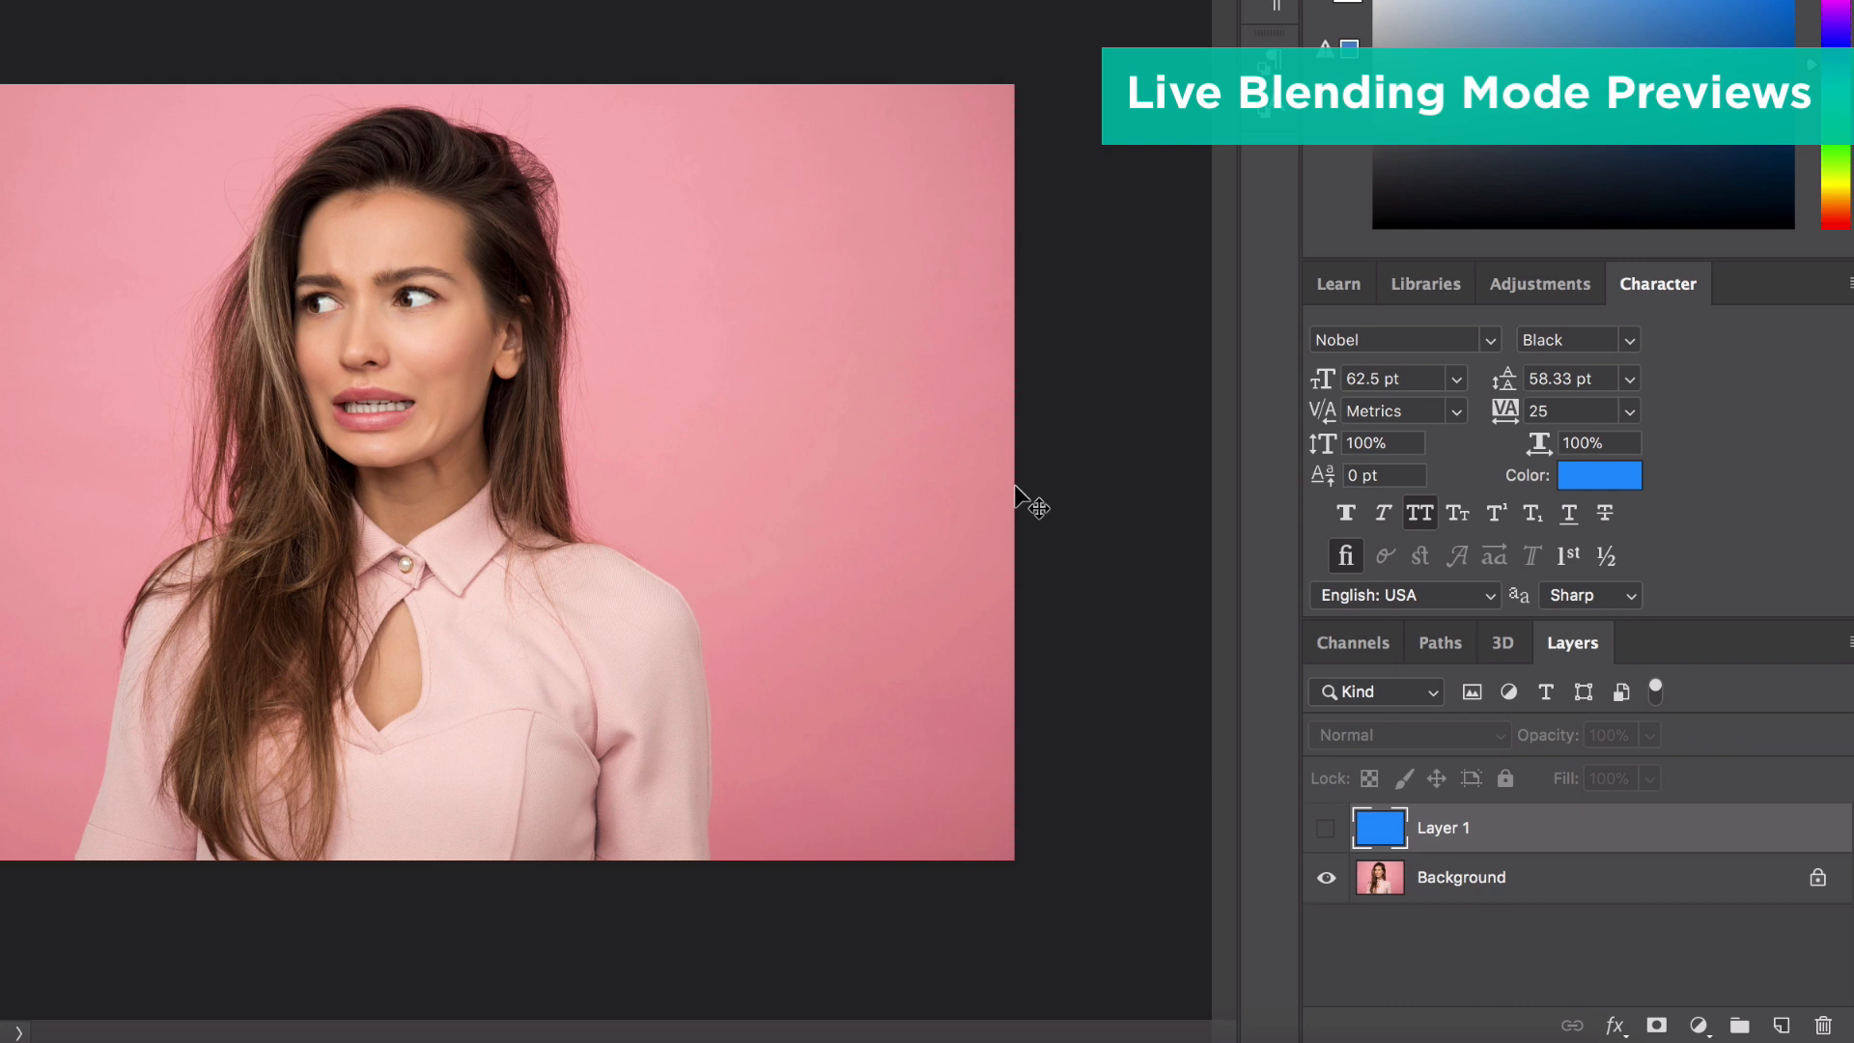
Float the Layers panel, show blue Layer 1 and set its blend mode to Color Burn.
{"action": "left_click", "coordinate": [1571, 642]}
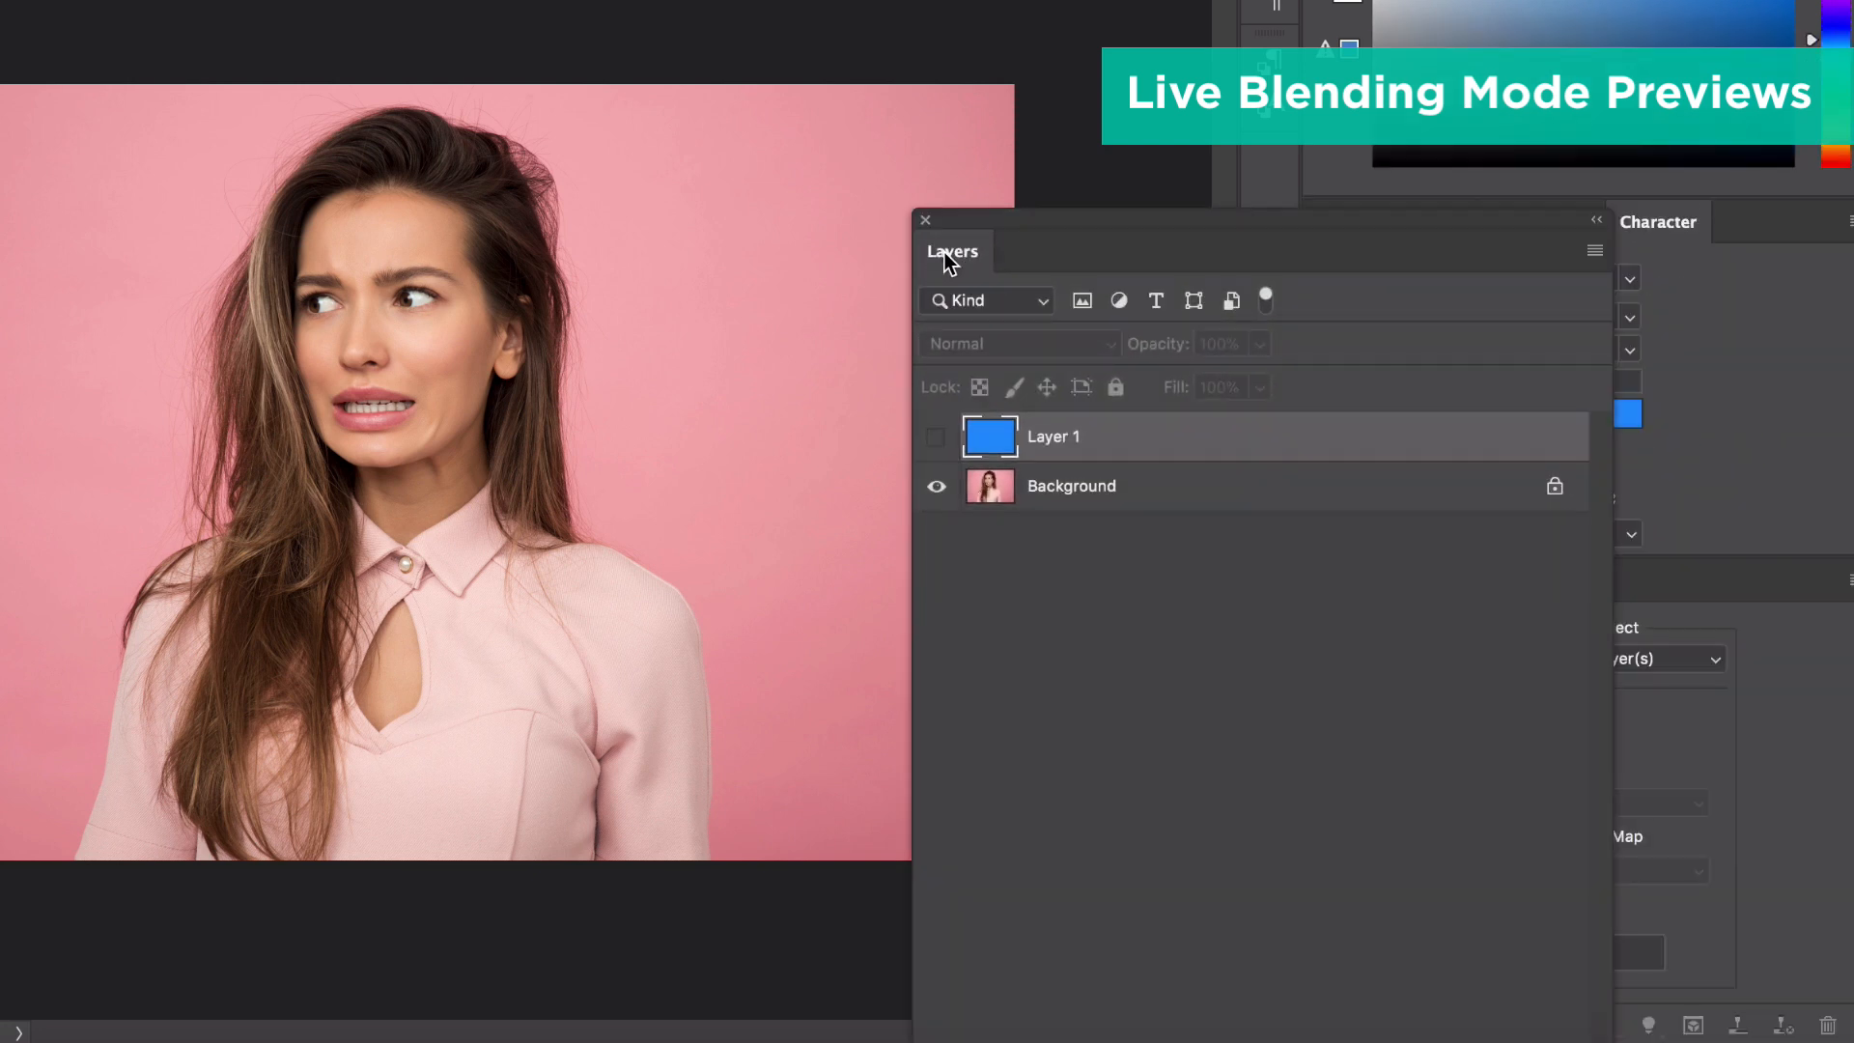
{"action": "left_click", "coordinate": [934, 437]}
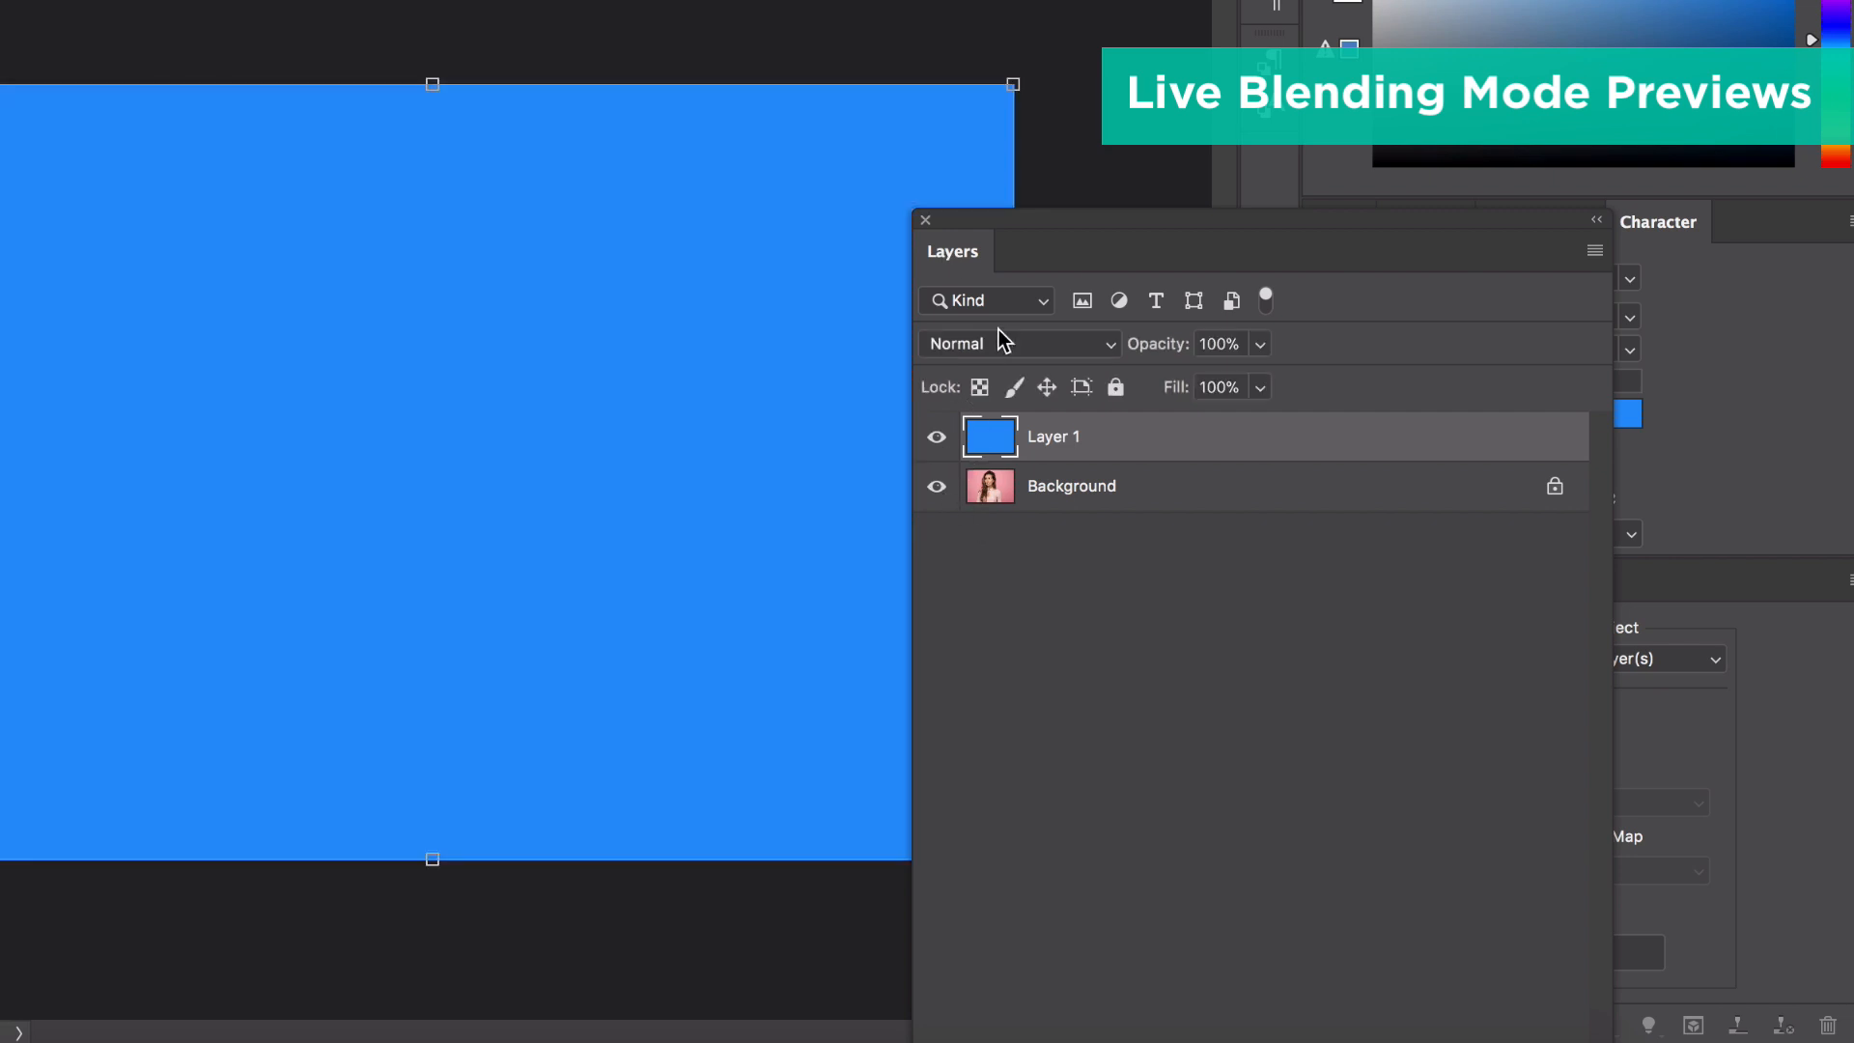
{"action": "left_click", "coordinate": [1014, 344]}
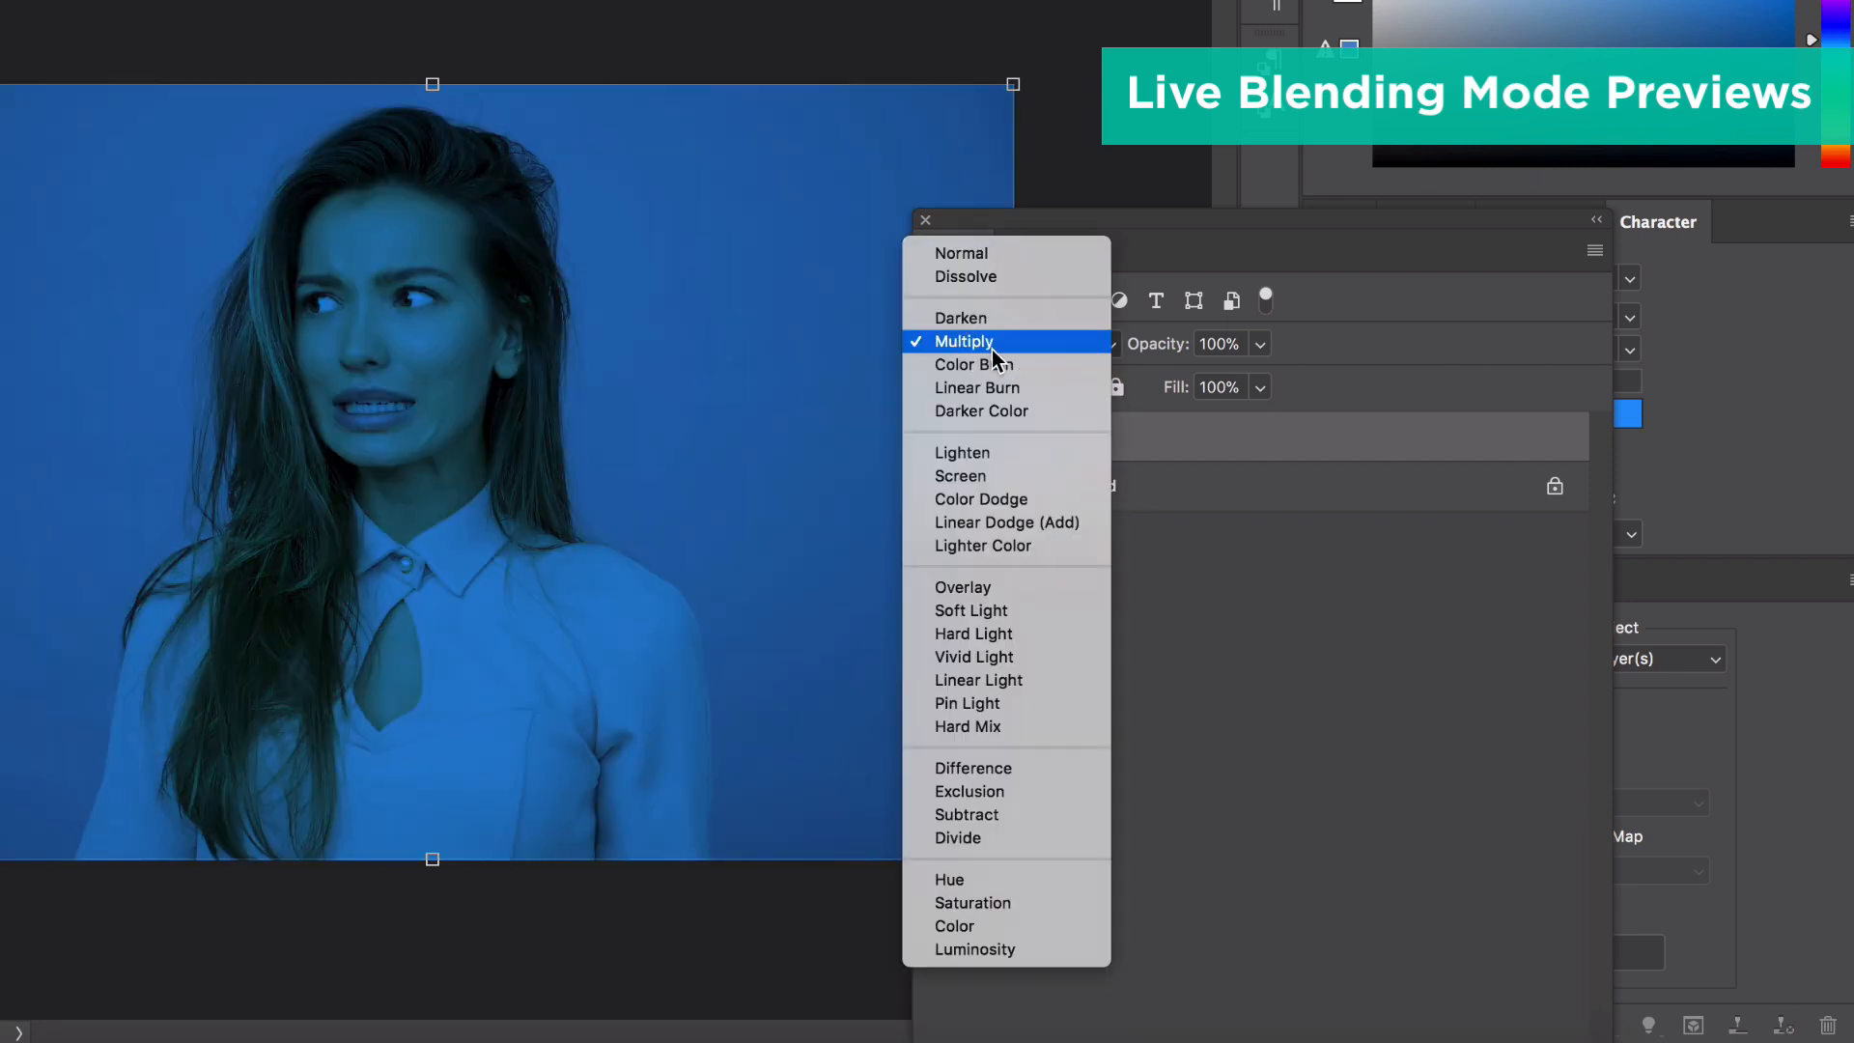
{"action": "left_click", "coordinate": [992, 342]}
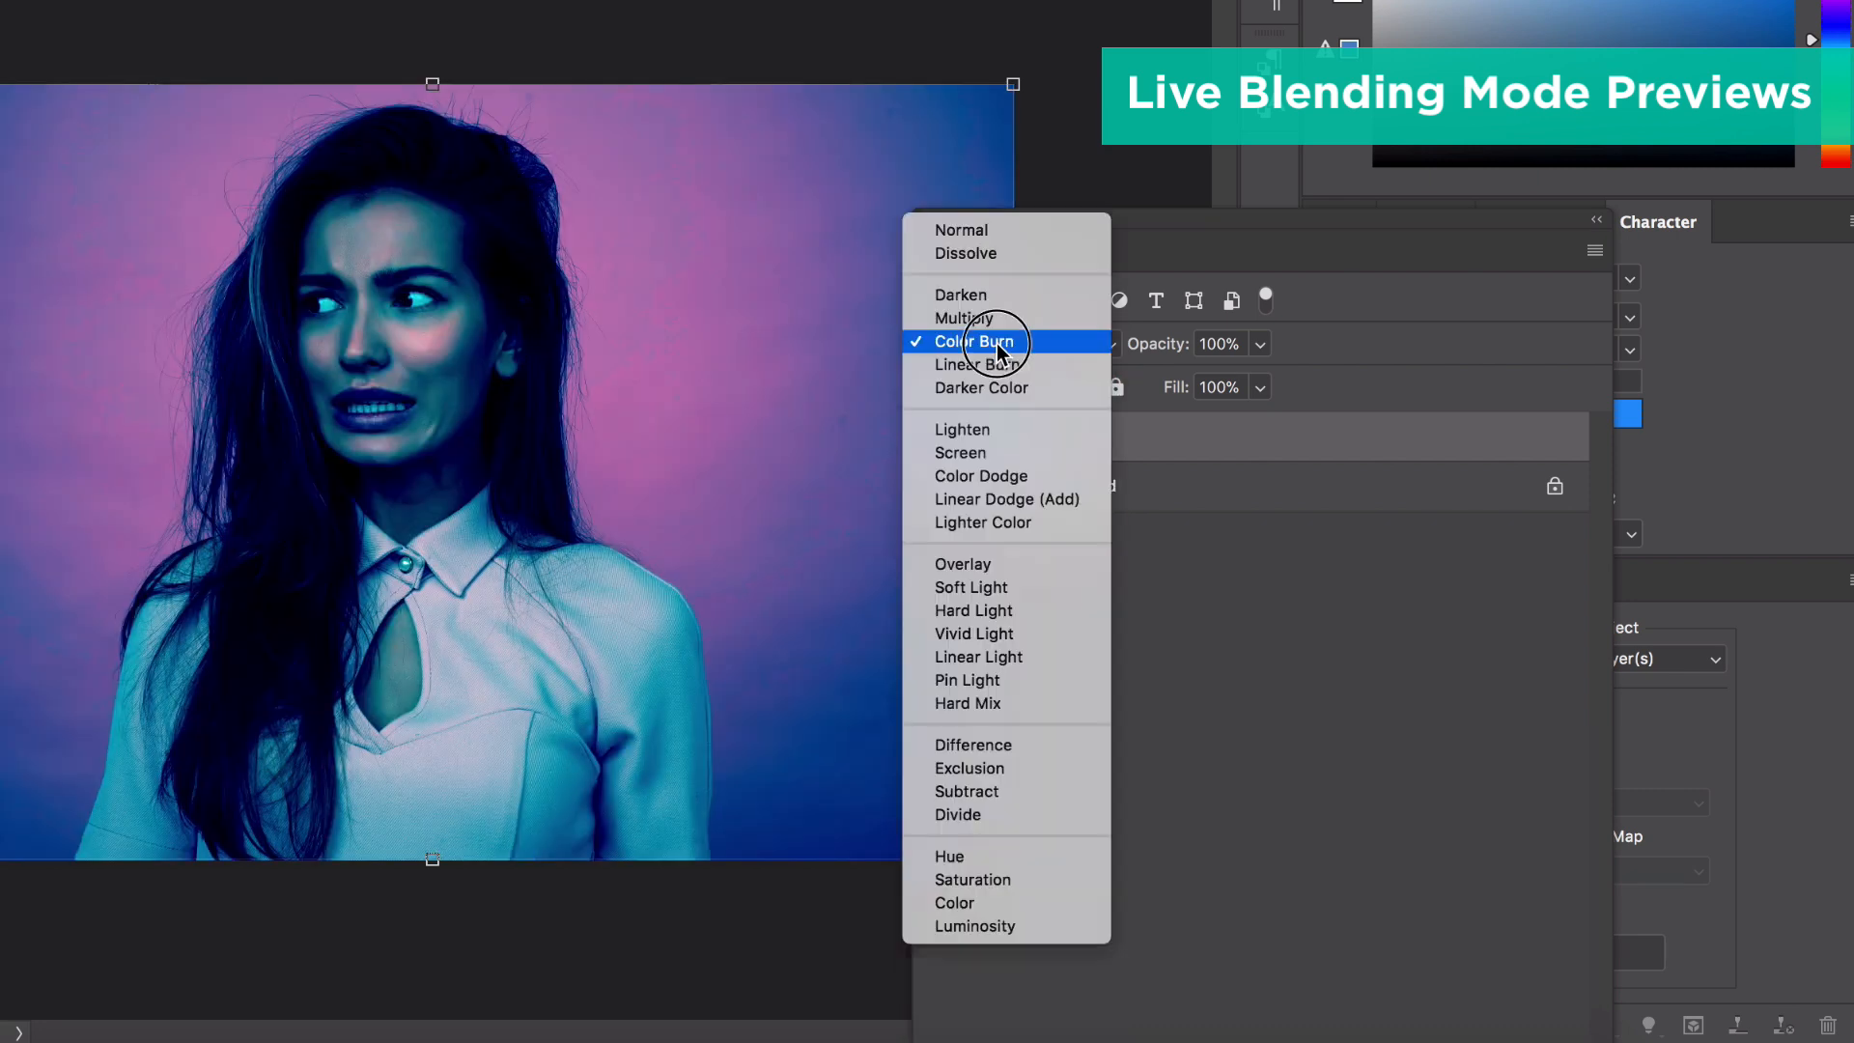
{"action": "mouse_move", "coordinate": [991, 402]}
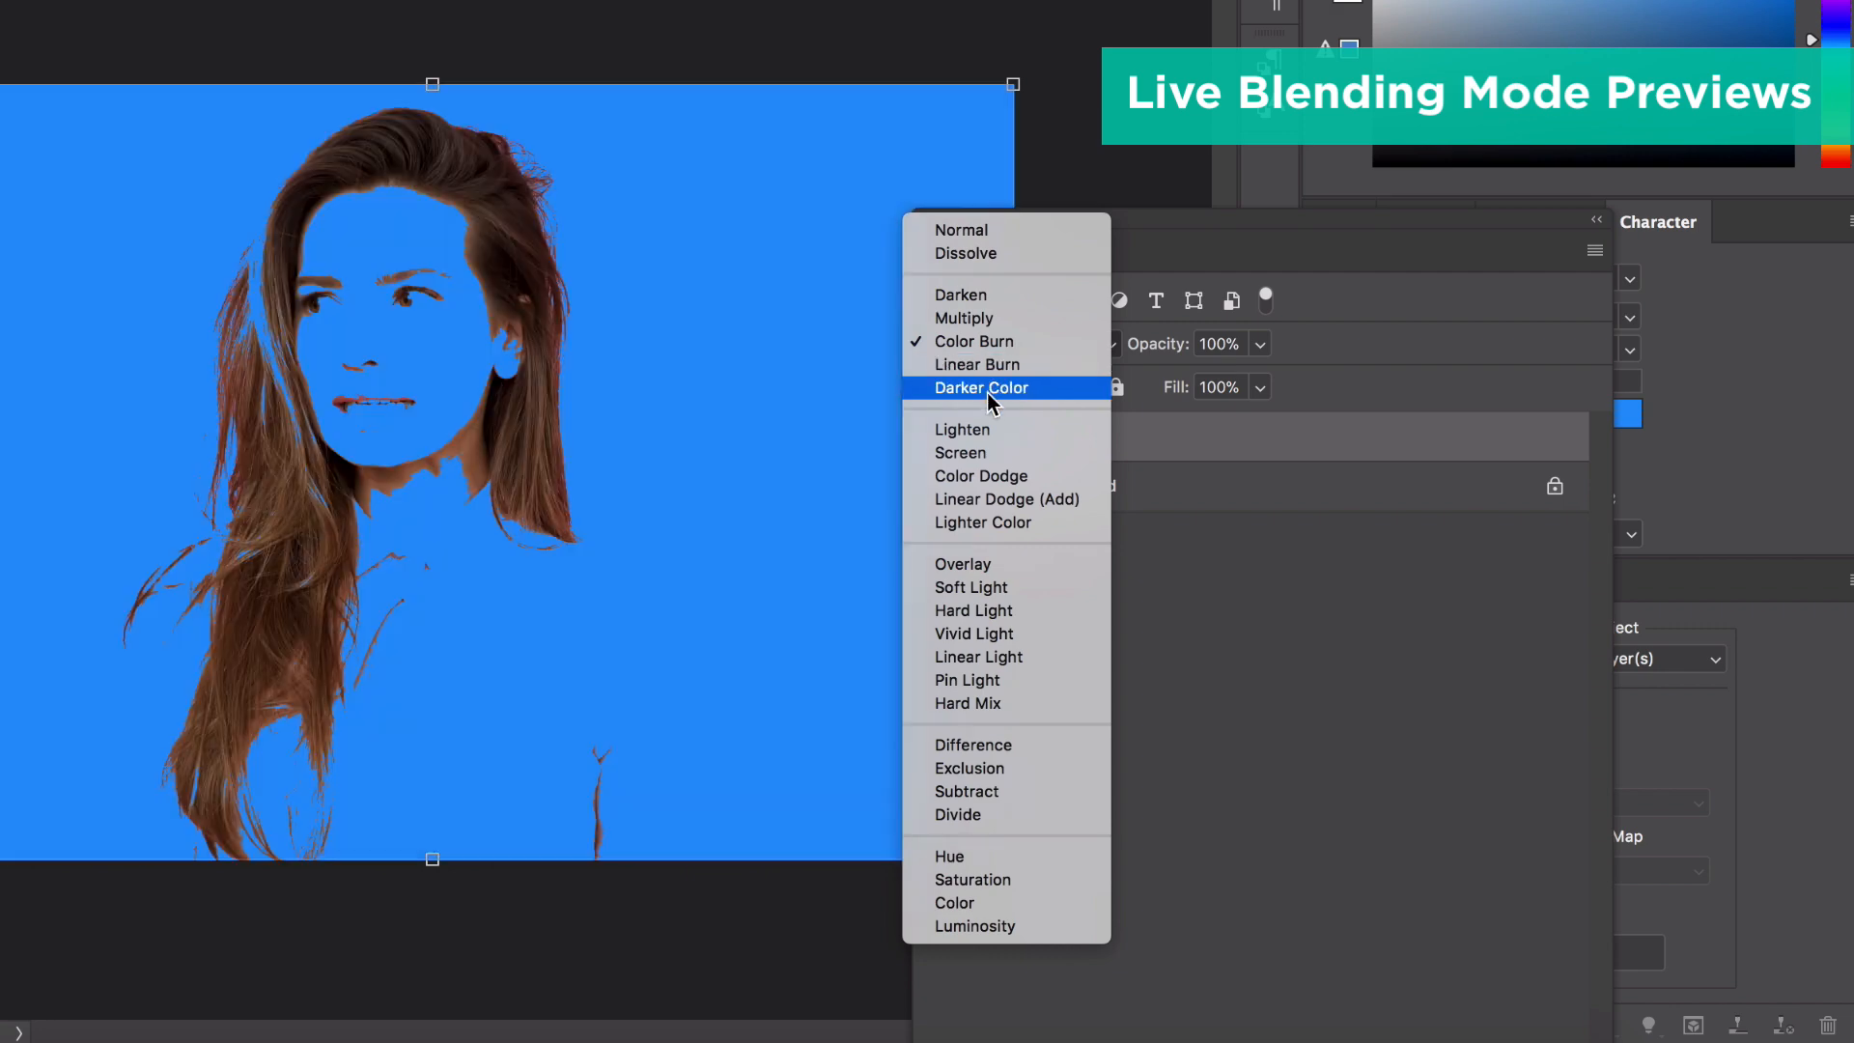
{"action": "mouse_move", "coordinate": [980, 453]}
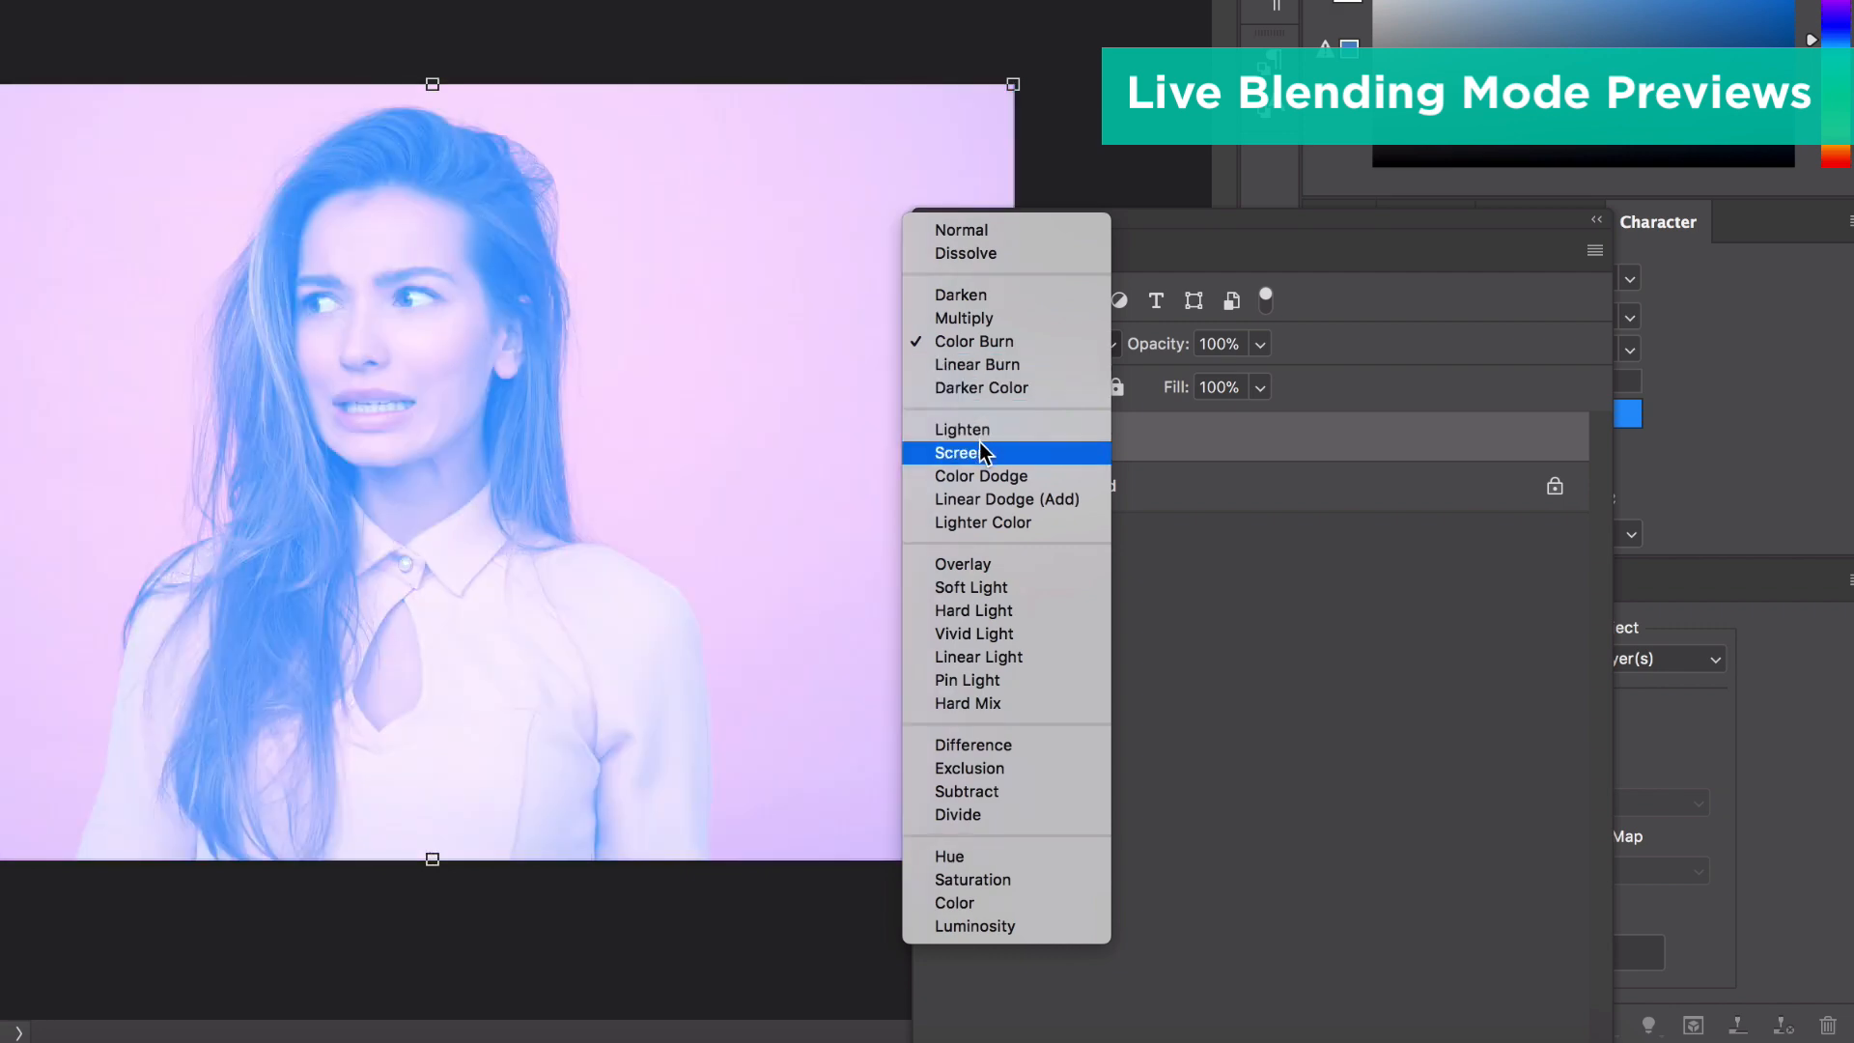
{"action": "mouse_move", "coordinate": [982, 523]}
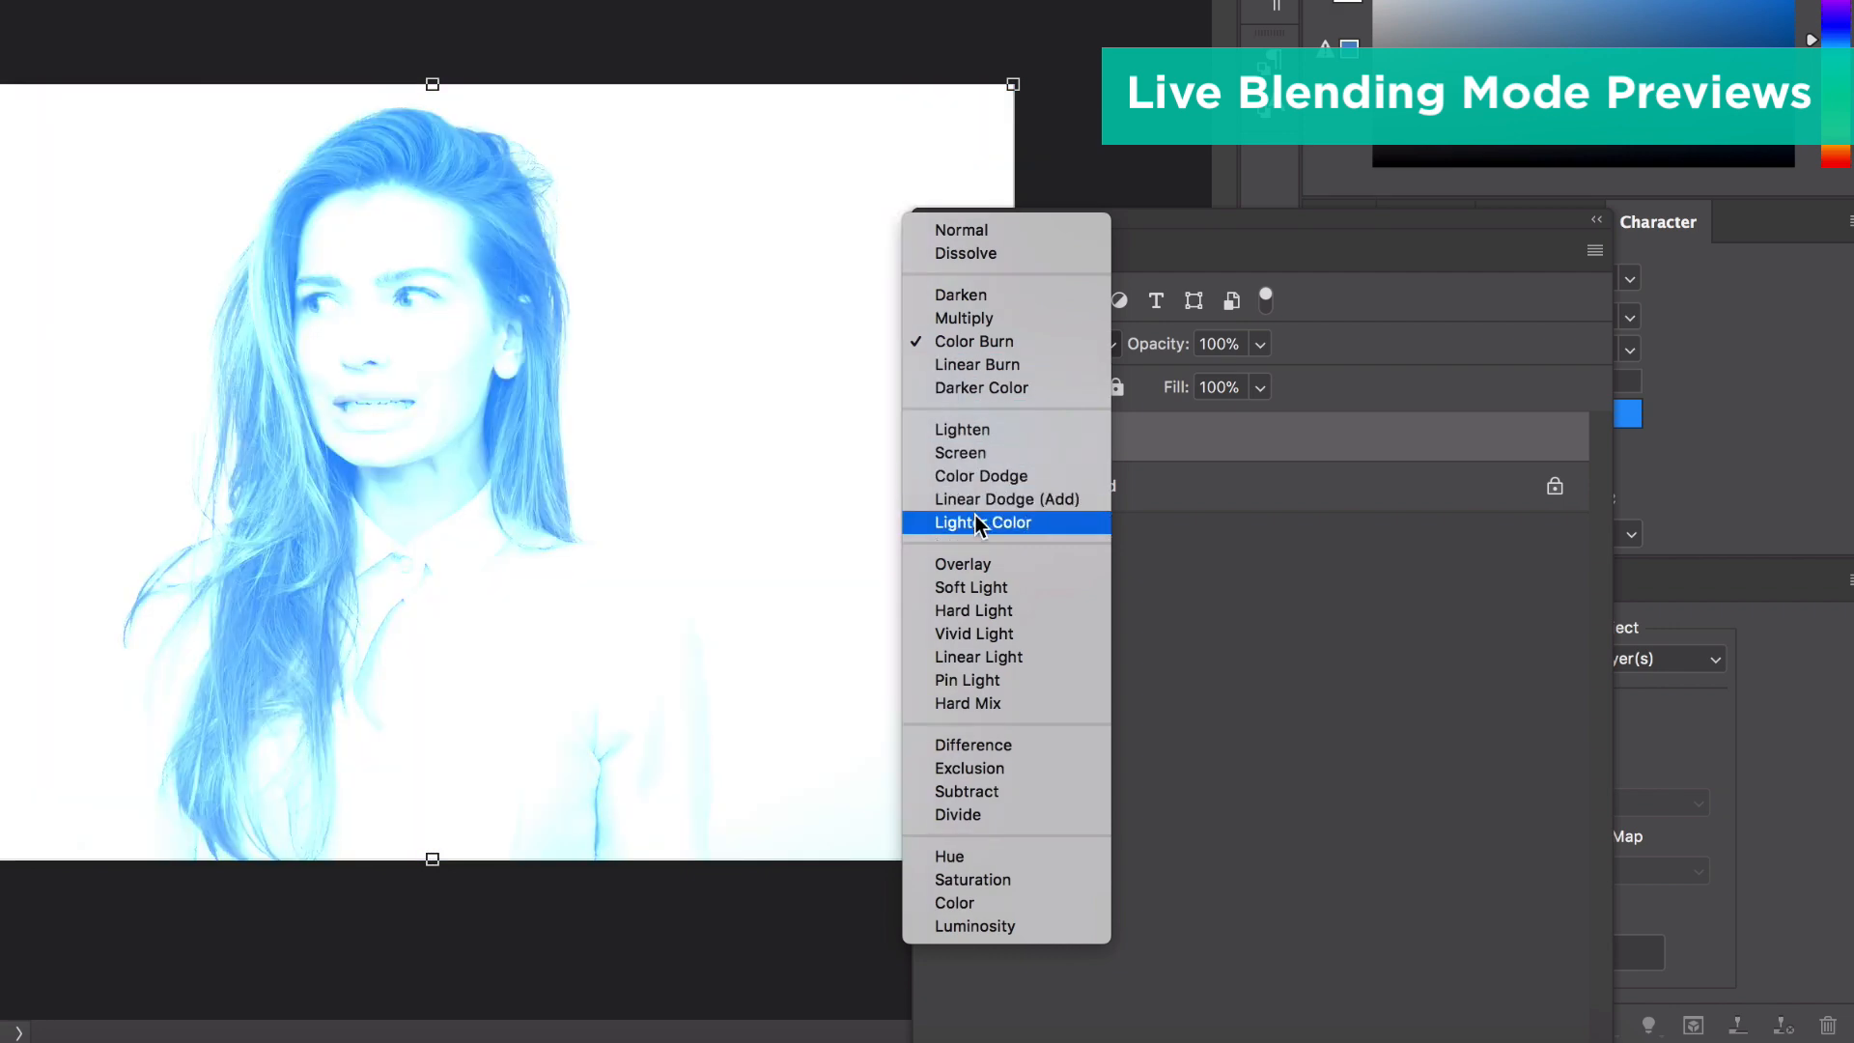
{"action": "mouse_move", "coordinate": [971, 600]}
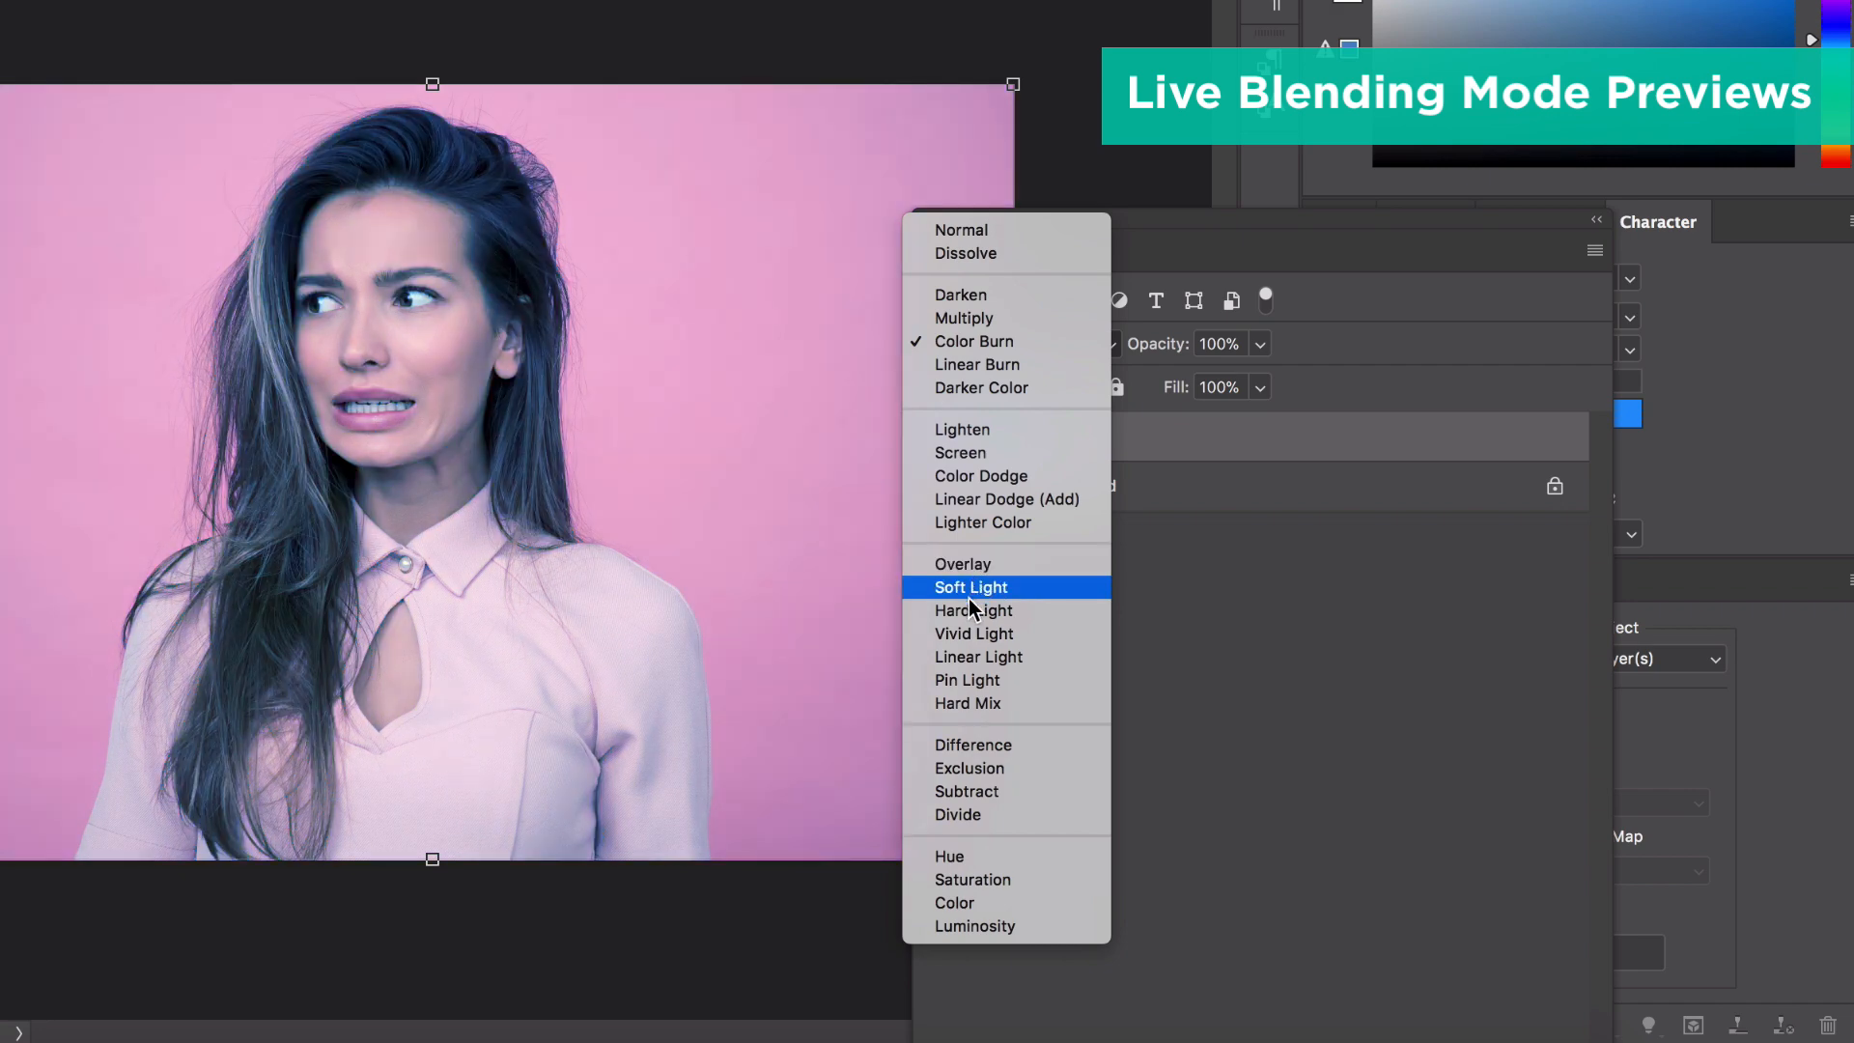
{"action": "mouse_move", "coordinate": [978, 657]}
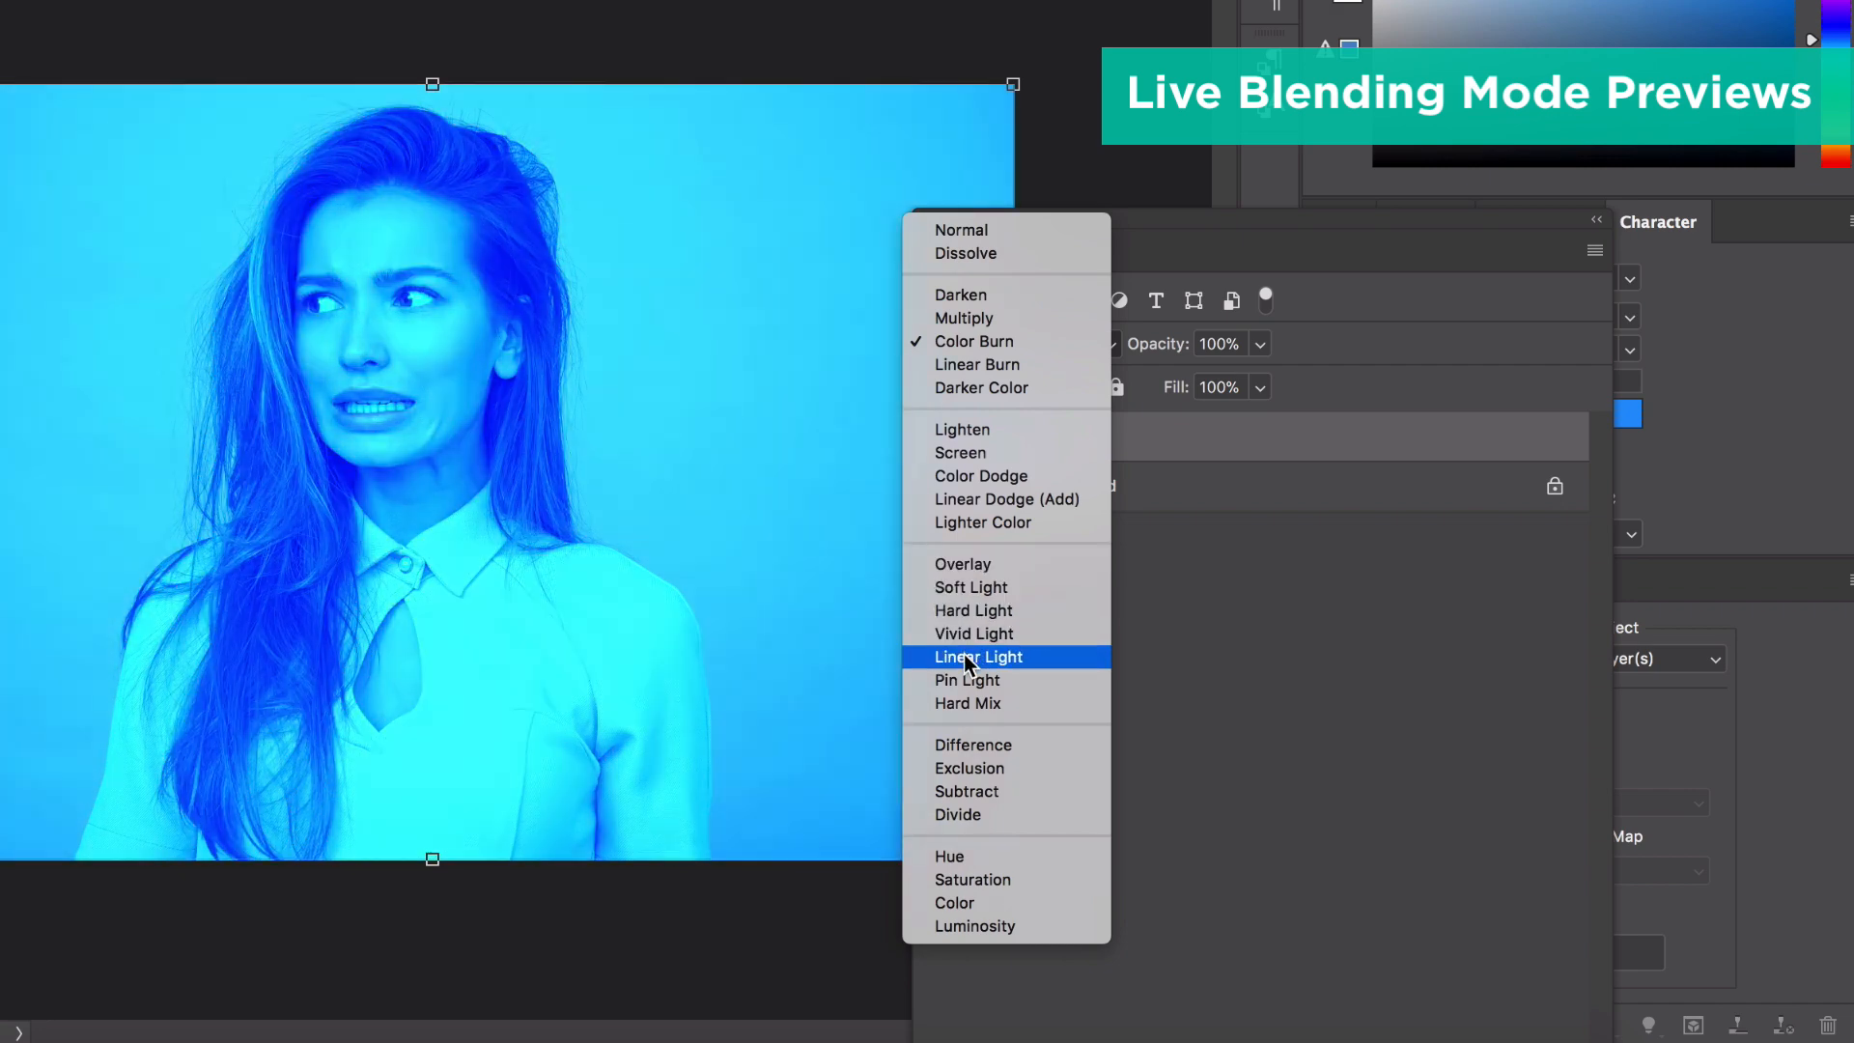
{"action": "mouse_move", "coordinate": [966, 754]}
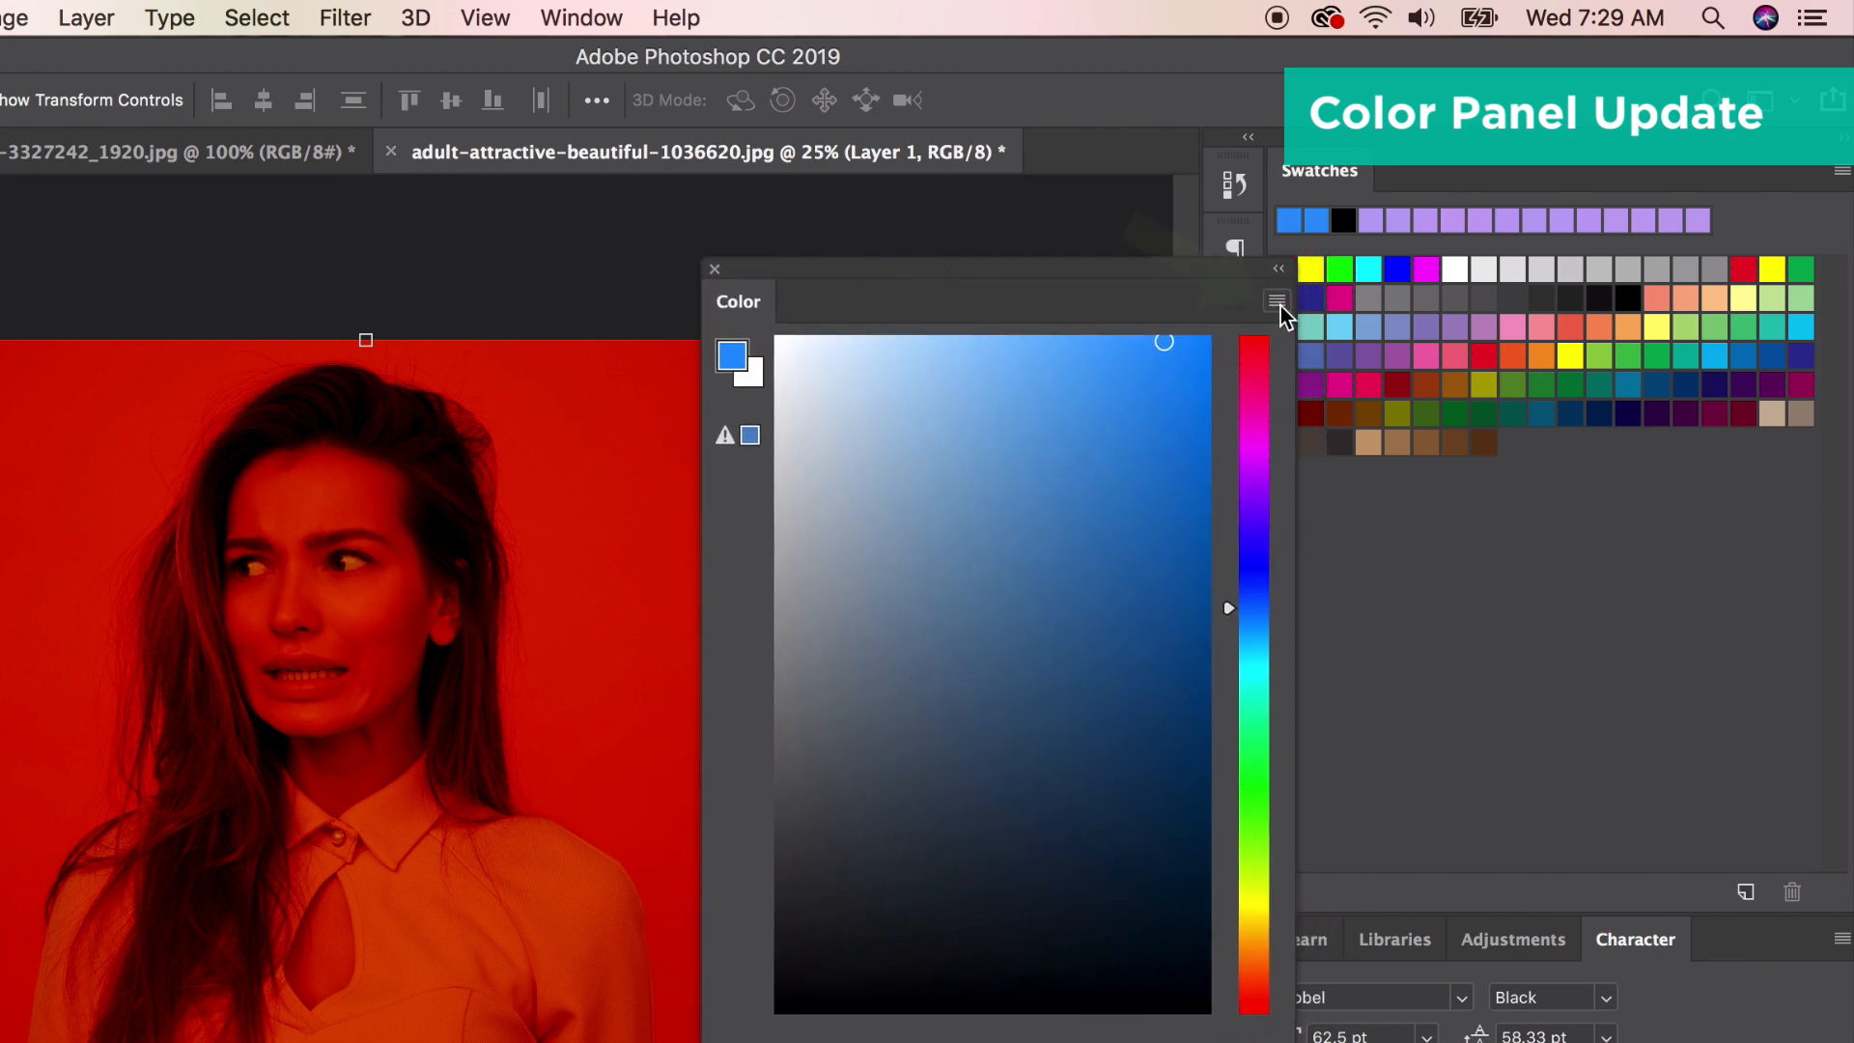
Switch the Color panel to Color Wheel and shift the colour from dark blue through red to green.
{"action": "left_click", "coordinate": [1276, 299]}
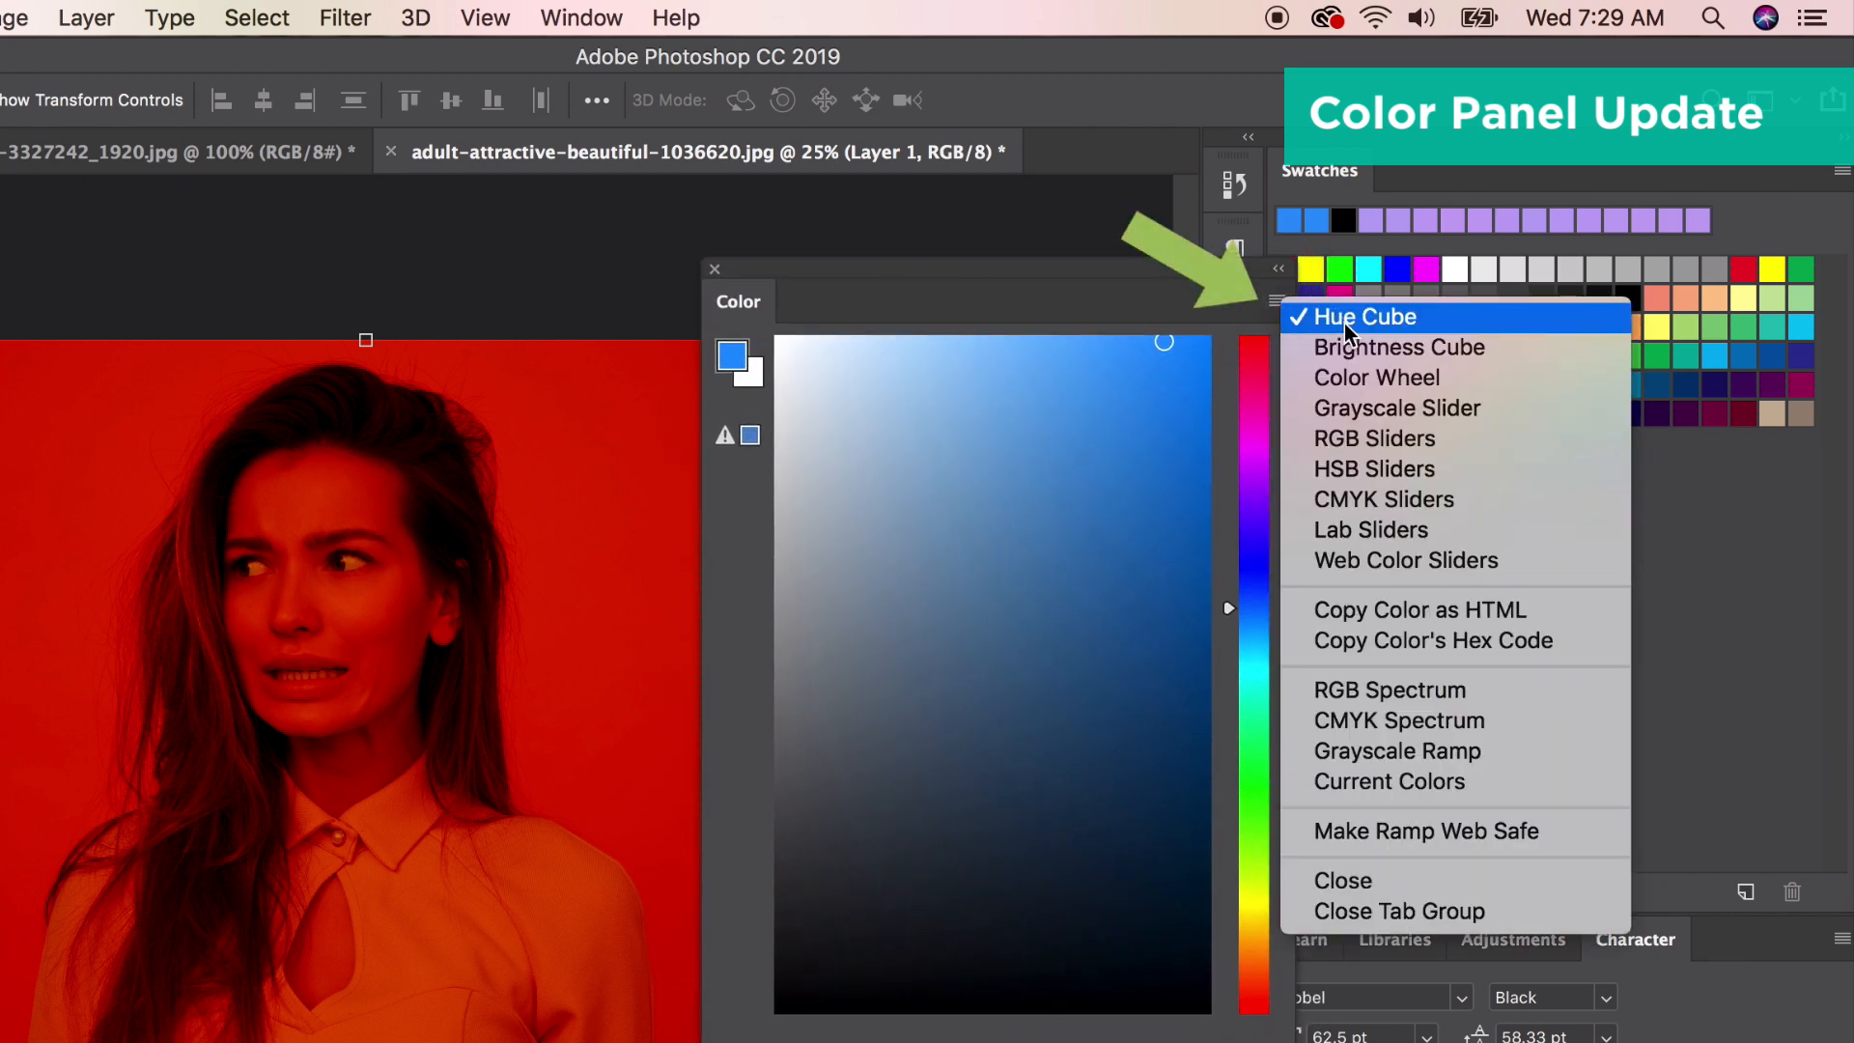
{"action": "mouse_move", "coordinate": [1362, 389]}
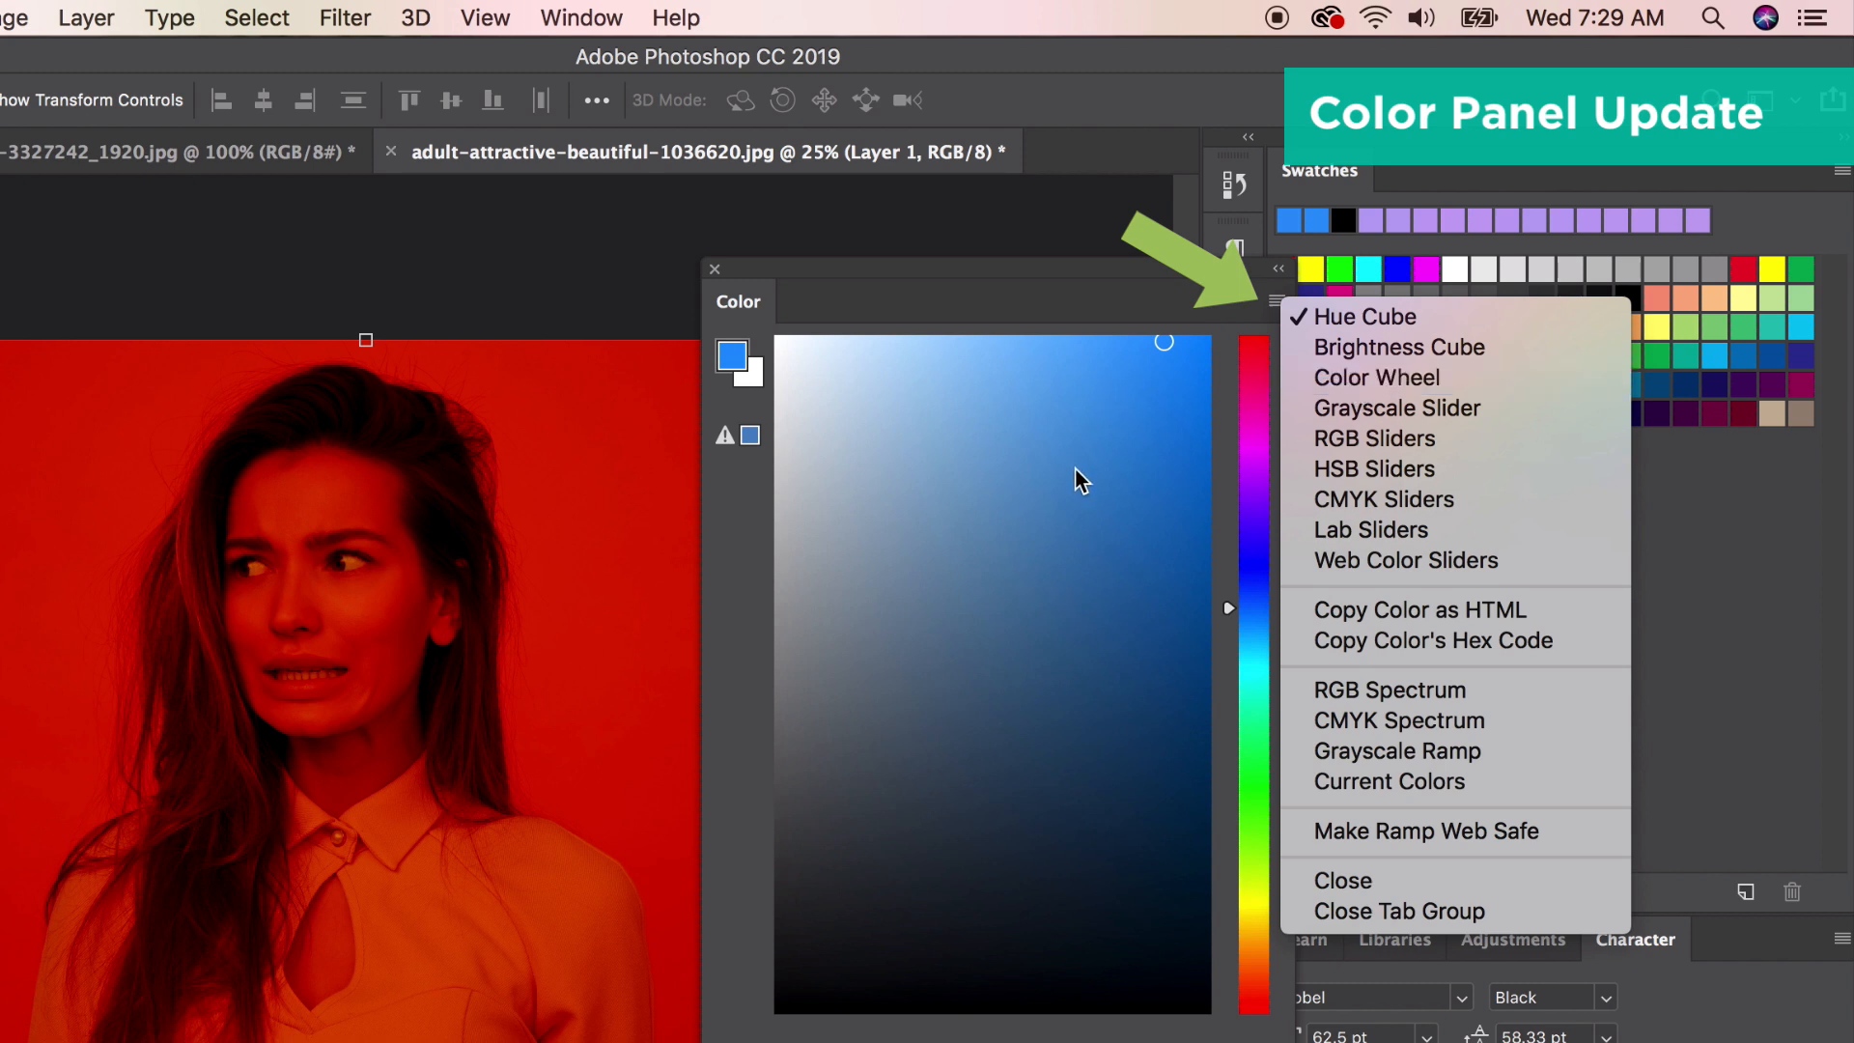
{"action": "mouse_move", "coordinate": [1360, 387]}
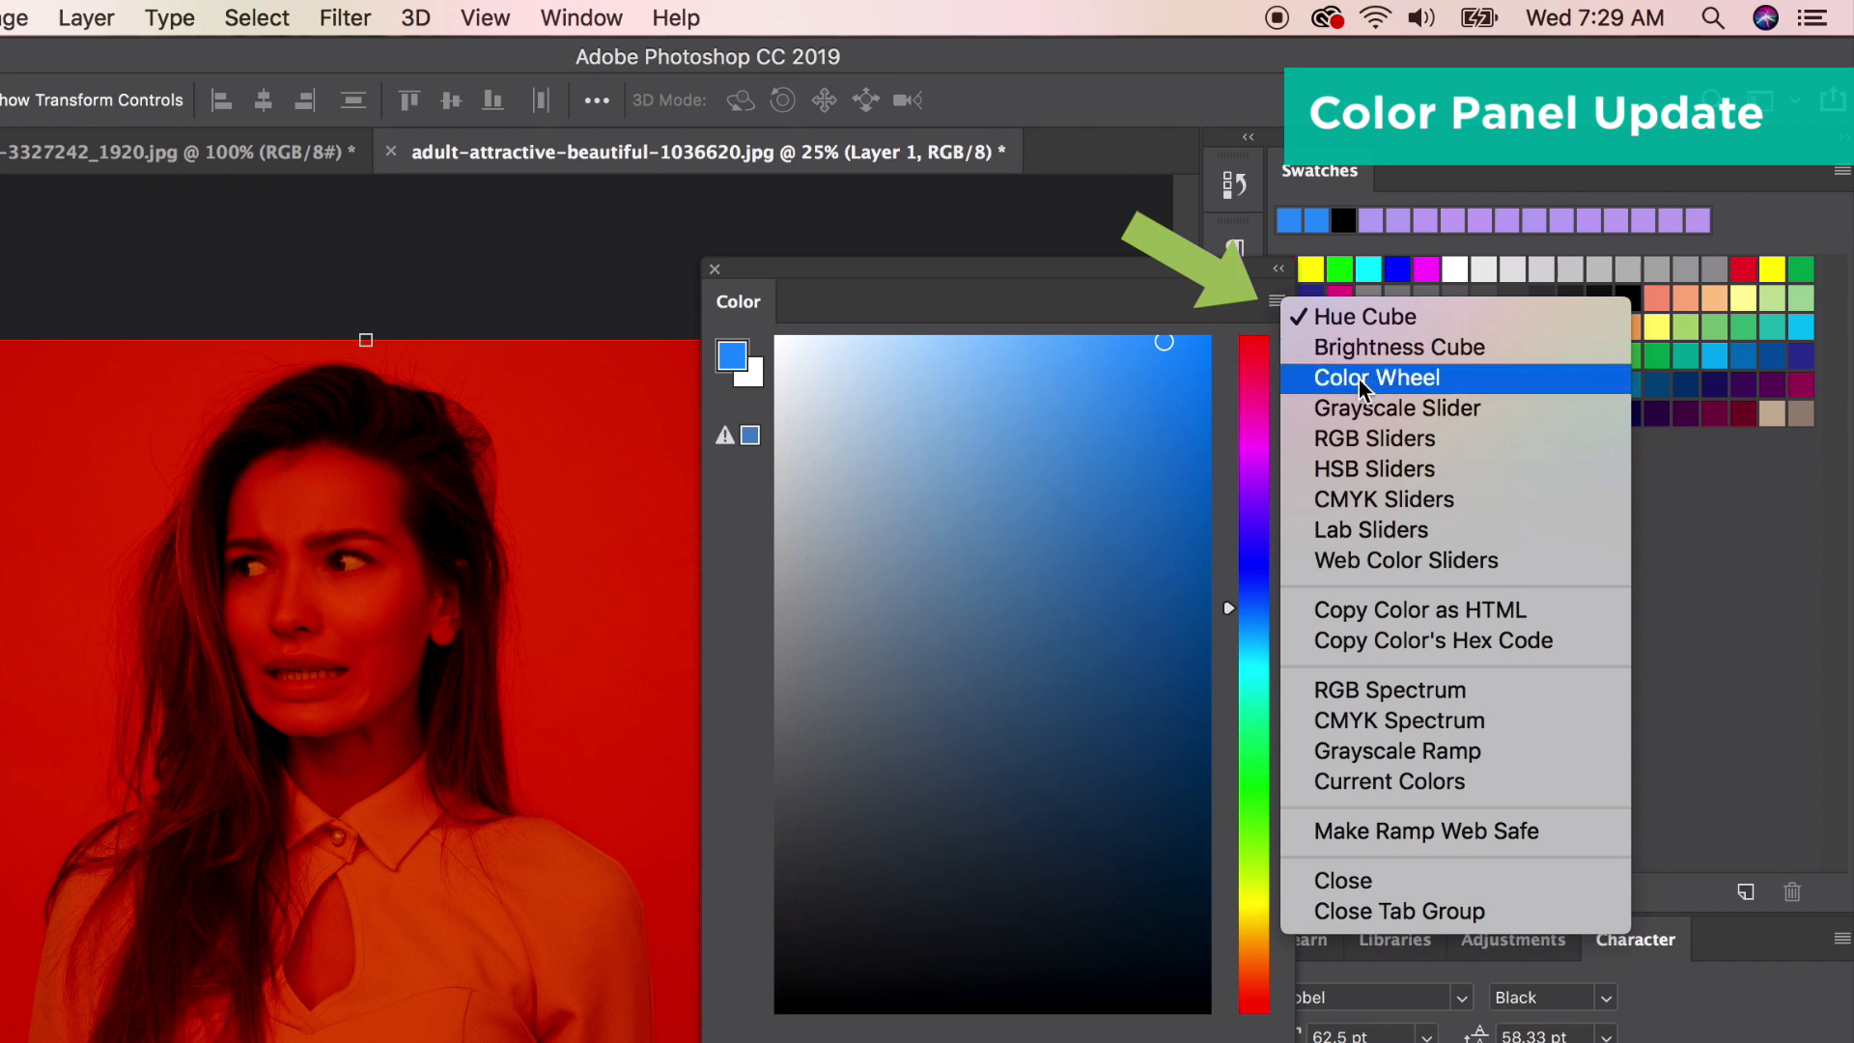
{"action": "left_click", "coordinate": [1375, 377]}
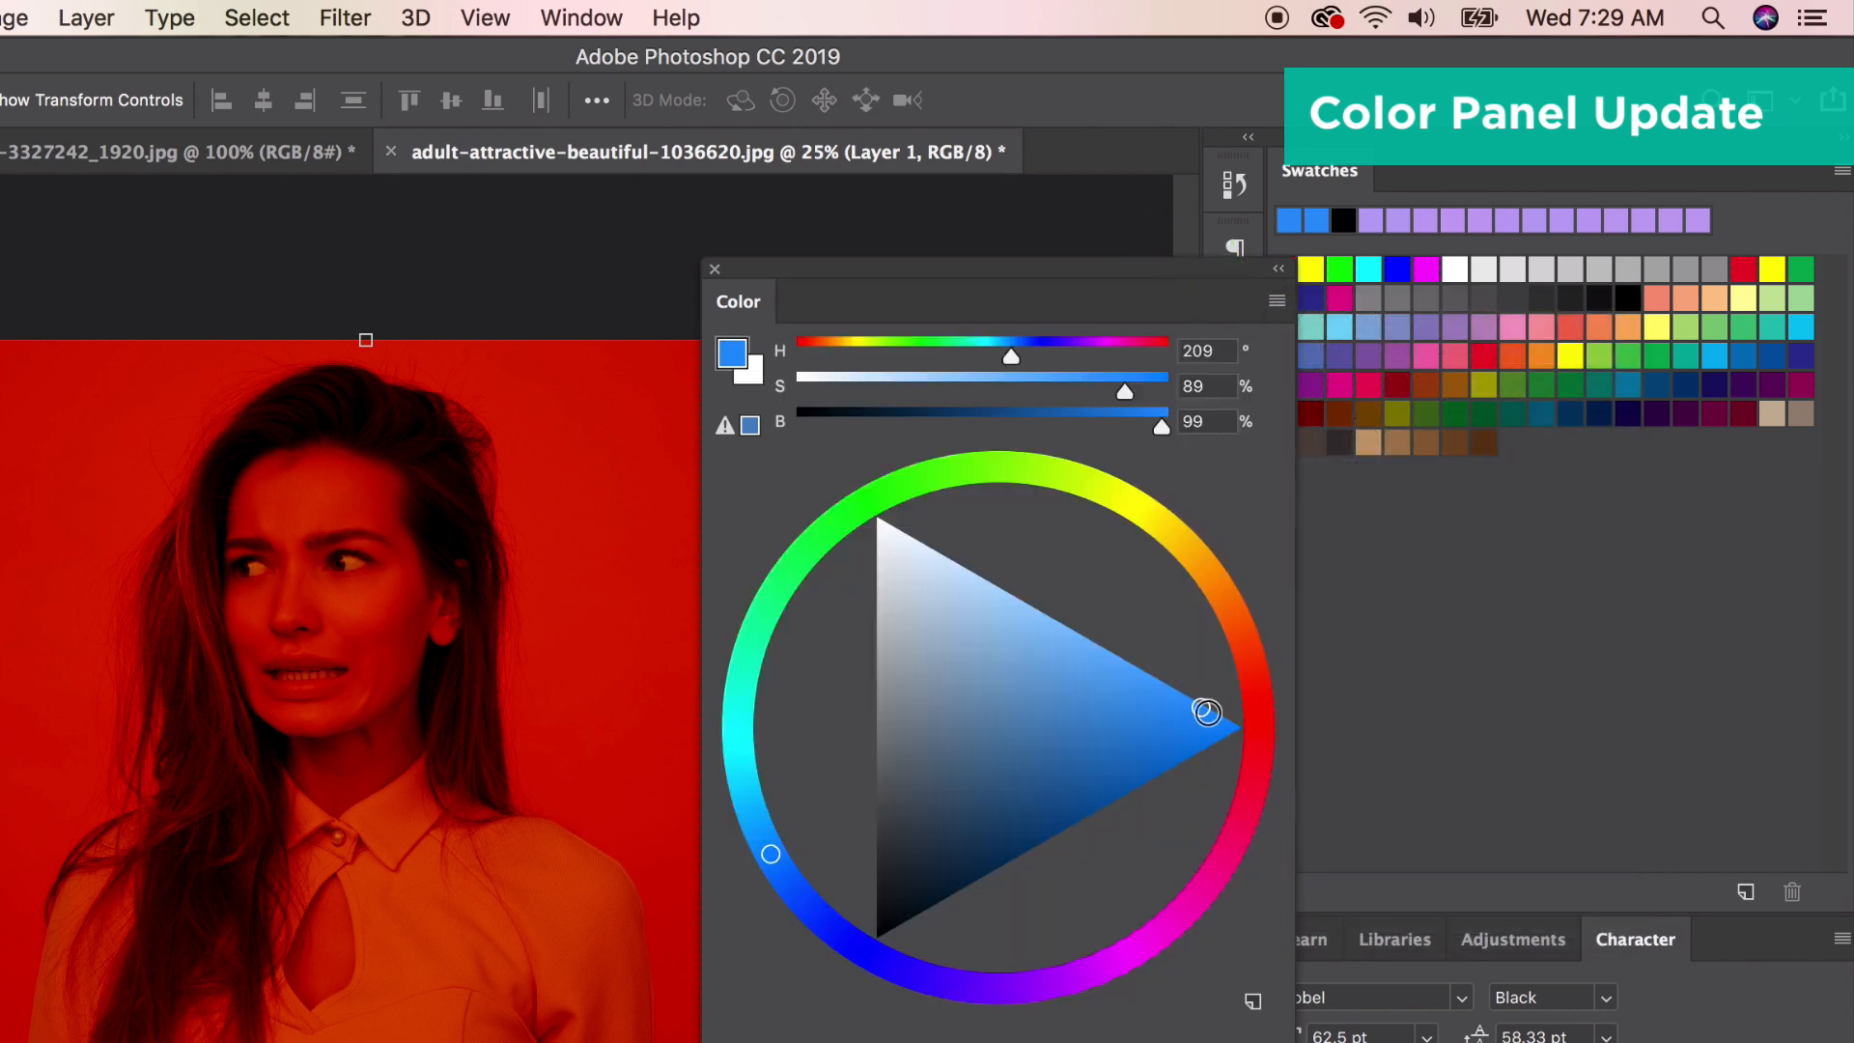
{"action": "left_click_drag", "start_coordinate": [1206, 711], "coordinate": [1104, 765]}
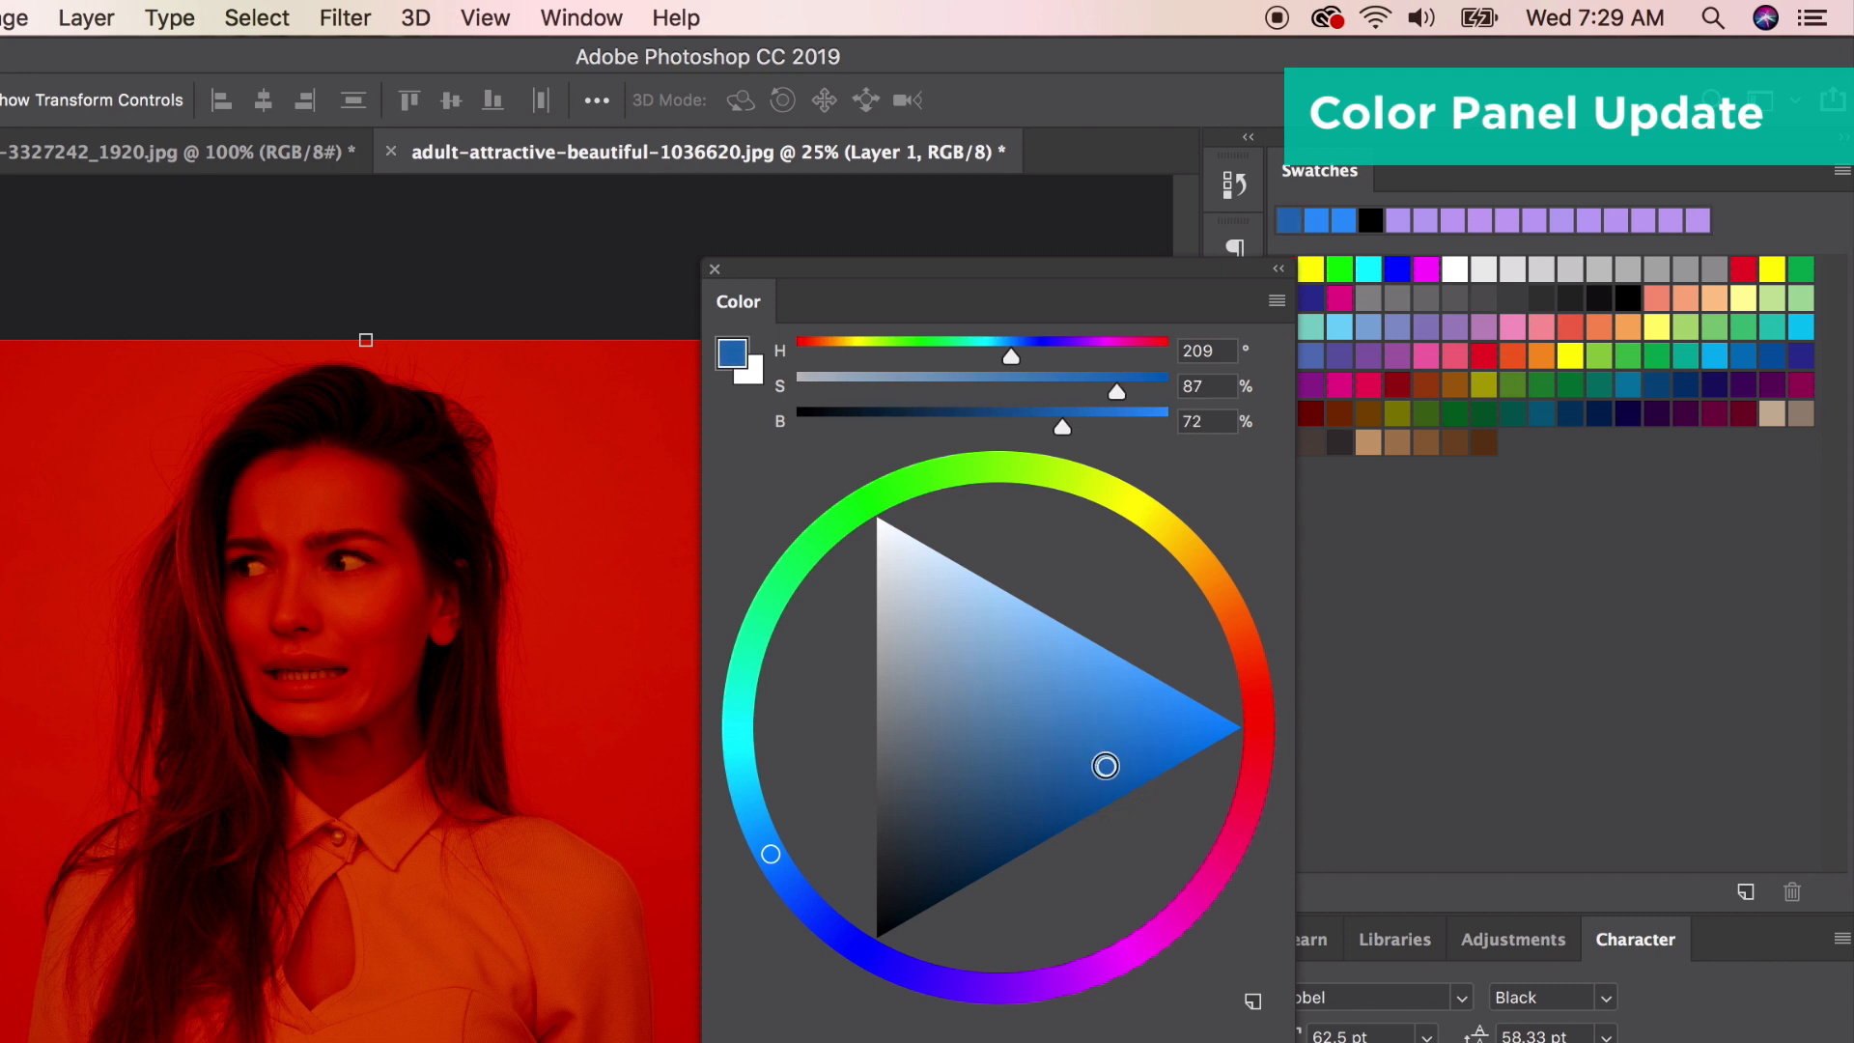
{"action": "left_click_drag", "start_coordinate": [1105, 764], "coordinate": [1253, 795]}
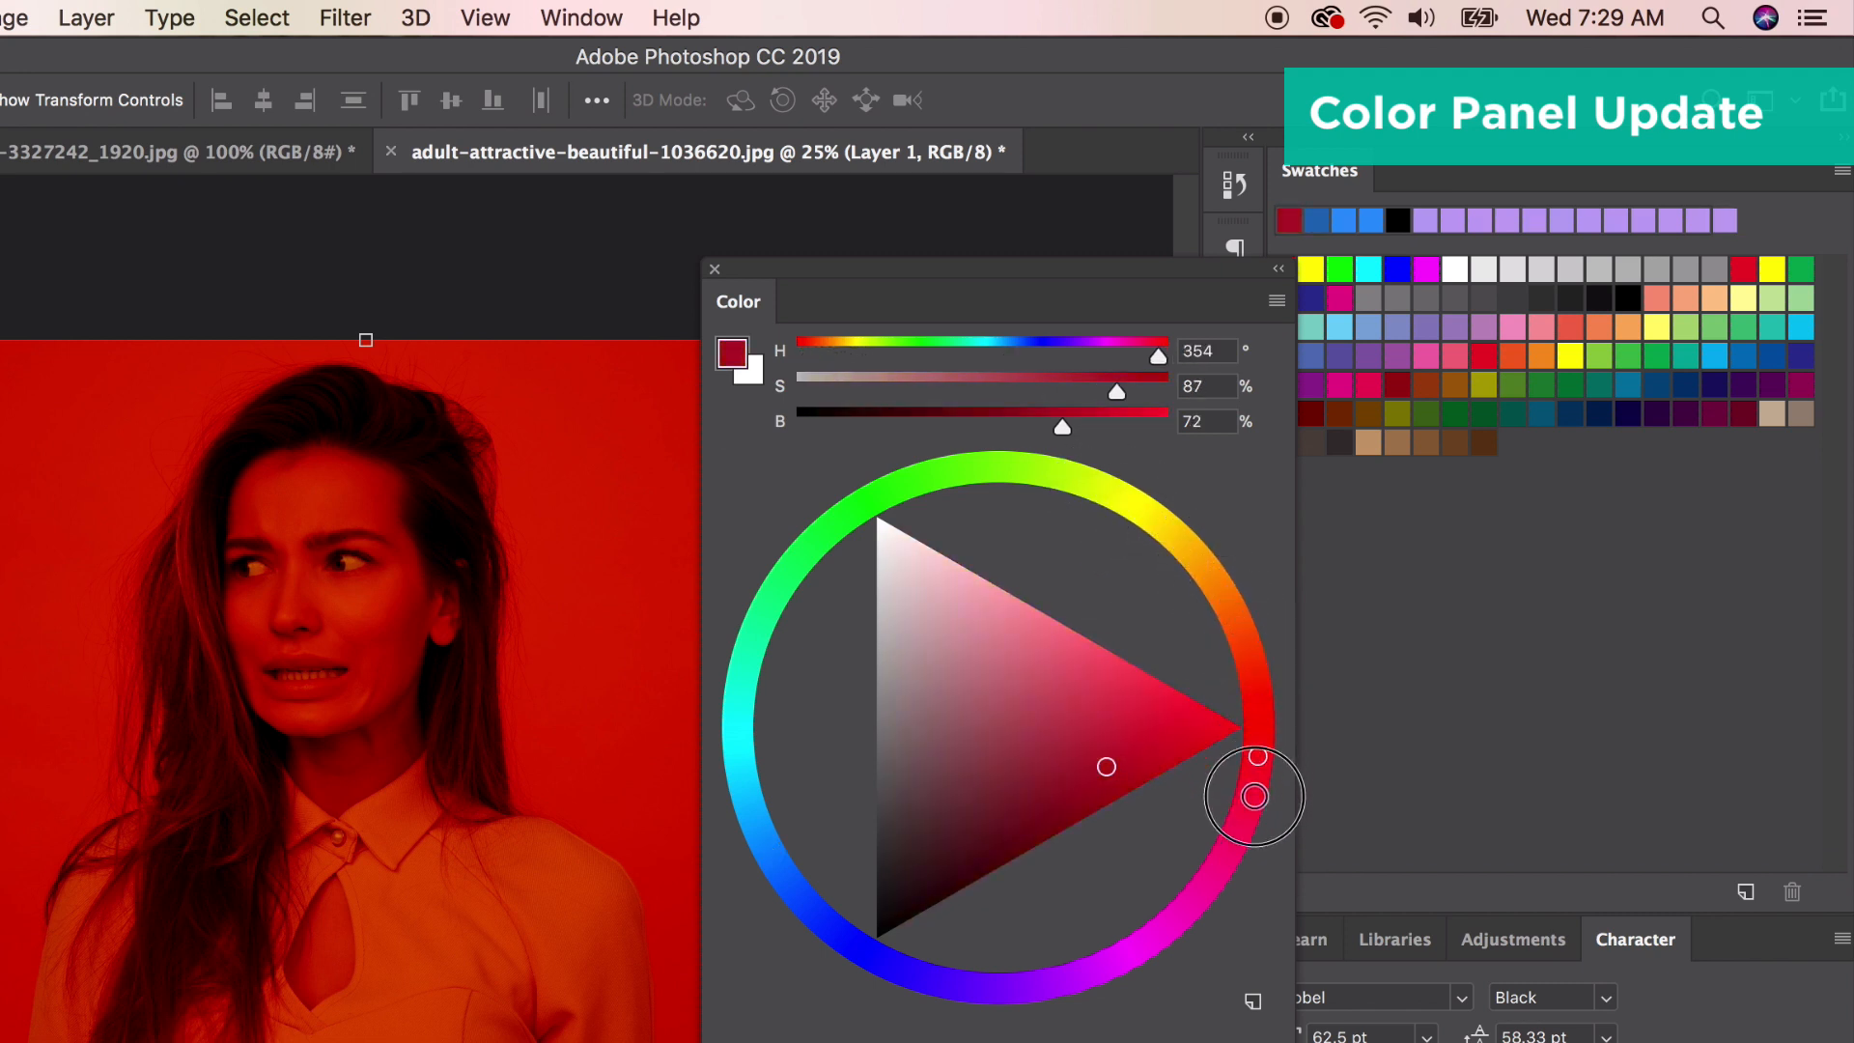
{"action": "left_click_drag", "start_coordinate": [1253, 796], "coordinate": [1227, 827]}
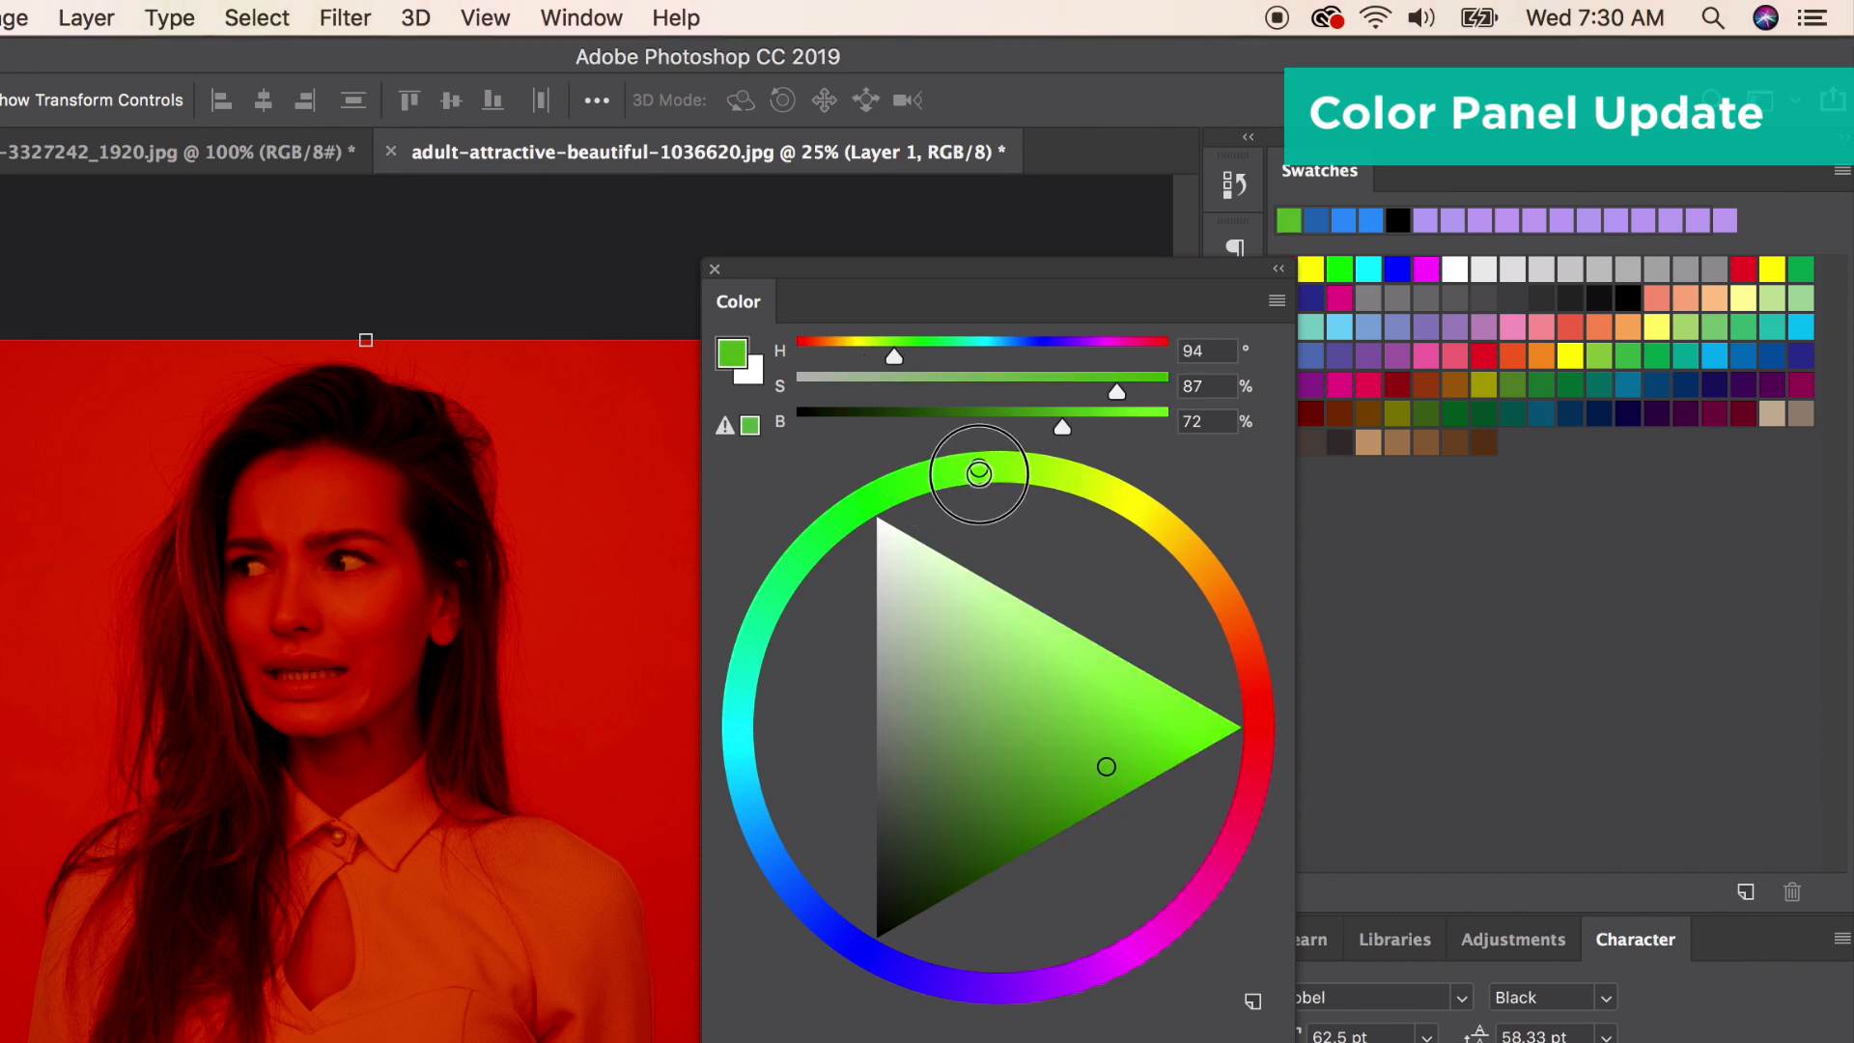
Return the Color panel to square view, then choose another display mode.
{"action": "left_click", "coordinate": [1273, 300]}
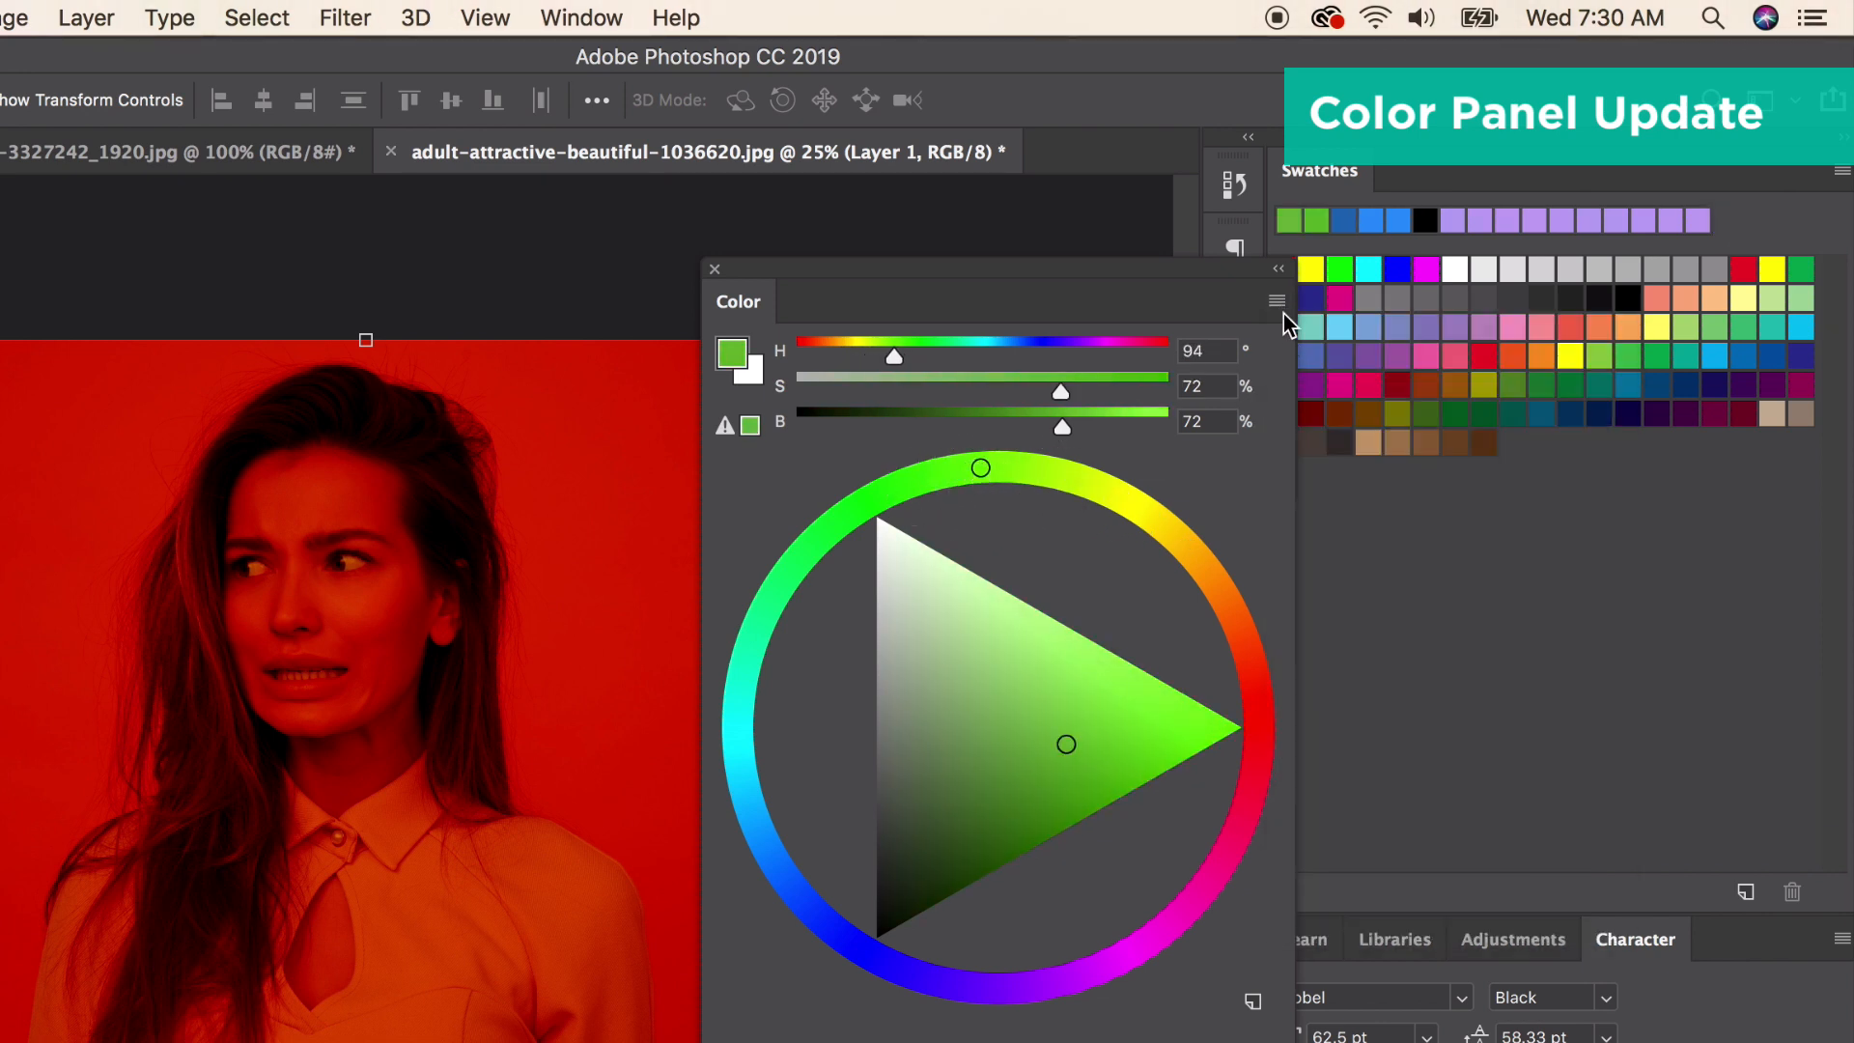
{"action": "left_click", "coordinate": [1276, 300]}
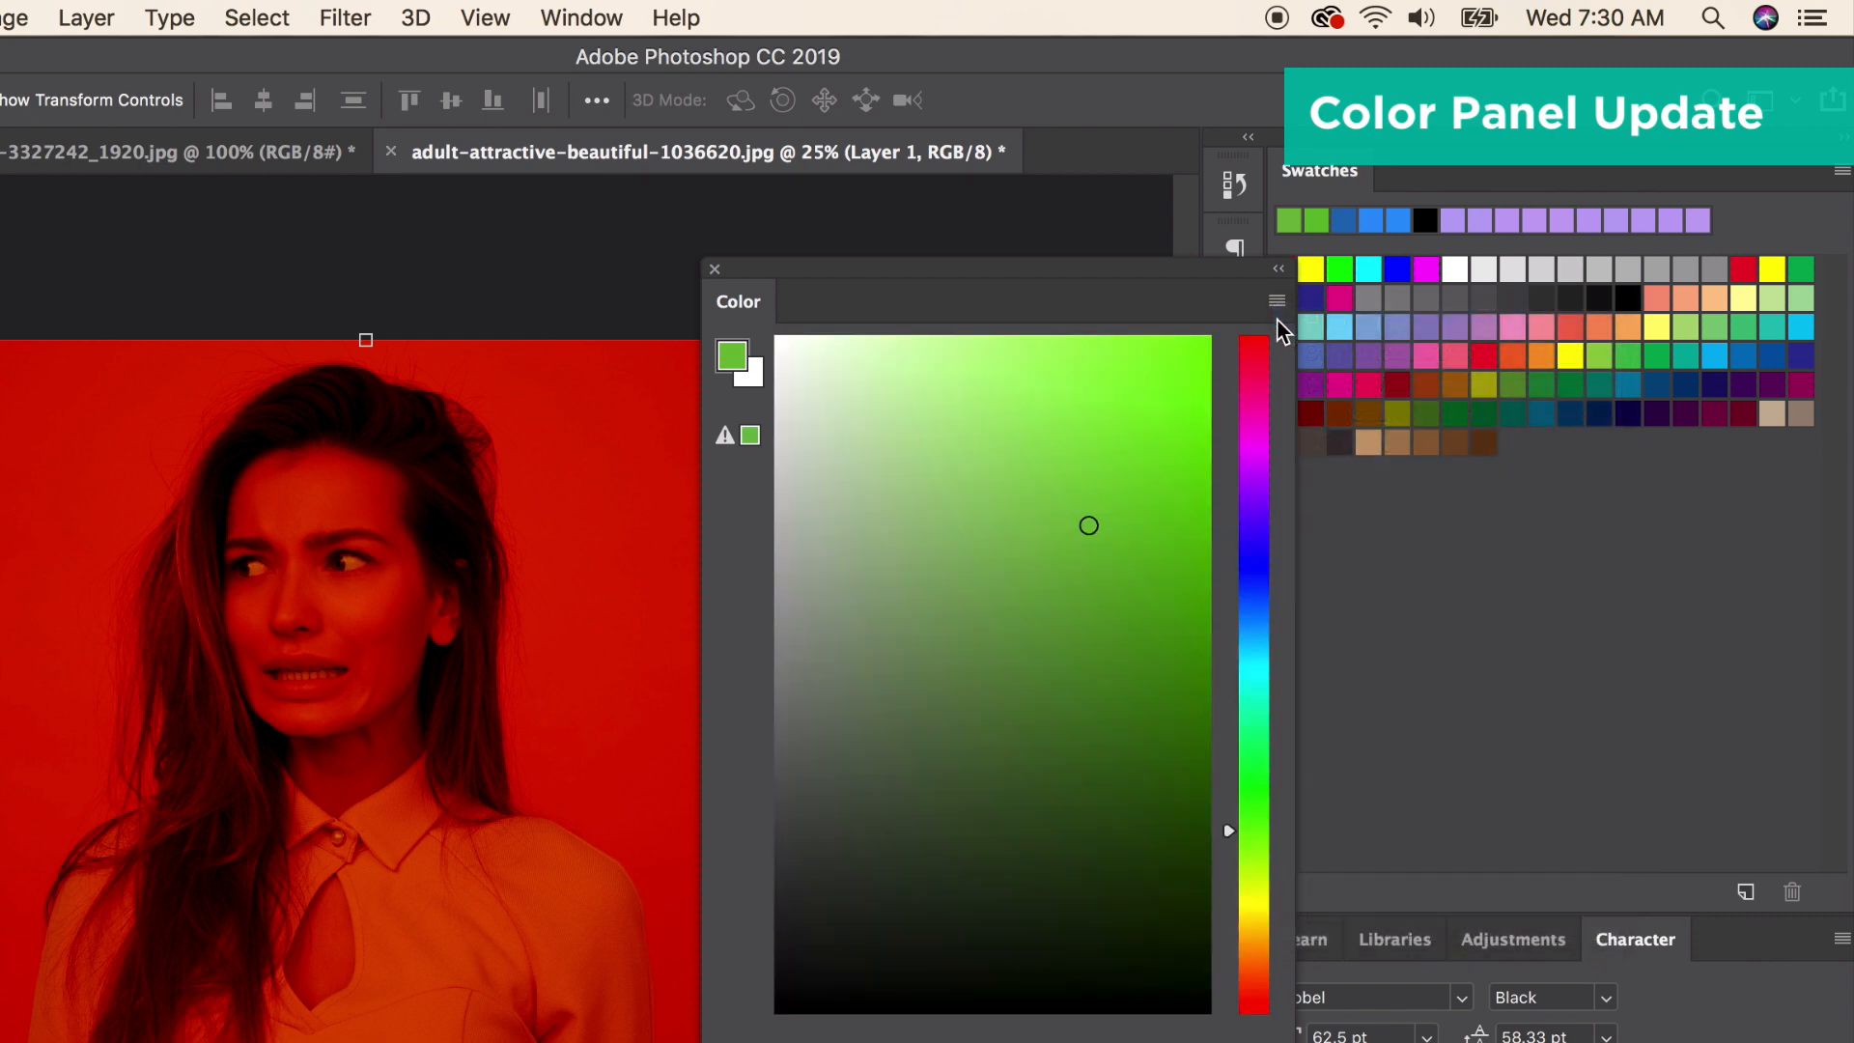
{"action": "left_click", "coordinate": [1276, 300]}
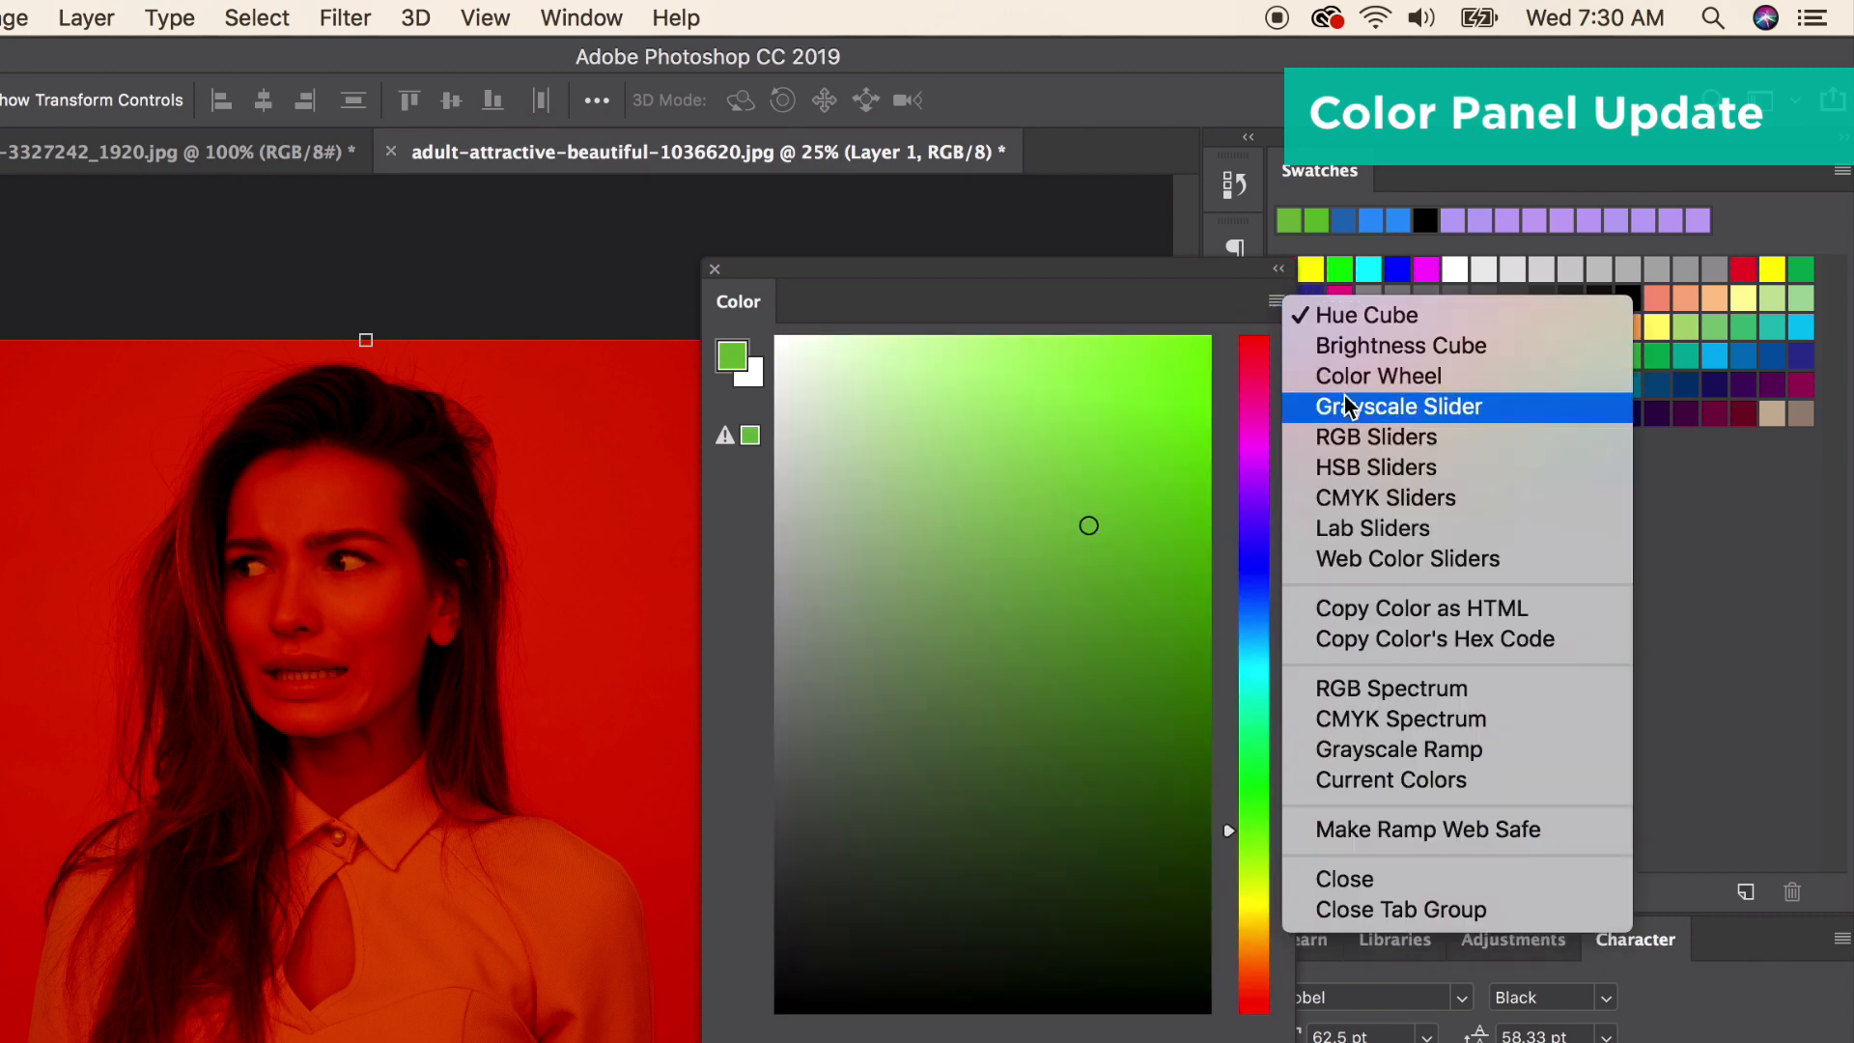
{"action": "left_click", "coordinate": [1385, 497]}
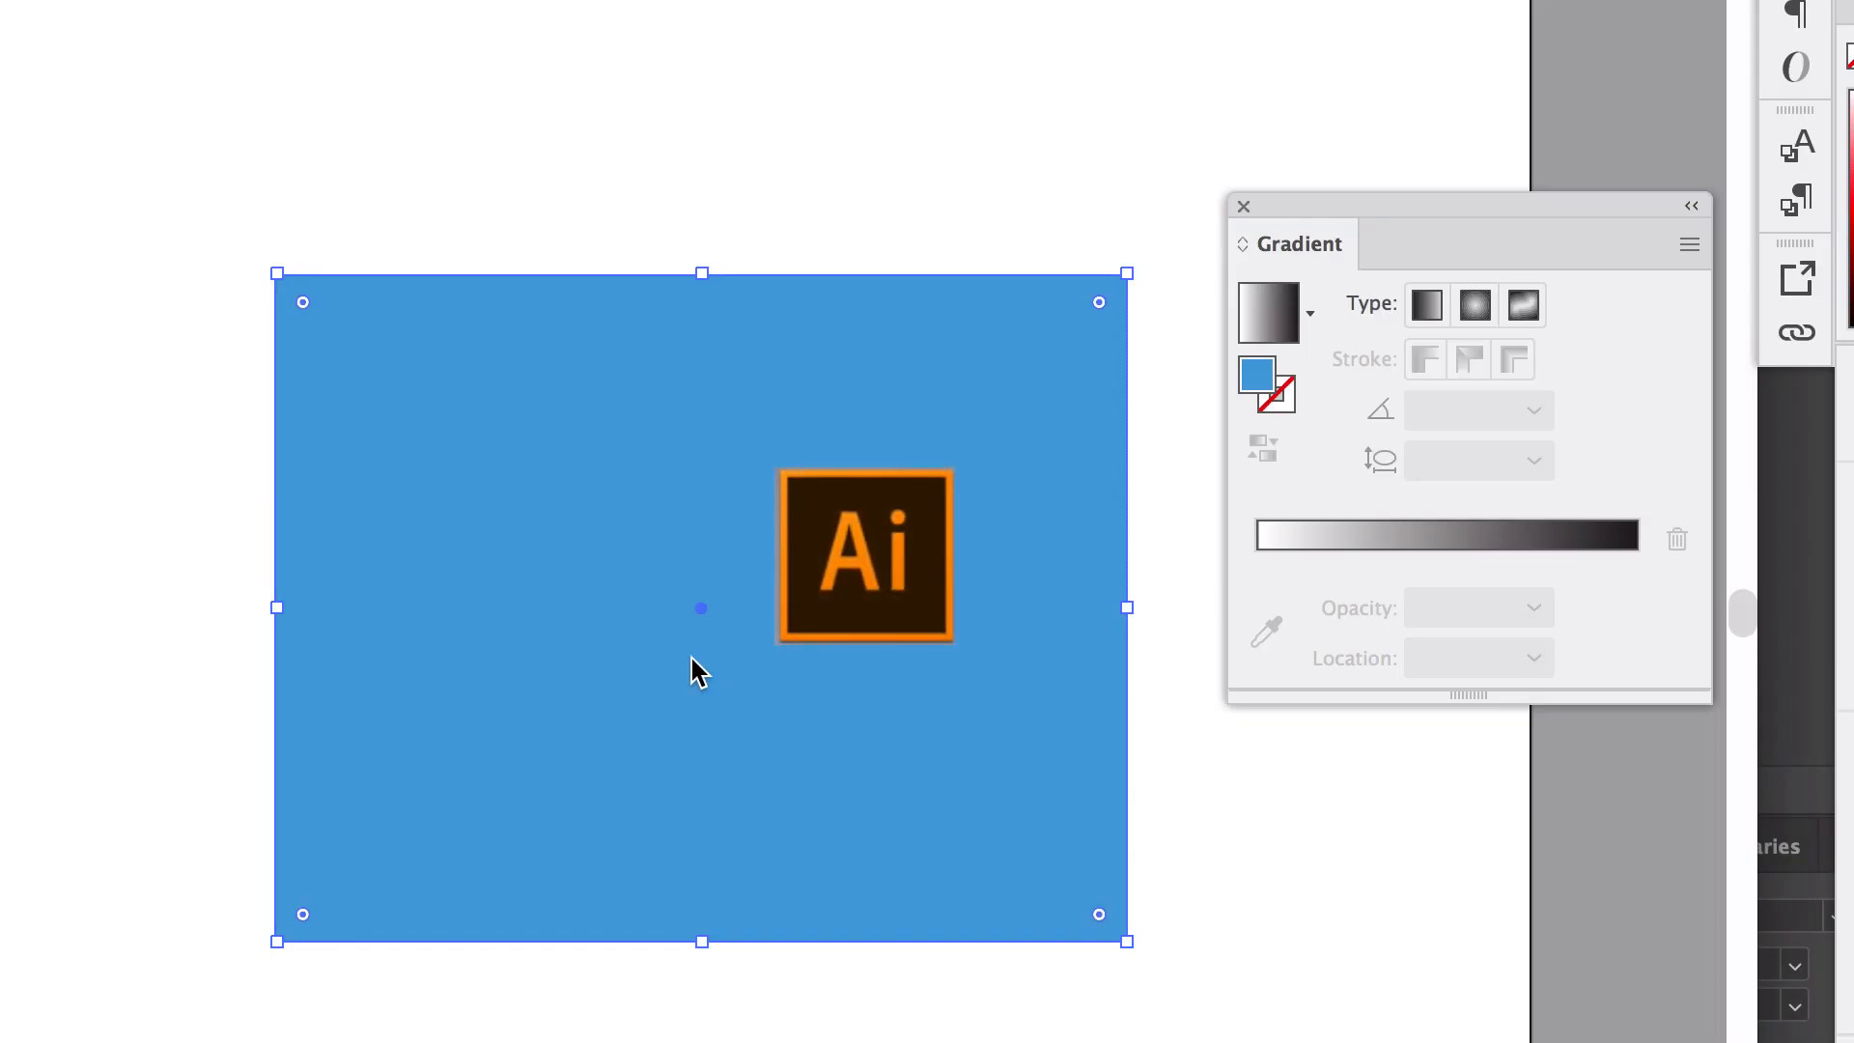
Give the blue rectangle a linear gradient, then change it to a white-to-black radial gradient.
{"action": "left_click_drag", "start_coordinate": [864, 557], "coordinate": [331, 230]}
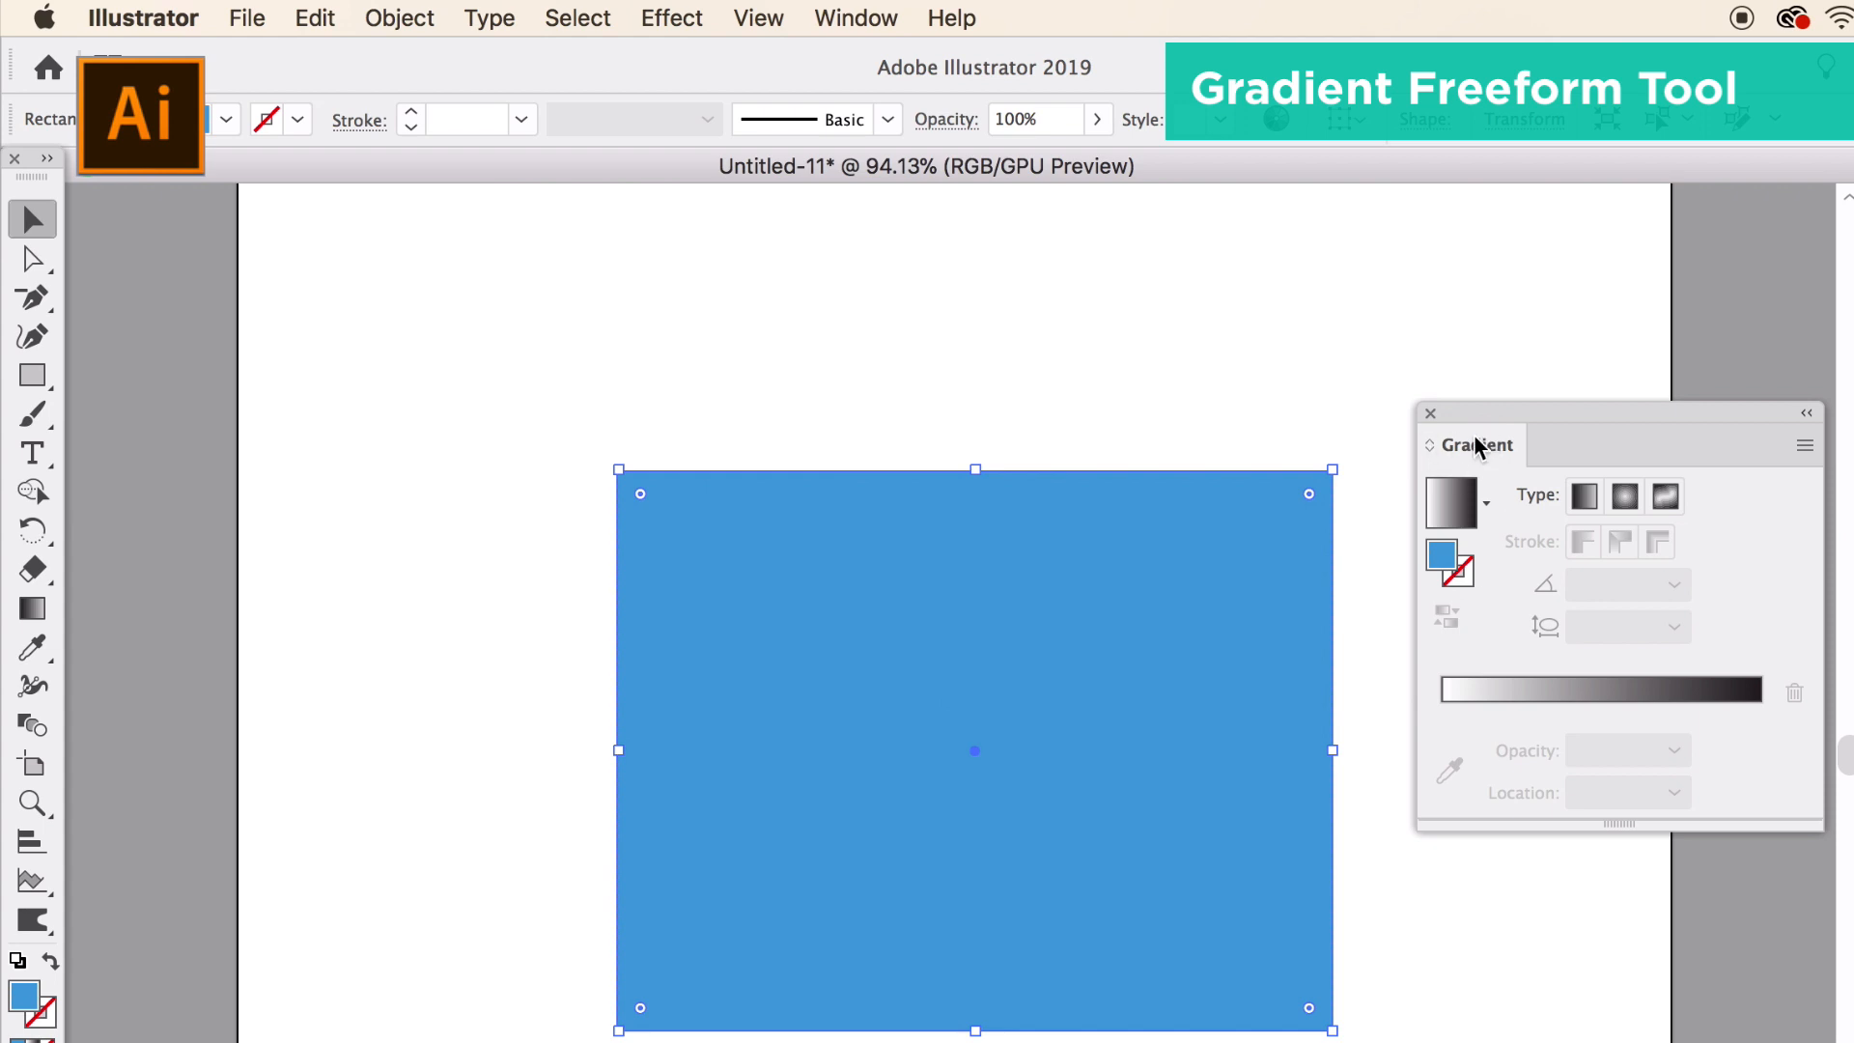
{"action": "mouse_move", "coordinate": [1609, 536]}
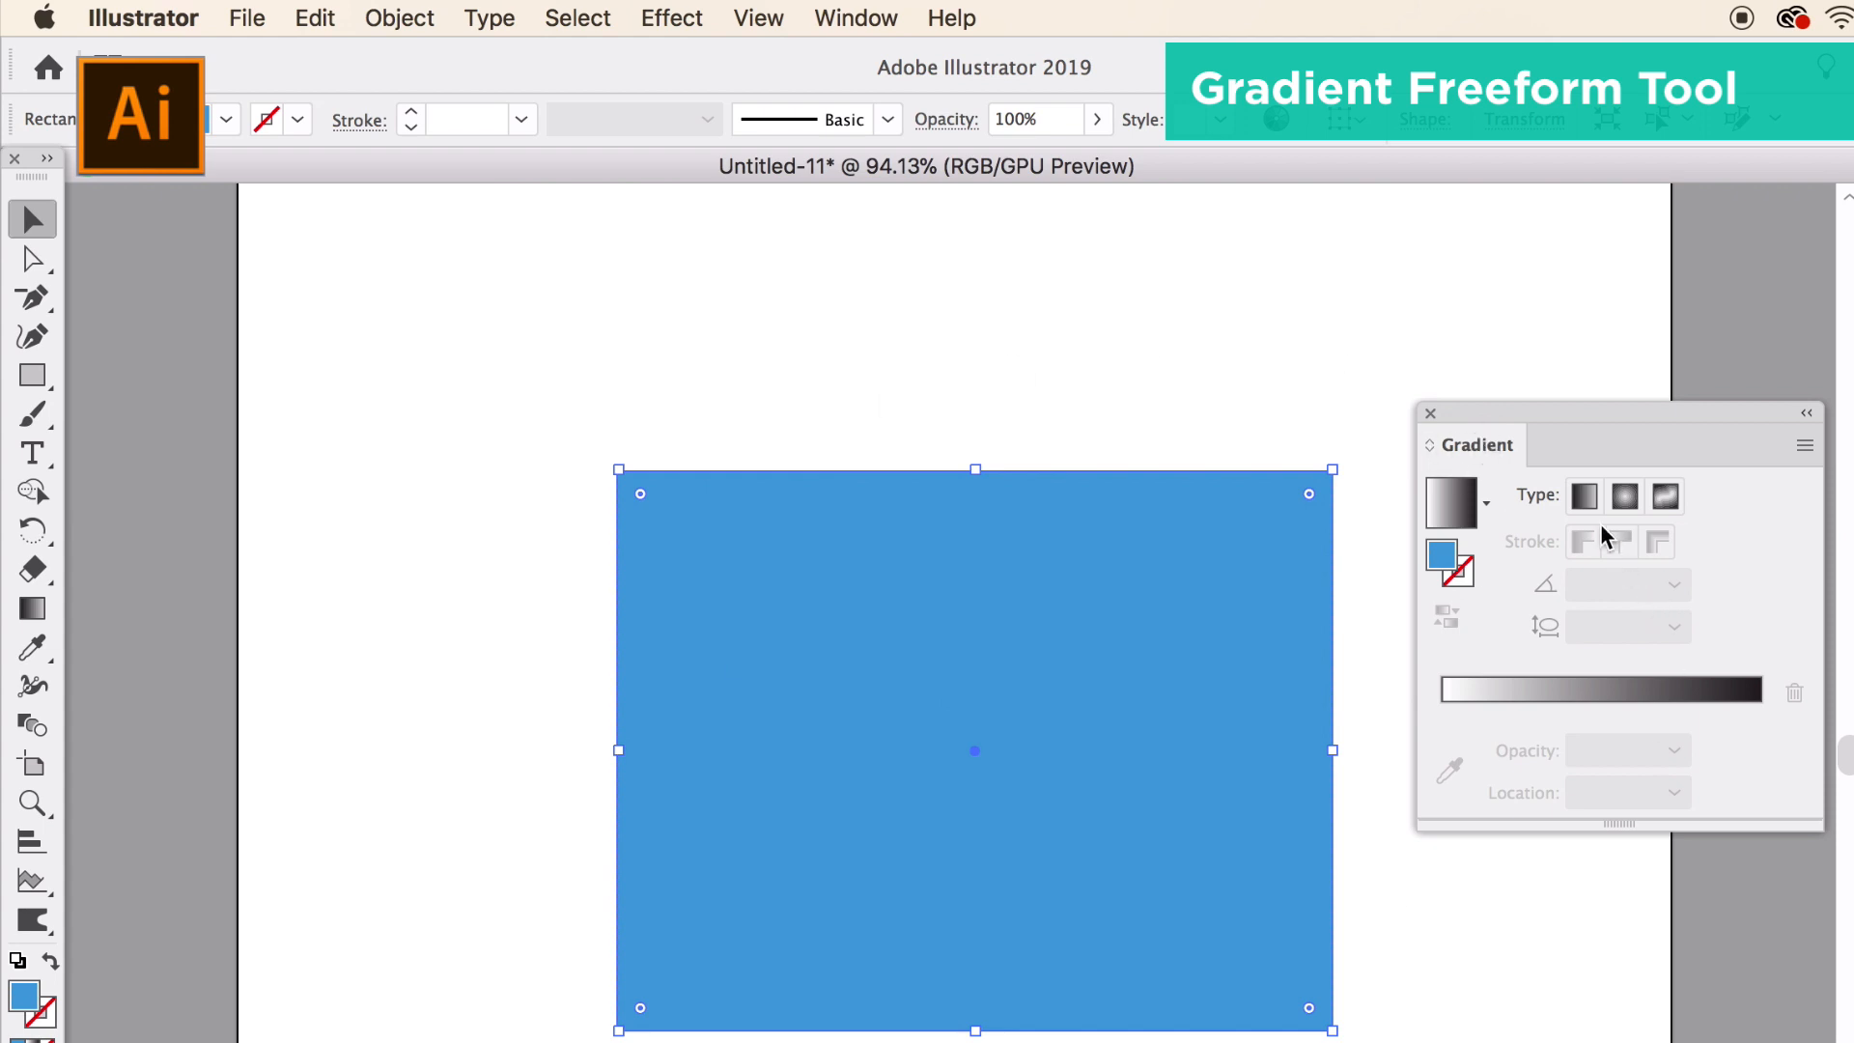
{"action": "left_click", "coordinate": [1624, 495]}
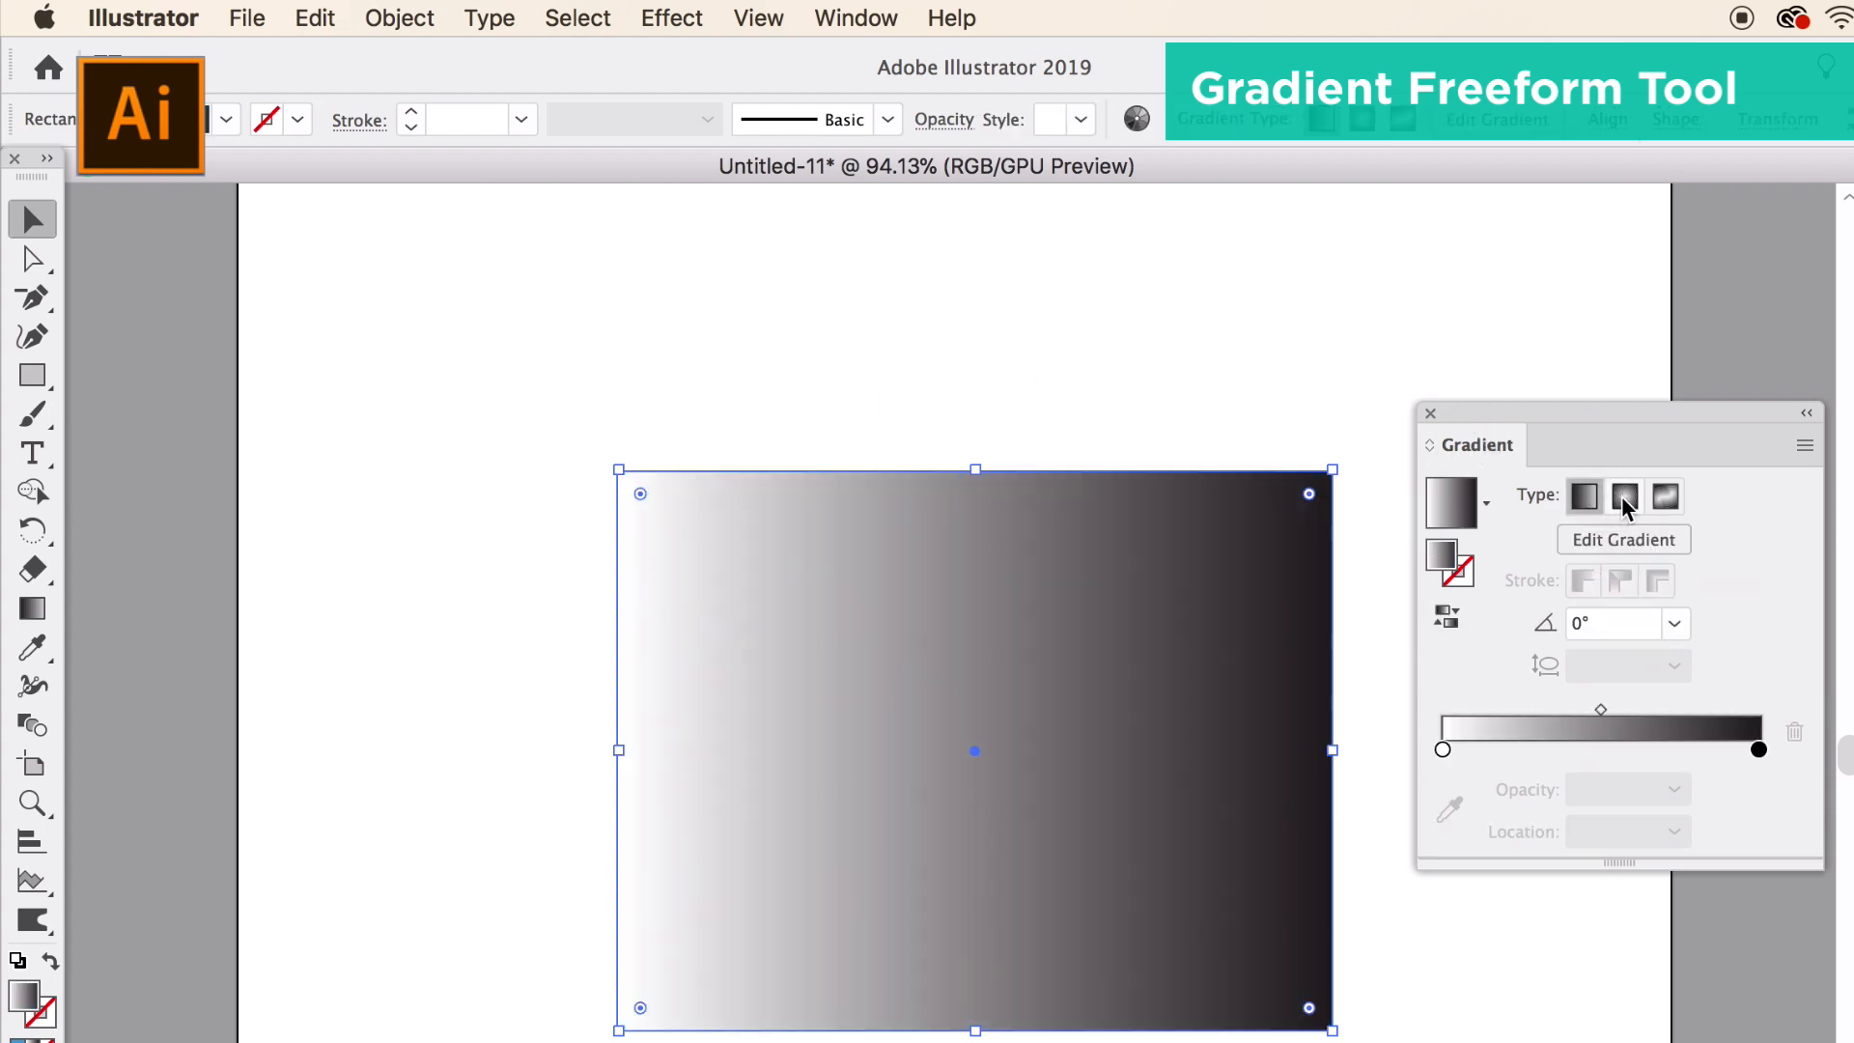
{"action": "left_click", "coordinate": [1584, 495]}
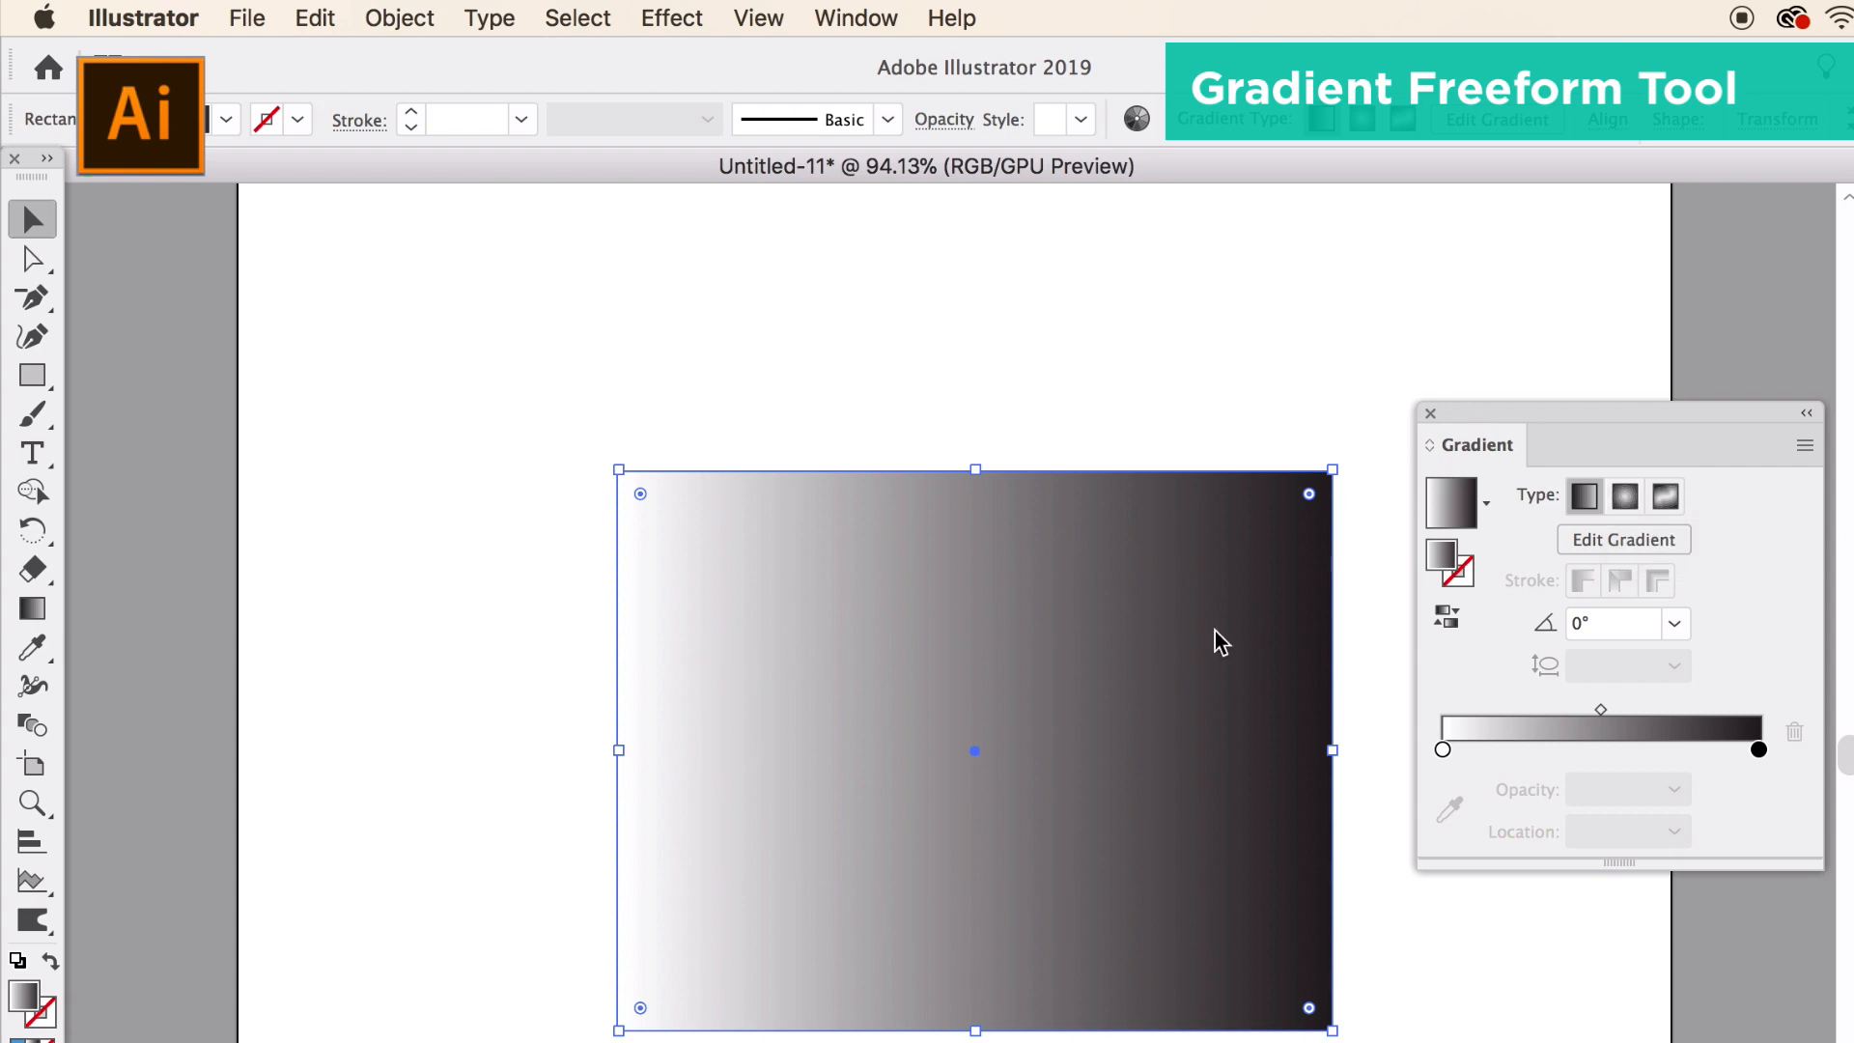
{"action": "left_click", "coordinate": [1624, 496]}
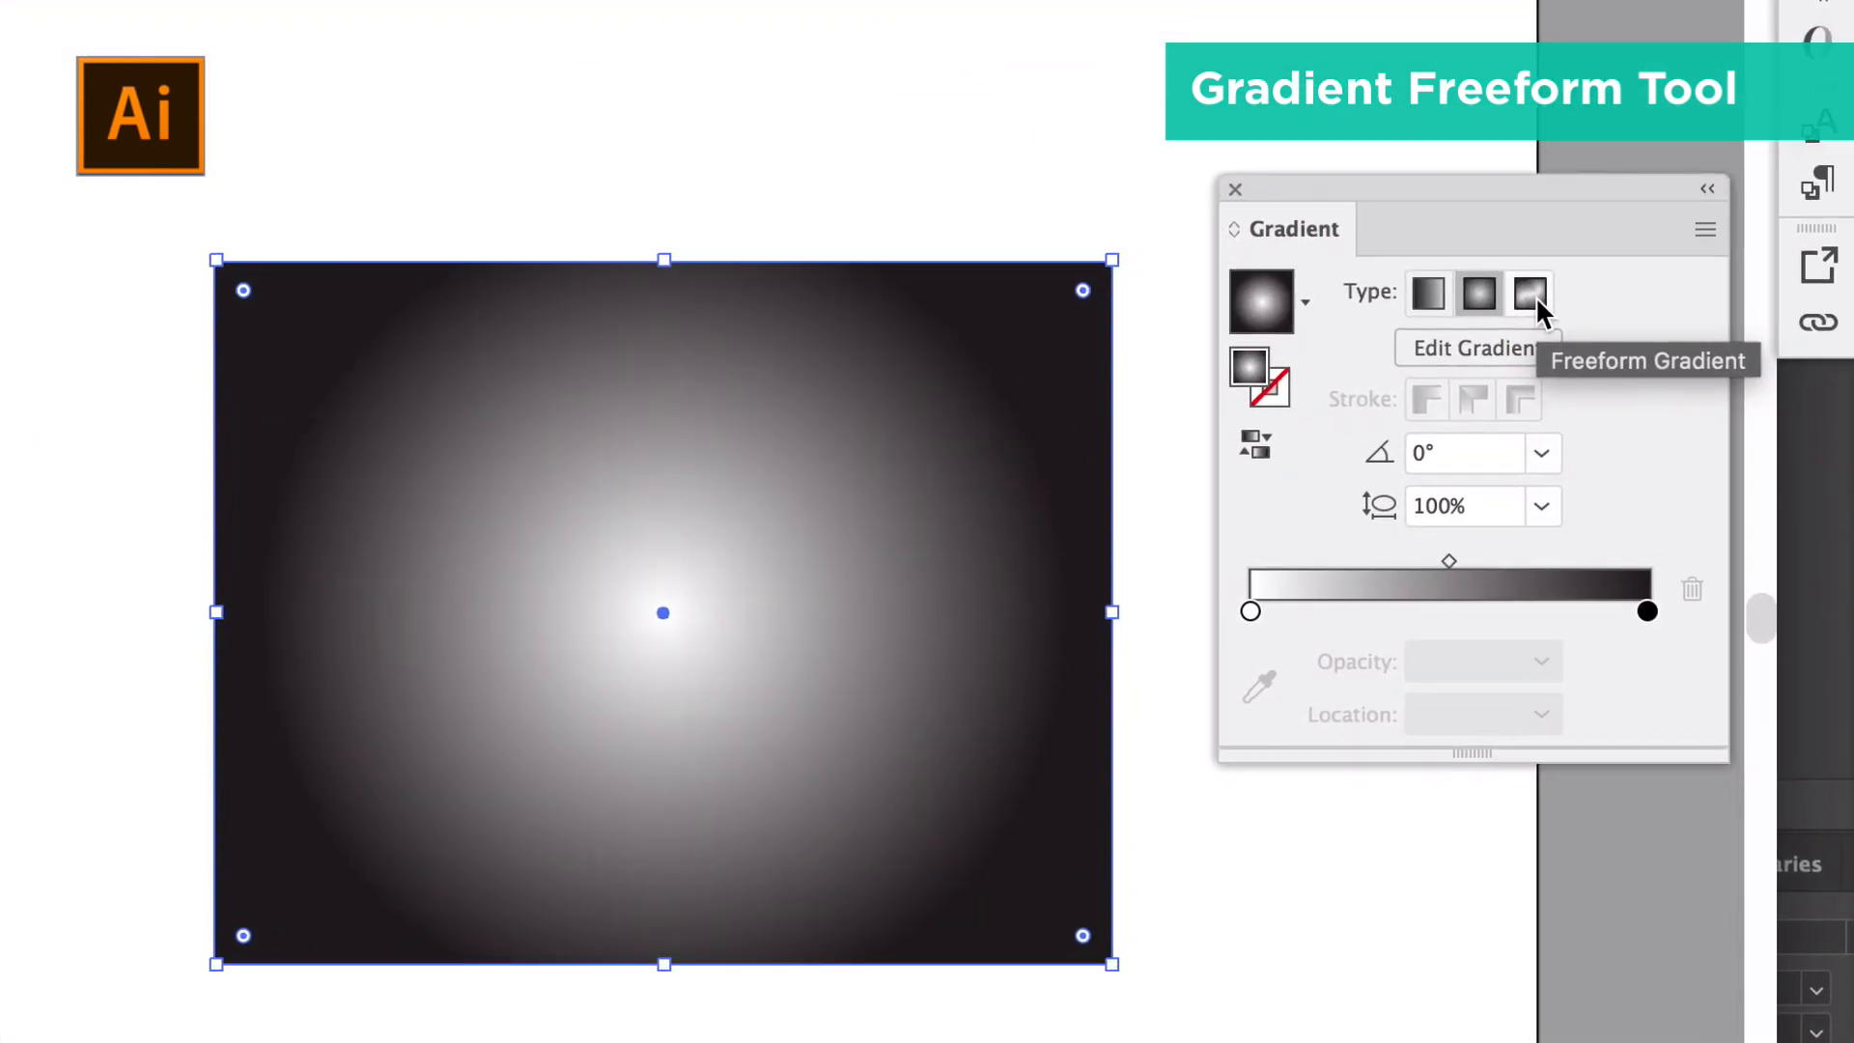
Apply a freeform gradient, move a yellow colour point and delete the extra one.
{"action": "left_click", "coordinate": [1531, 292]}
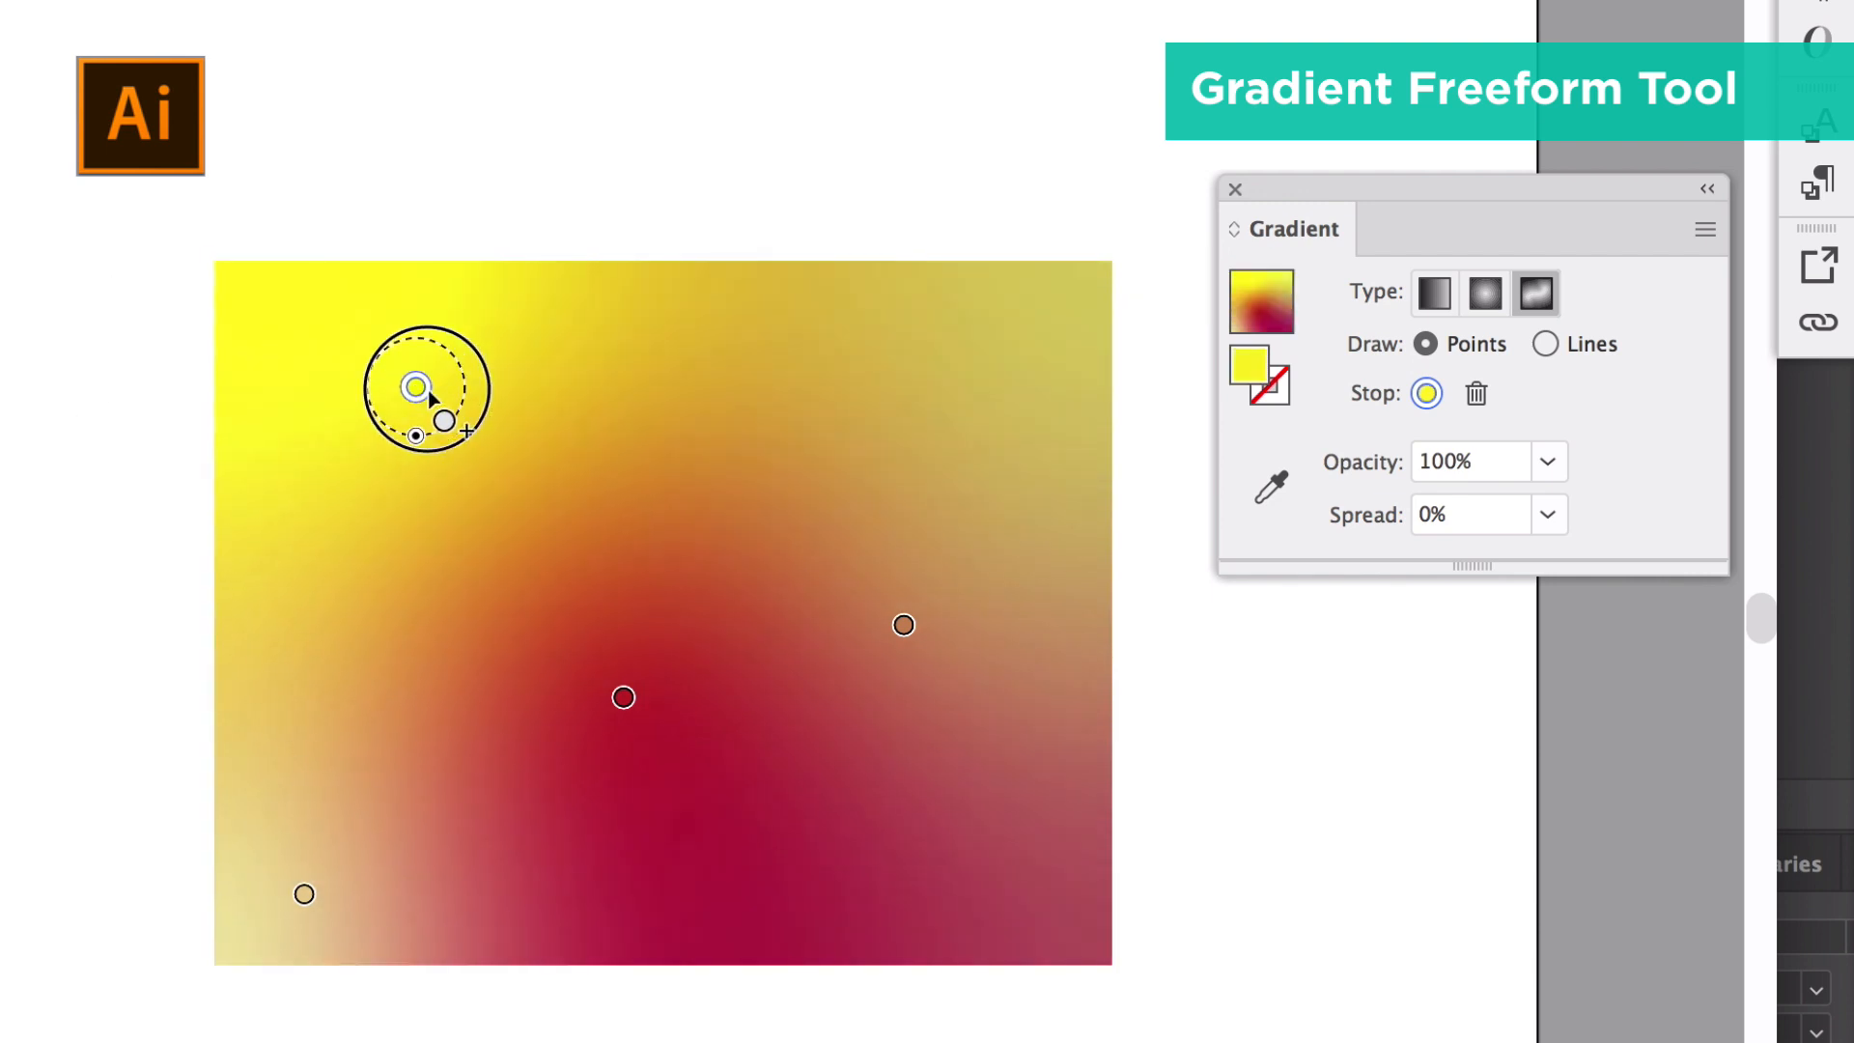
{"action": "left_click_drag", "start_coordinate": [415, 390], "coordinate": [774, 455]}
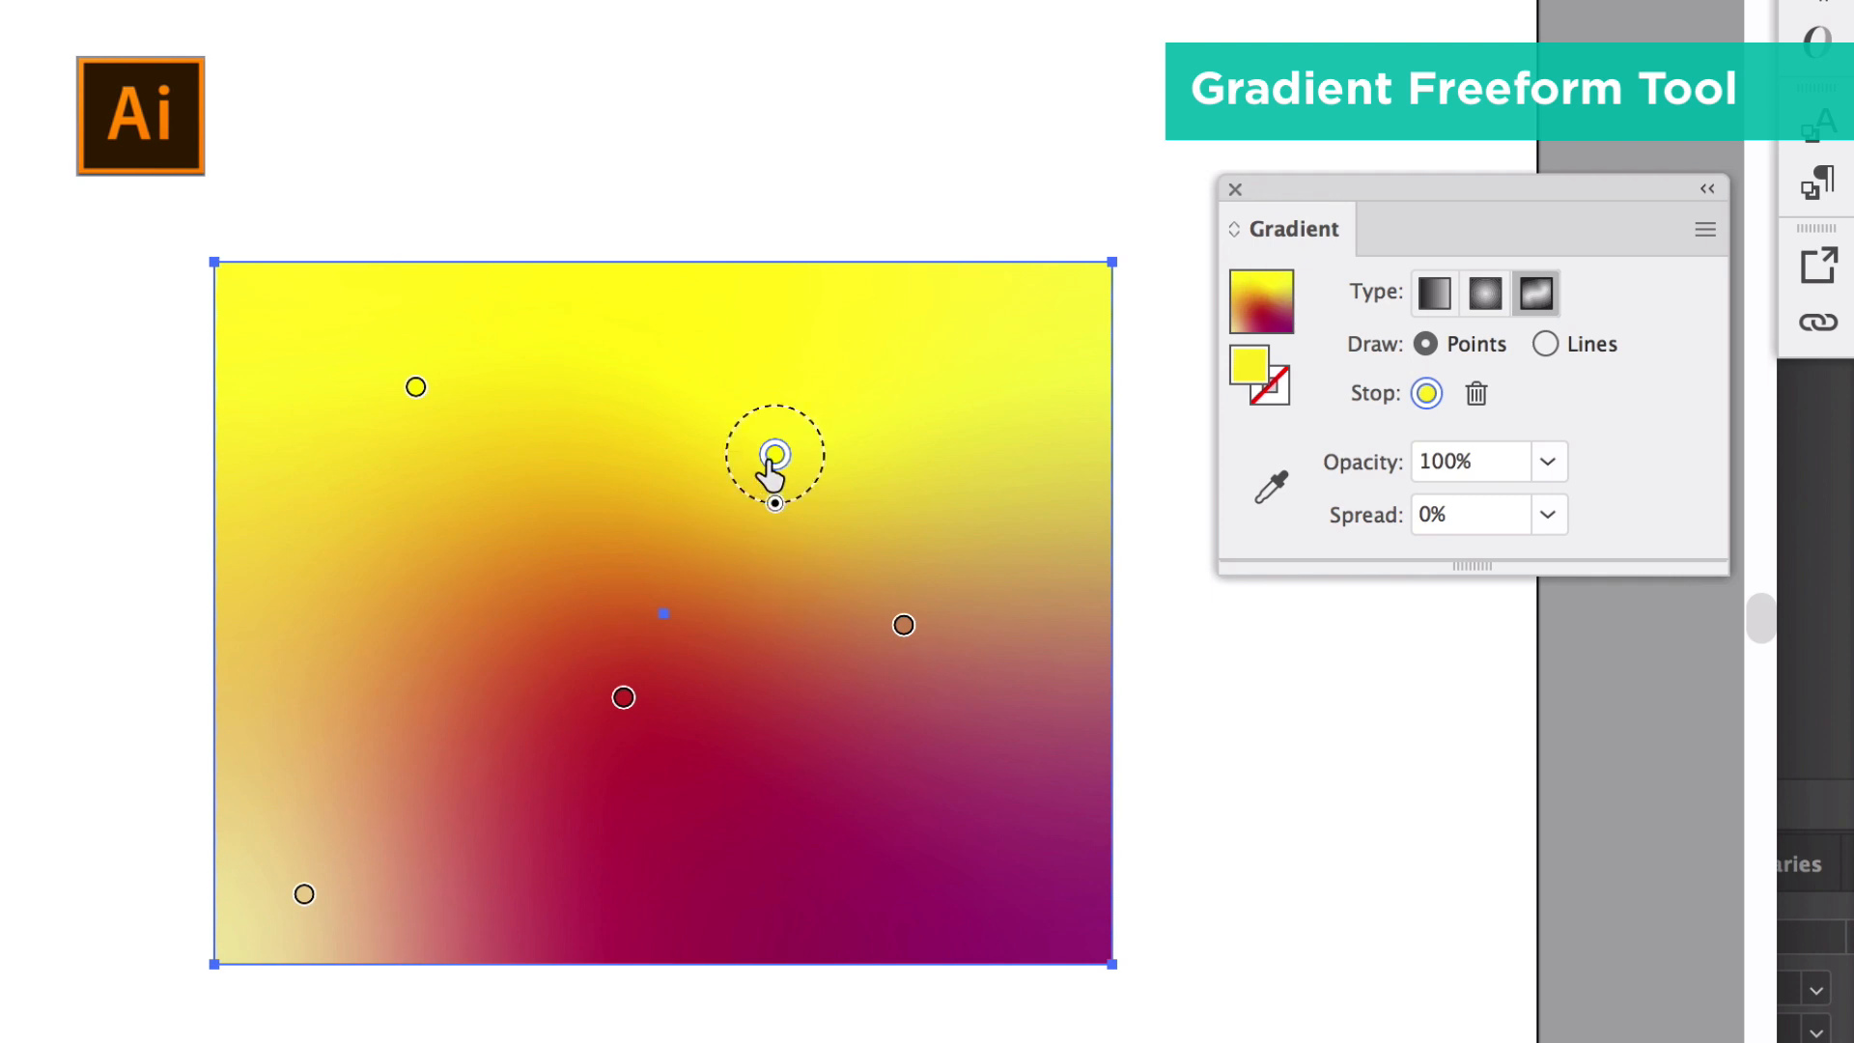
{"action": "left_click", "coordinate": [773, 474]}
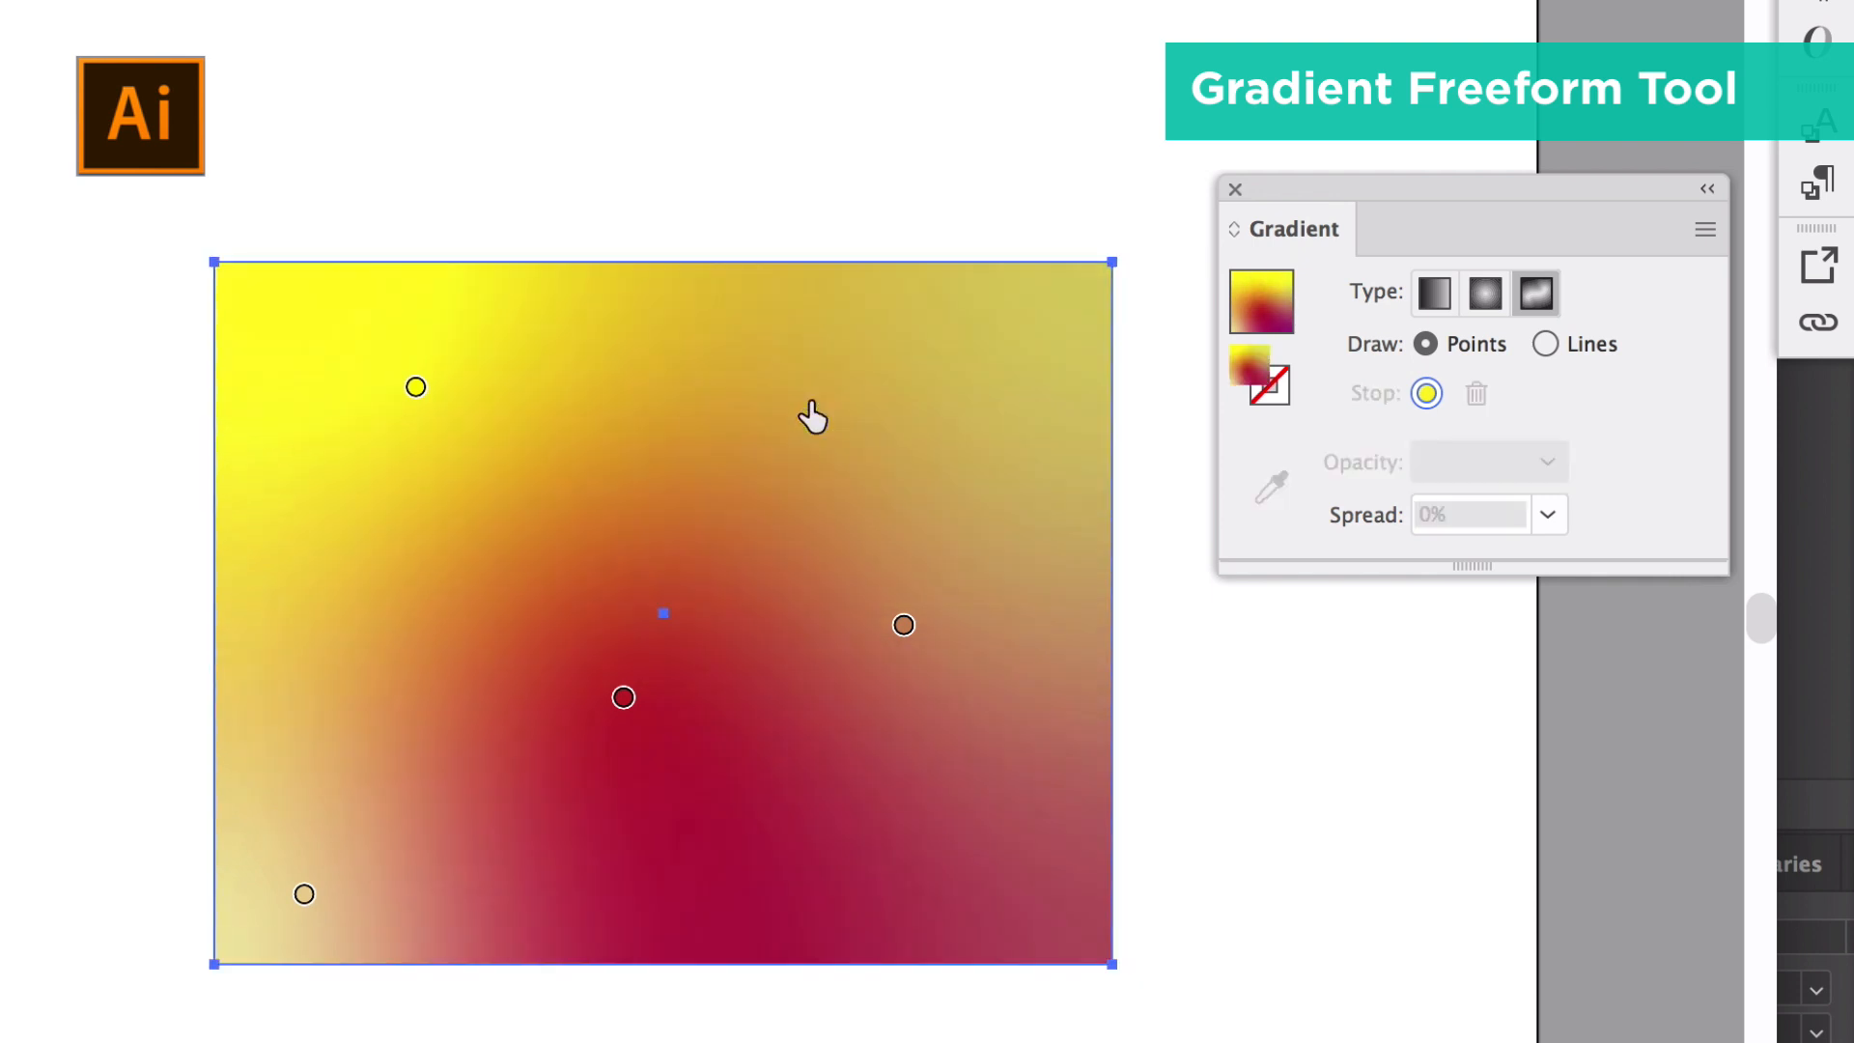
Recolour the top-left point orange-red and the right-side point blue.
{"action": "left_click", "coordinate": [623, 697]}
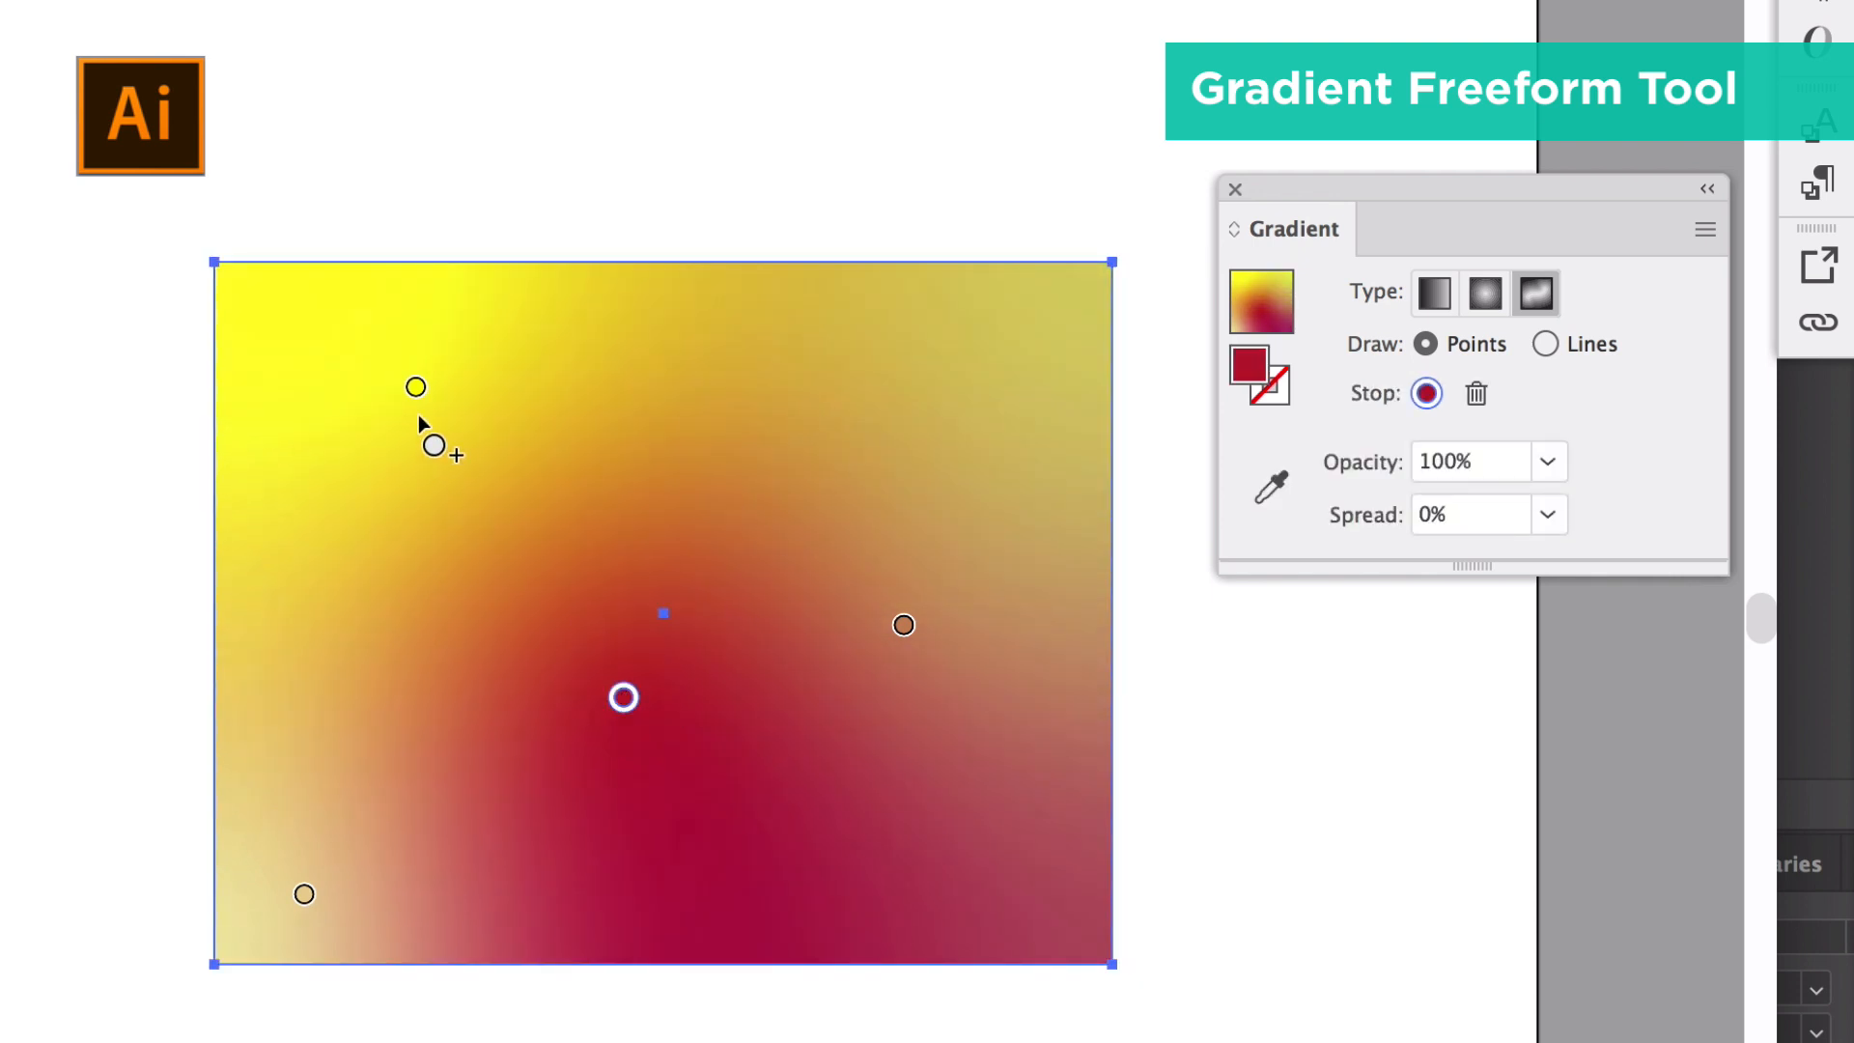
{"action": "double_click", "coordinate": [415, 387]}
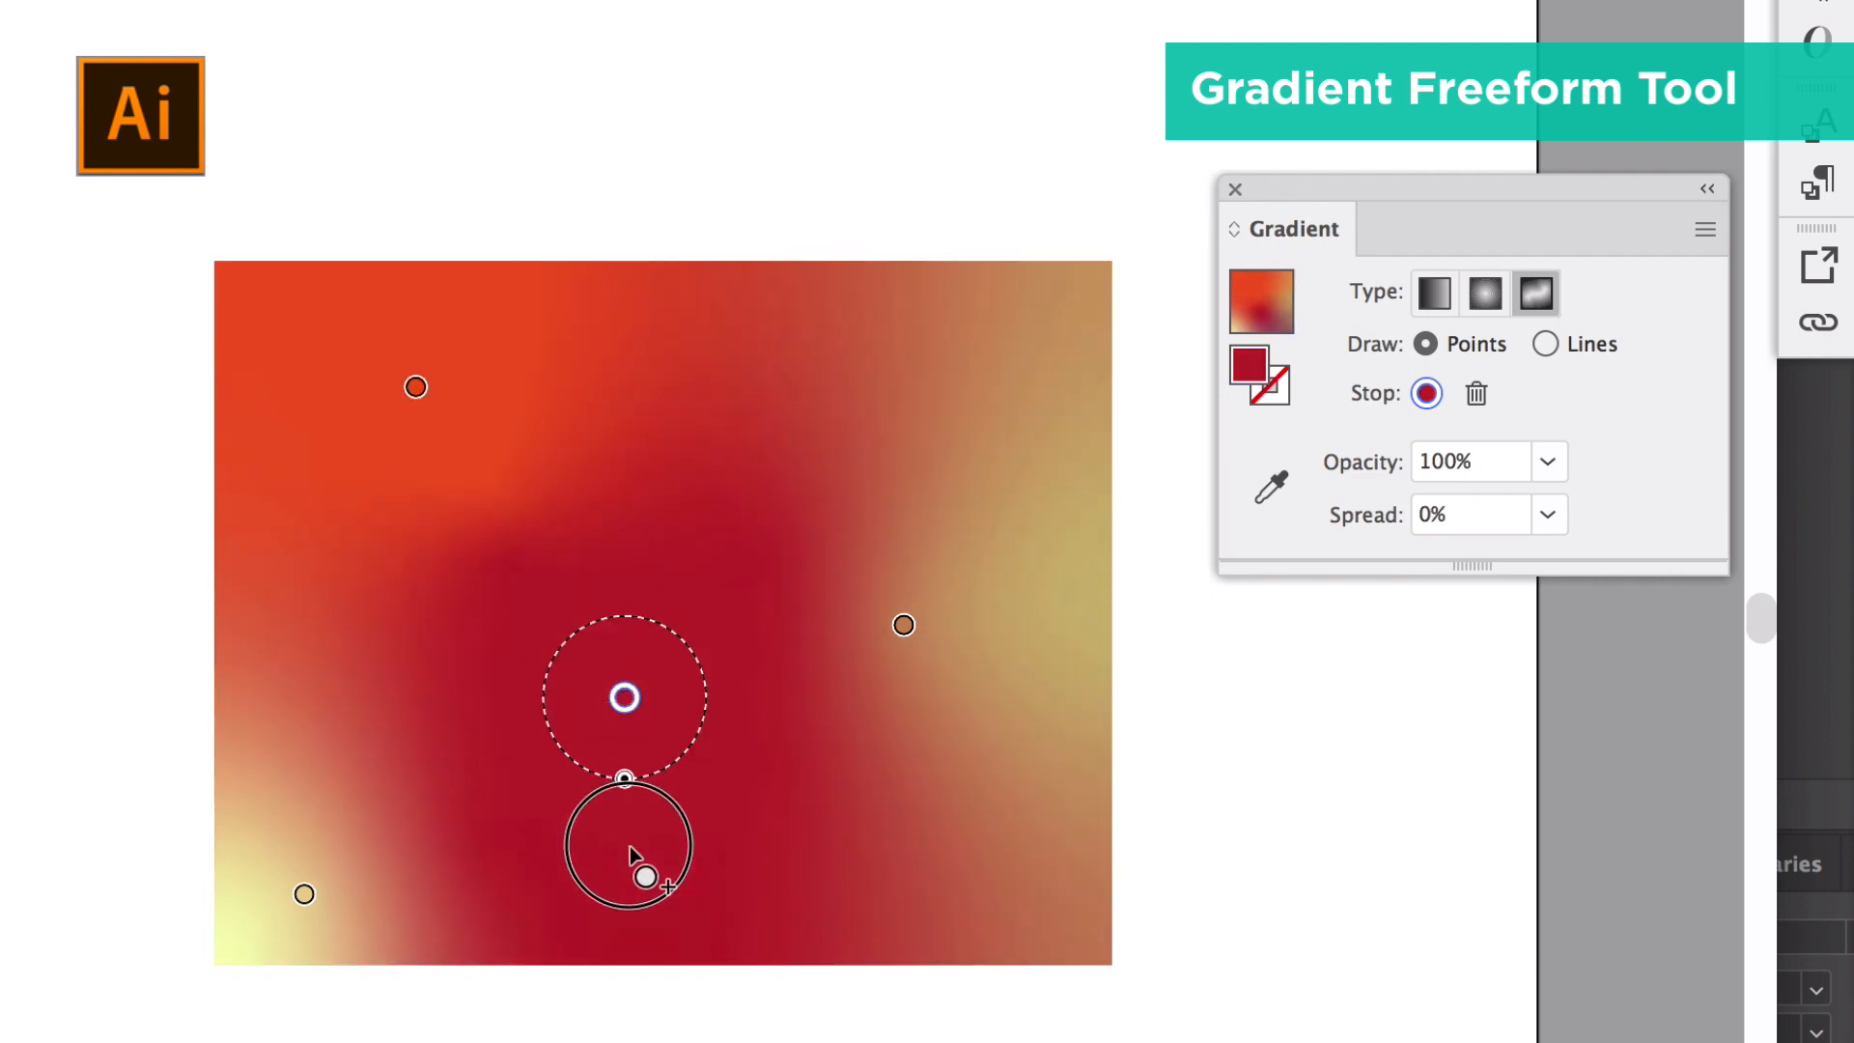
{"action": "double_click", "coordinate": [622, 698]}
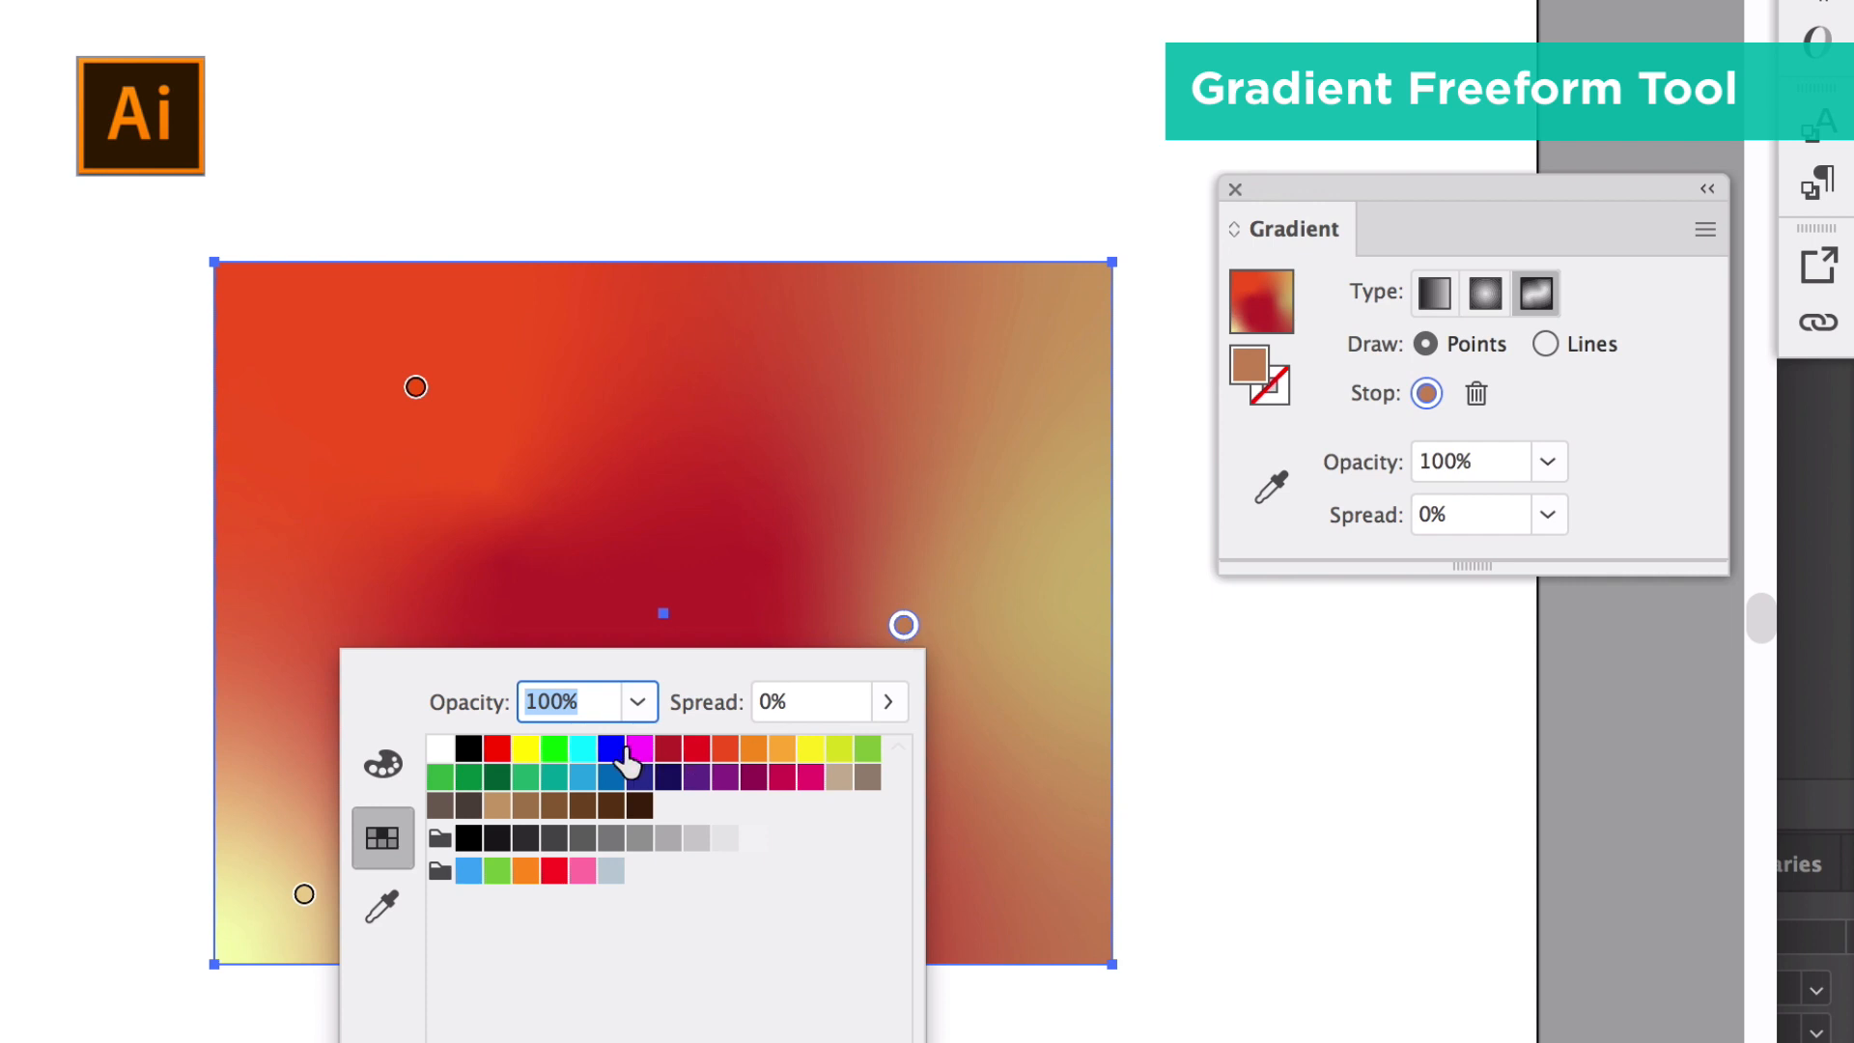
{"action": "left_click", "coordinate": [604, 745]}
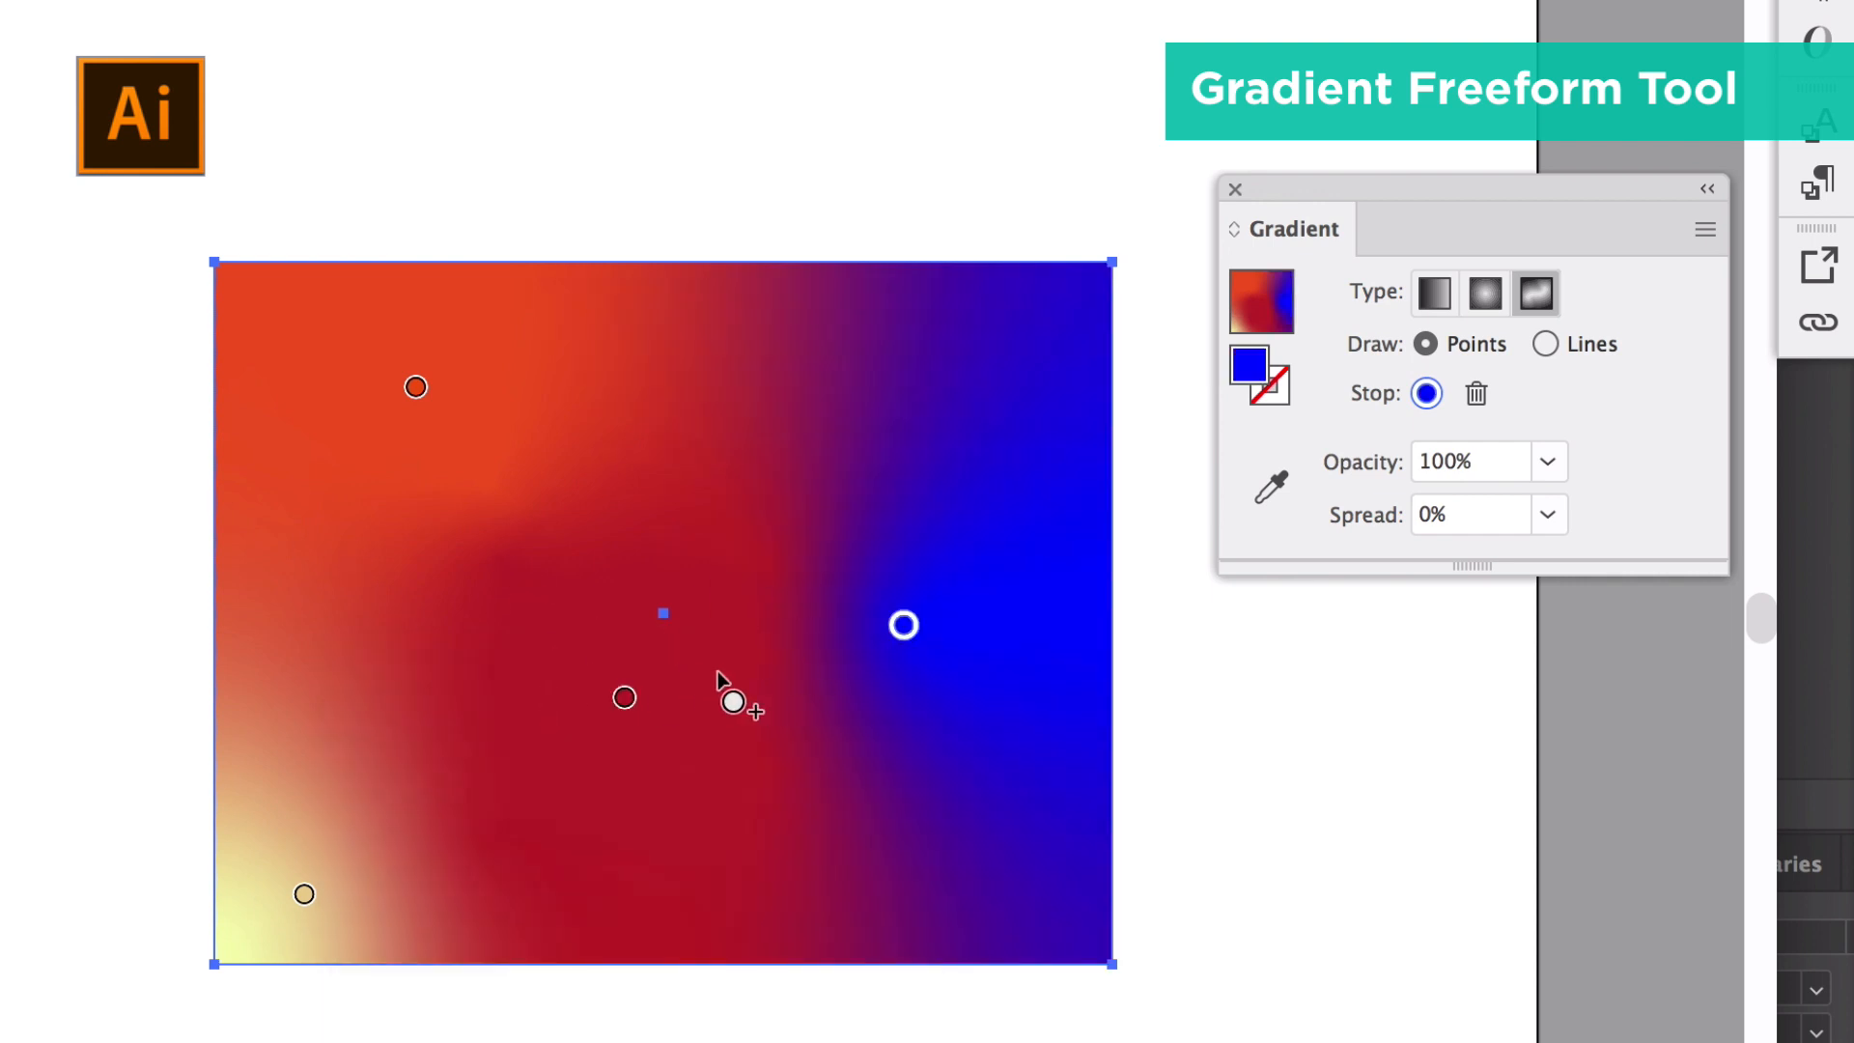
{"action": "mouse_move", "coordinate": [722, 689]}
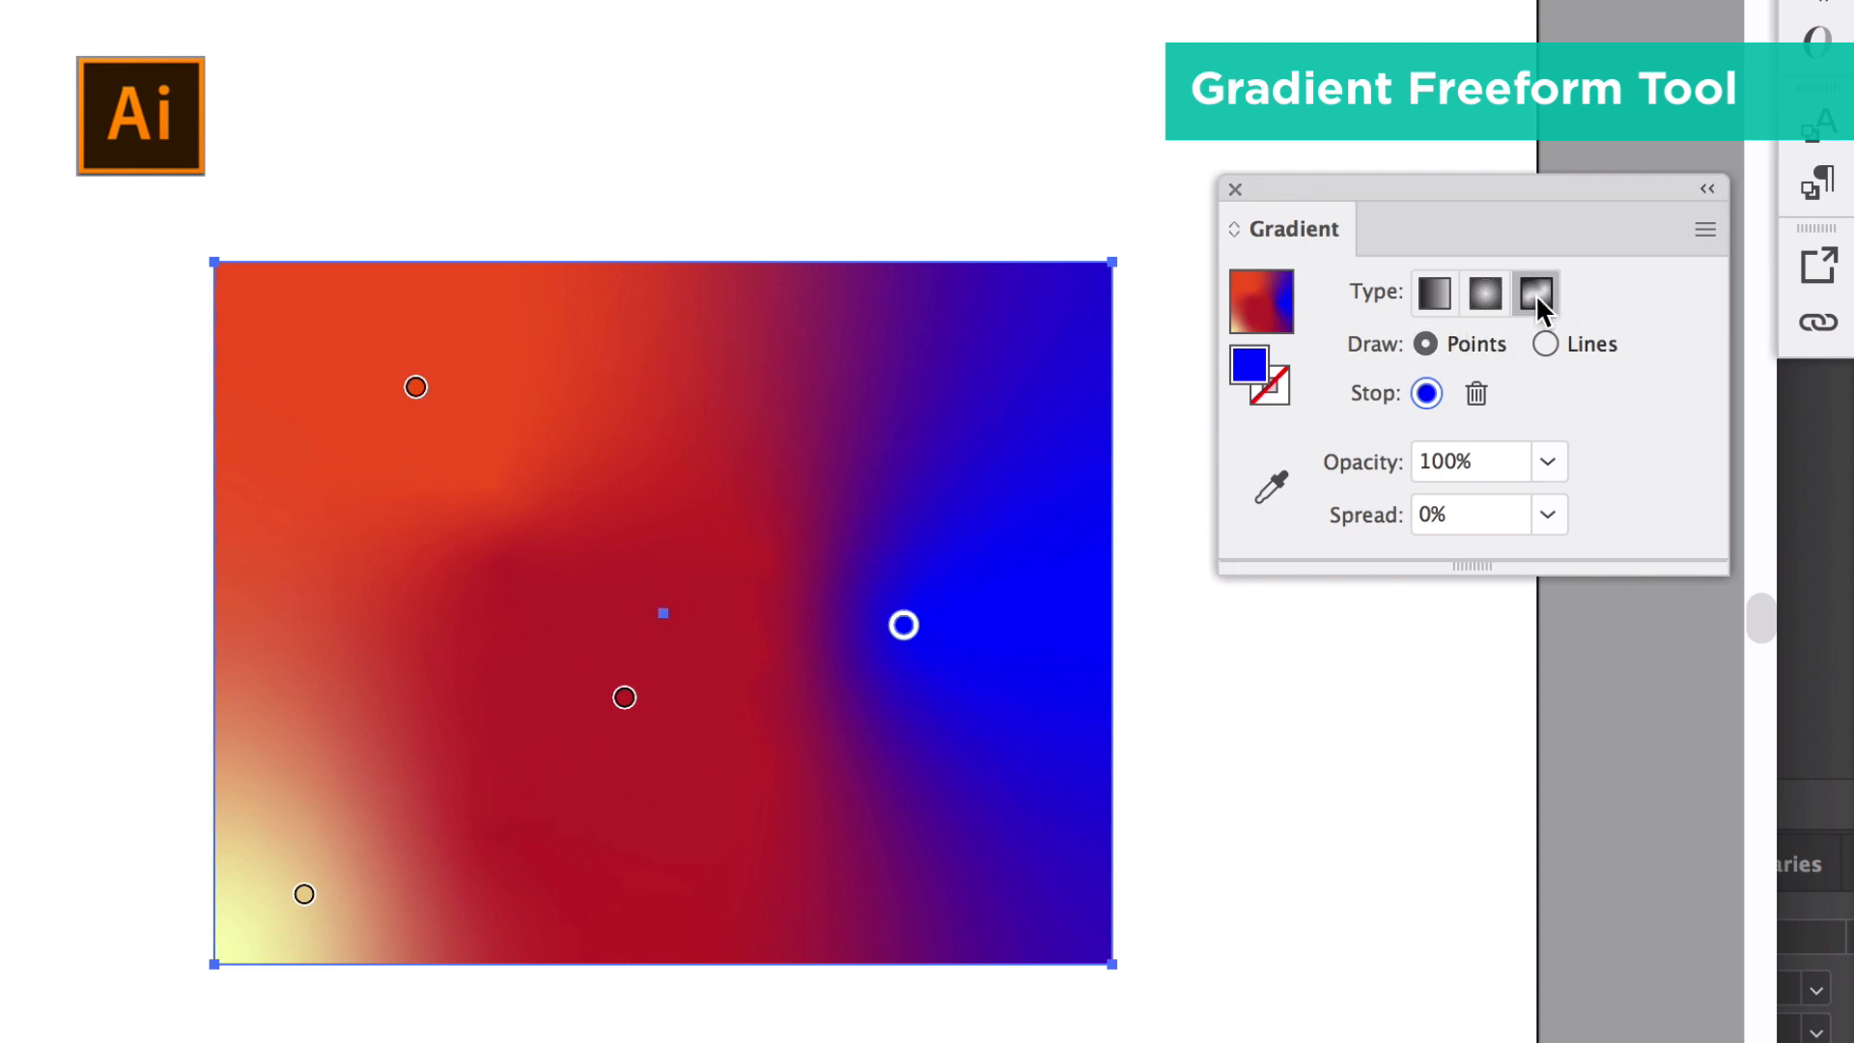
{"action": "mouse_move", "coordinate": [1537, 297]}
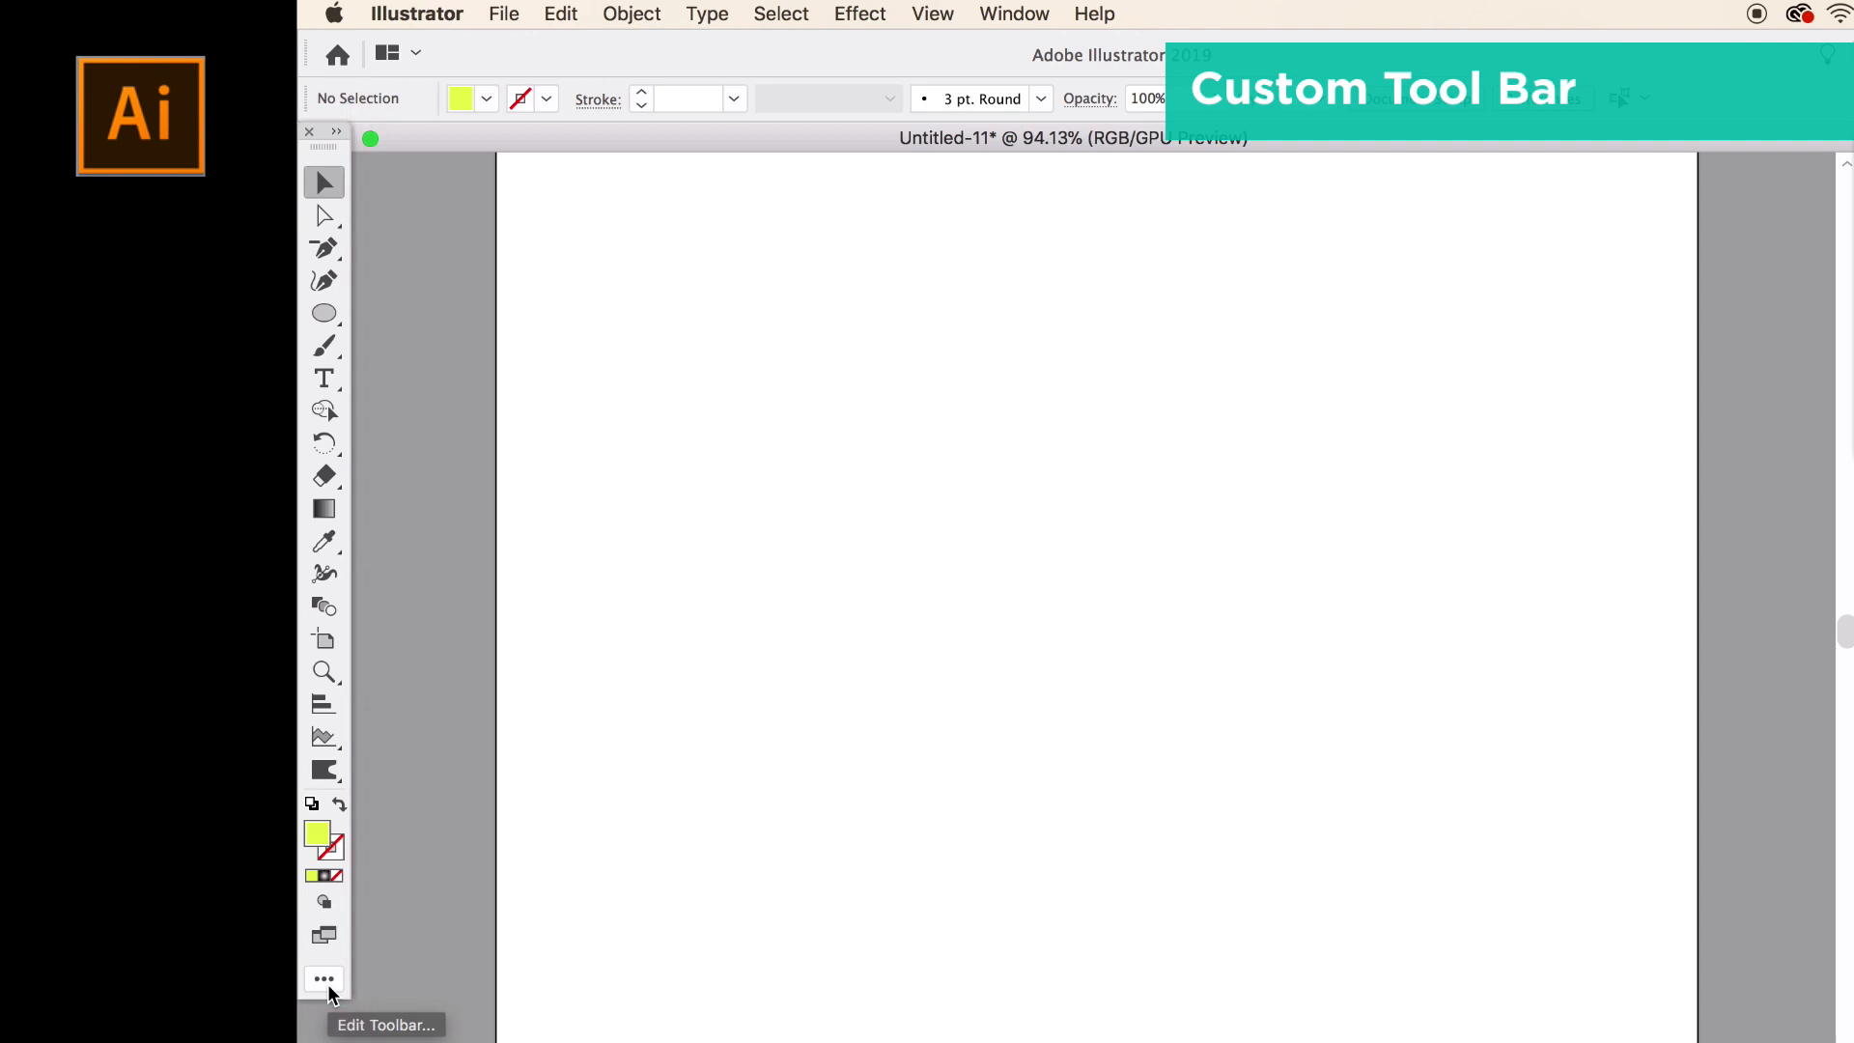
Browse the All Tools drawer listing Arc, Spiral and Polar Grid, then pick Spiral.
{"action": "left_click", "coordinate": [324, 978]}
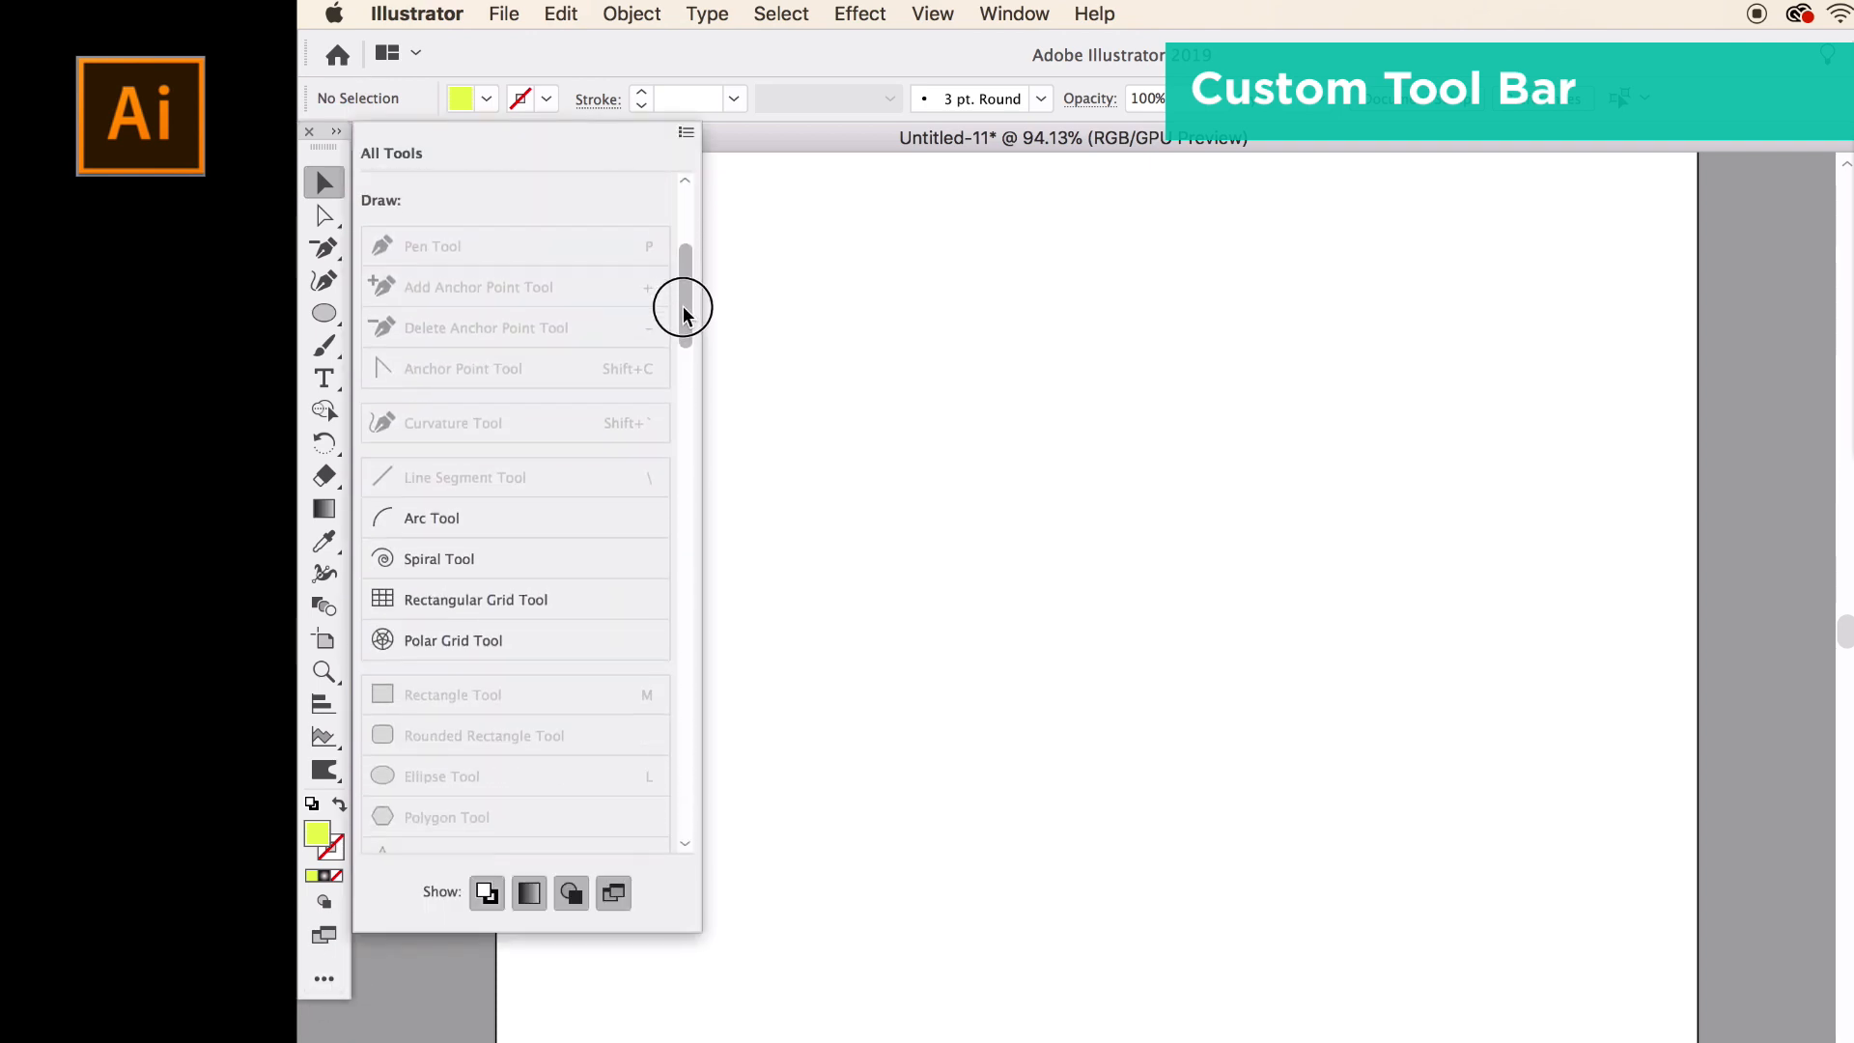
{"action": "scroll", "scroll_direction": "down", "scroll_amount": 3}
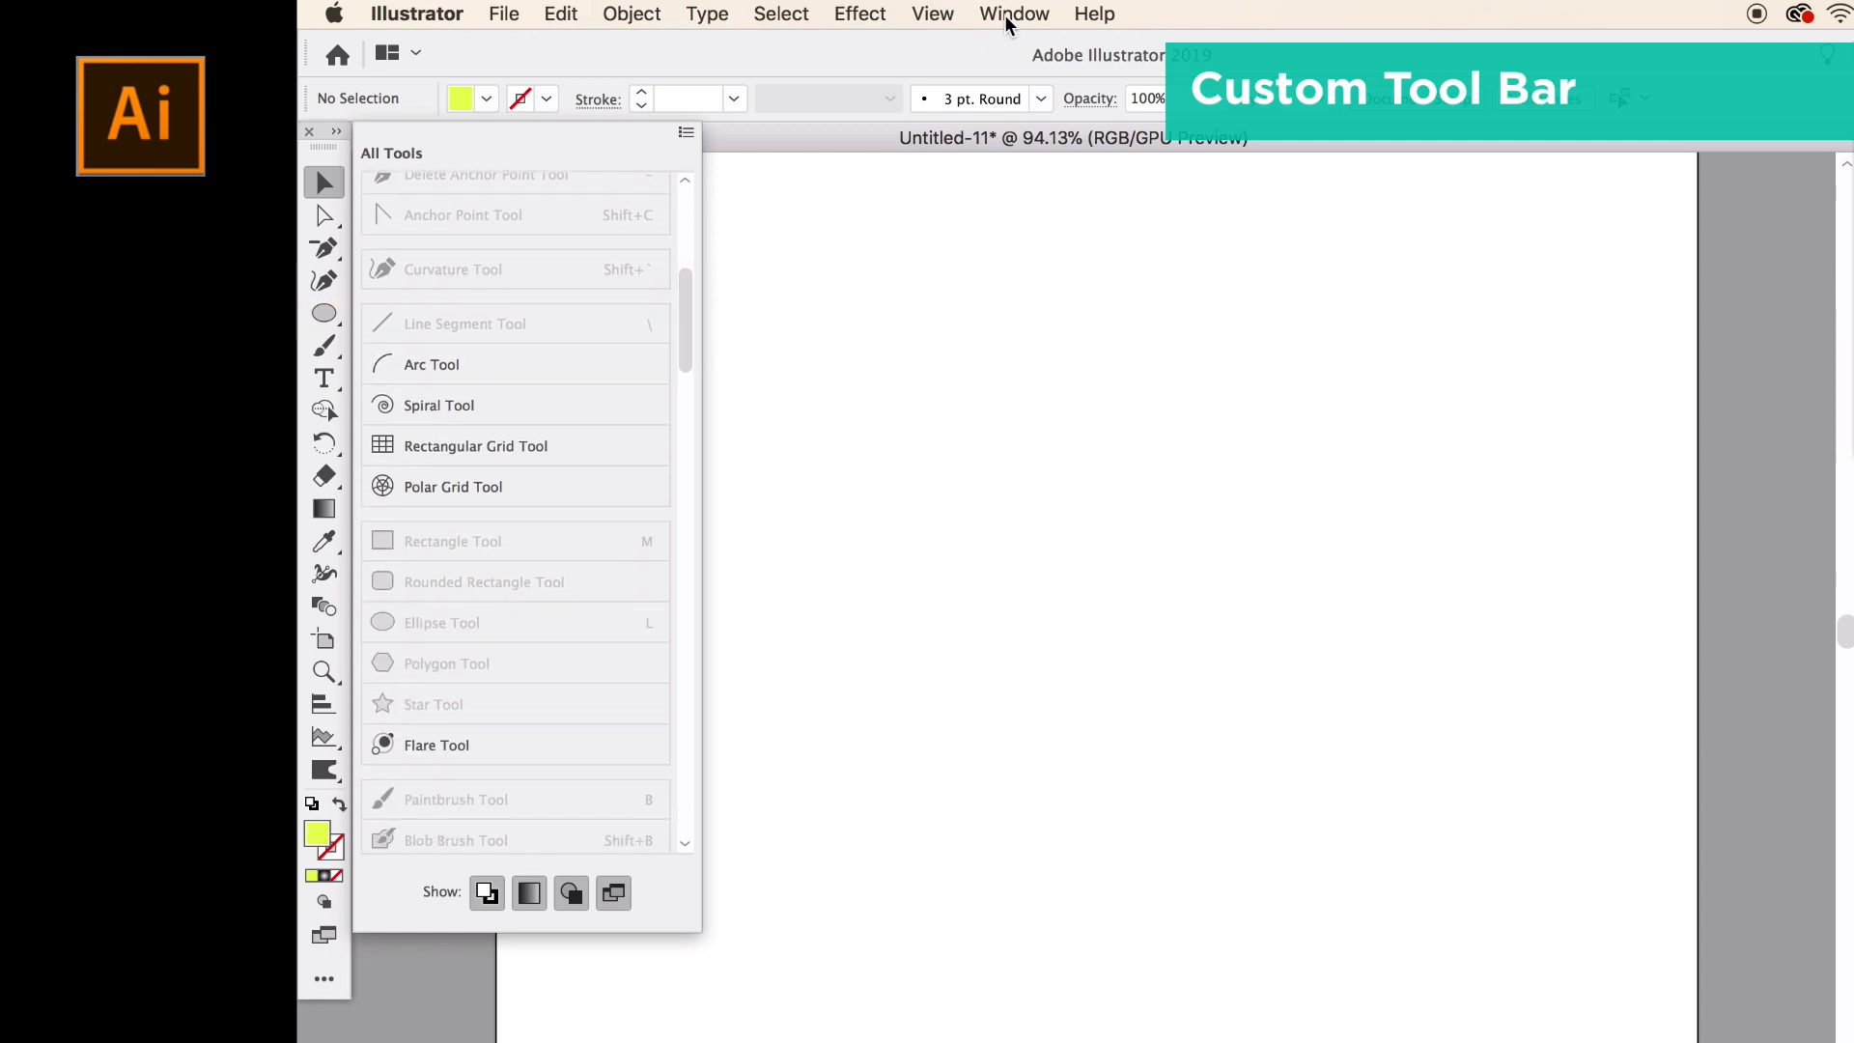
{"action": "left_click", "coordinate": [1014, 13]}
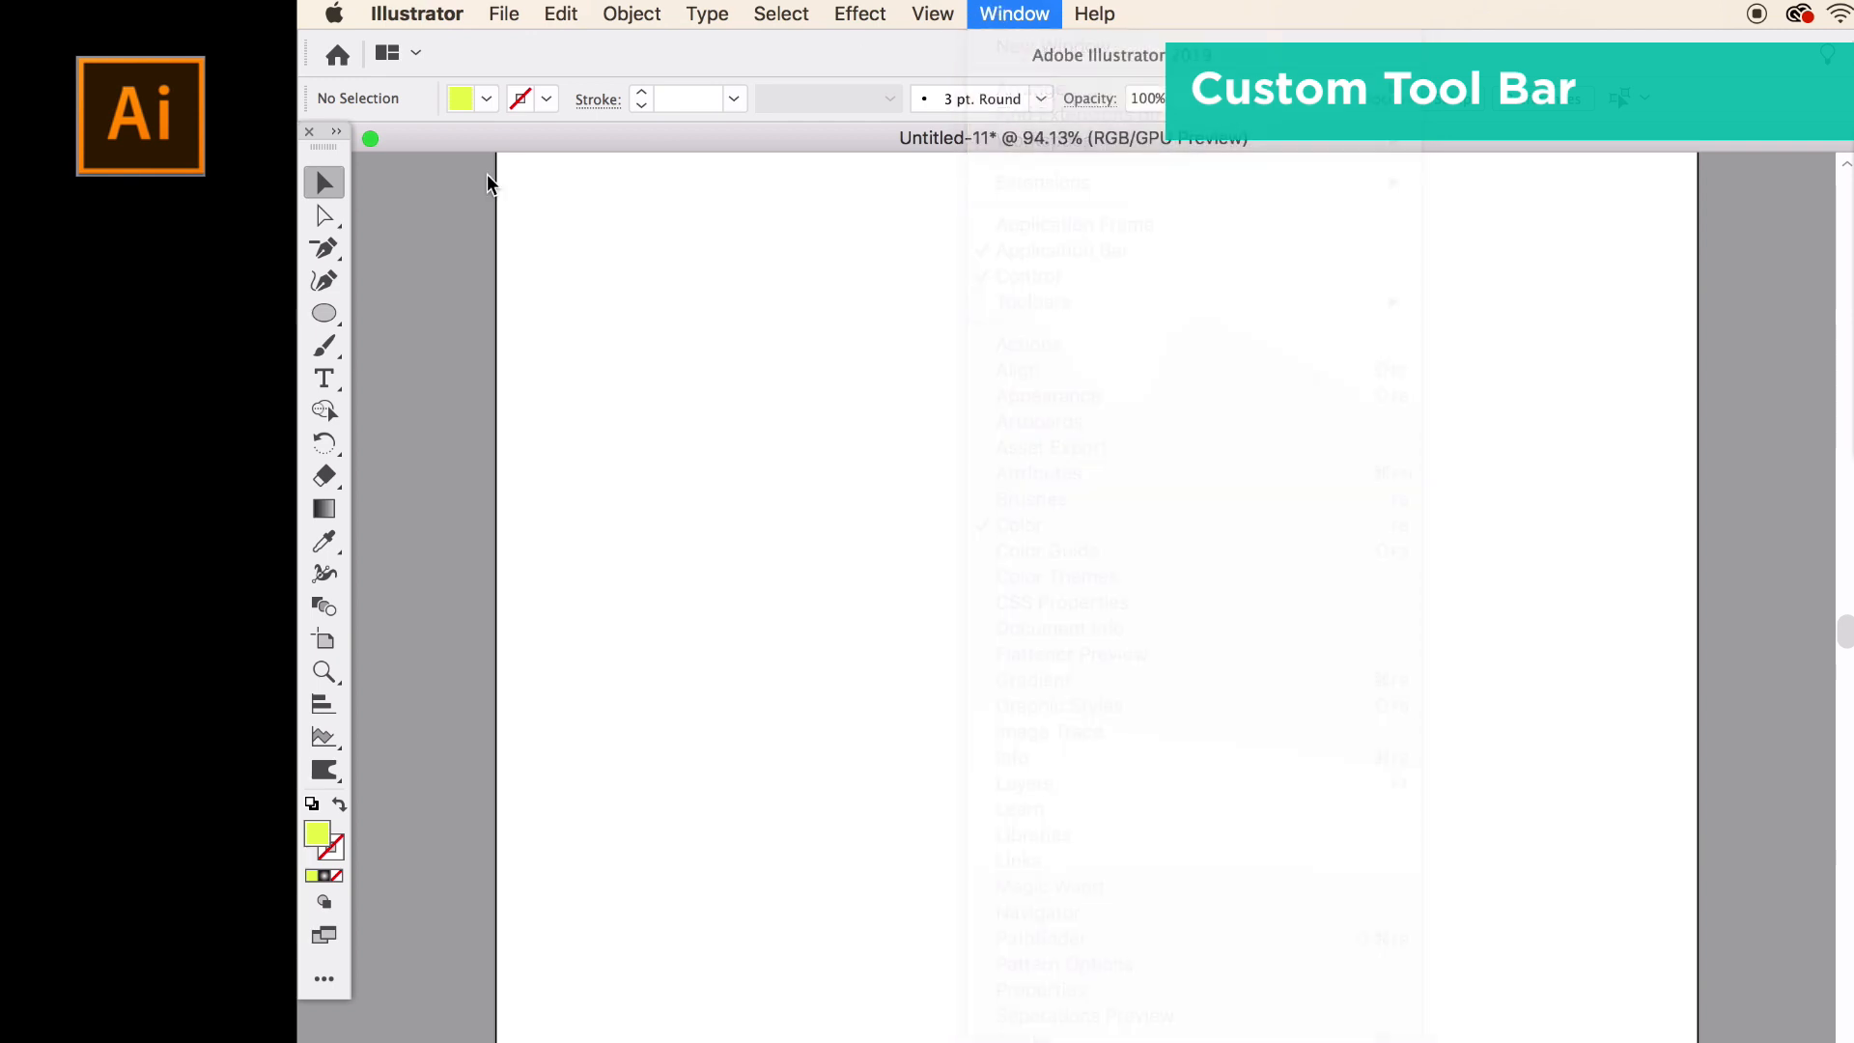
{"action": "left_click", "coordinate": [1013, 13]}
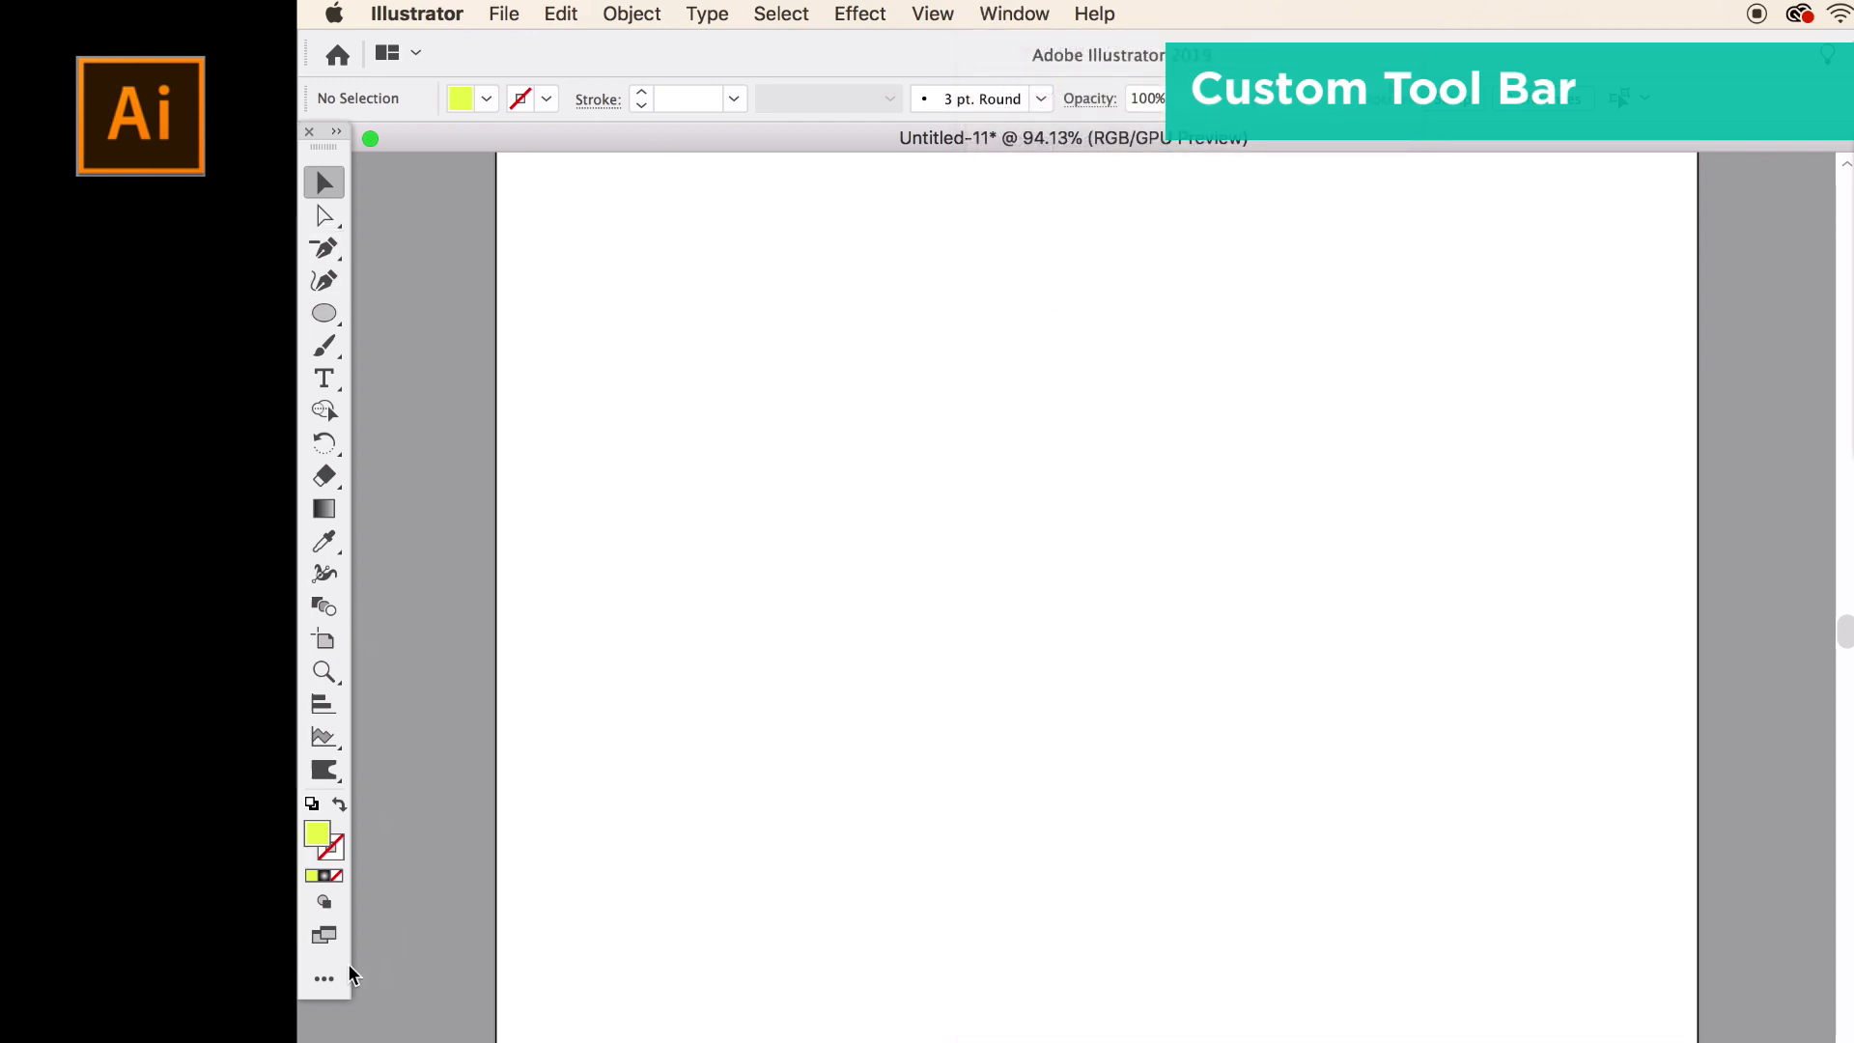
{"action": "left_click", "coordinate": [324, 979]}
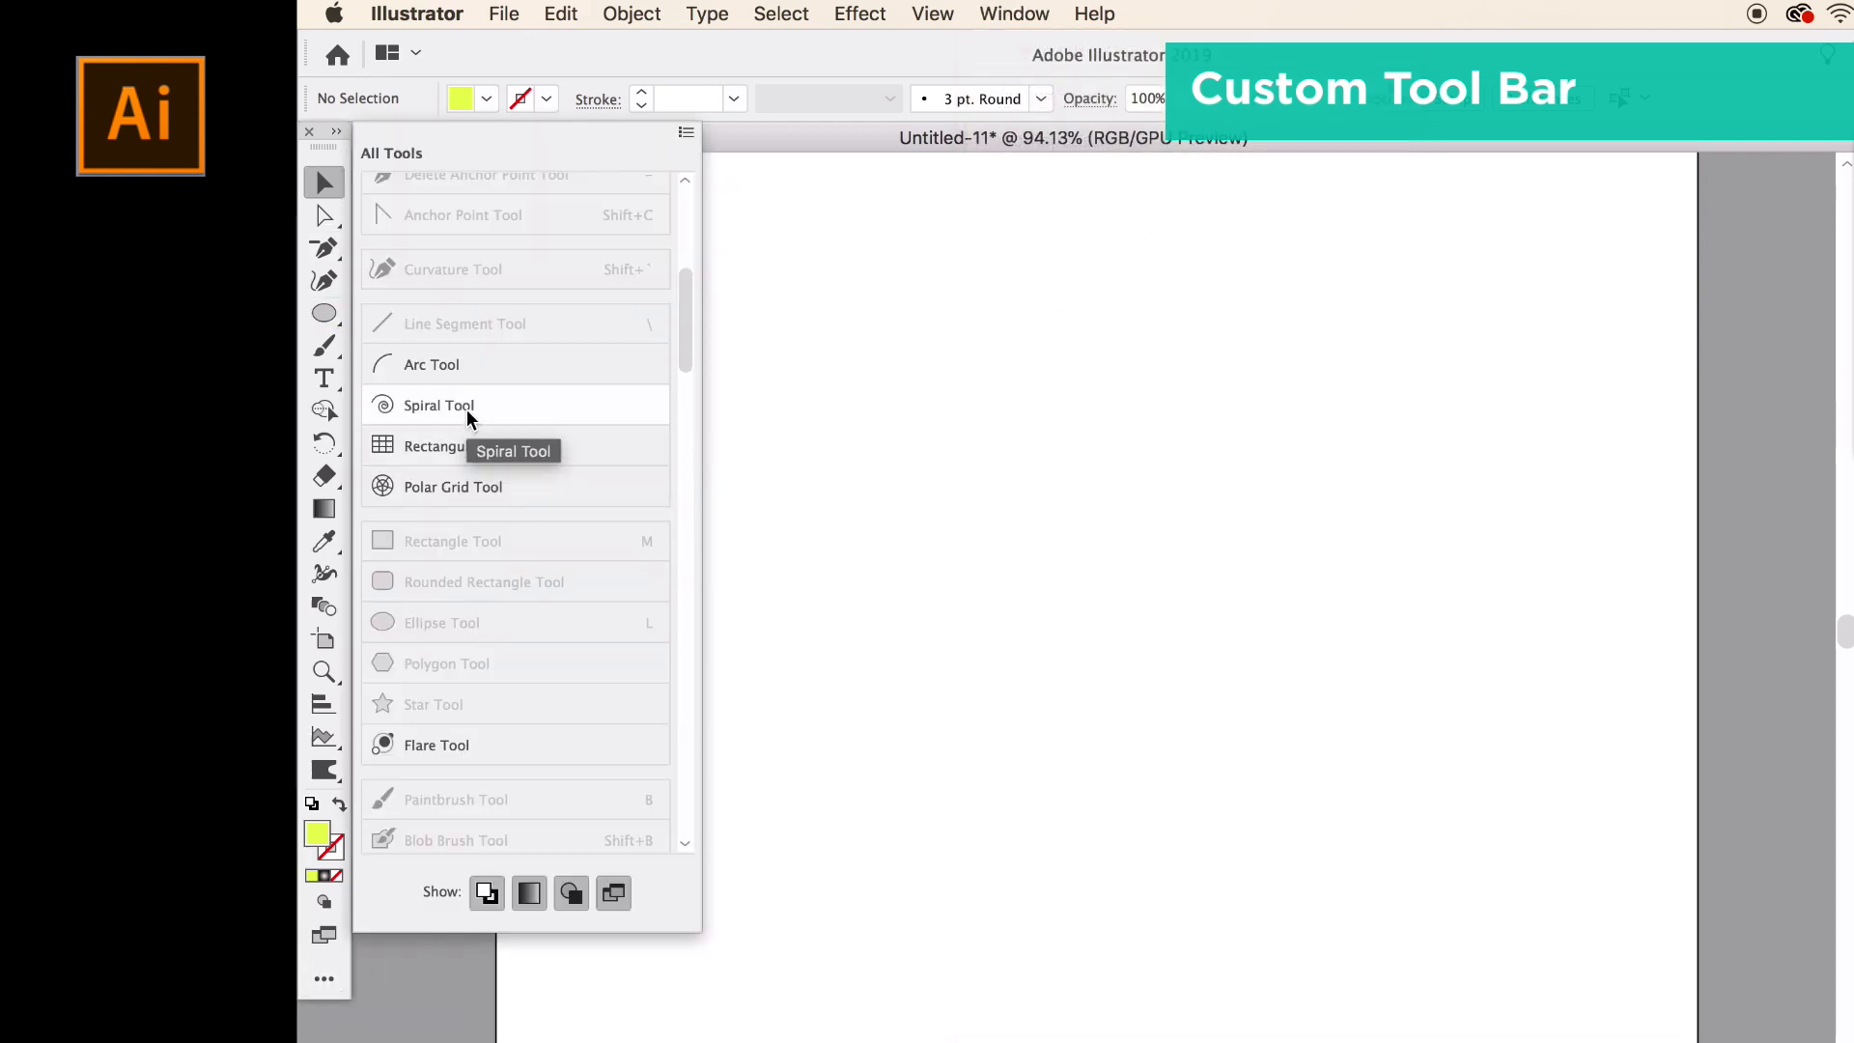
{"action": "left_click", "coordinate": [432, 365]}
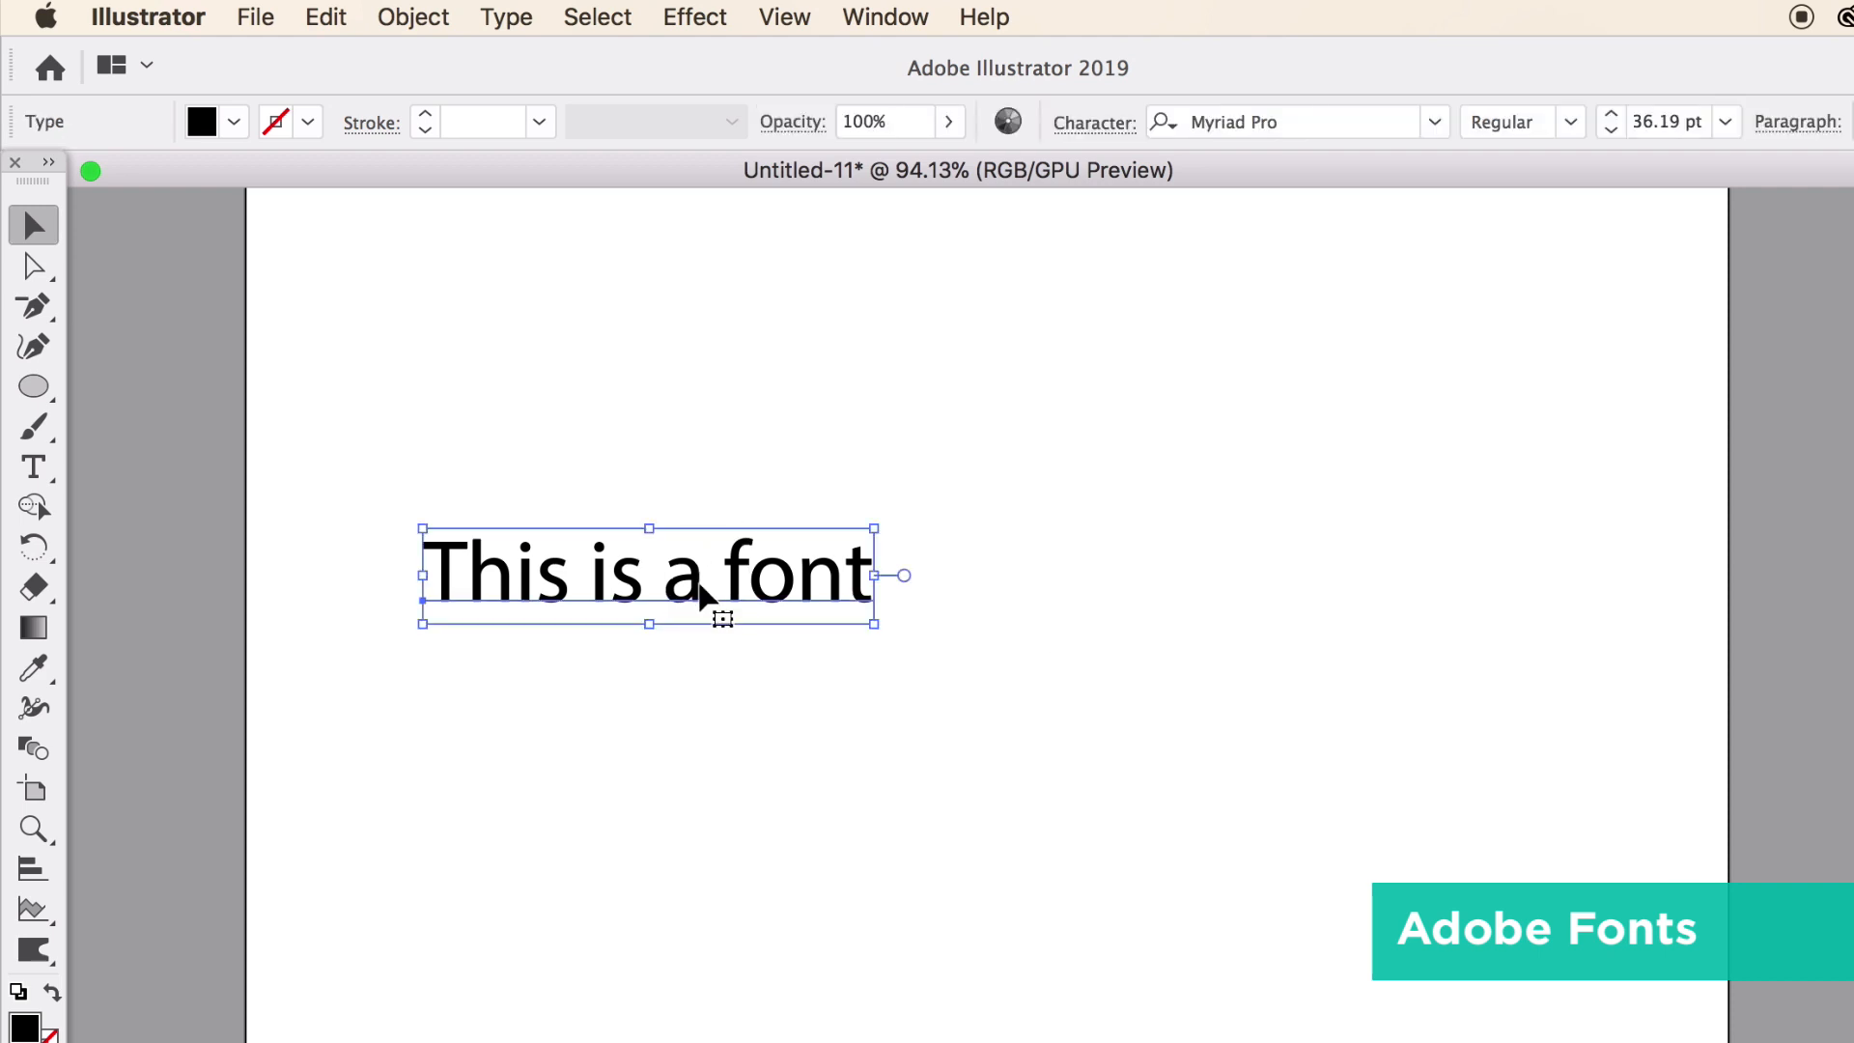
{"action": "mouse_move", "coordinate": [1421, 214]}
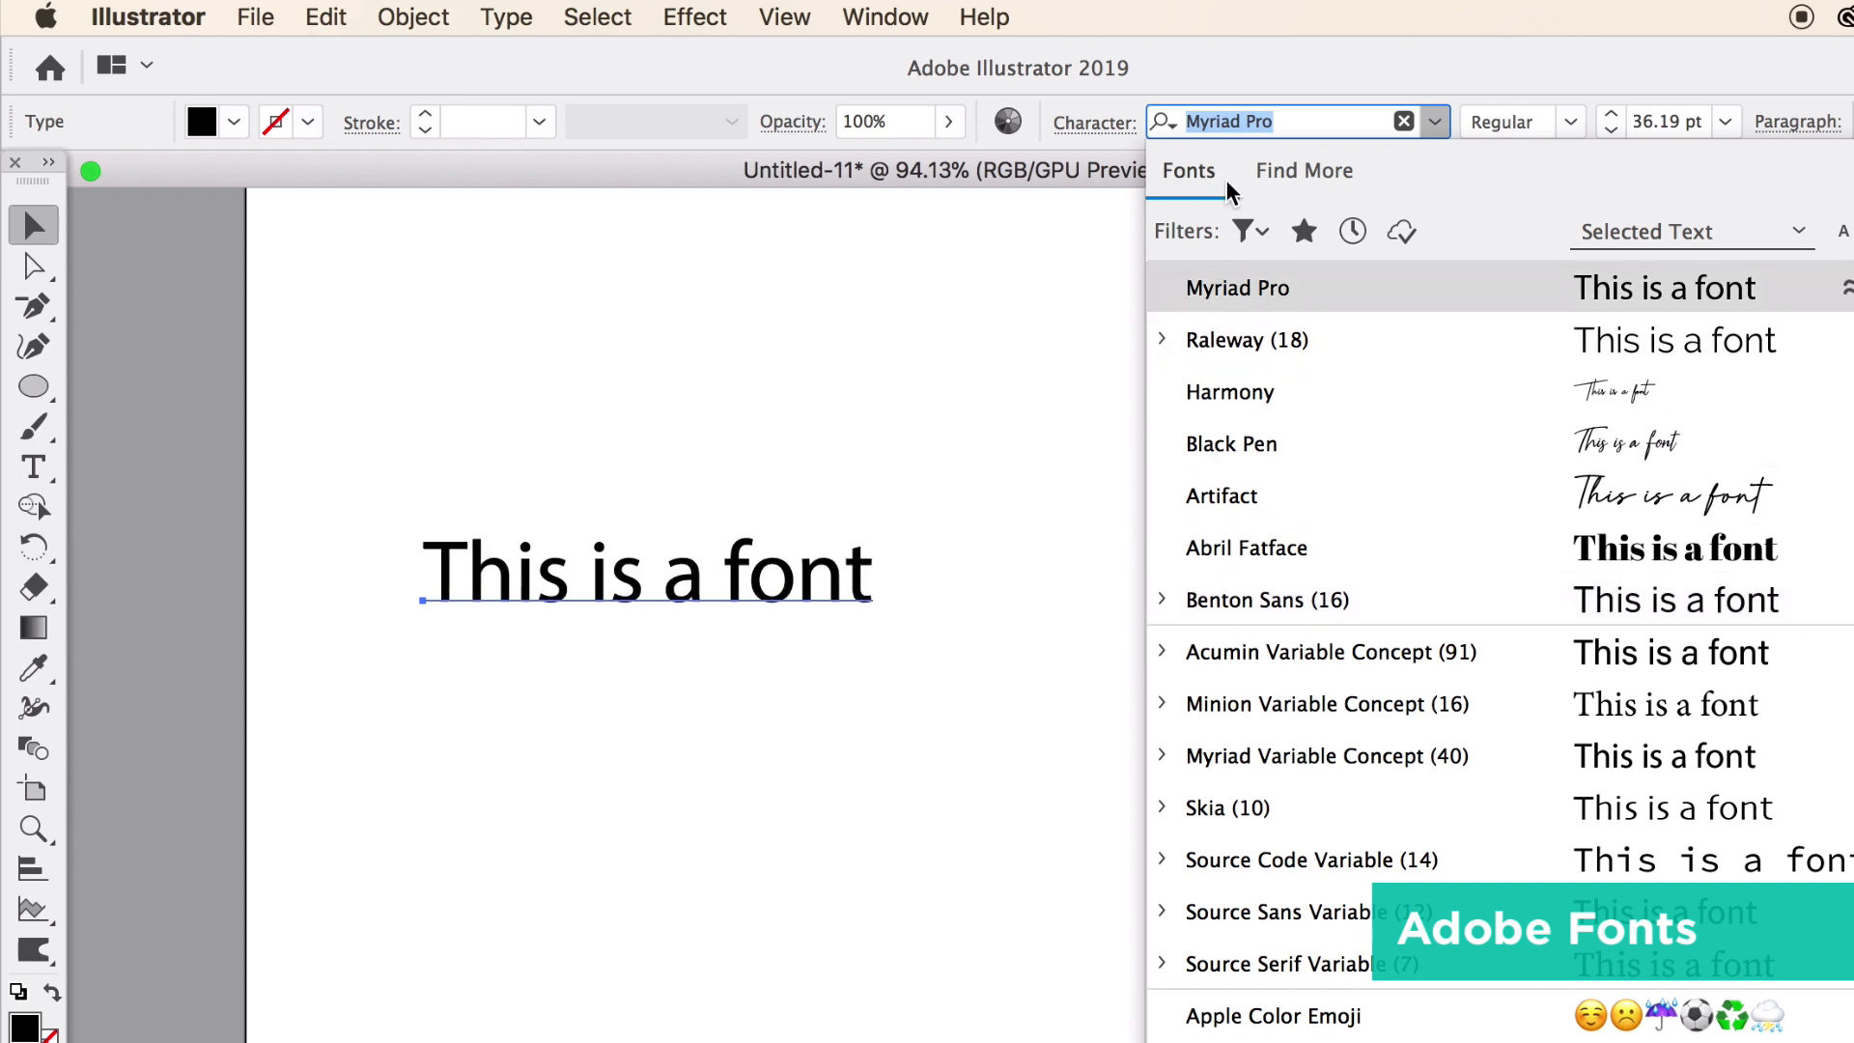
Browse the Find More tab's Adobe Fonts list, scrolling through families like Acme Gothic.
{"action": "left_click", "coordinate": [1303, 171]}
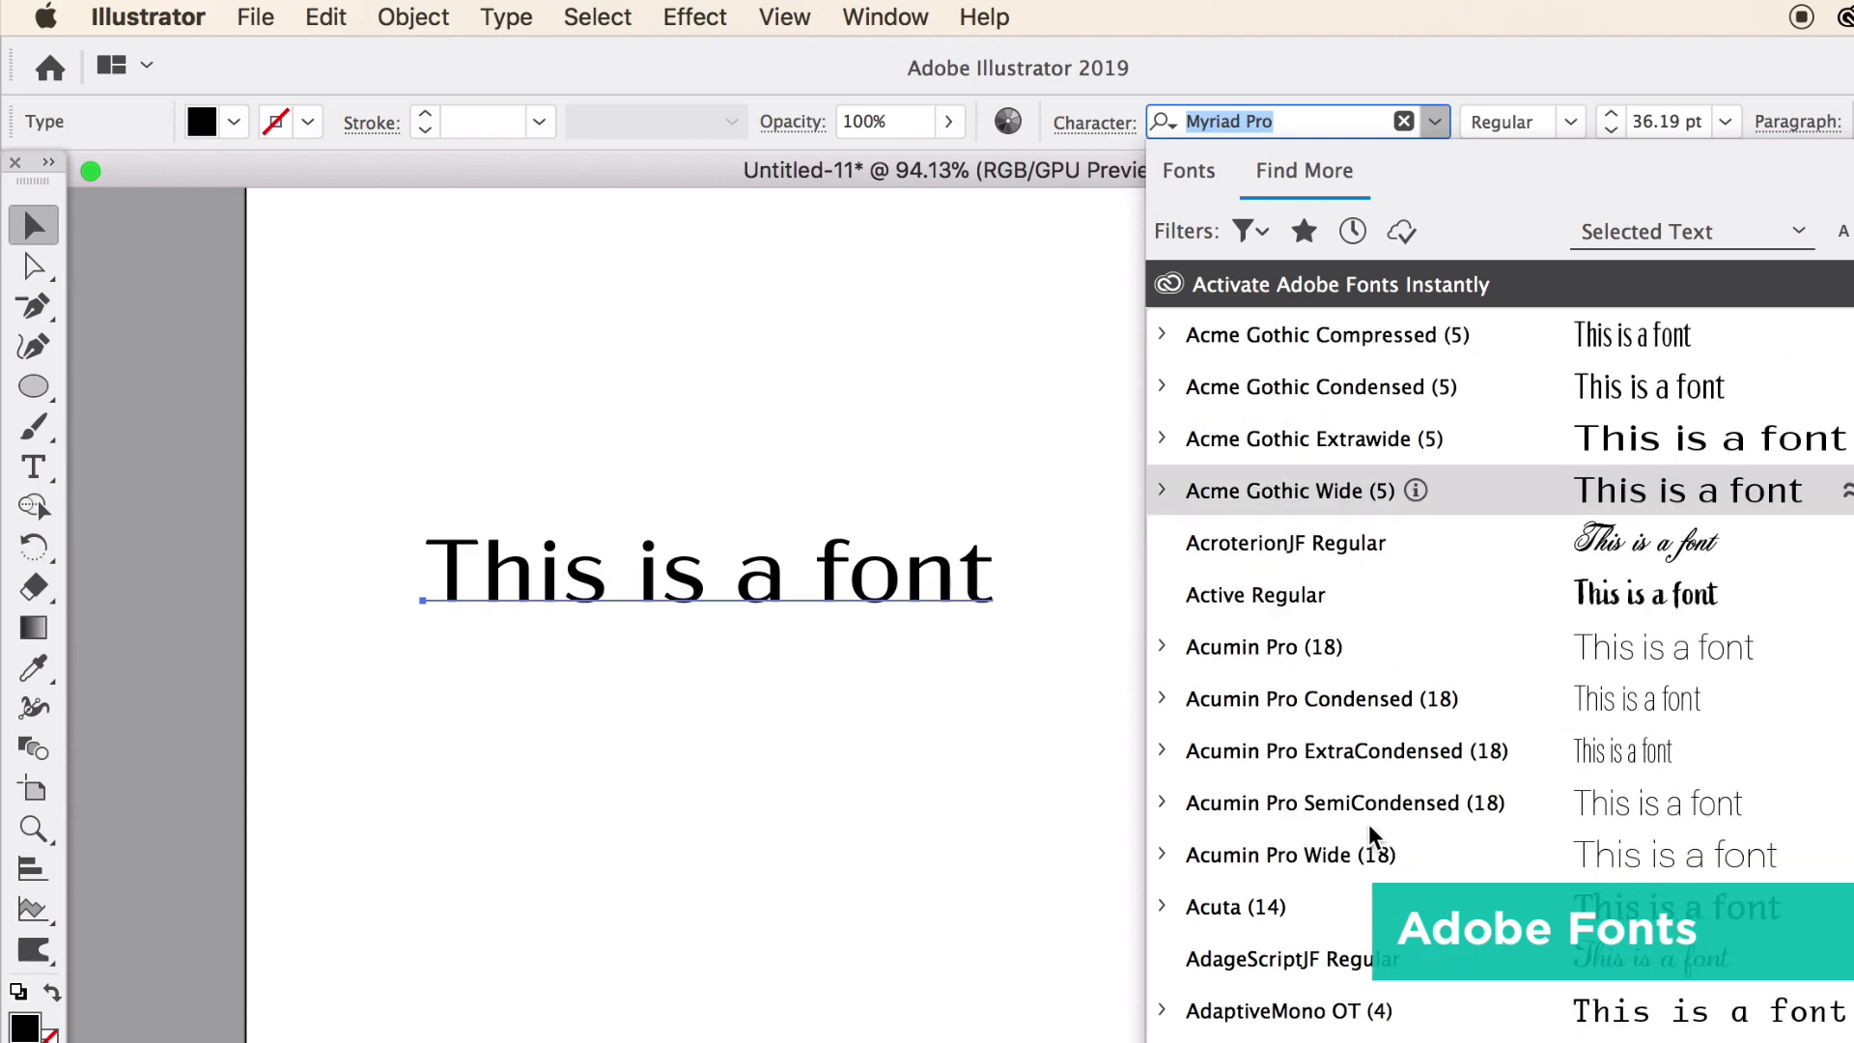
{"action": "scroll", "scroll_direction": "down", "scroll_amount": 3}
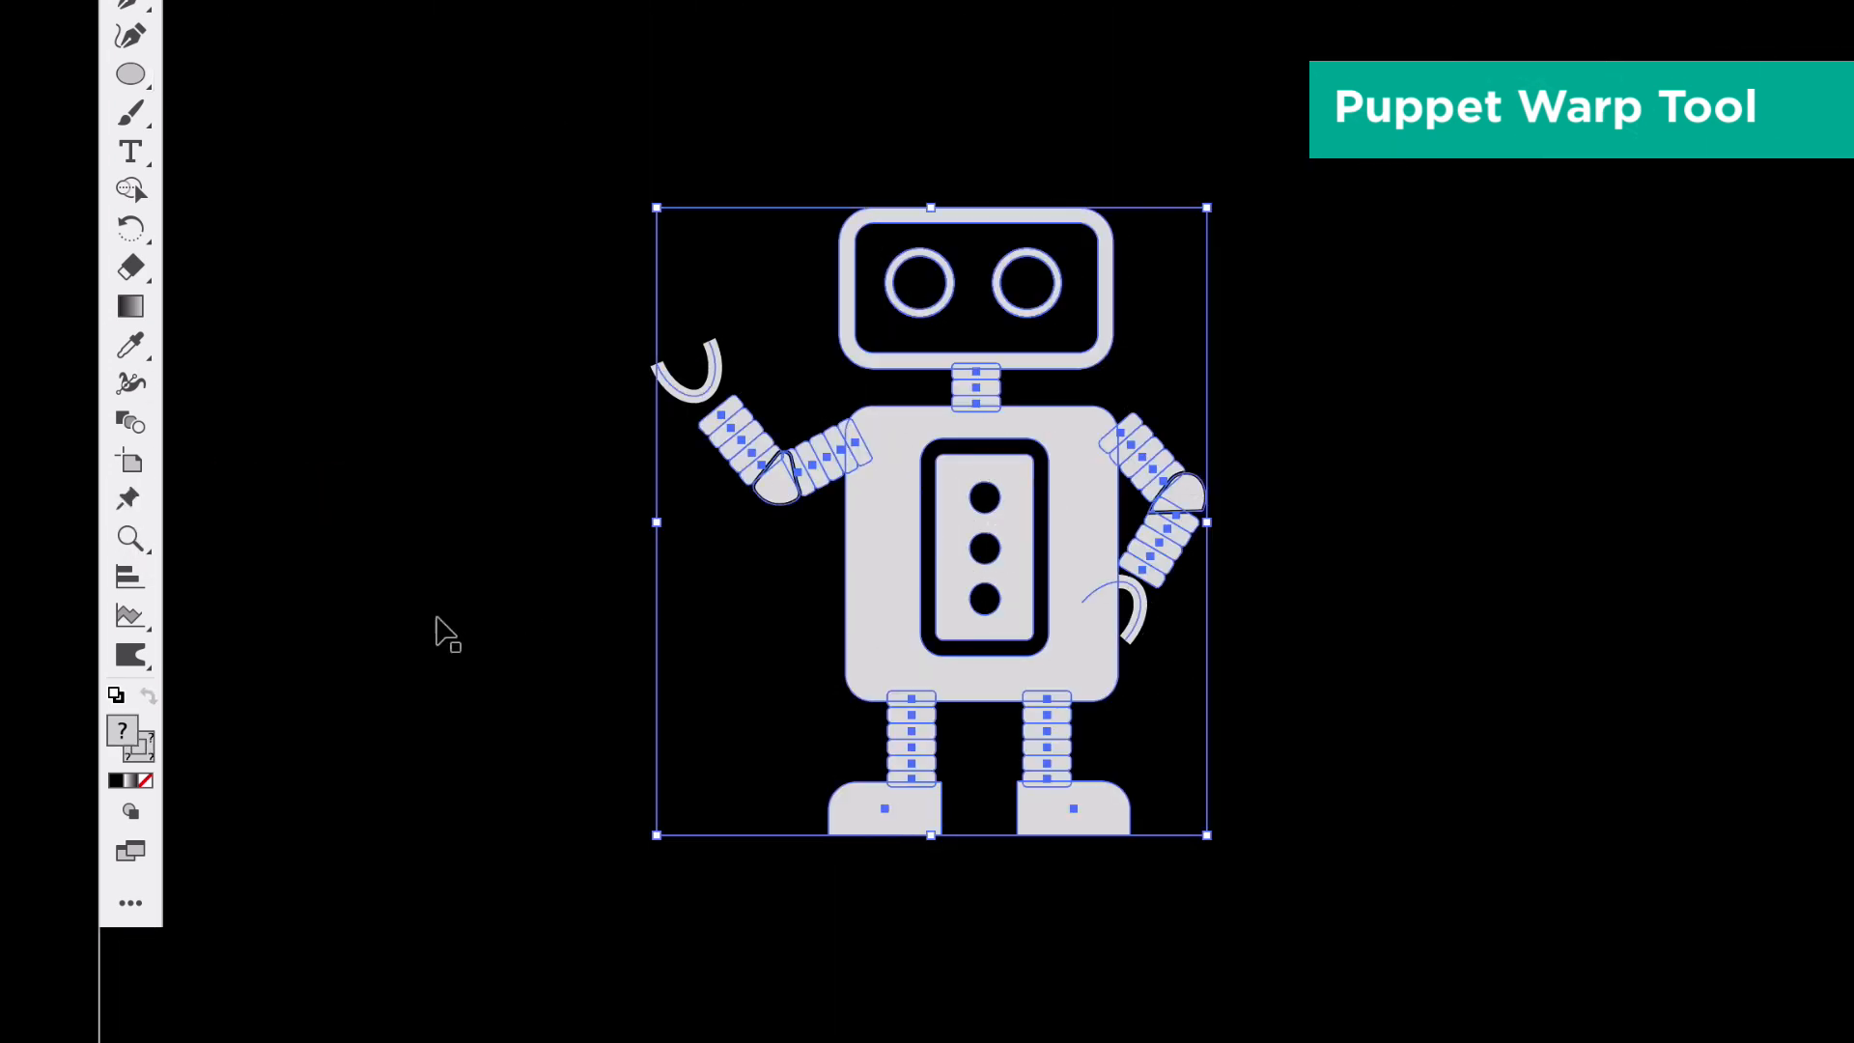
Puppet-warp the robot: tilt its head, bend a leg, repose a limb, pin the foot.
{"action": "left_click", "coordinate": [131, 499]}
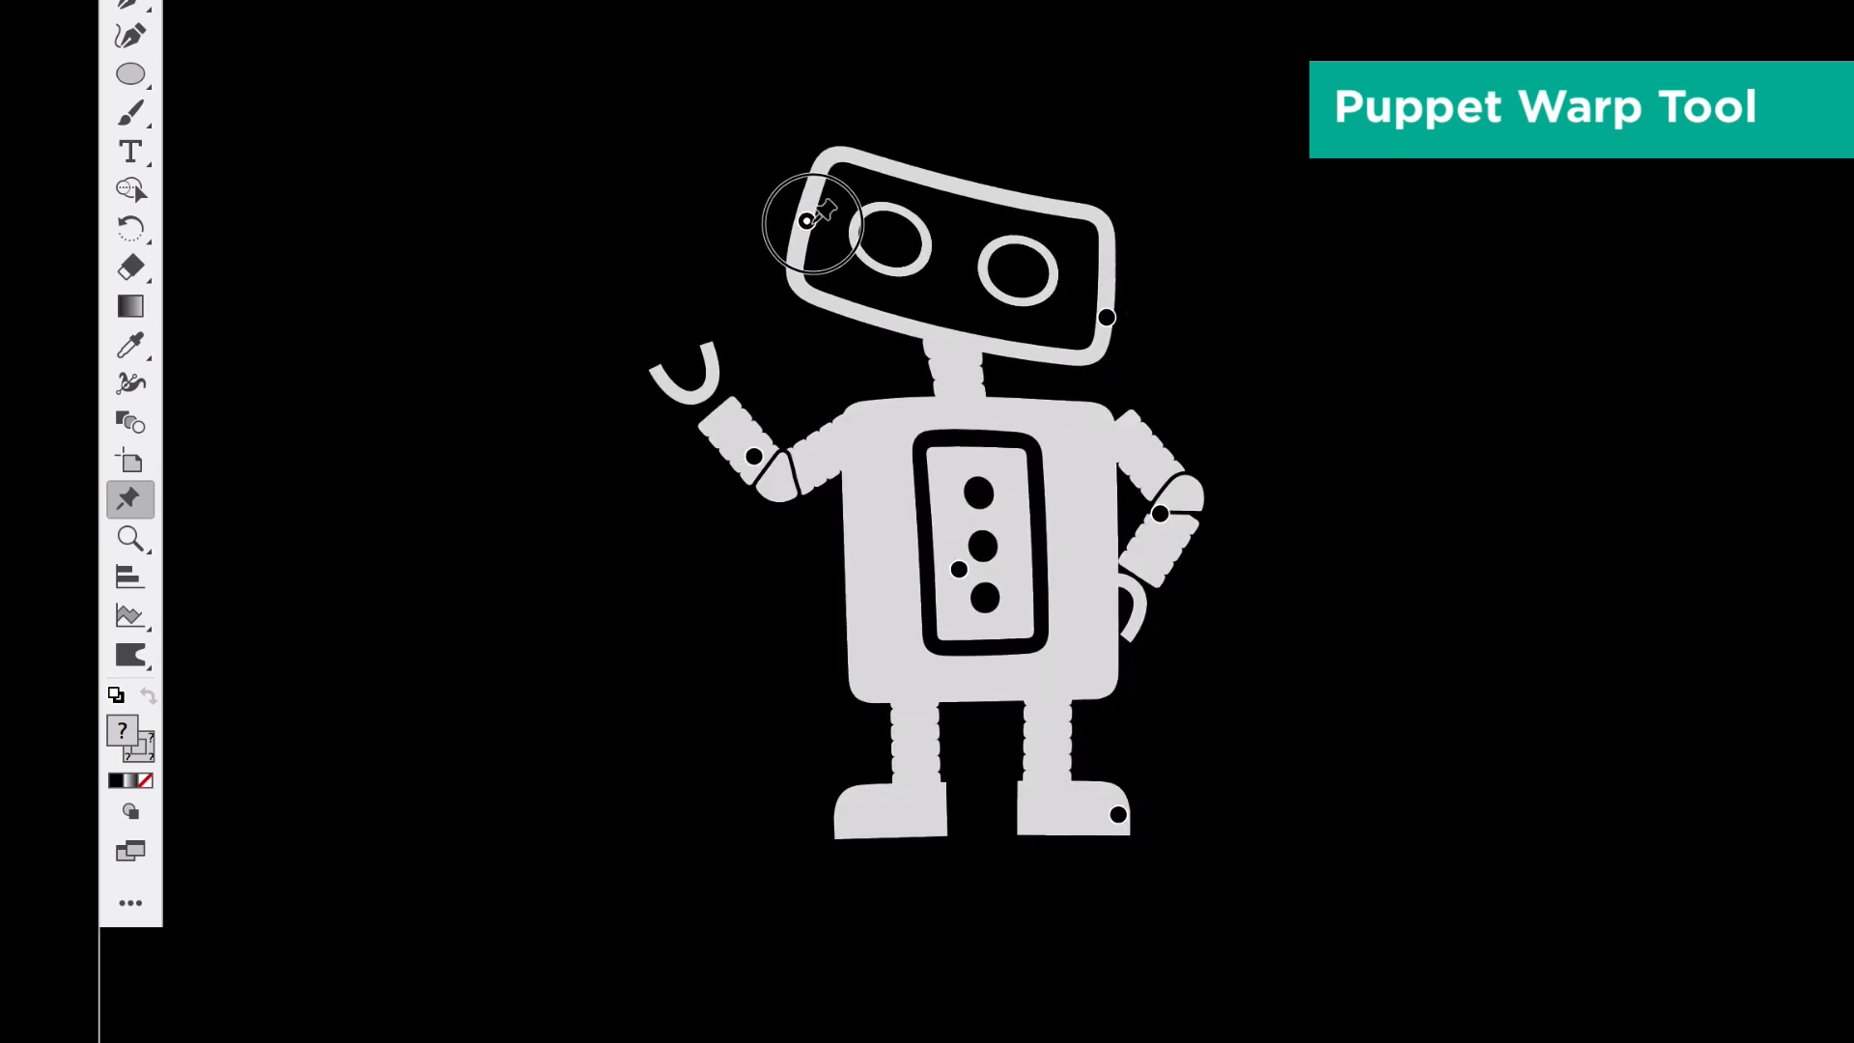
{"action": "left_click_drag", "start_coordinate": [812, 220], "coordinate": [747, 437]}
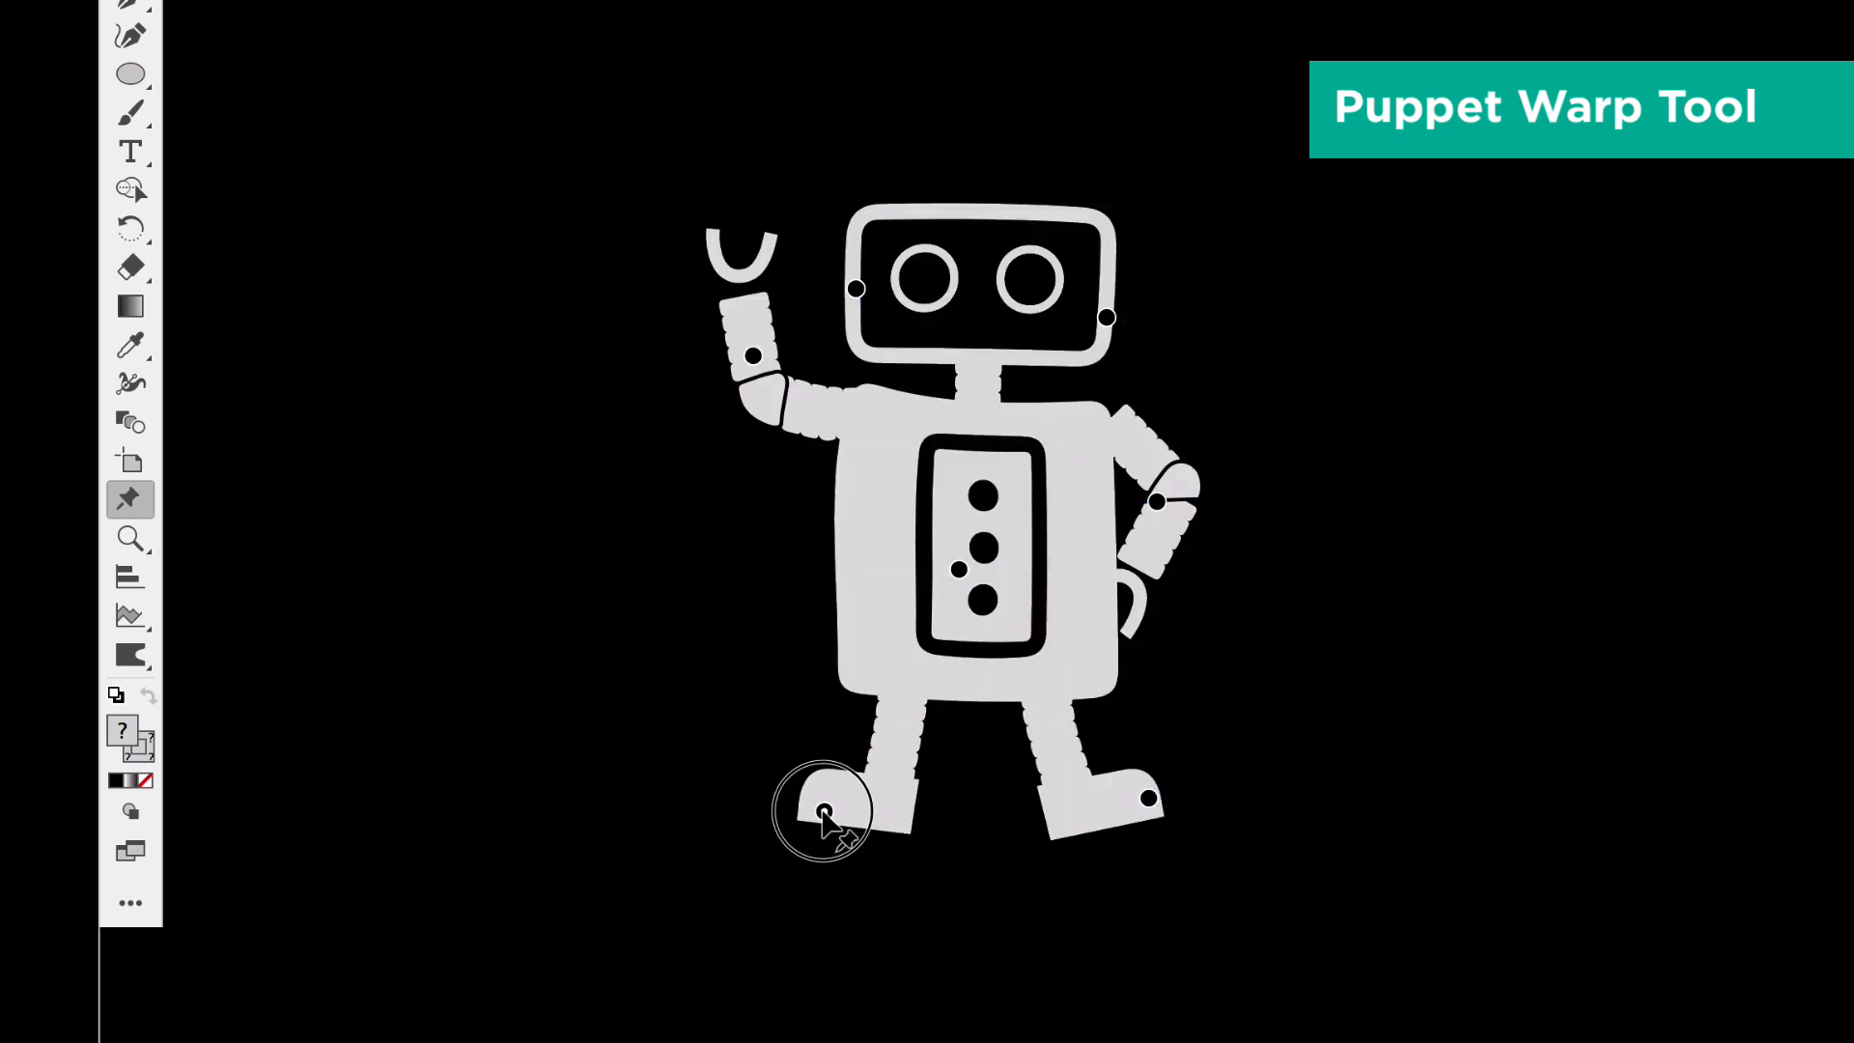
{"action": "left_click_drag", "start_coordinate": [826, 816], "coordinate": [853, 822]}
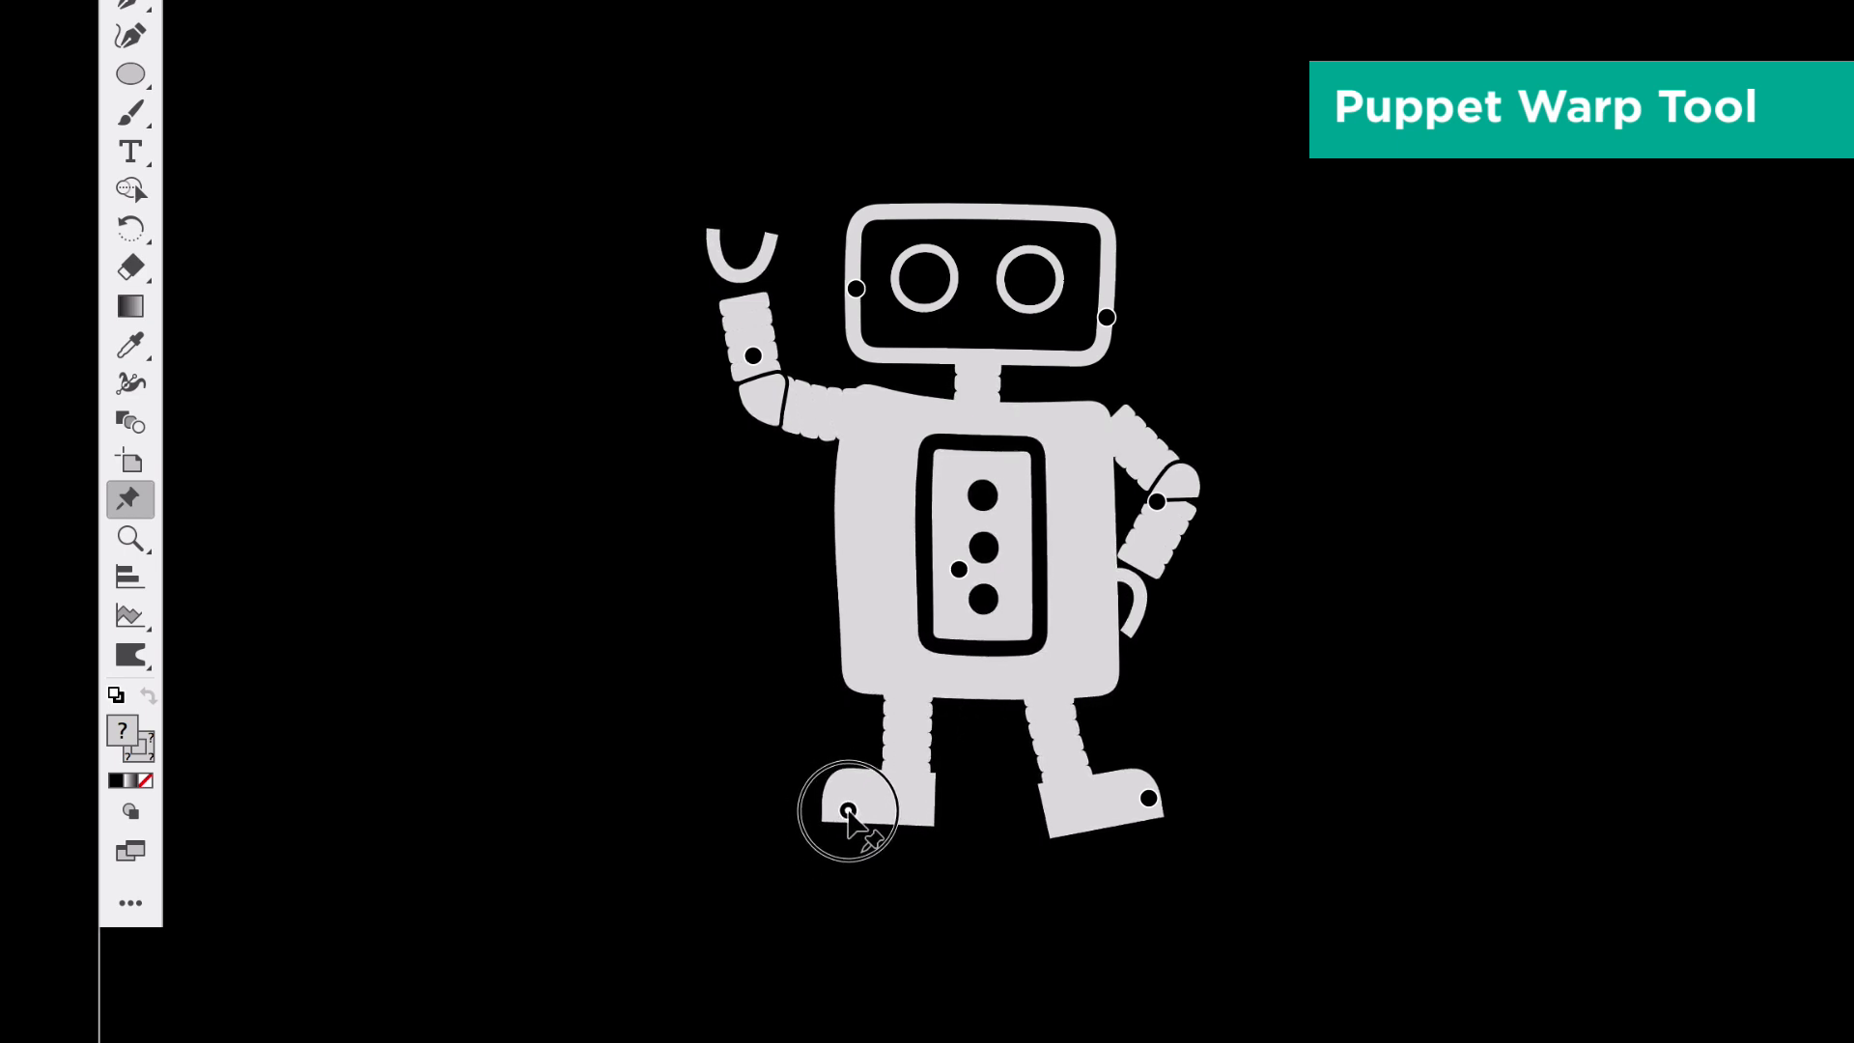
{"action": "left_click_drag", "start_coordinate": [846, 812], "coordinate": [1144, 791]}
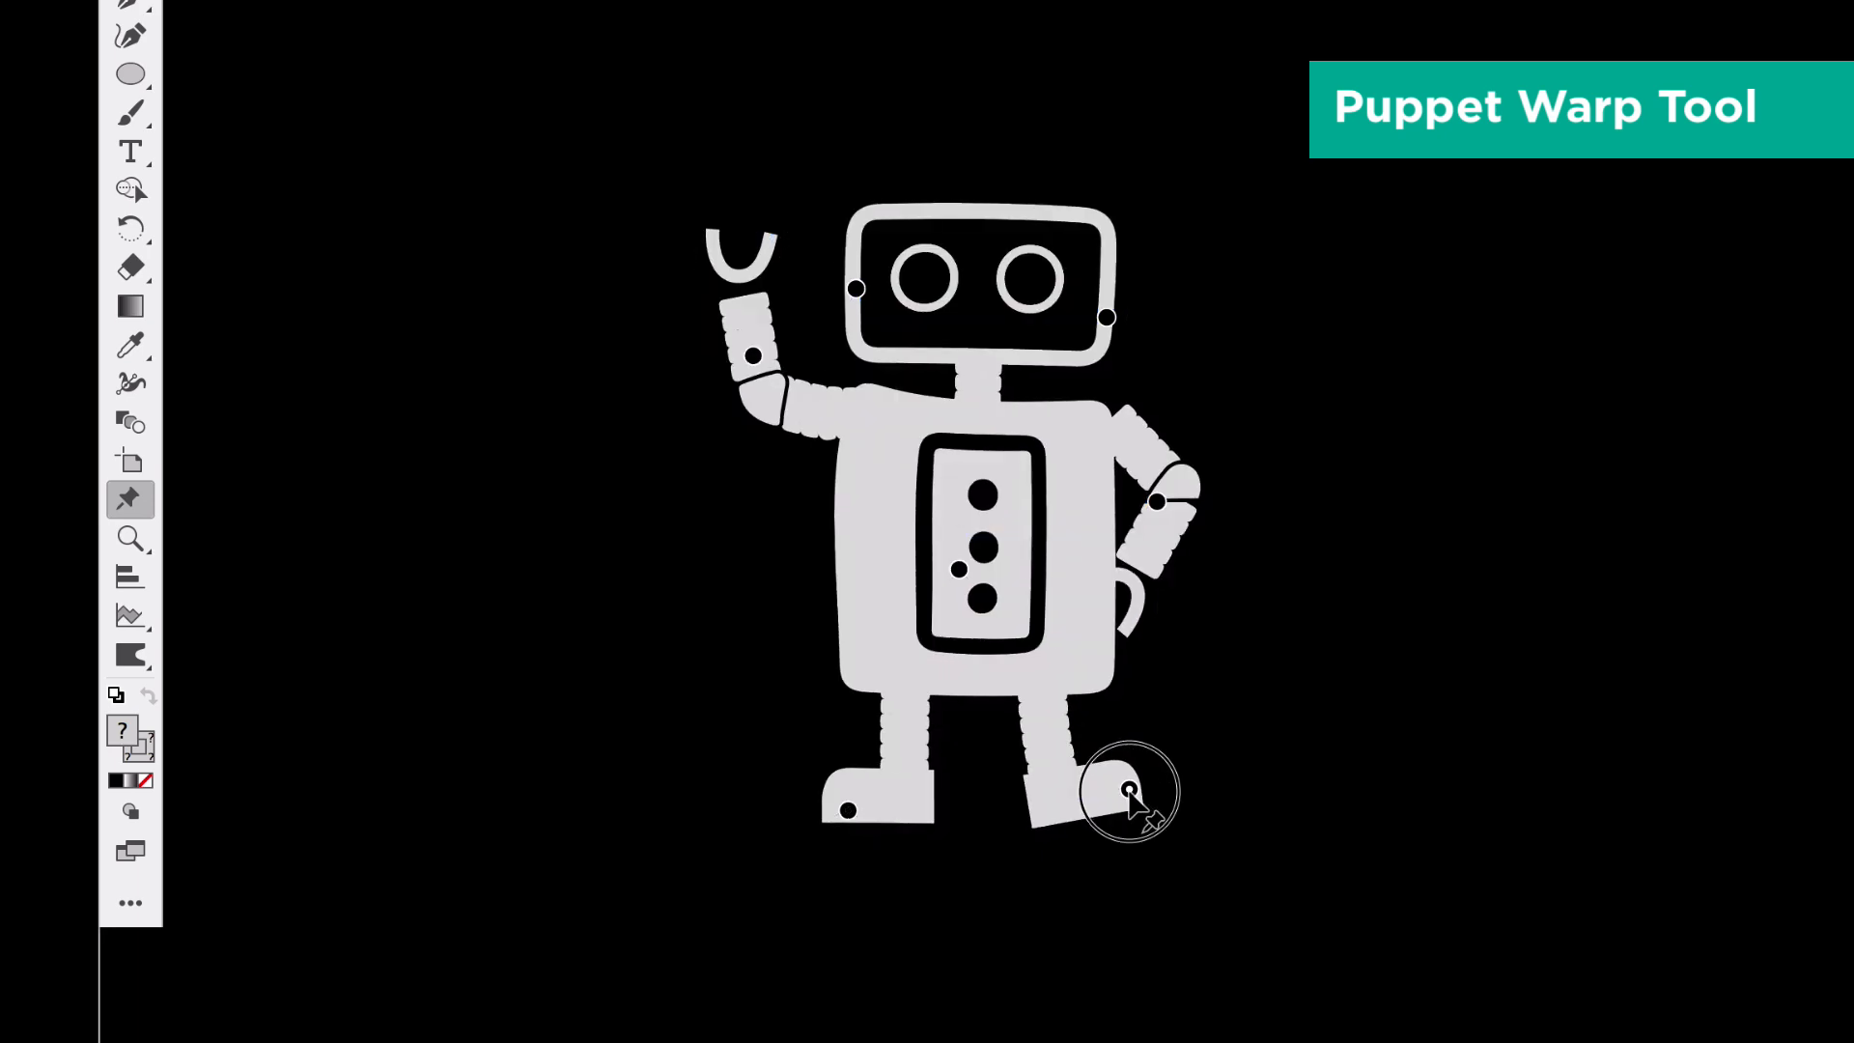
{"action": "left_click", "coordinate": [1127, 792]}
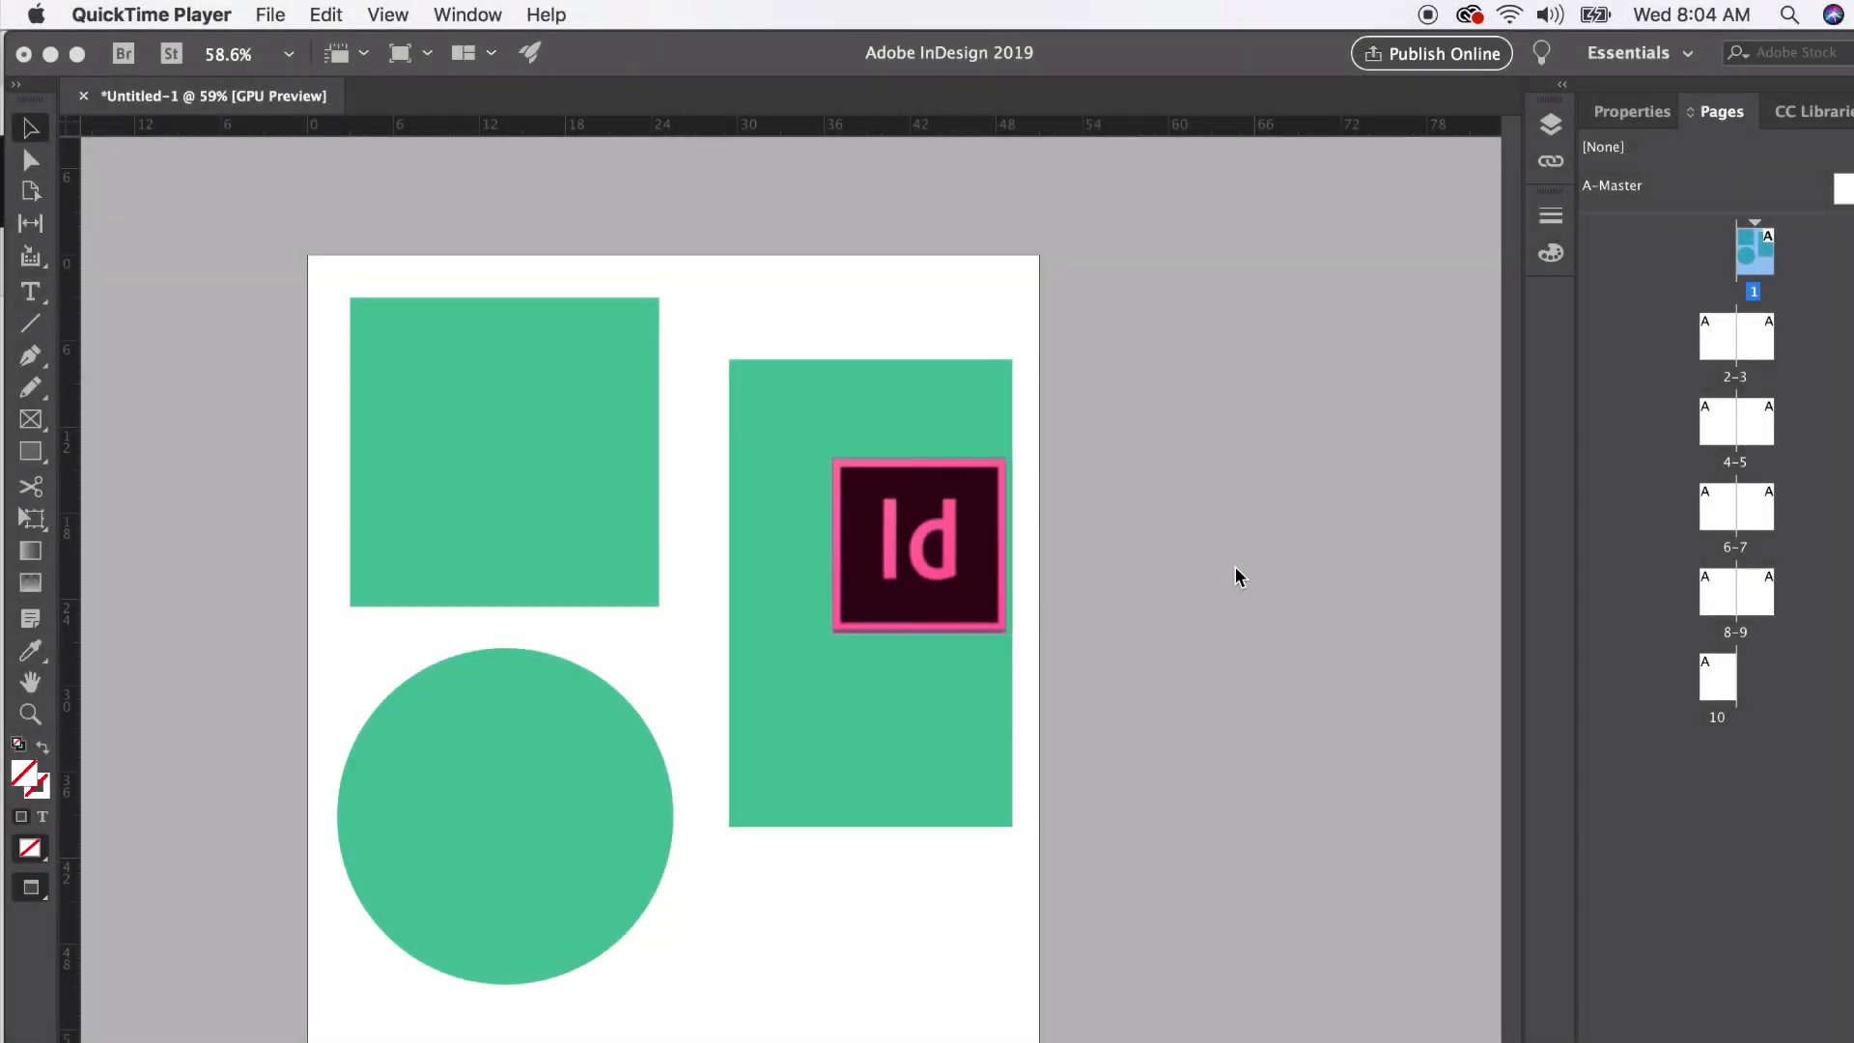
Place the JPG into the square, rectangle and circle frames and apply Content-Aware Fit.
{"action": "left_click_drag", "start_coordinate": [918, 544], "coordinate": [289, 189]}
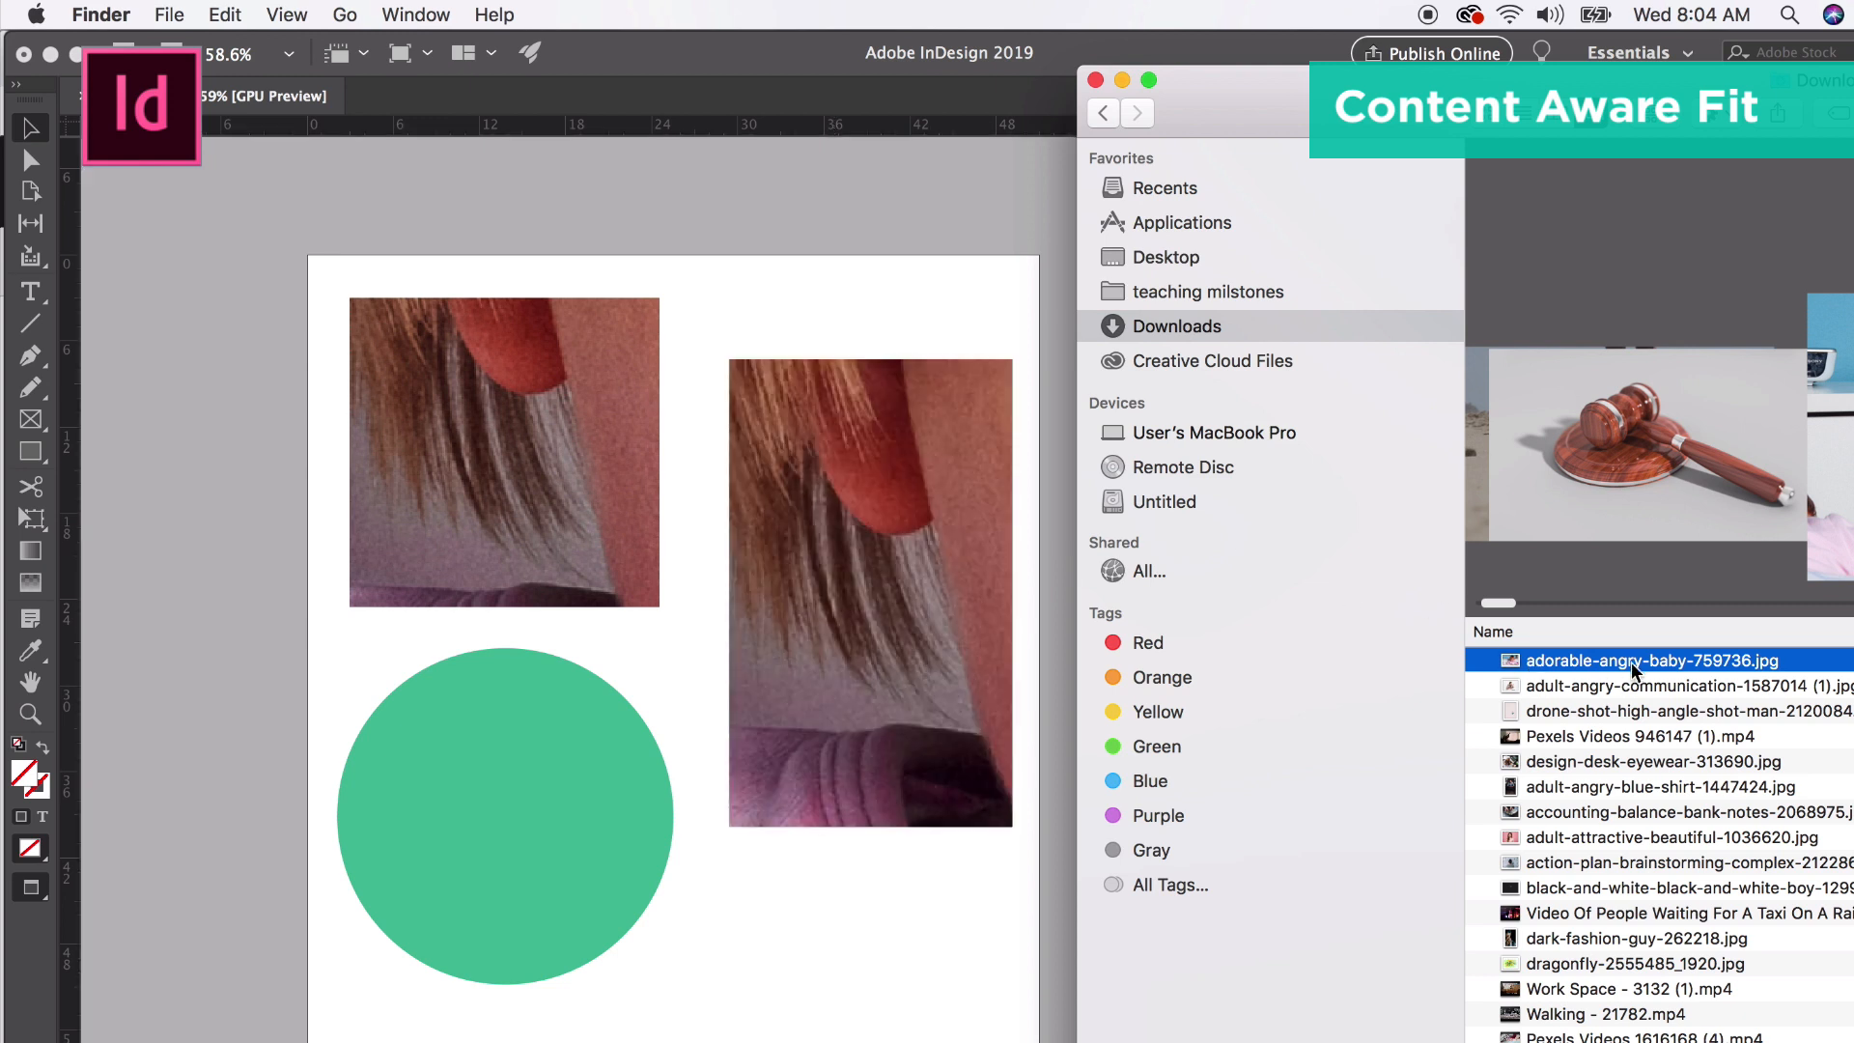
{"action": "mouse_move", "coordinate": [425, 823]}
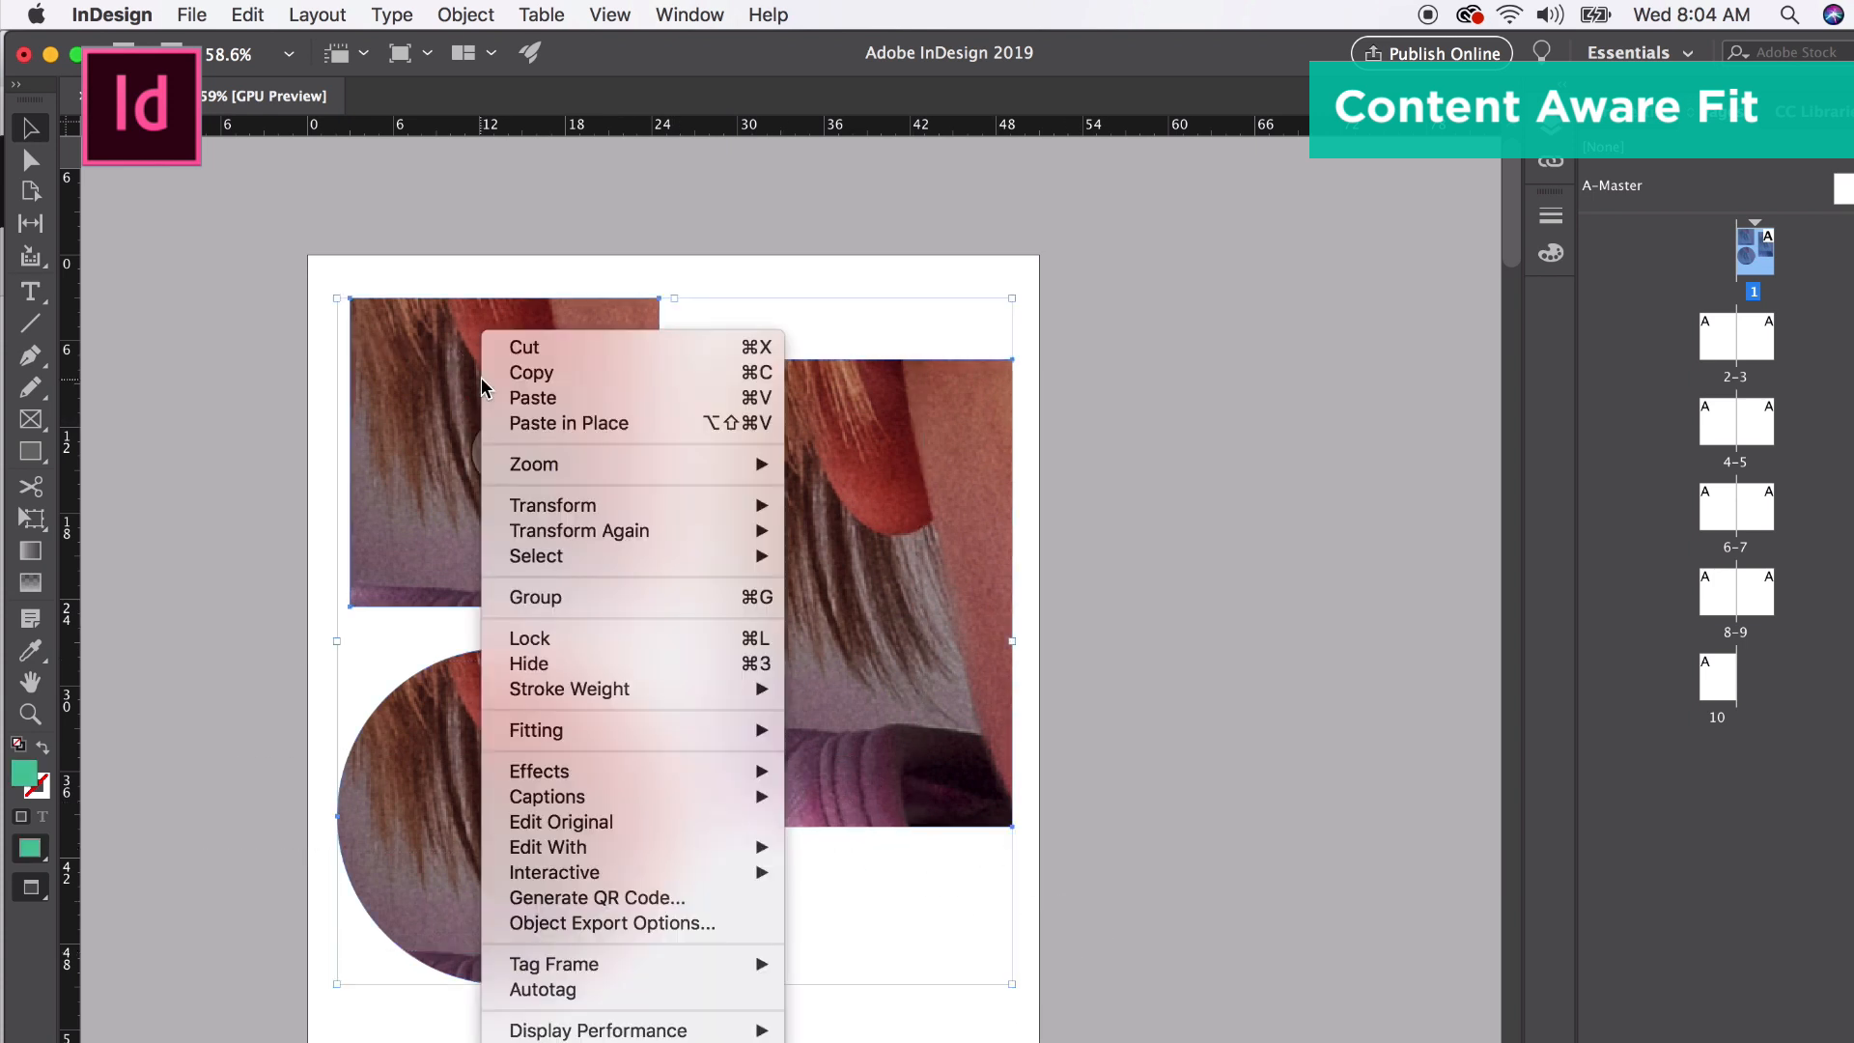
{"action": "left_click", "coordinate": [536, 731]}
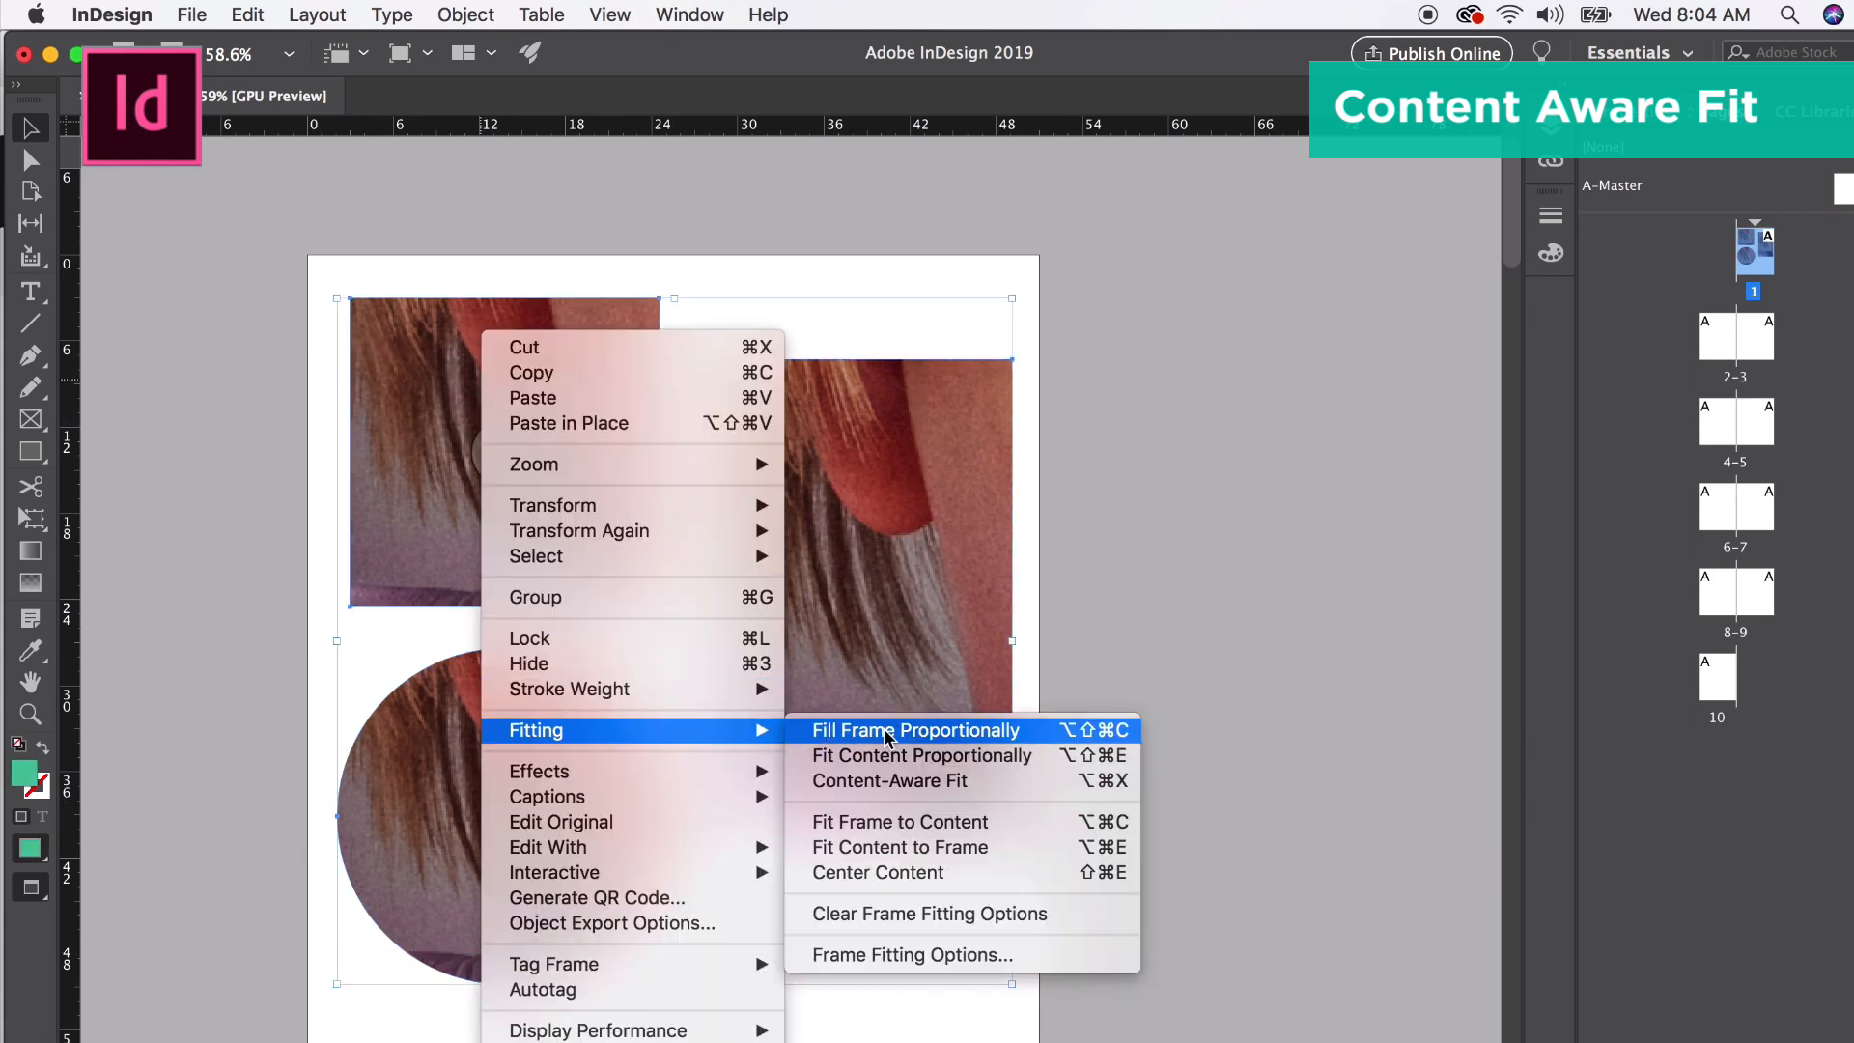
{"action": "mouse_move", "coordinate": [896, 791]}
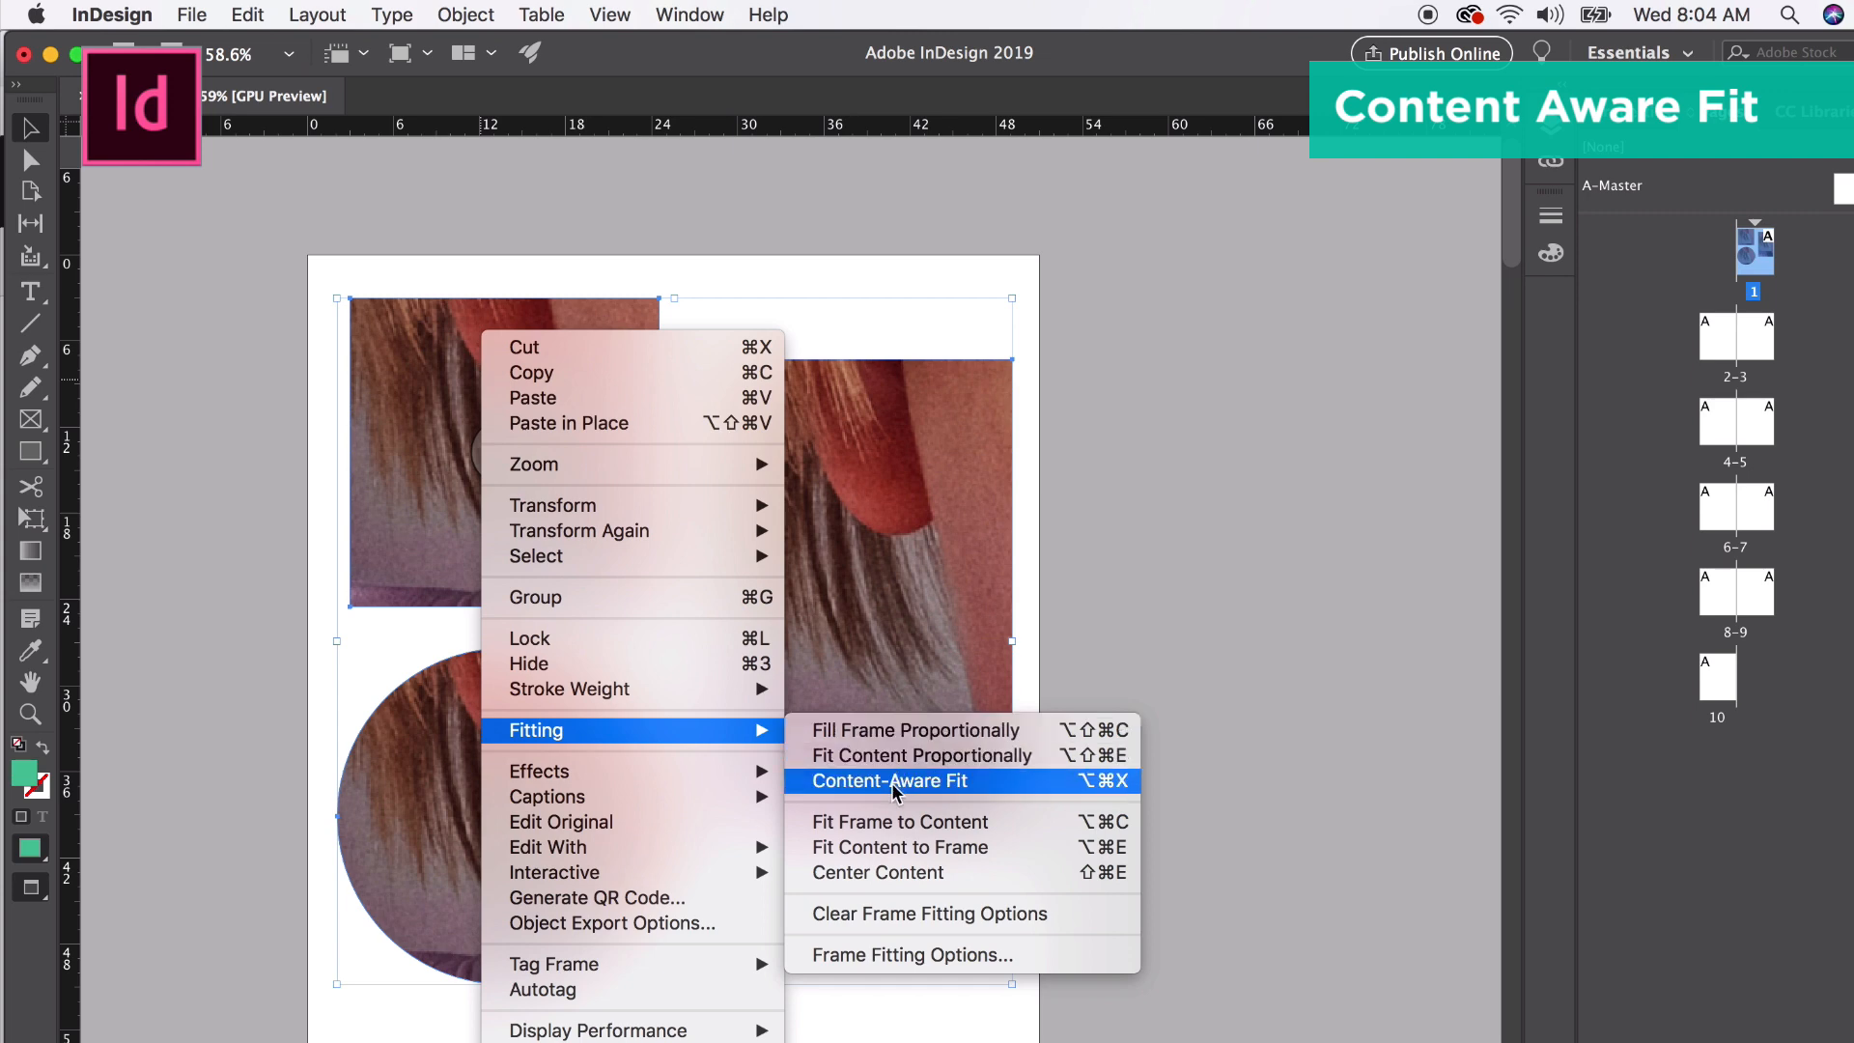
{"action": "left_click", "coordinate": [888, 780]}
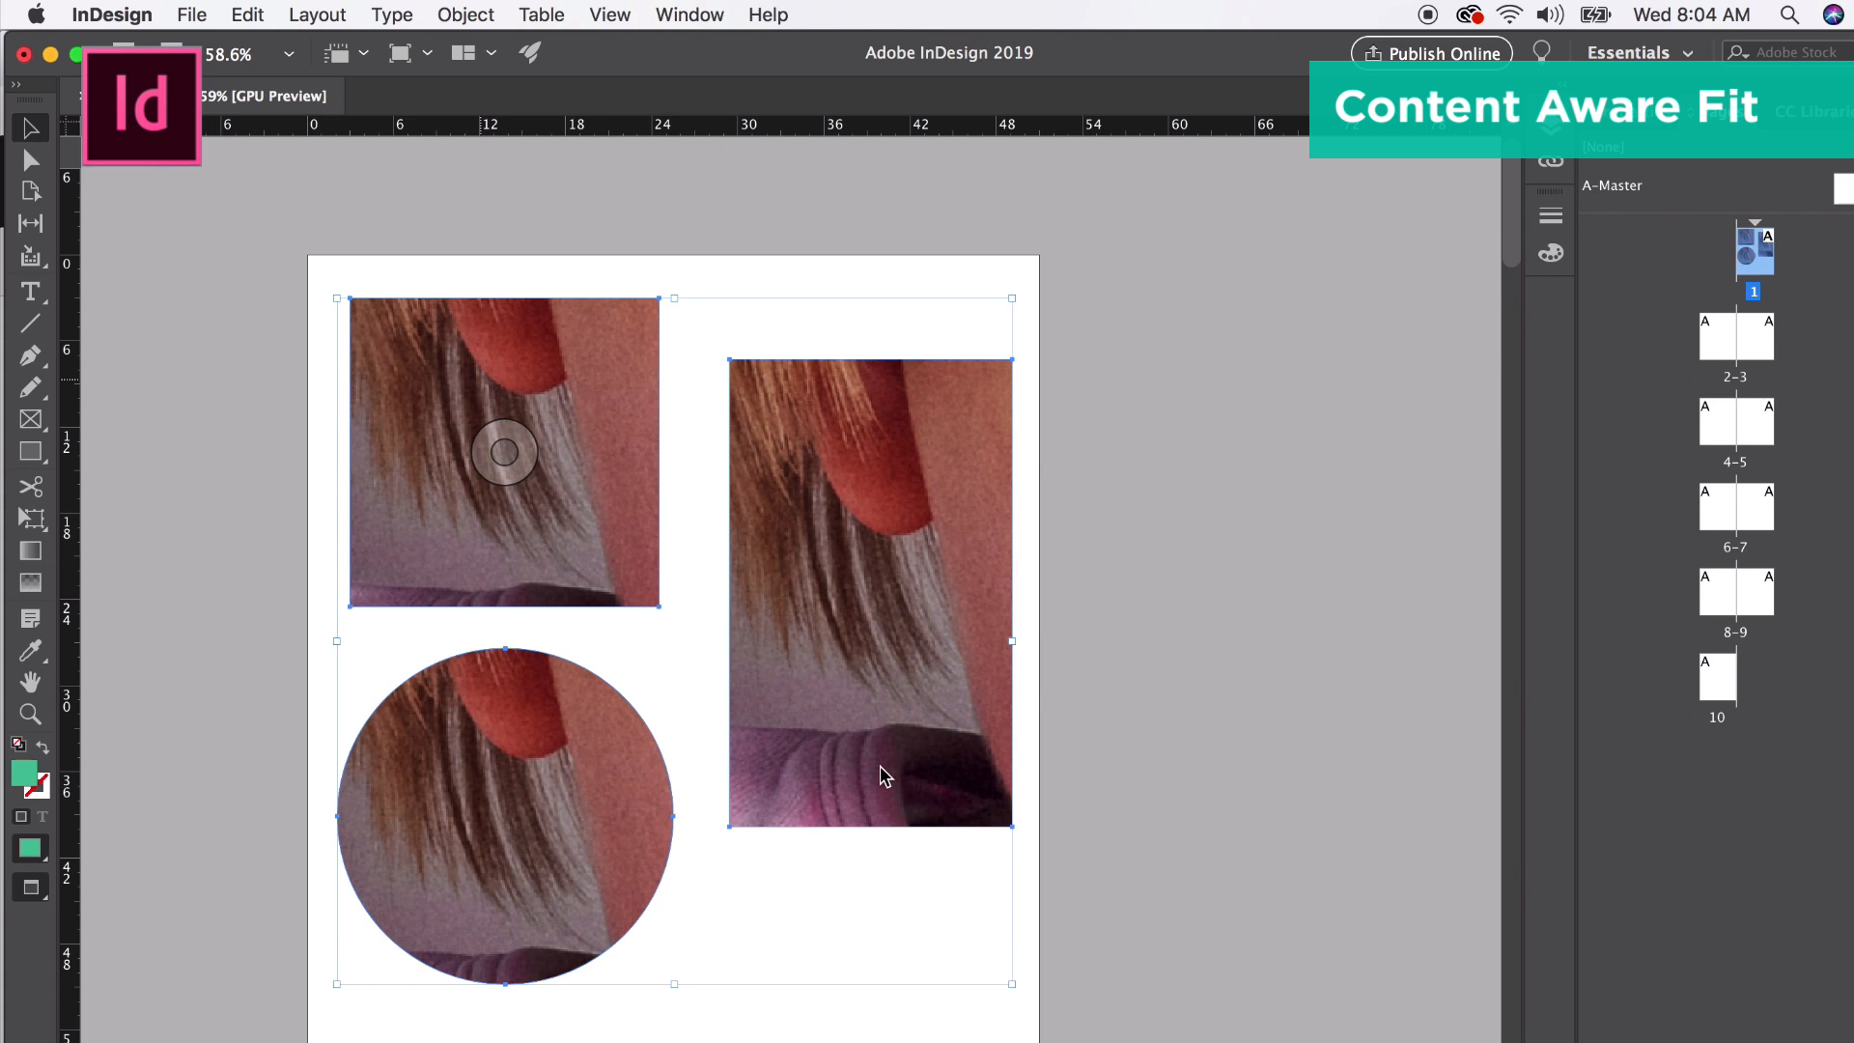
{"action": "mouse_move", "coordinate": [761, 773]}
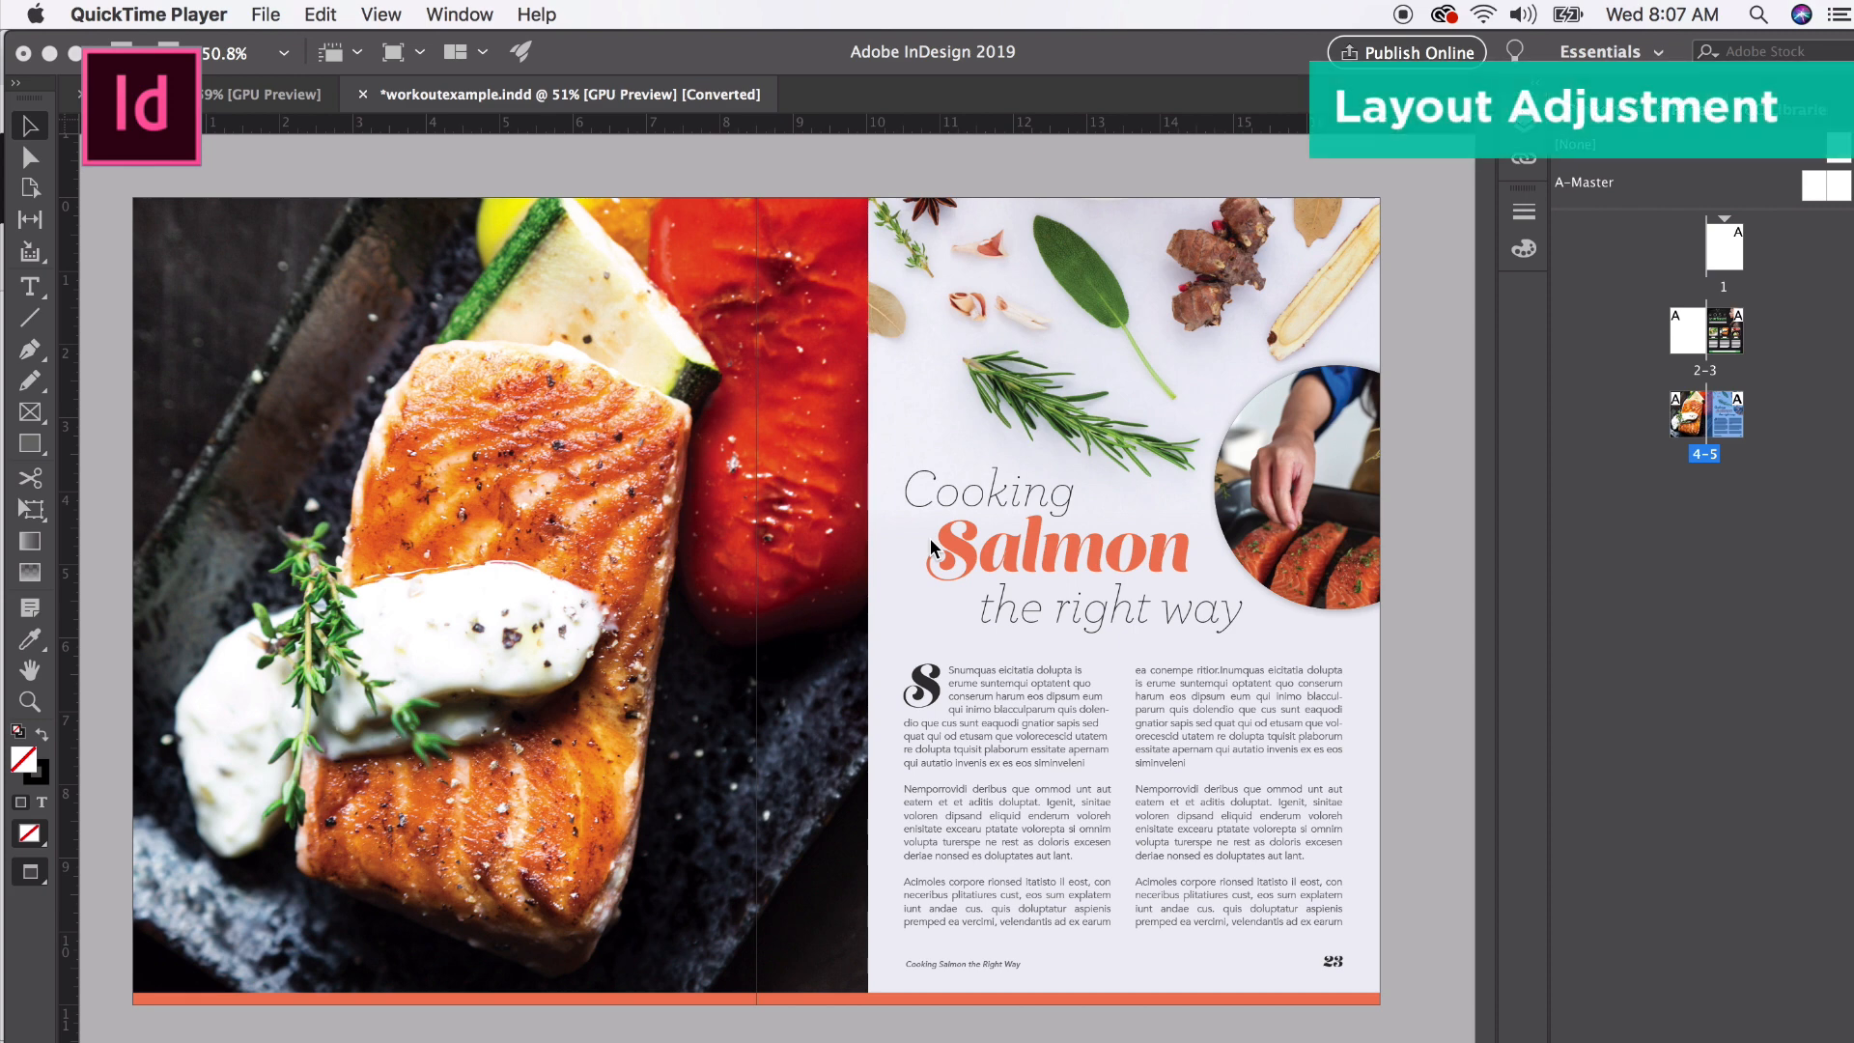
{"action": "mouse_move", "coordinate": [982, 553]}
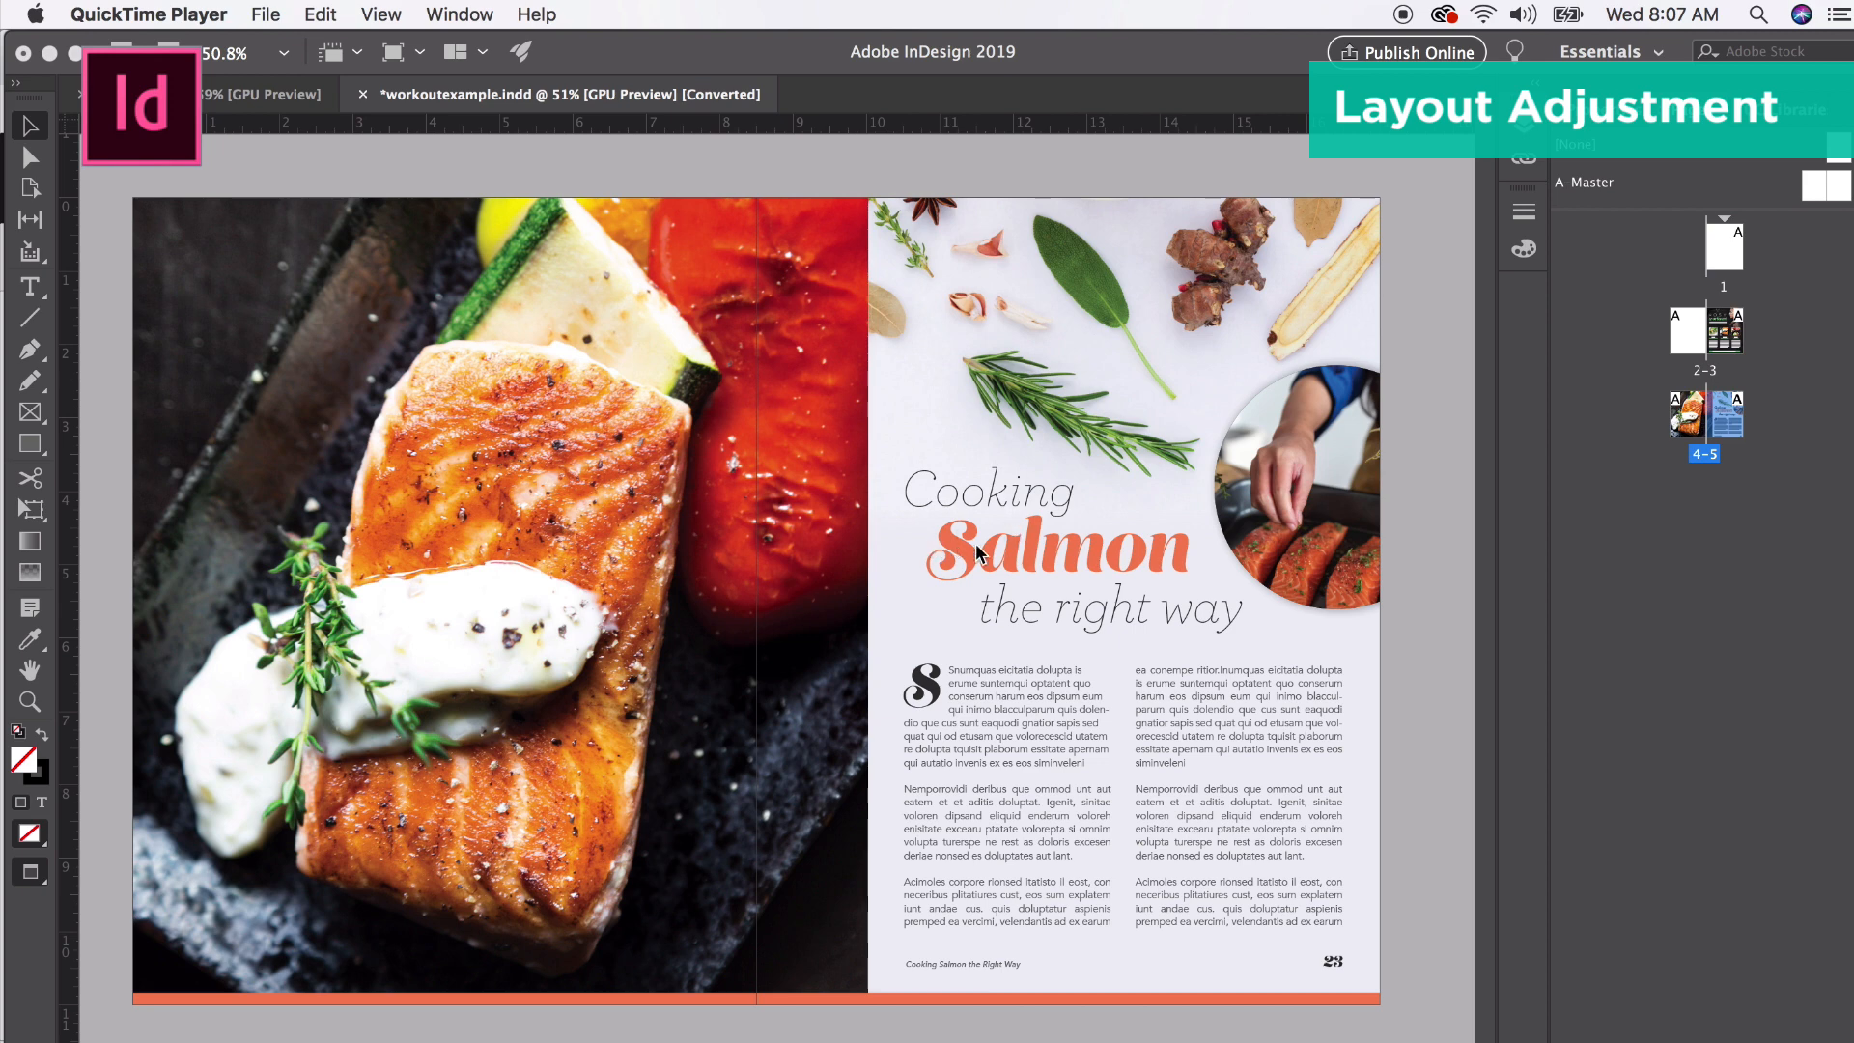
{"action": "mouse_move", "coordinate": [1194, 809]}
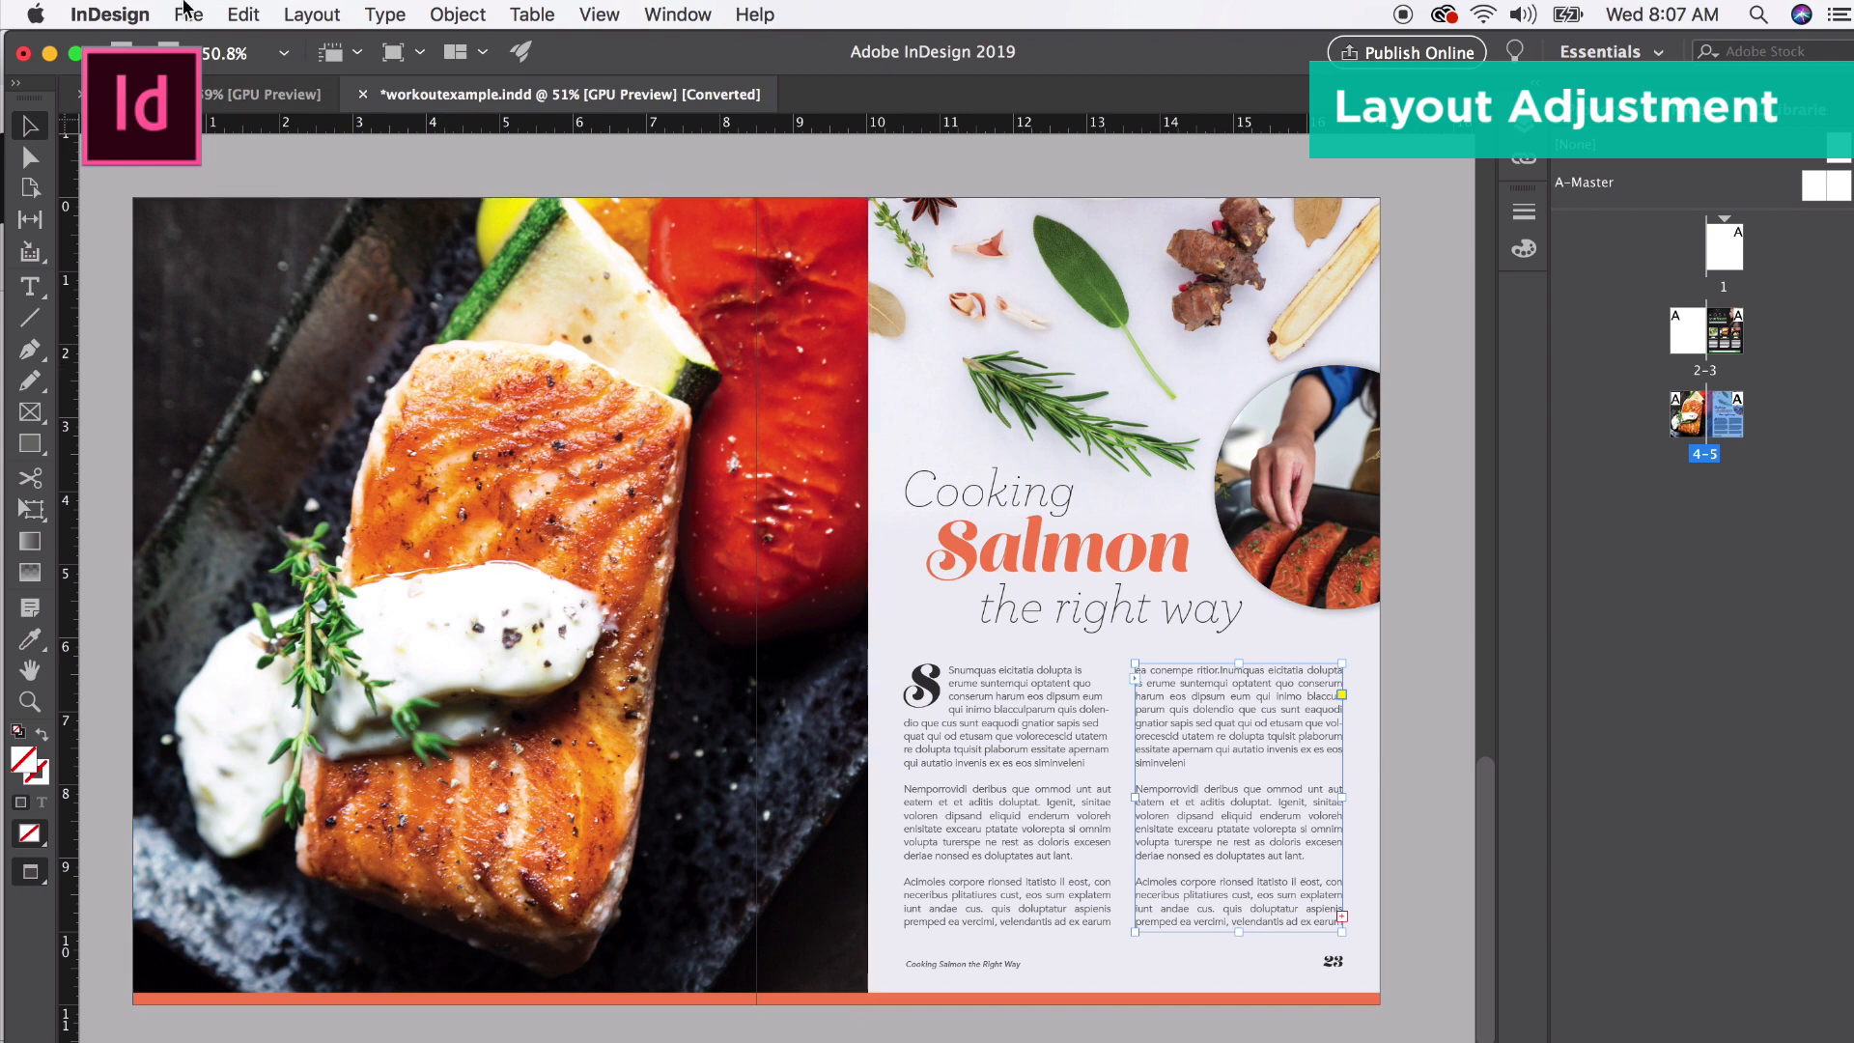
Resize the salmon spread to 8.5 × 9 inches via Adjust Layout.
{"action": "left_click", "coordinate": [190, 15]}
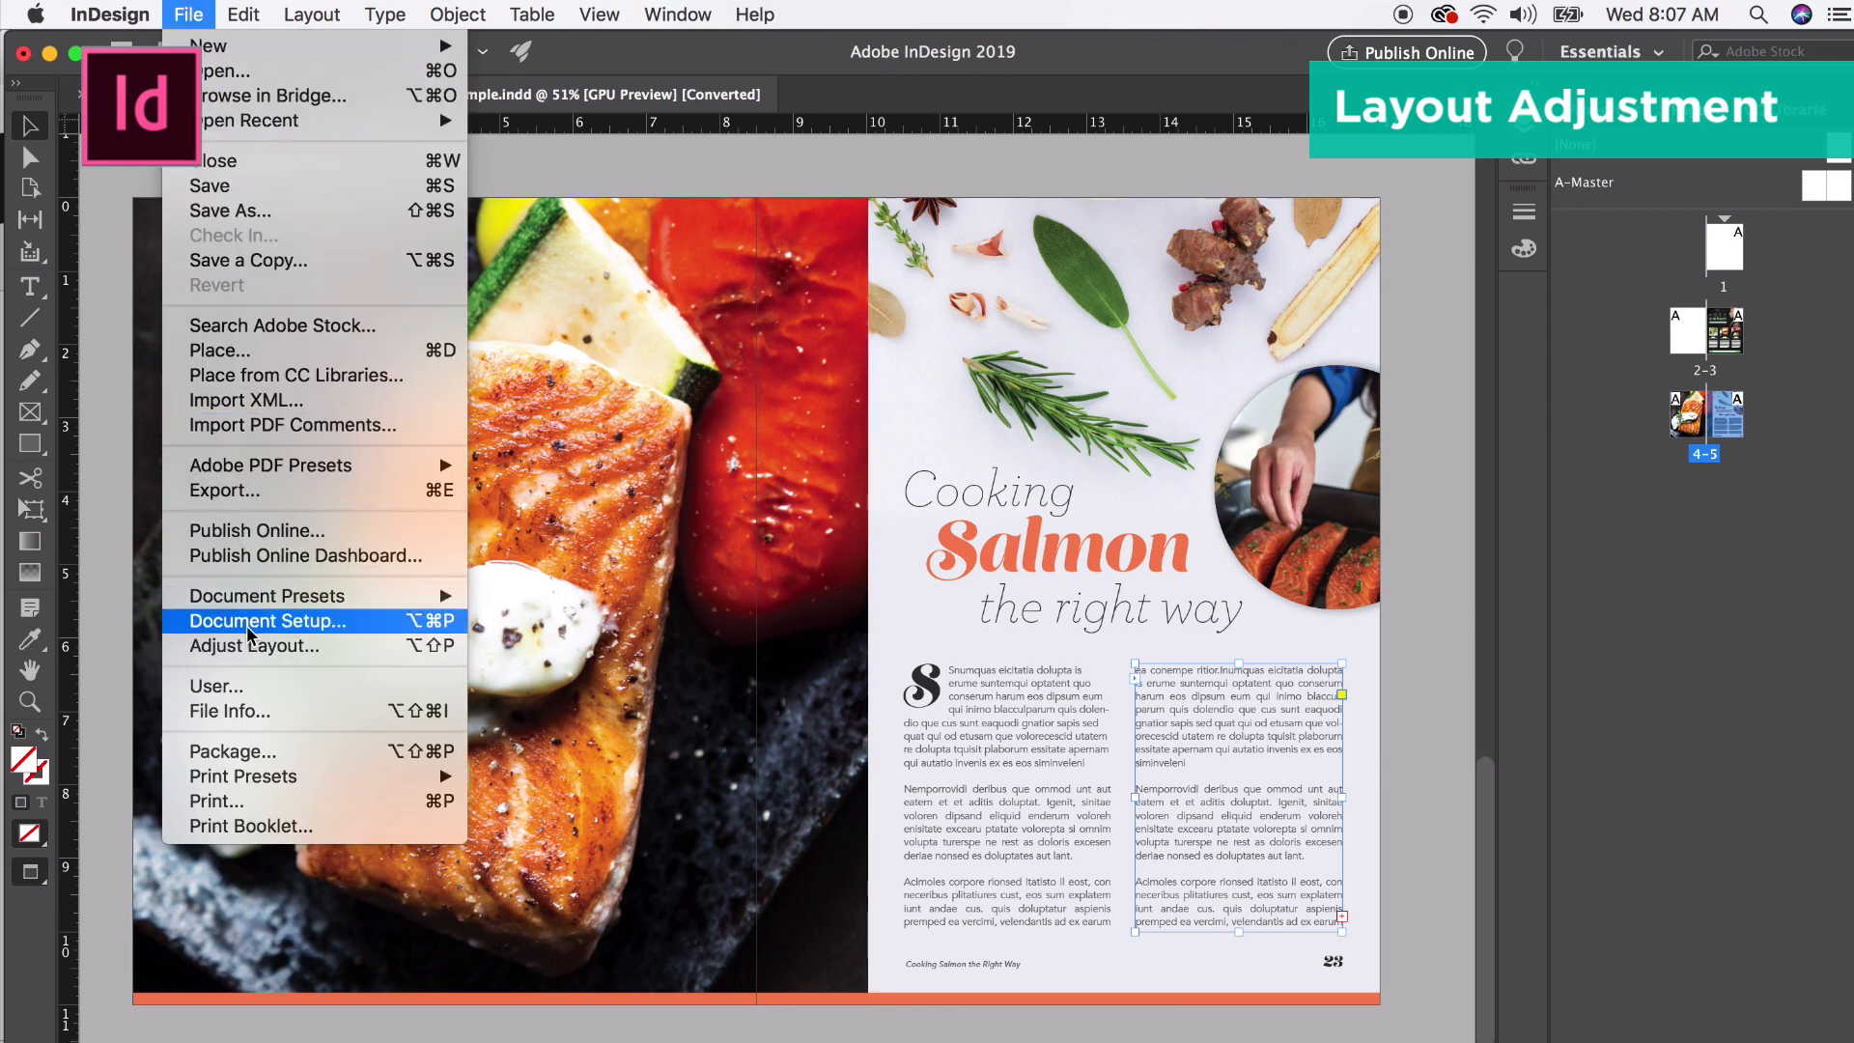
{"action": "mouse_move", "coordinate": [254, 646]}
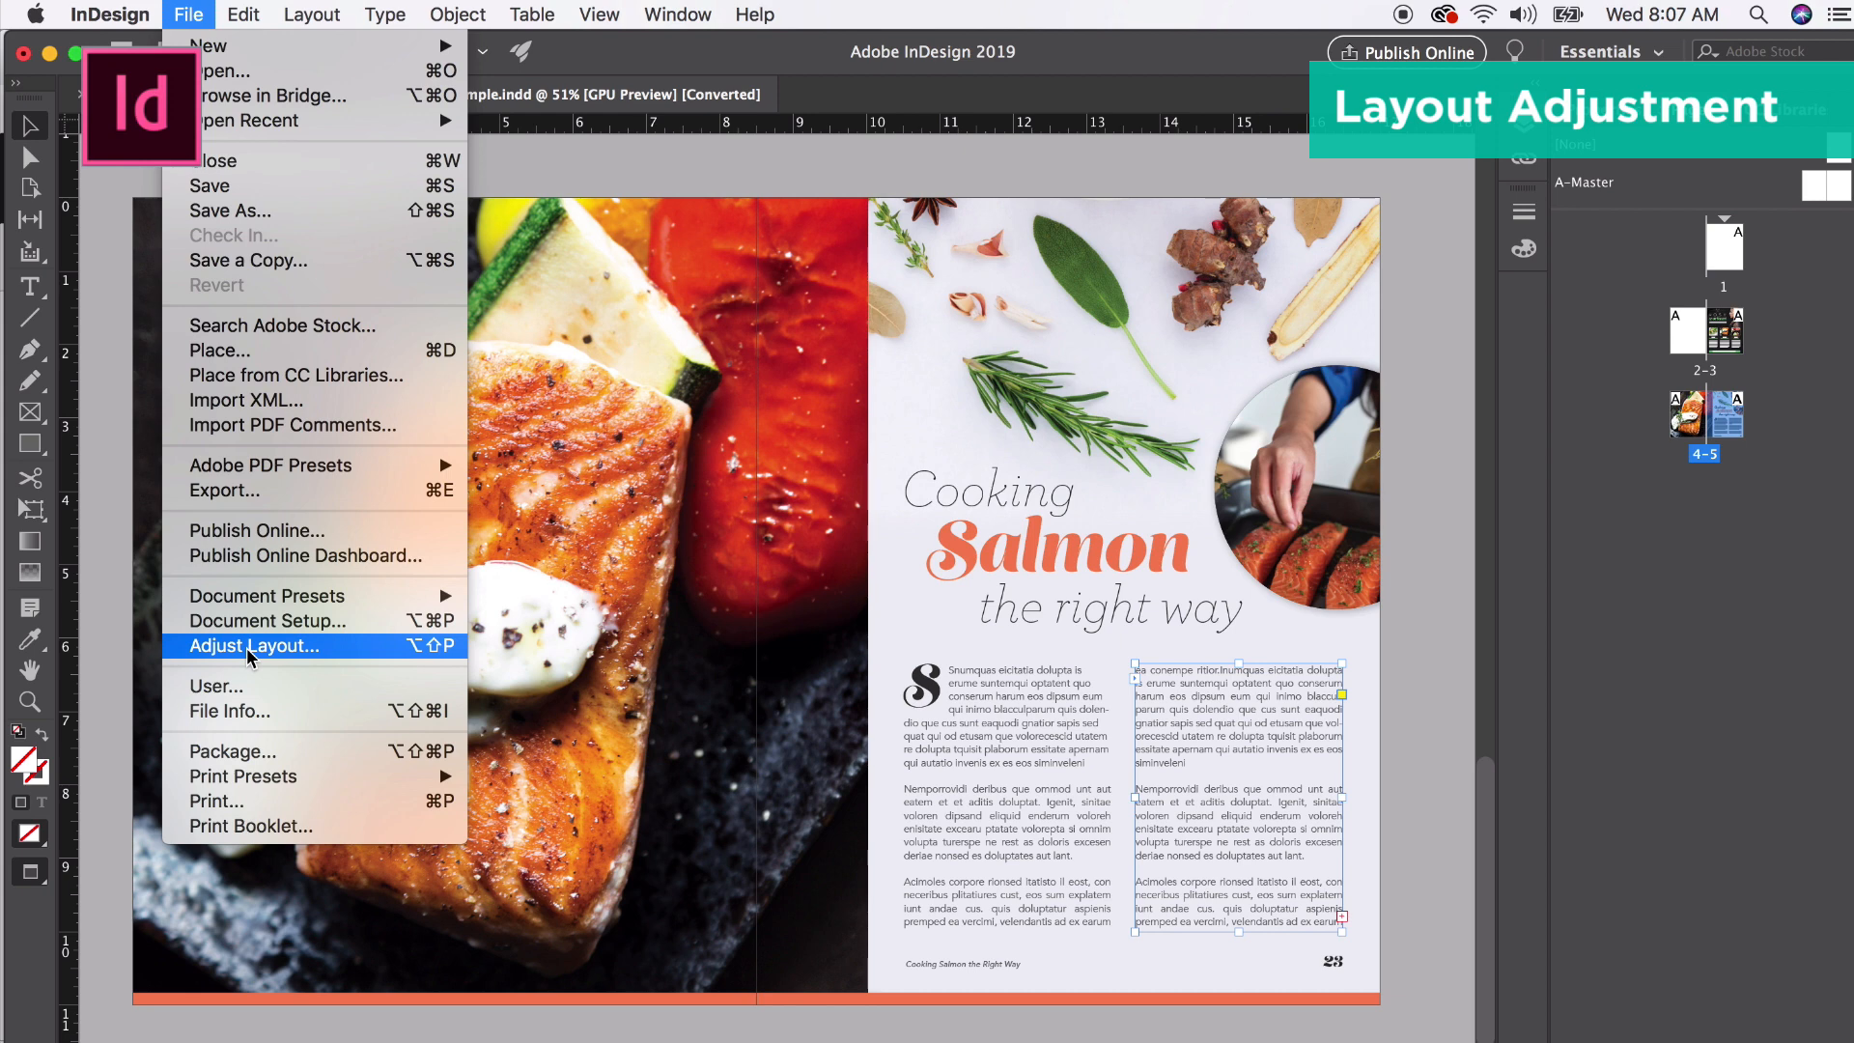
{"action": "left_click", "coordinate": [254, 646]}
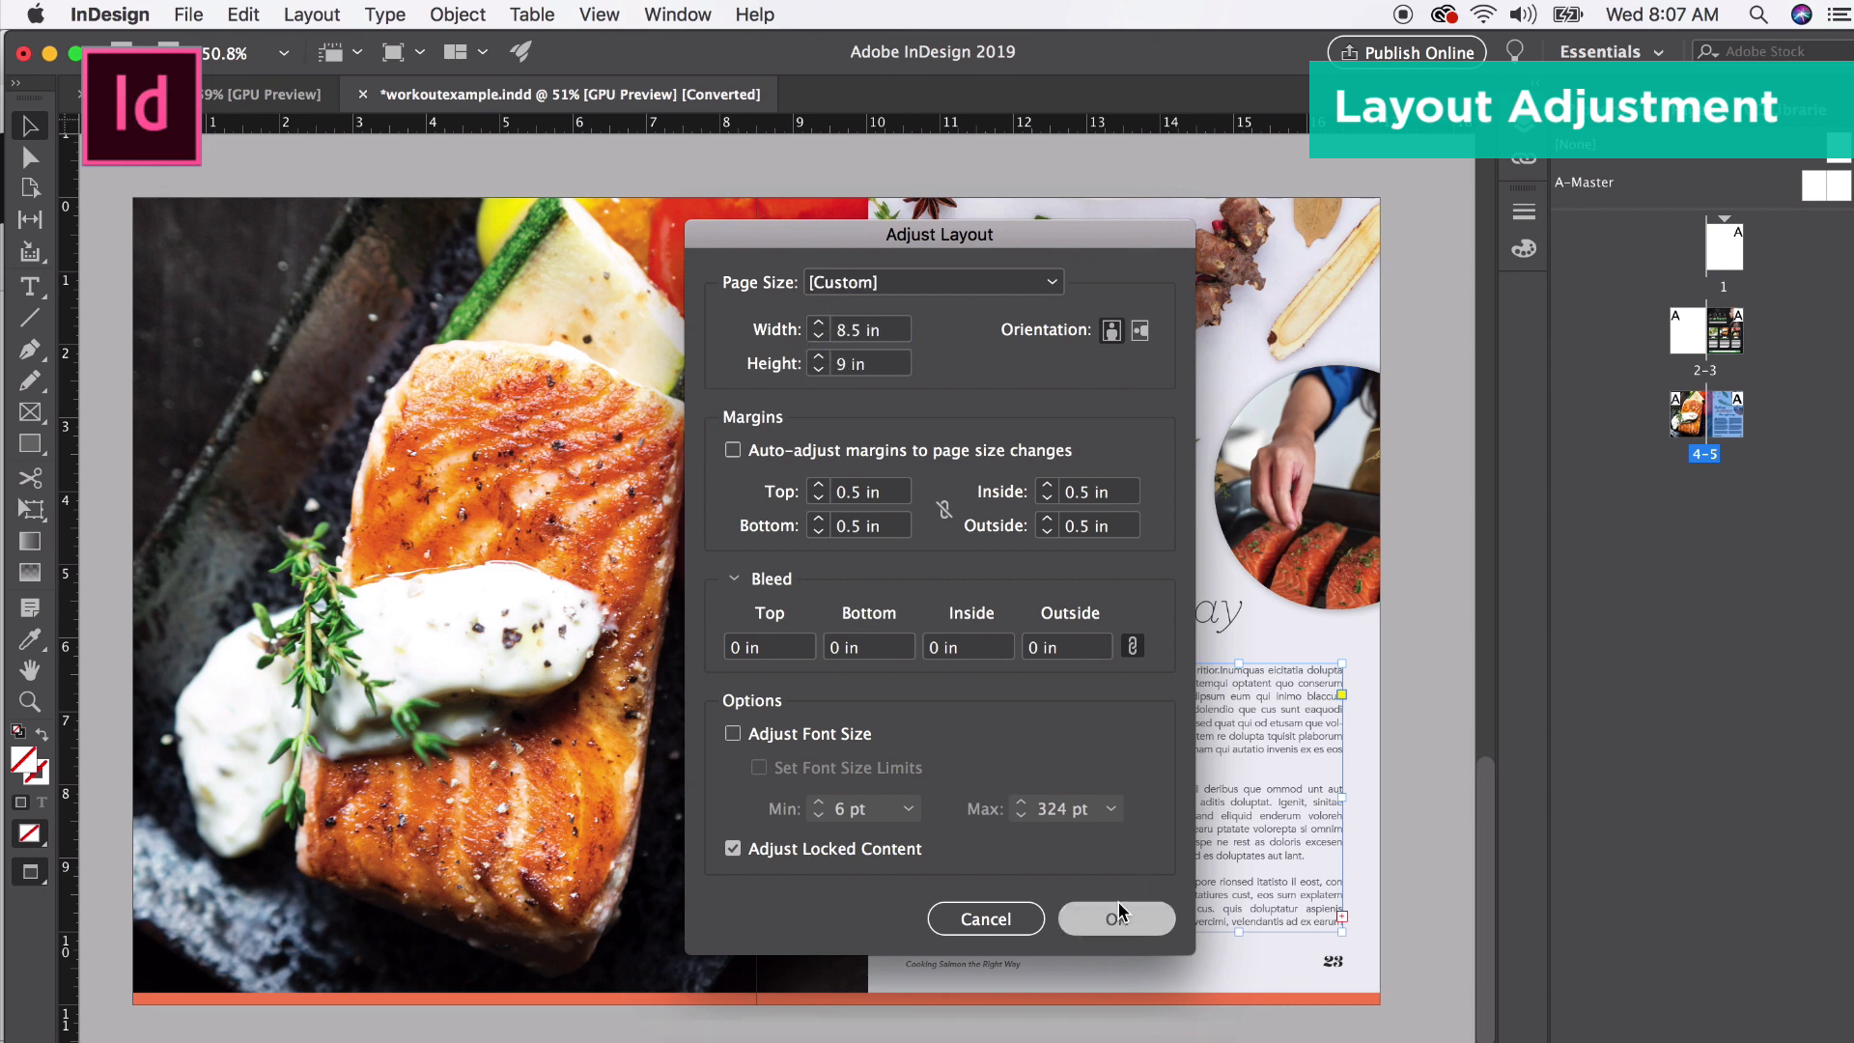
{"action": "left_click", "coordinate": [1116, 918]}
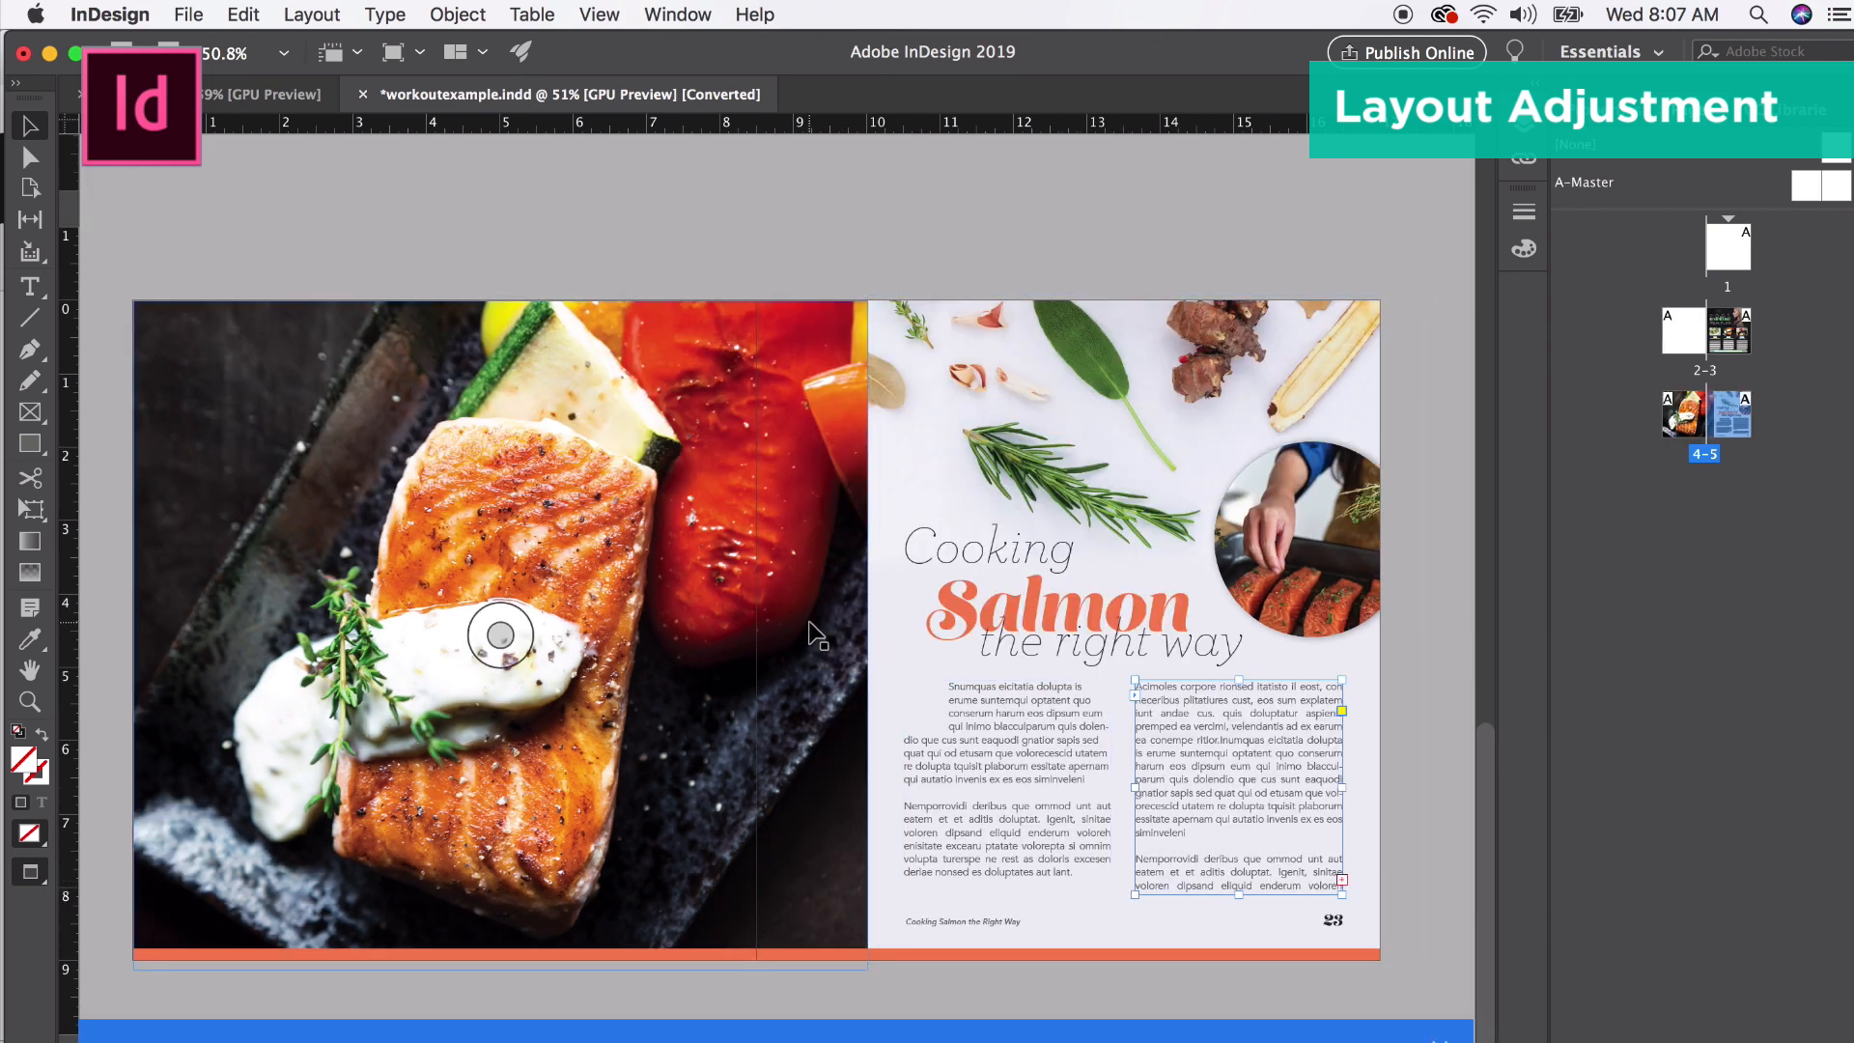
{"action": "mouse_move", "coordinate": [1303, 725]}
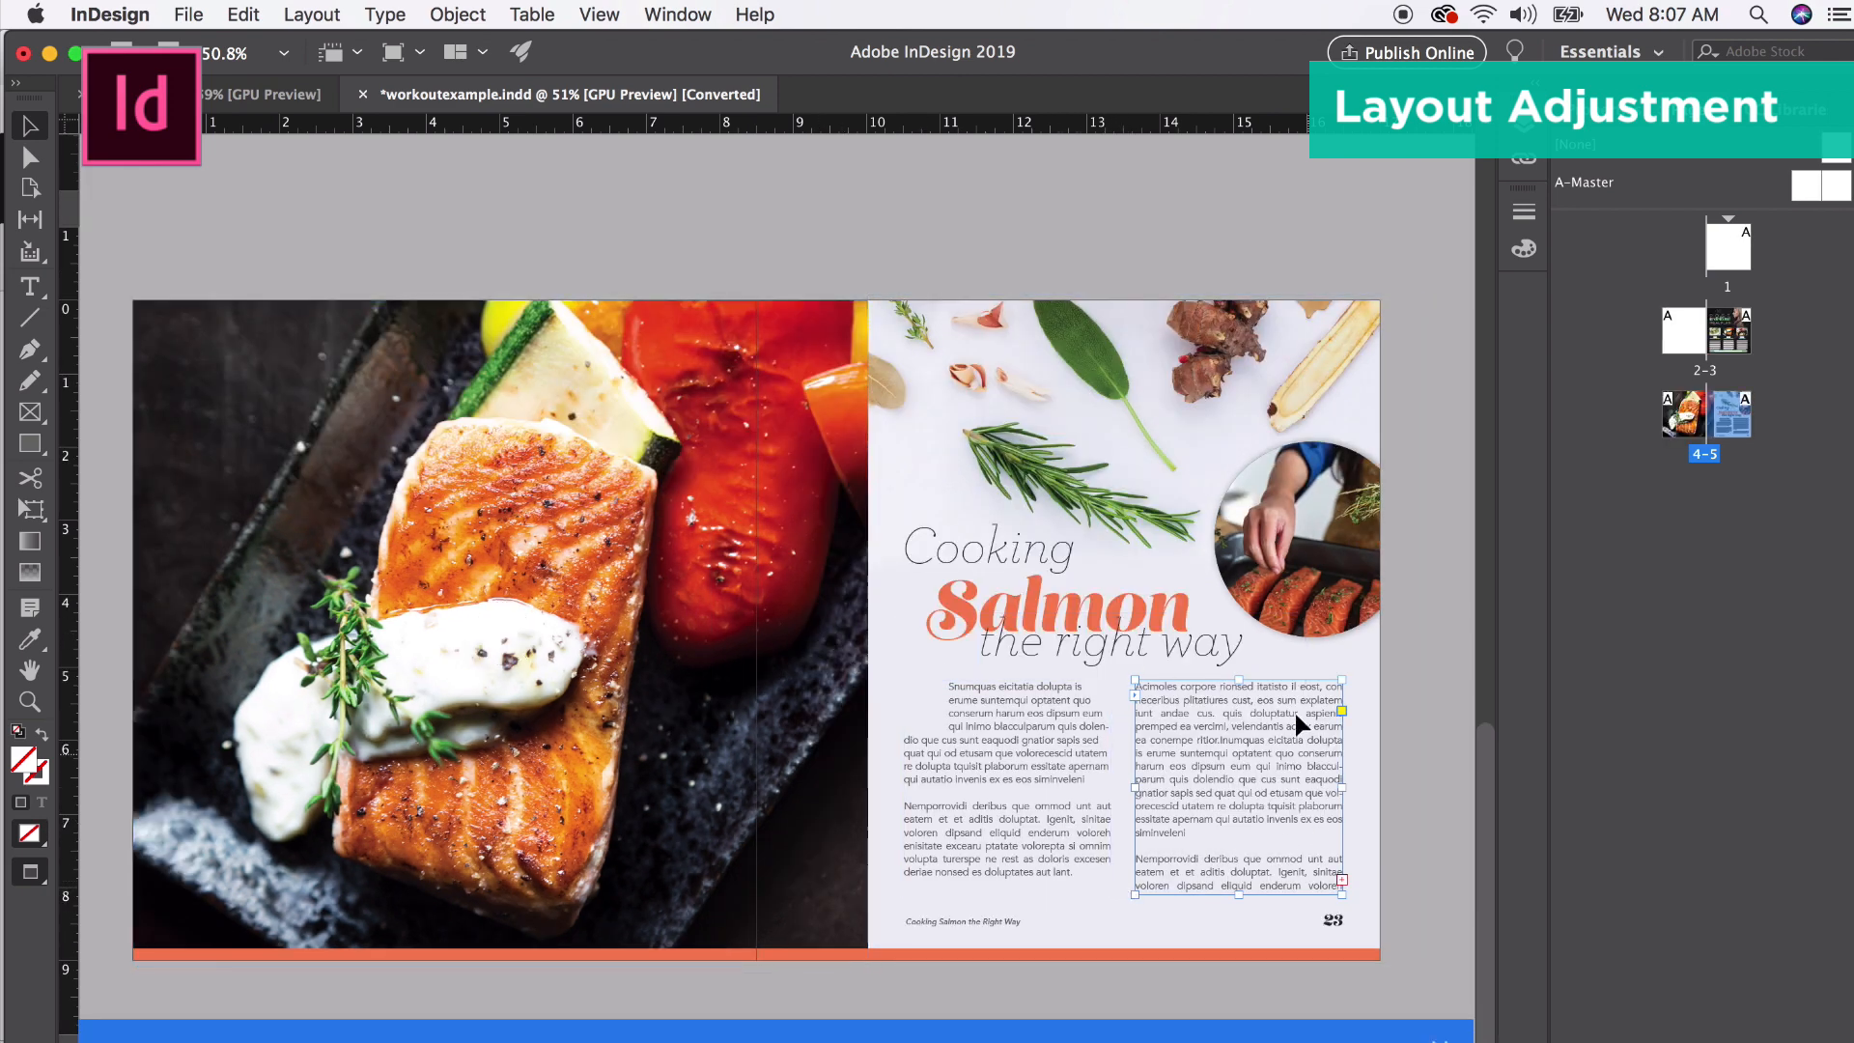
{"action": "mouse_move", "coordinate": [1166, 826]}
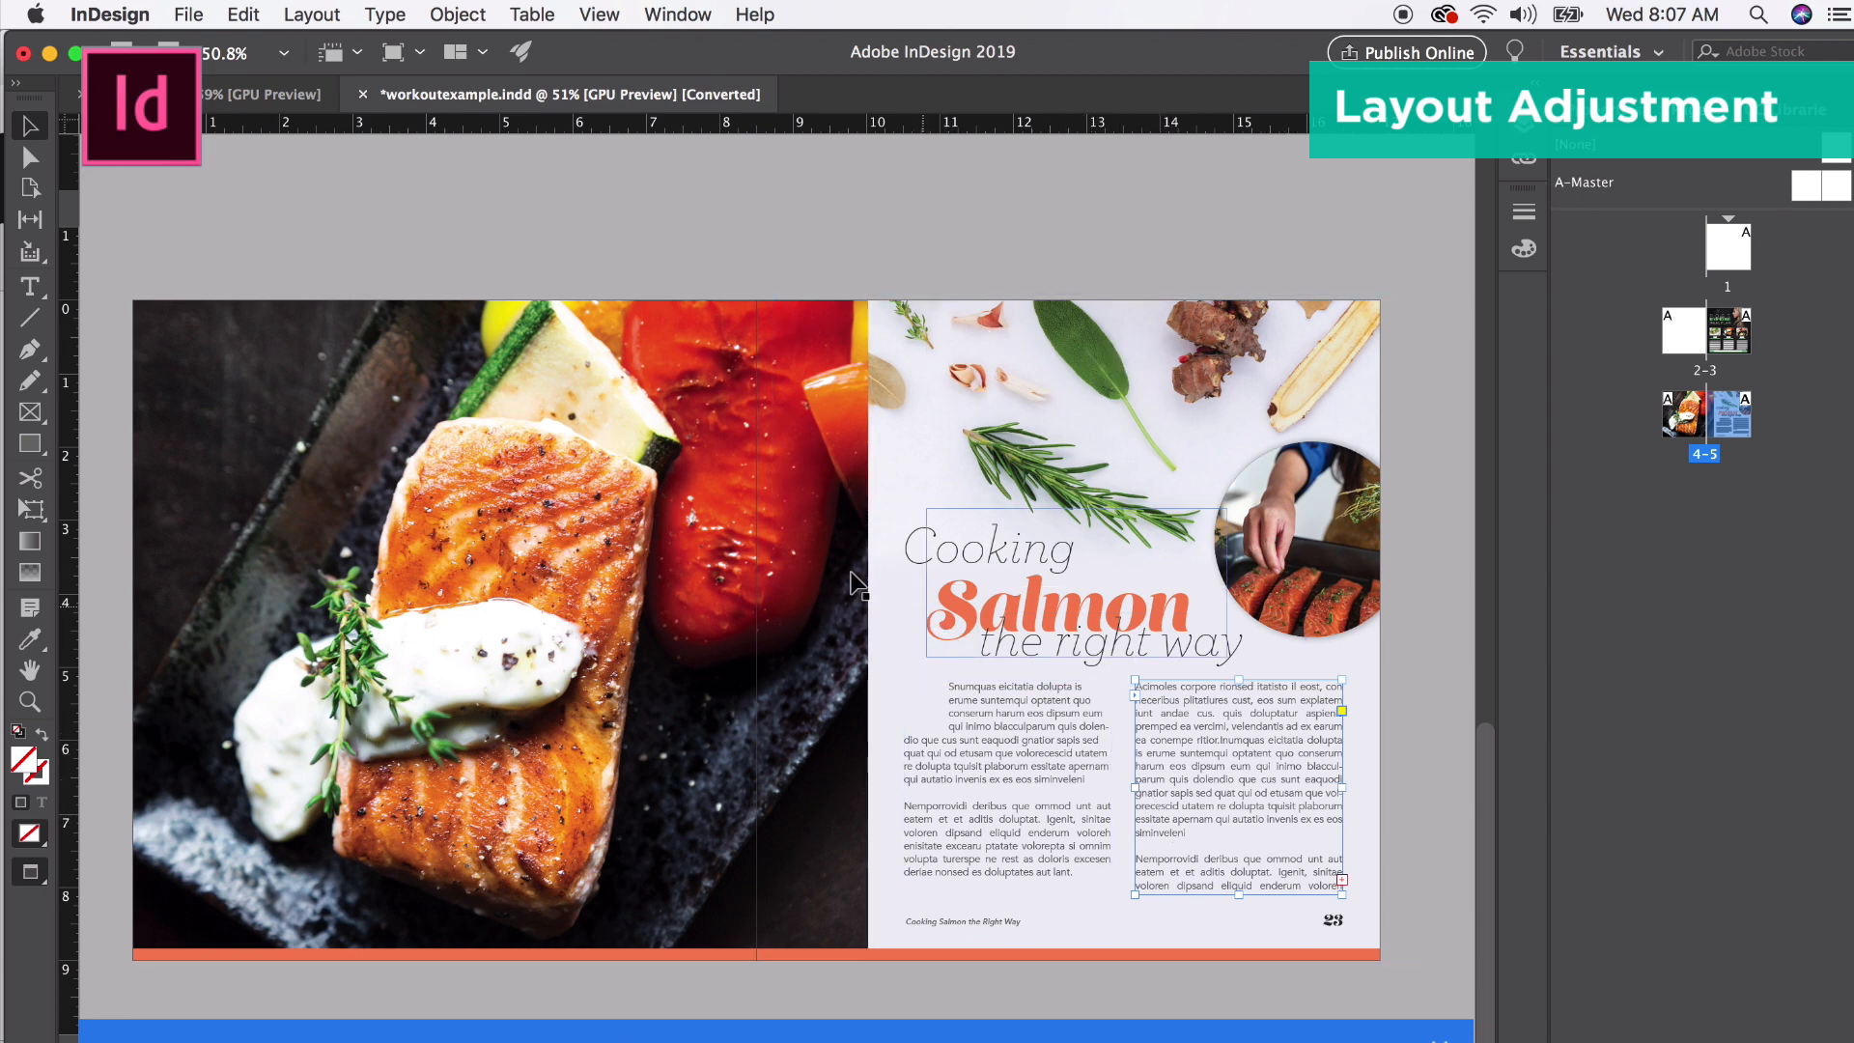
{"action": "mouse_move", "coordinate": [1454, 1027]}
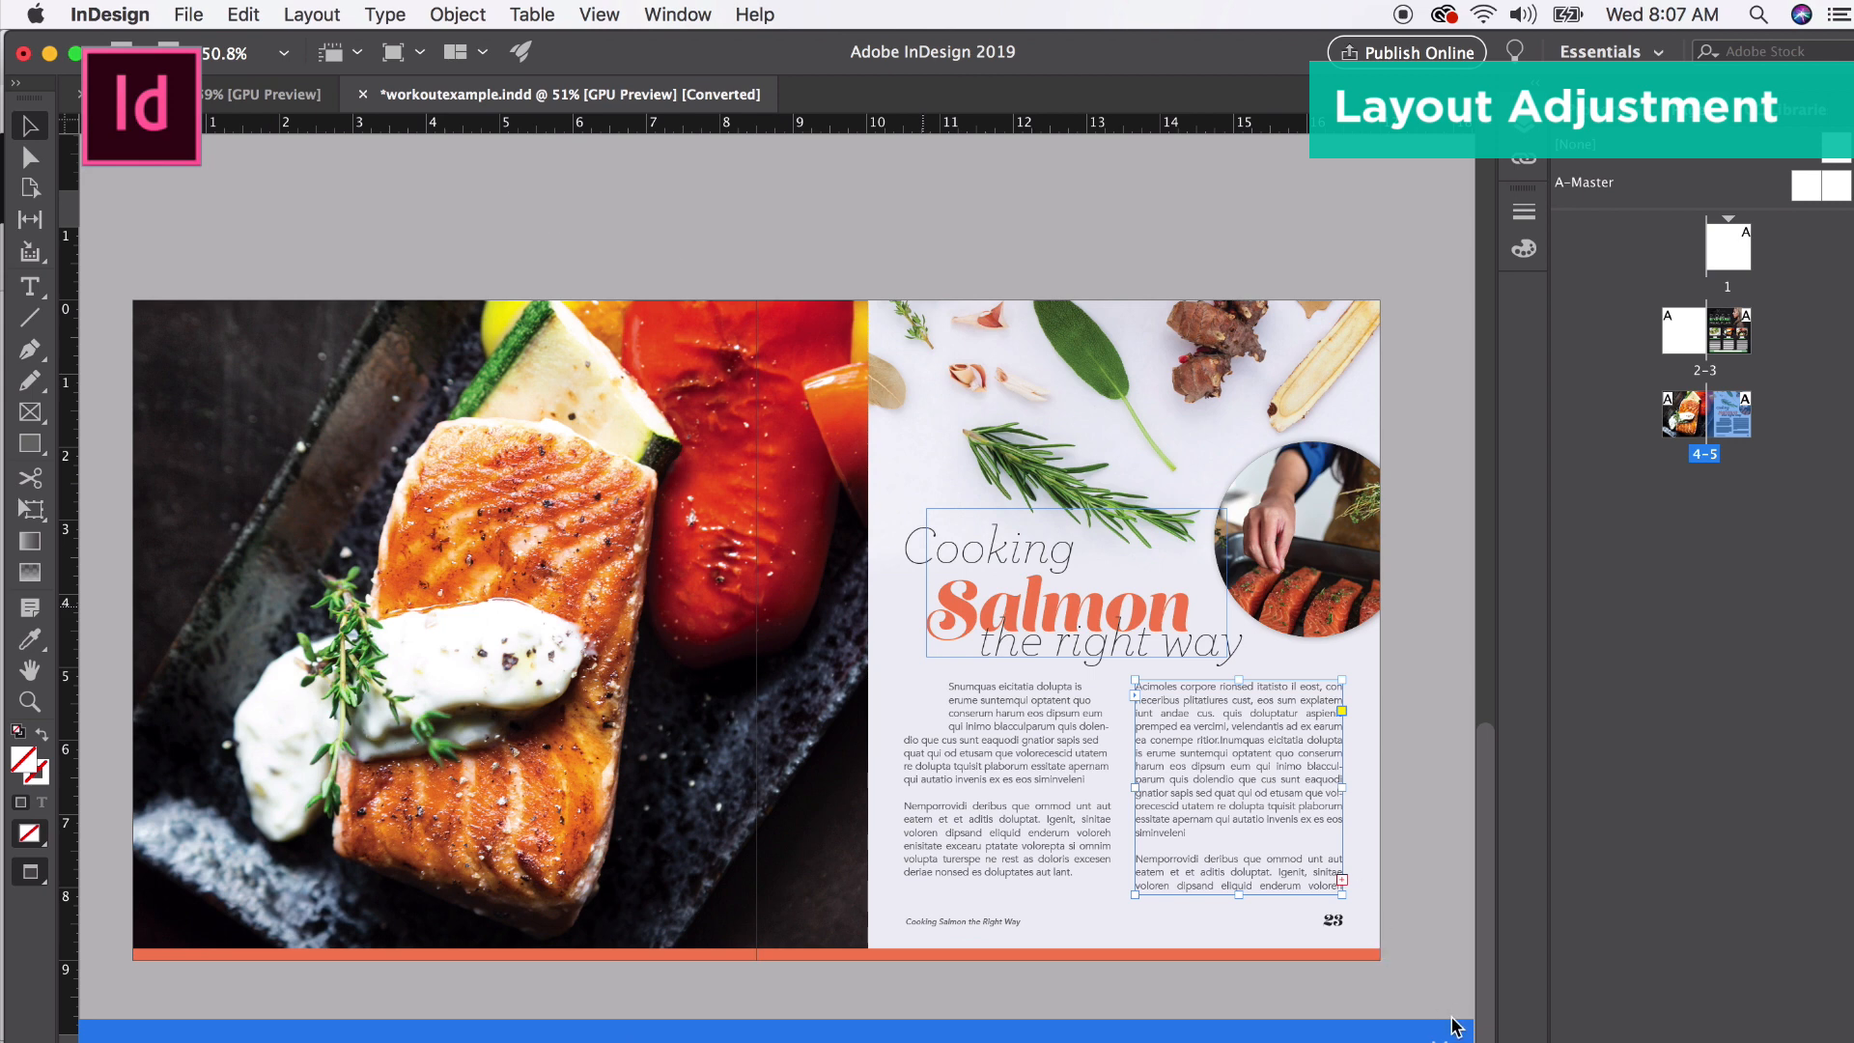
Narrow the page width of spread 2–3 via Adjust Layout.
{"action": "left_click", "coordinate": [184, 15]}
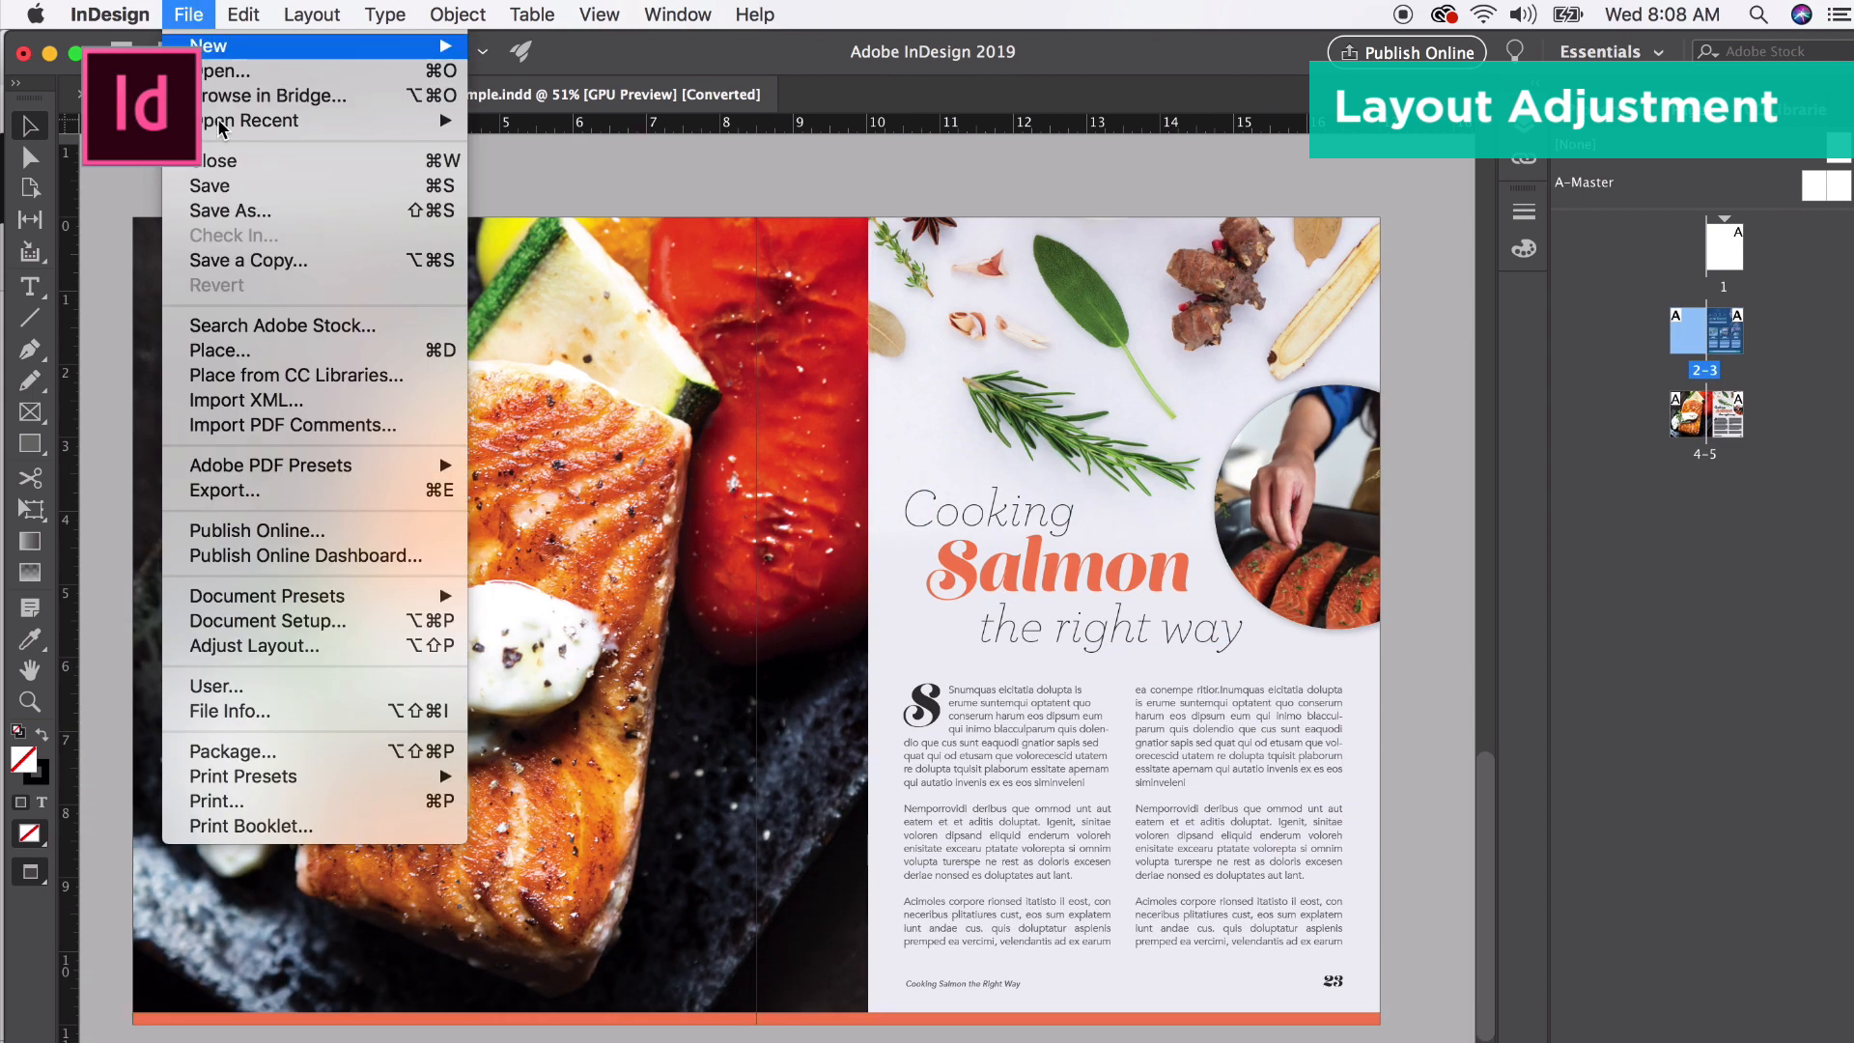
{"action": "mouse_move", "coordinate": [290, 628]}
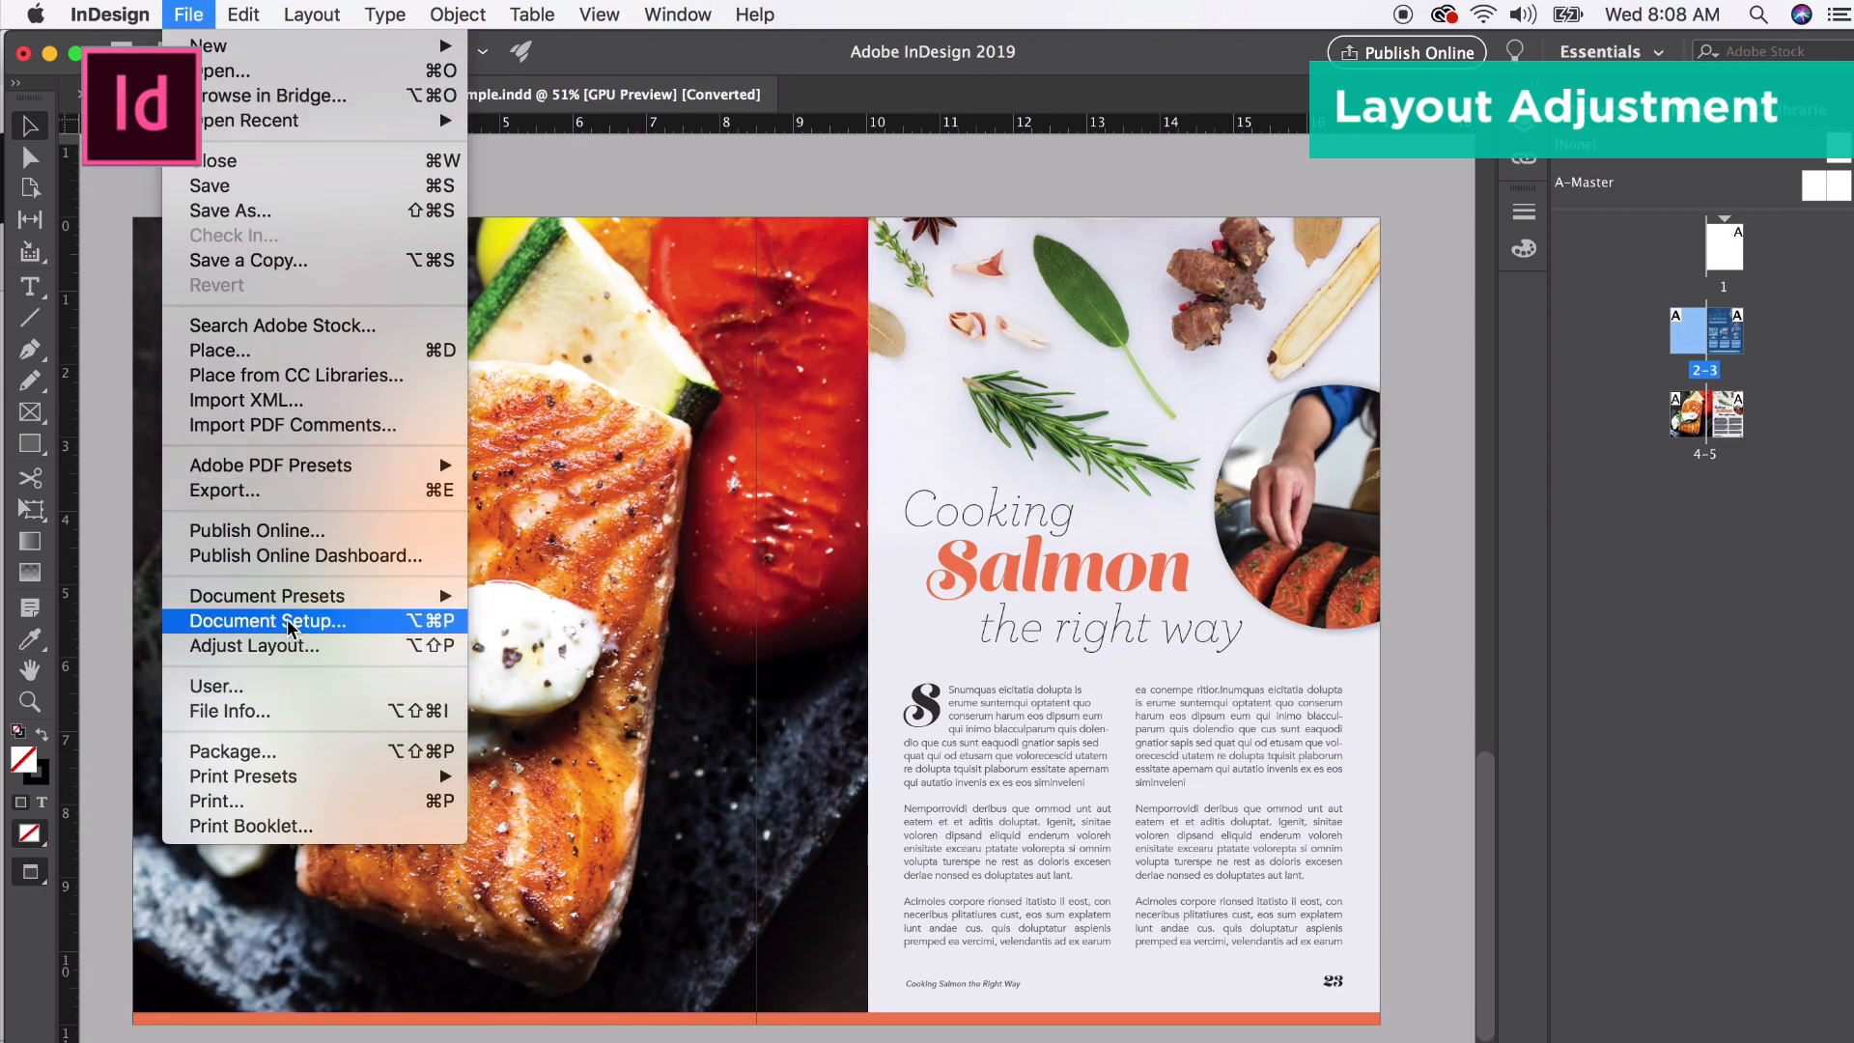
{"action": "mouse_move", "coordinate": [289, 646]}
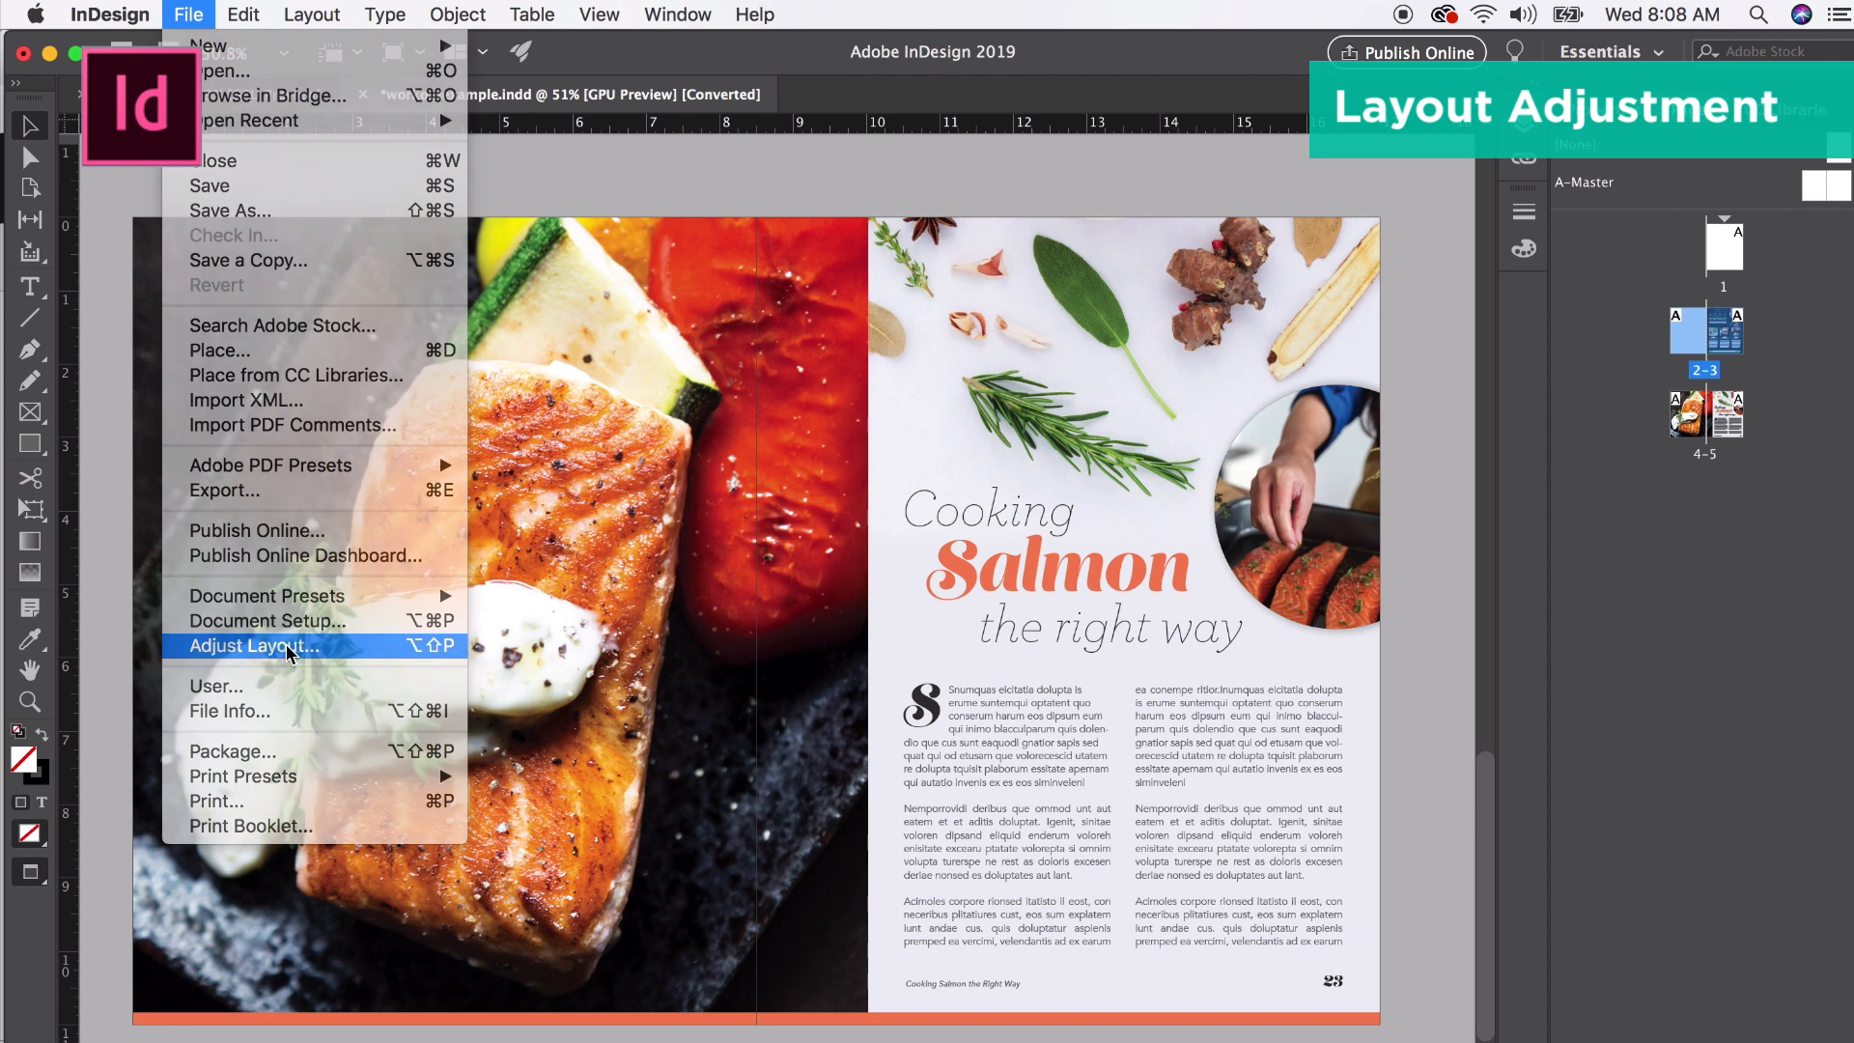
{"action": "left_click", "coordinate": [253, 645]}
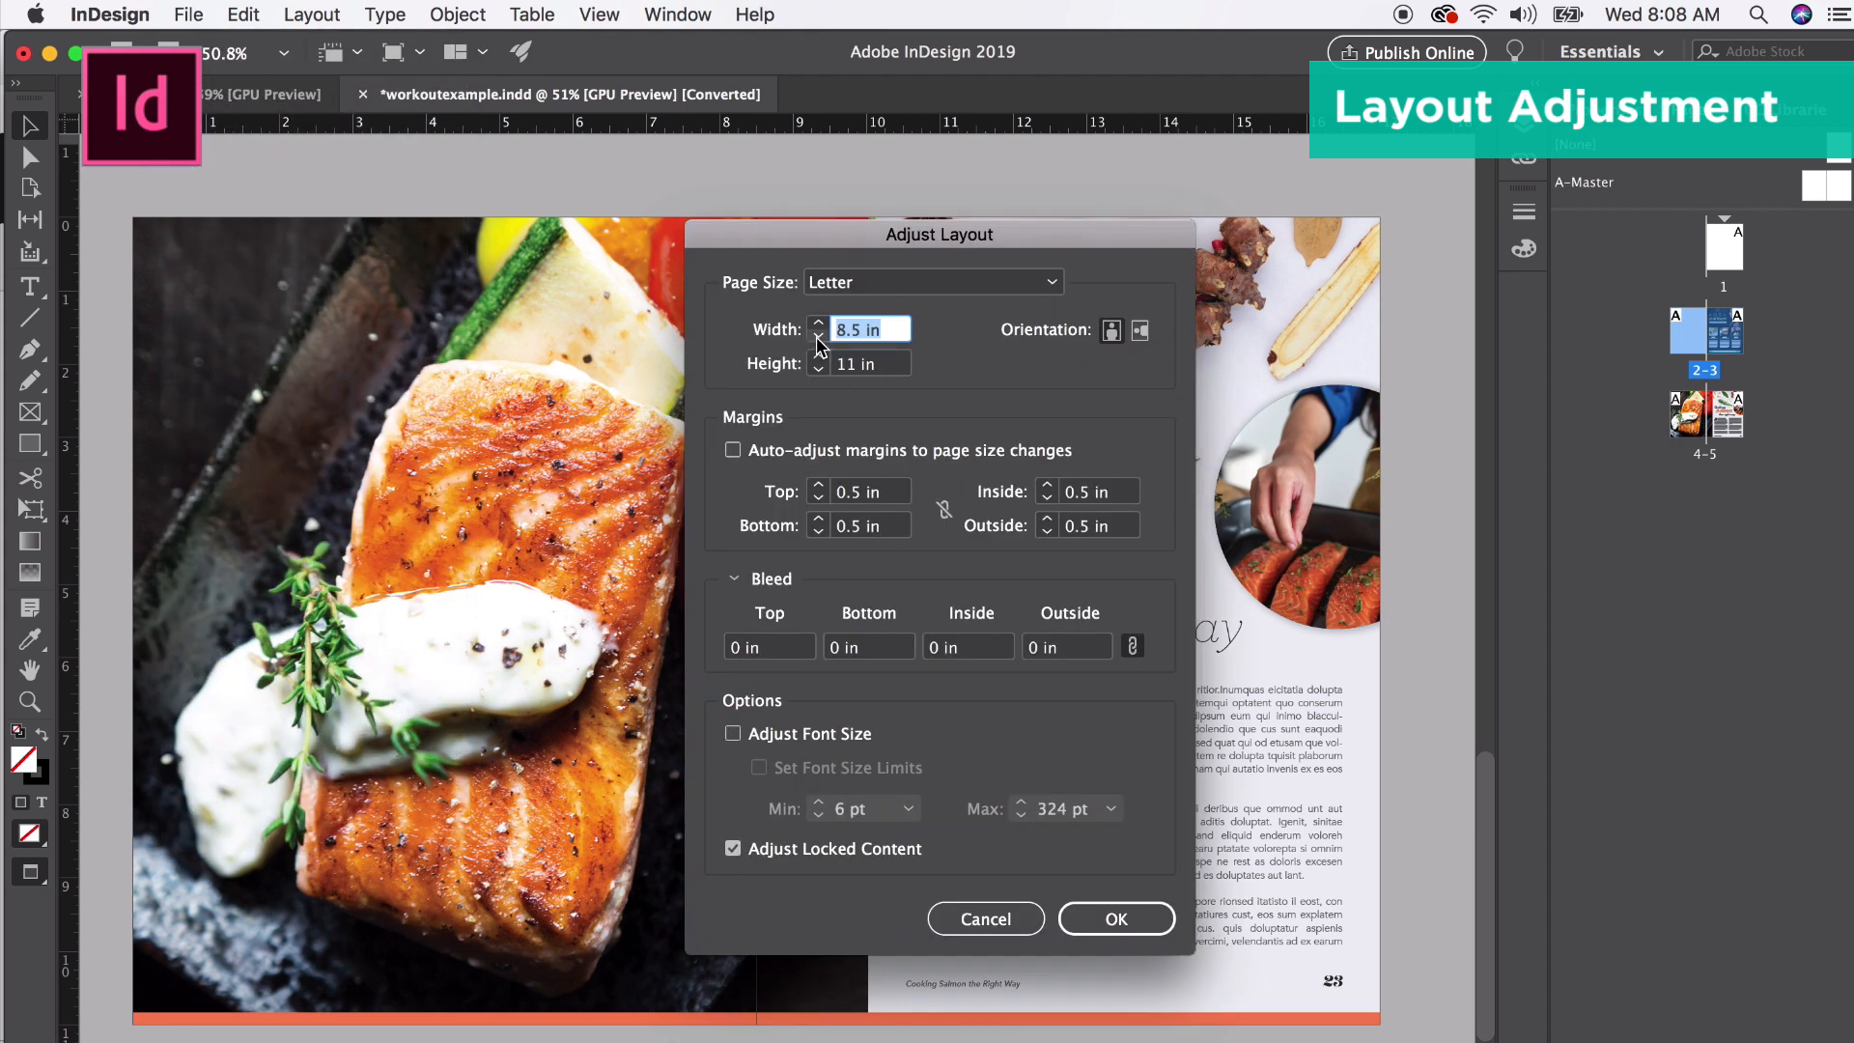
{"action": "left_click", "coordinate": [817, 337]}
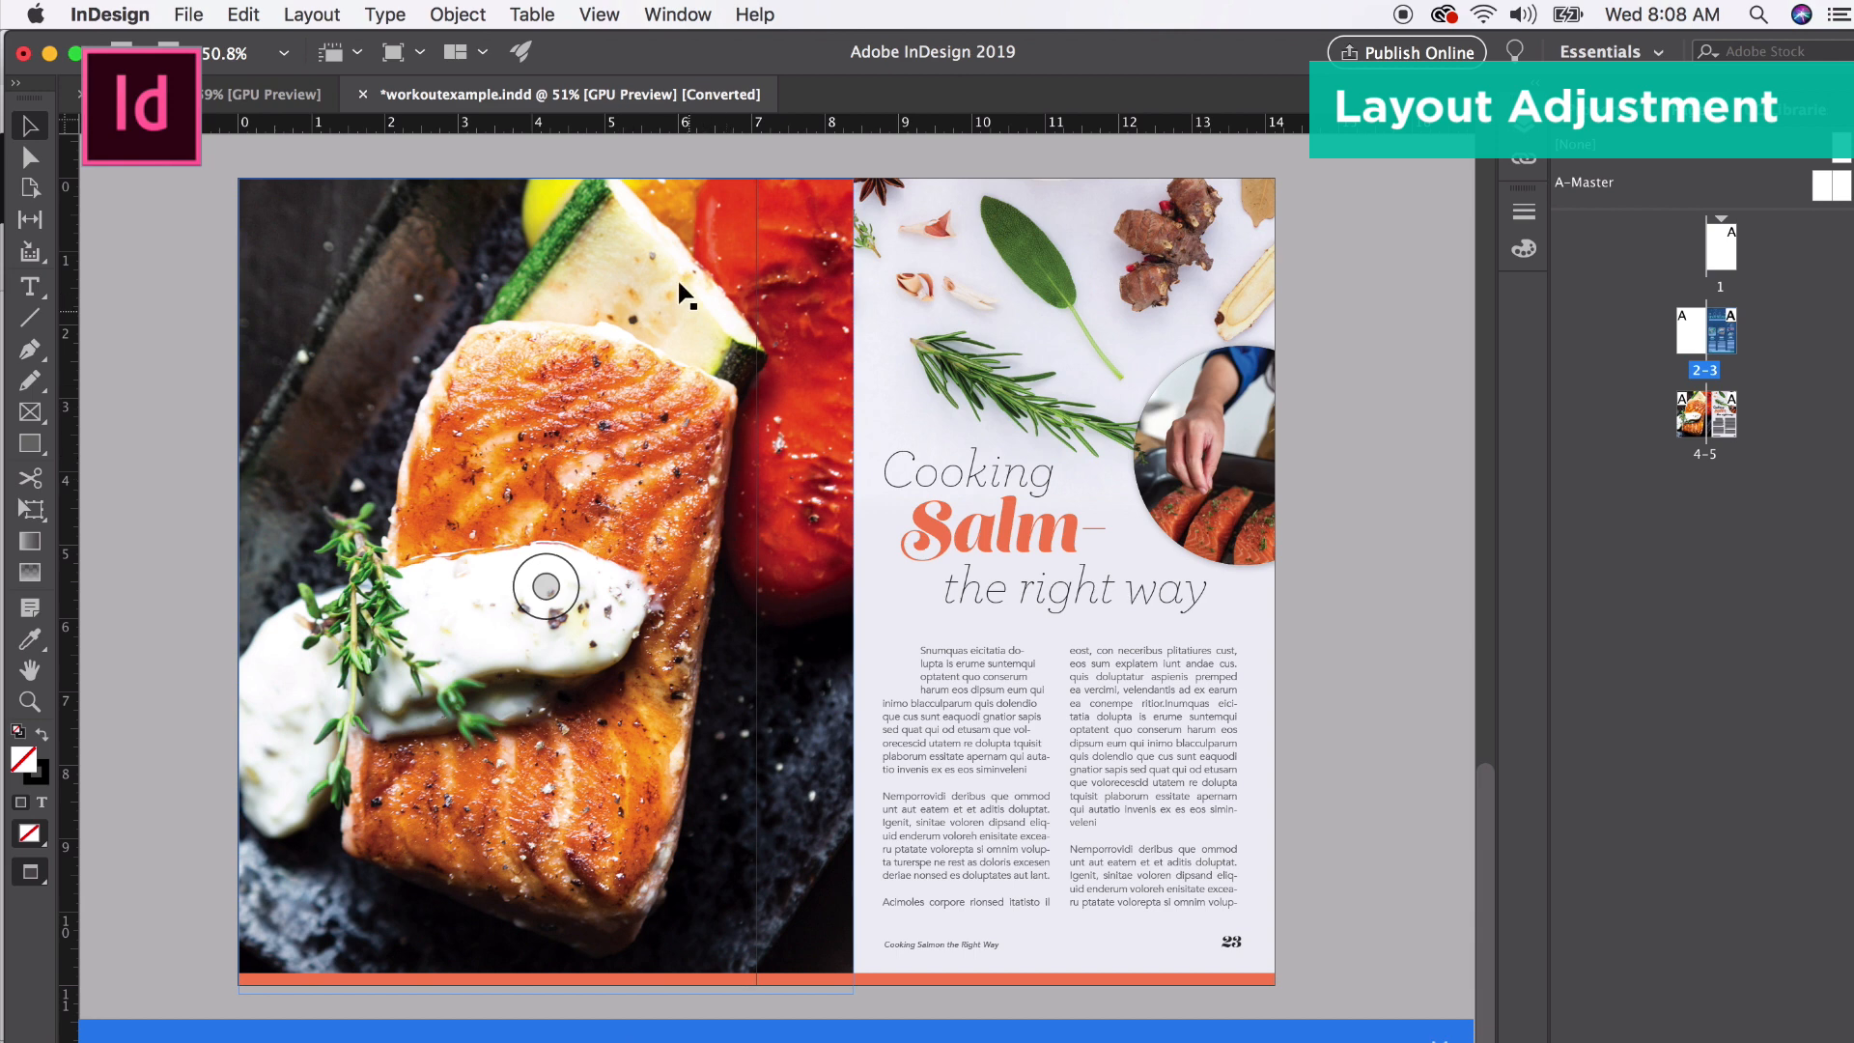
{"action": "mouse_move", "coordinate": [1288, 763]}
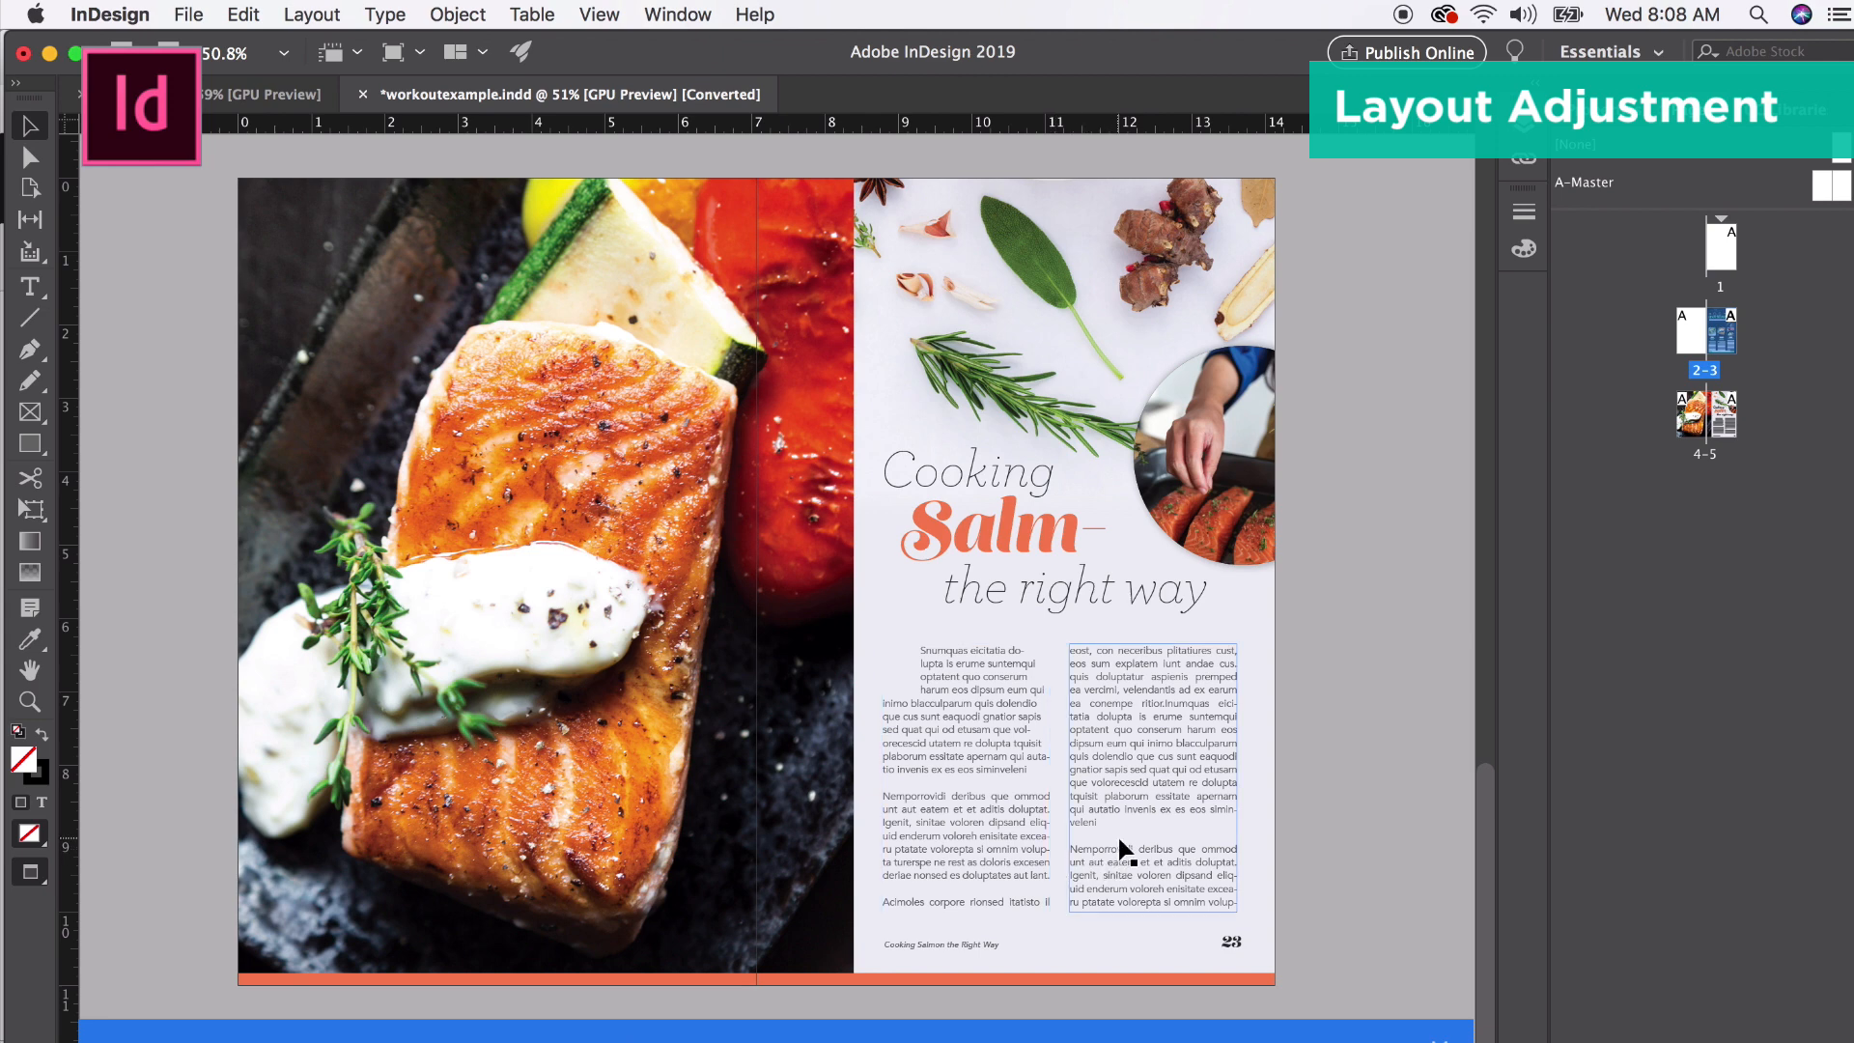
{"action": "mouse_move", "coordinate": [1121, 848]}
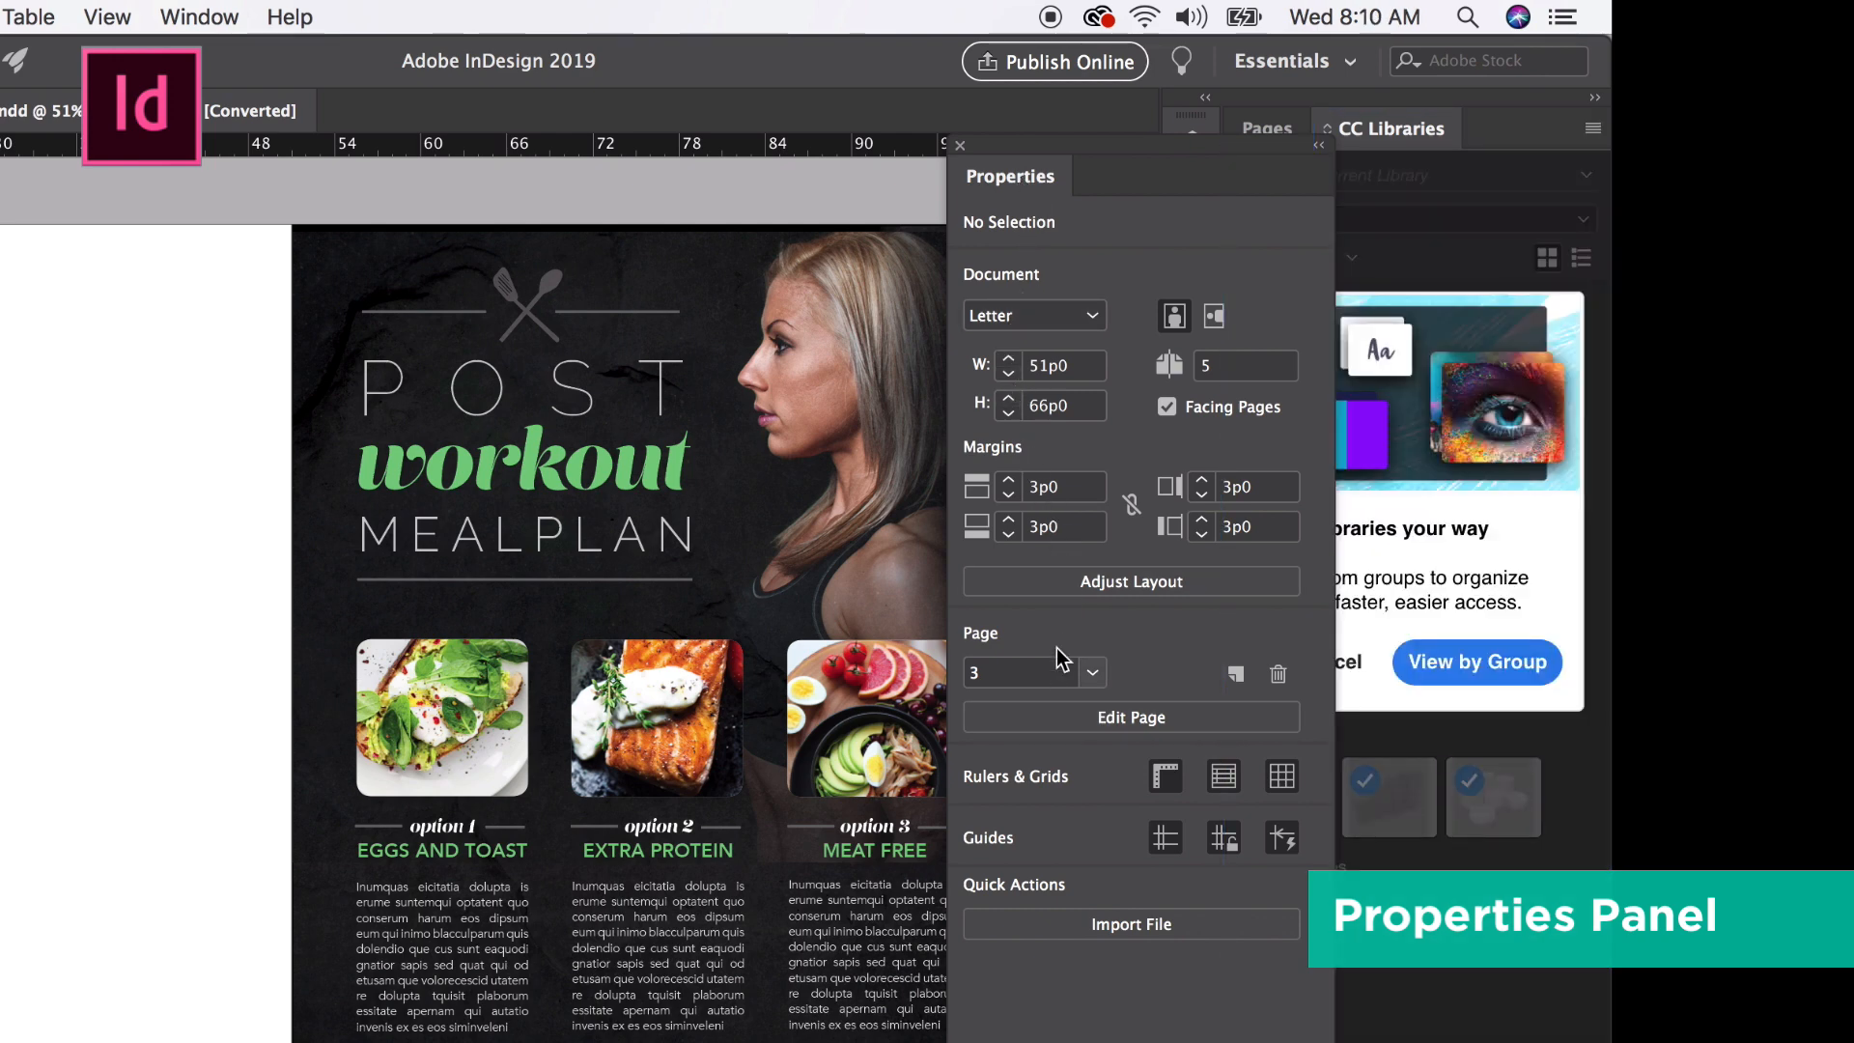
Review the mealplan document's Letter size, margins and page settings in the Properties panel.
{"action": "left_click", "coordinate": [1130, 581]}
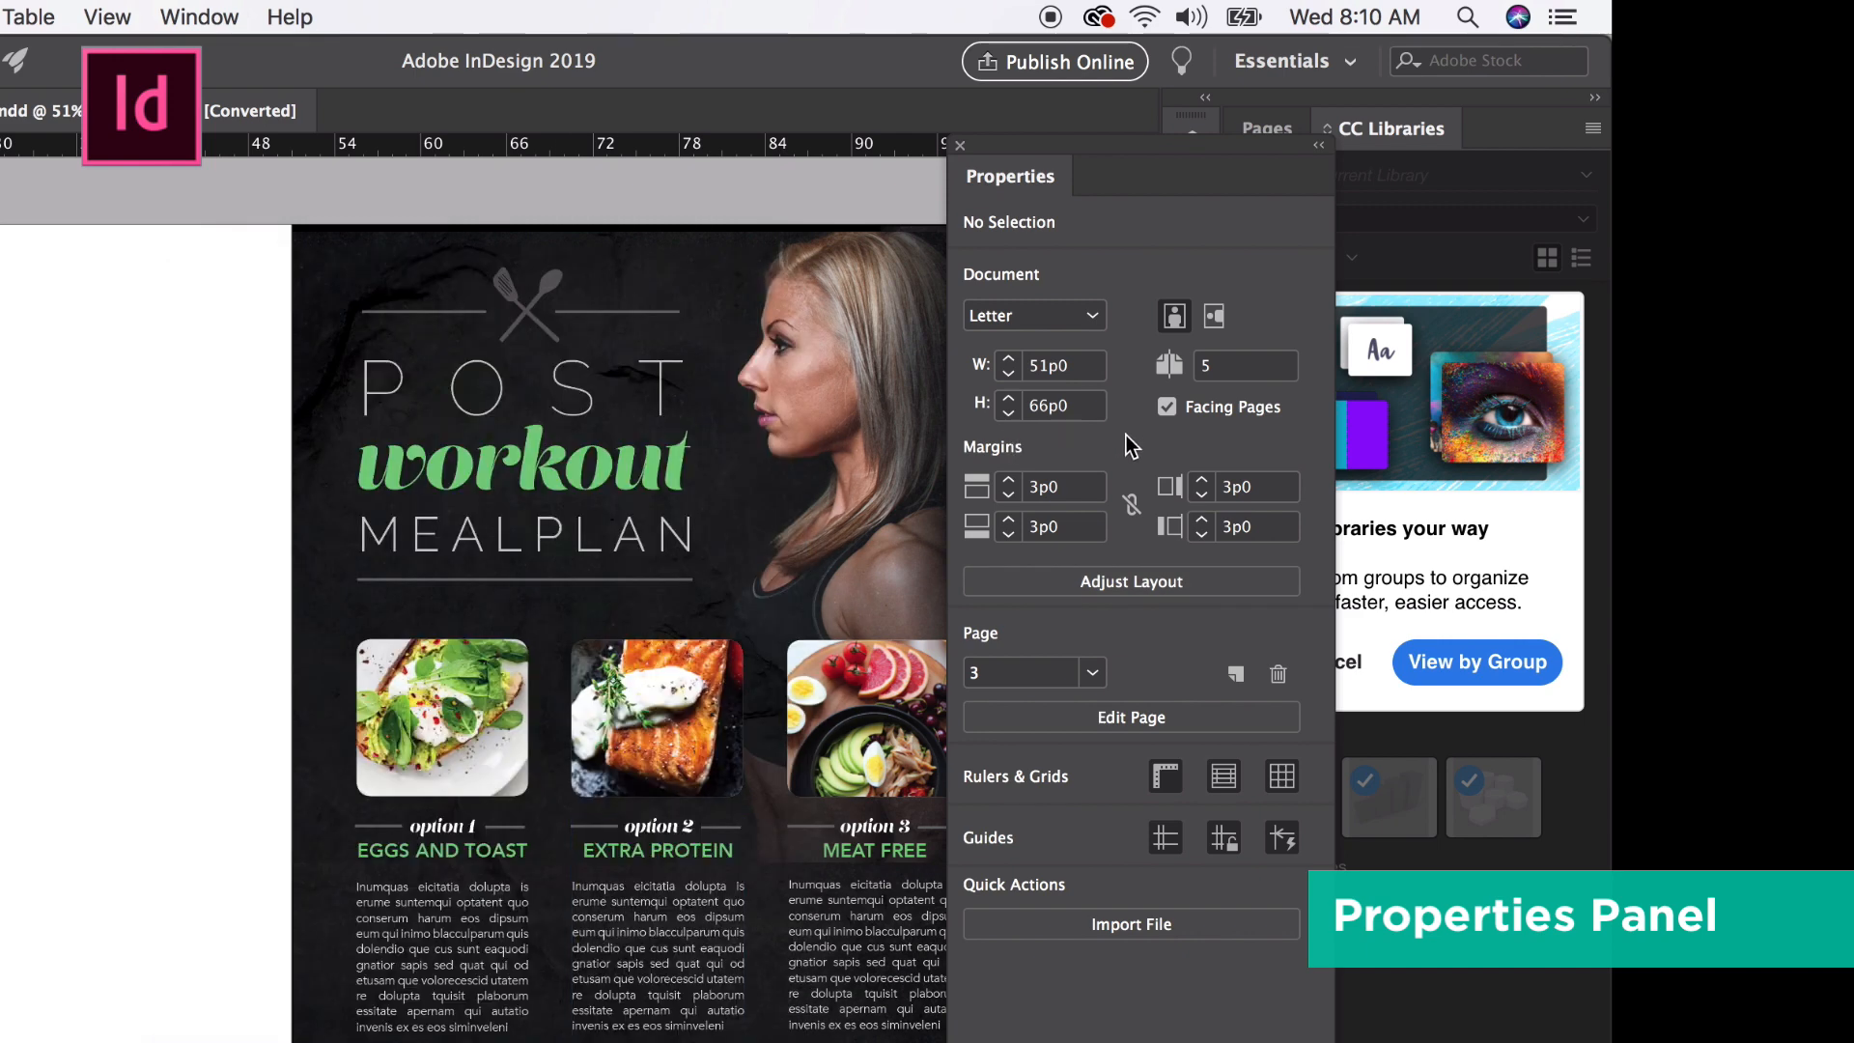
{"action": "mouse_move", "coordinate": [1059, 307]}
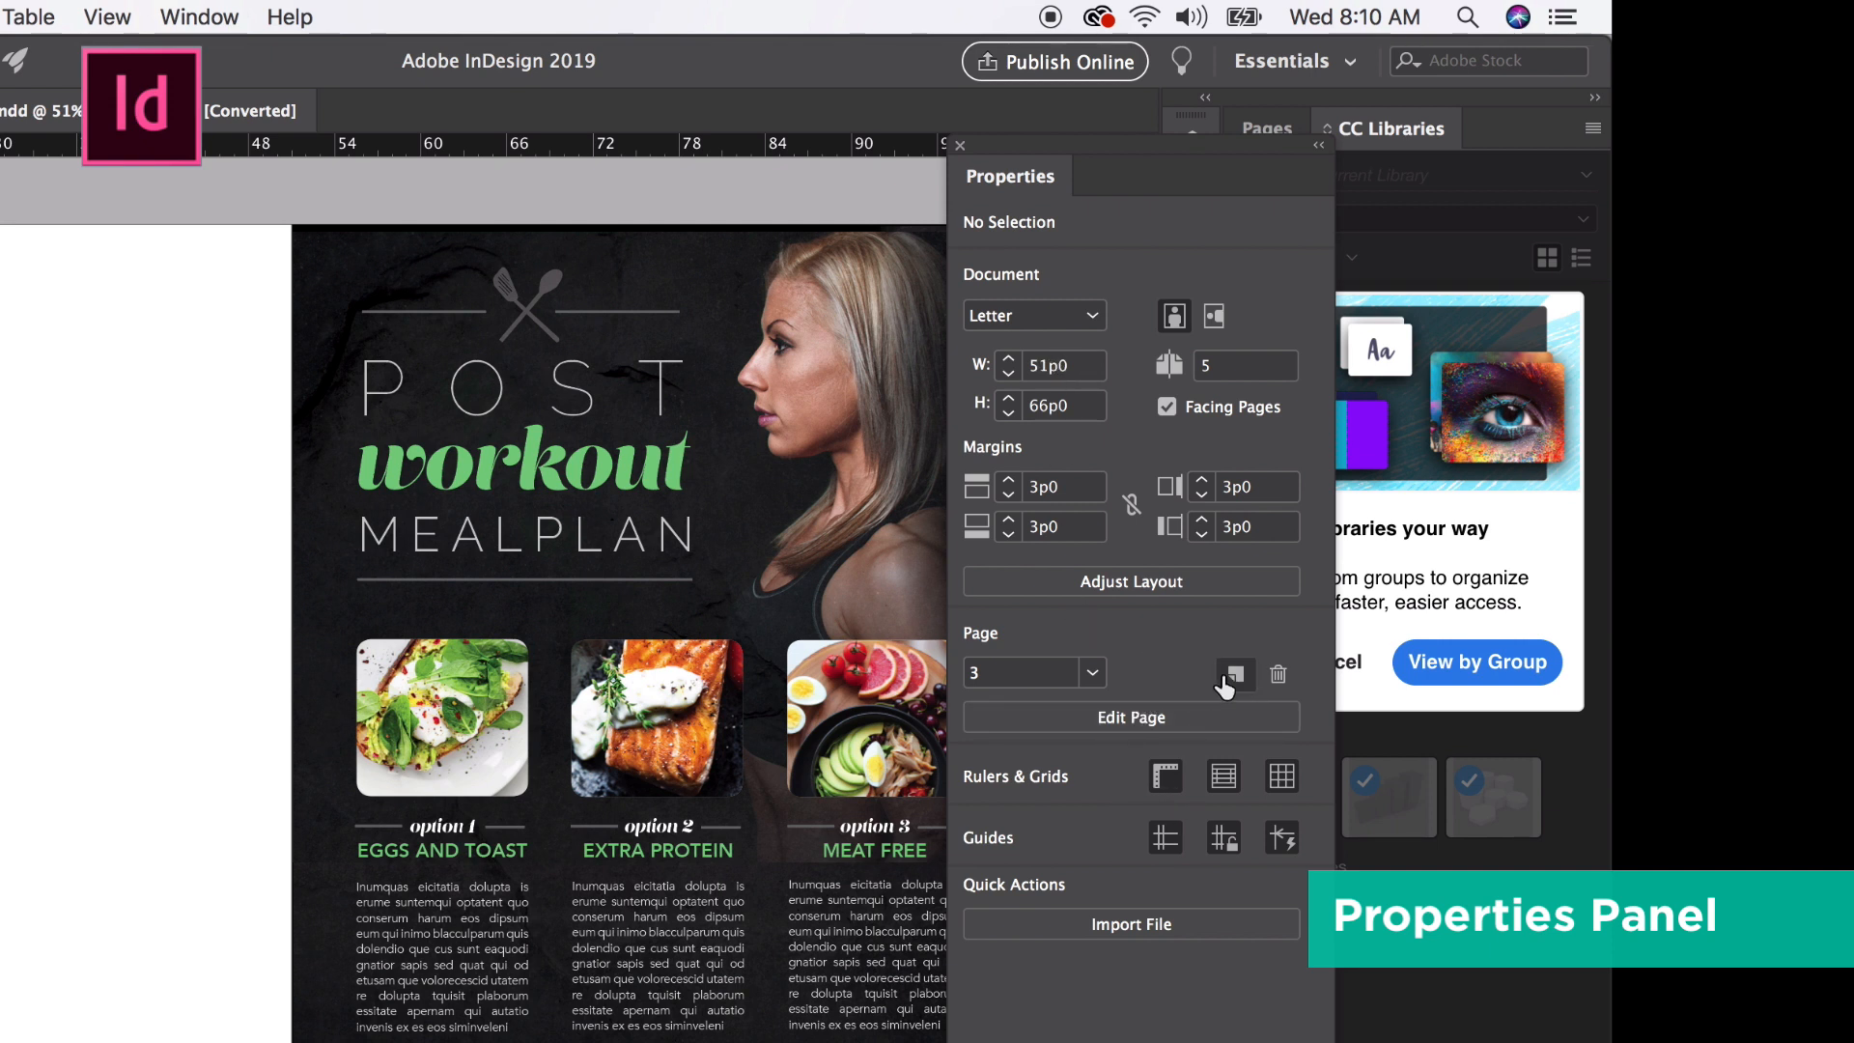
{"action": "mouse_move", "coordinate": [1069, 860]}
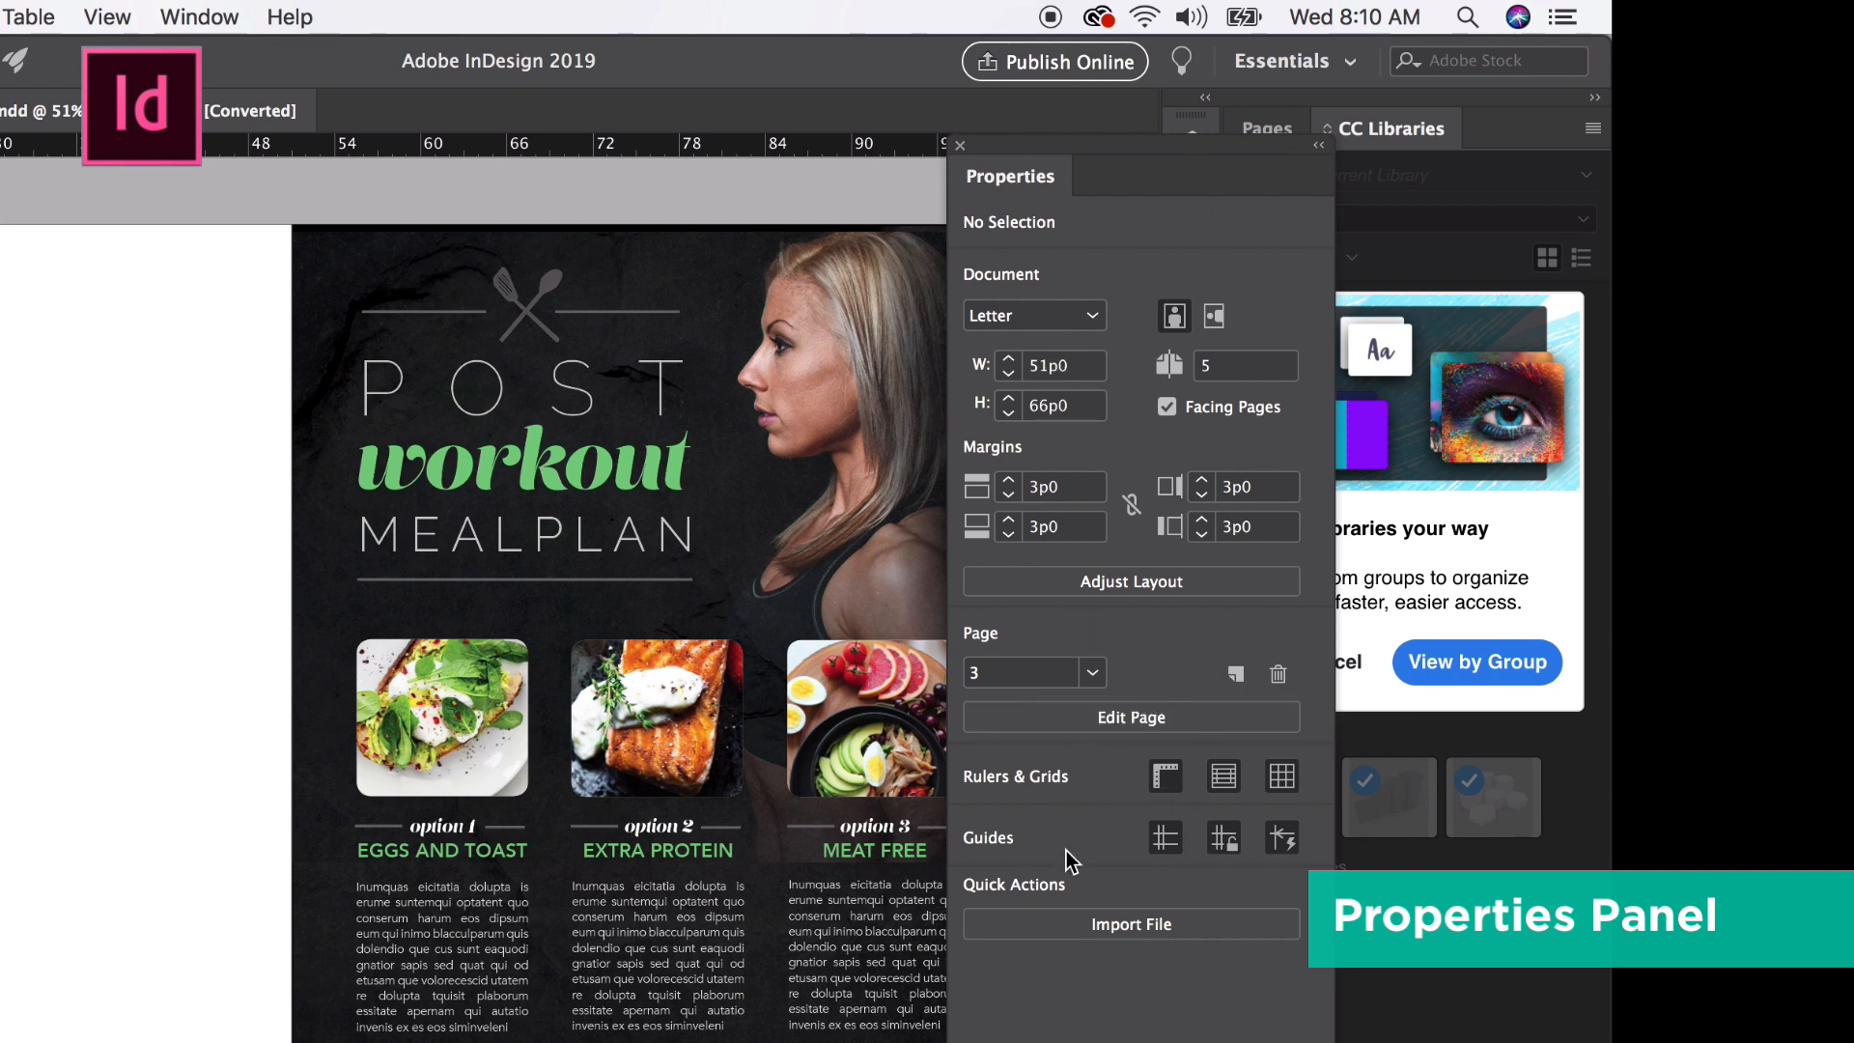